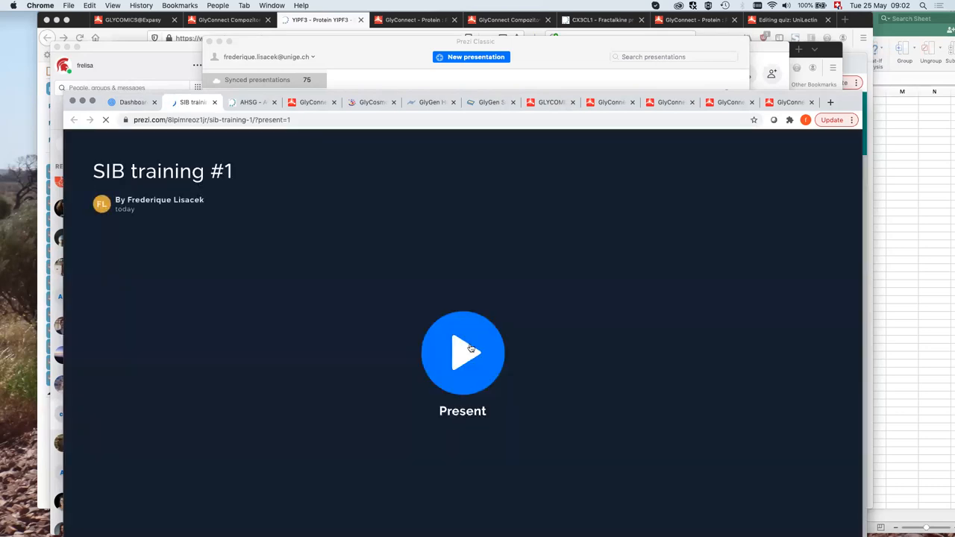
# Start presenting SIB training #1 full screen on the glycoinformatics landscape title slide
pyautogui.click(463, 352)
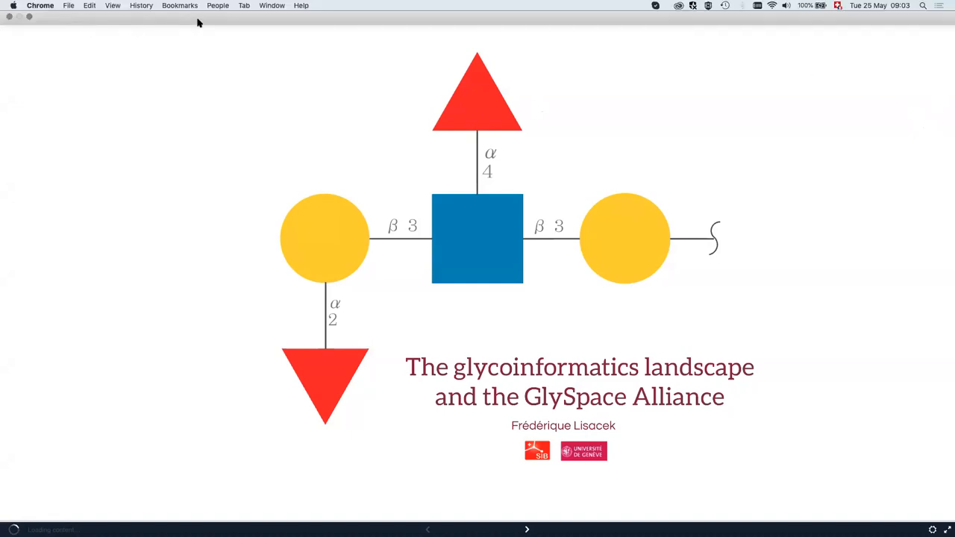
pyautogui.moveTo(474, 6)
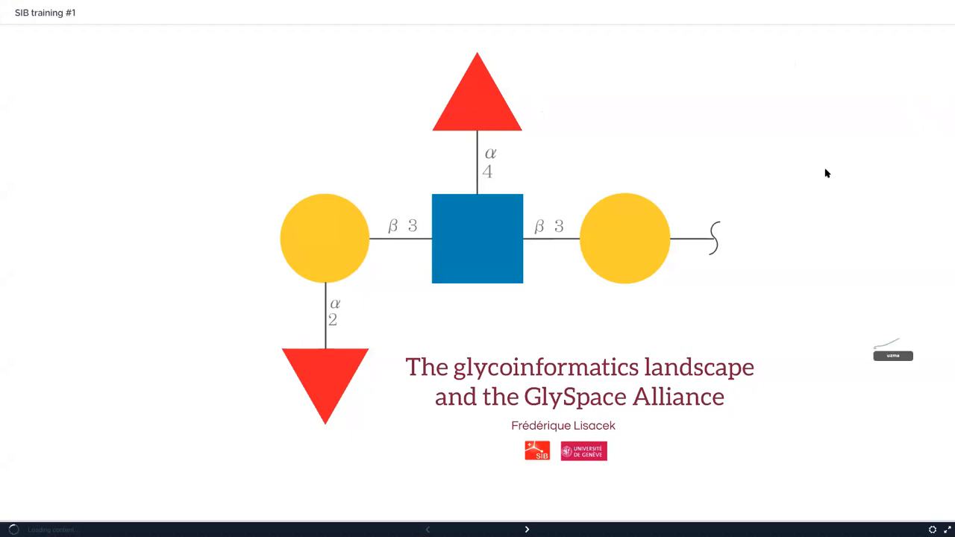
pyautogui.moveTo(805, 242)
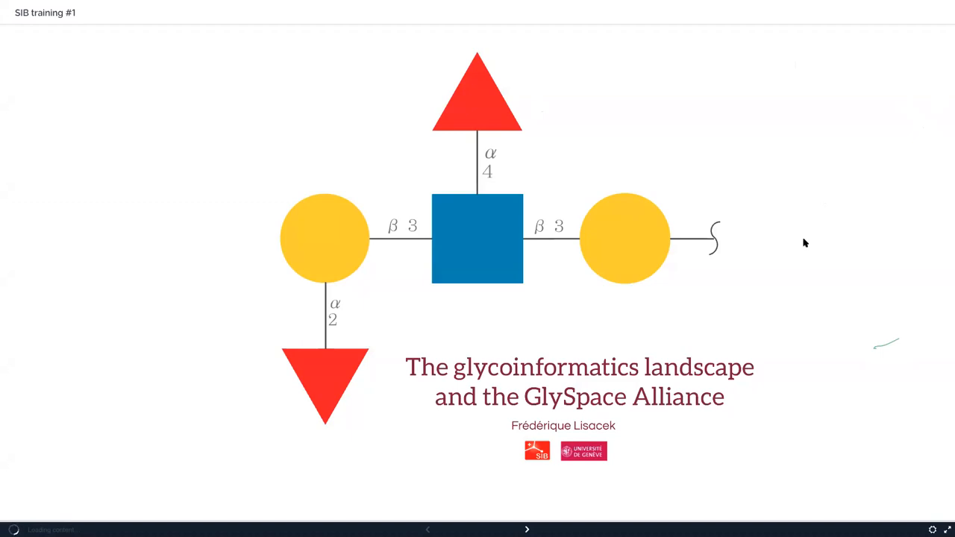
pyautogui.moveTo(708, 257)
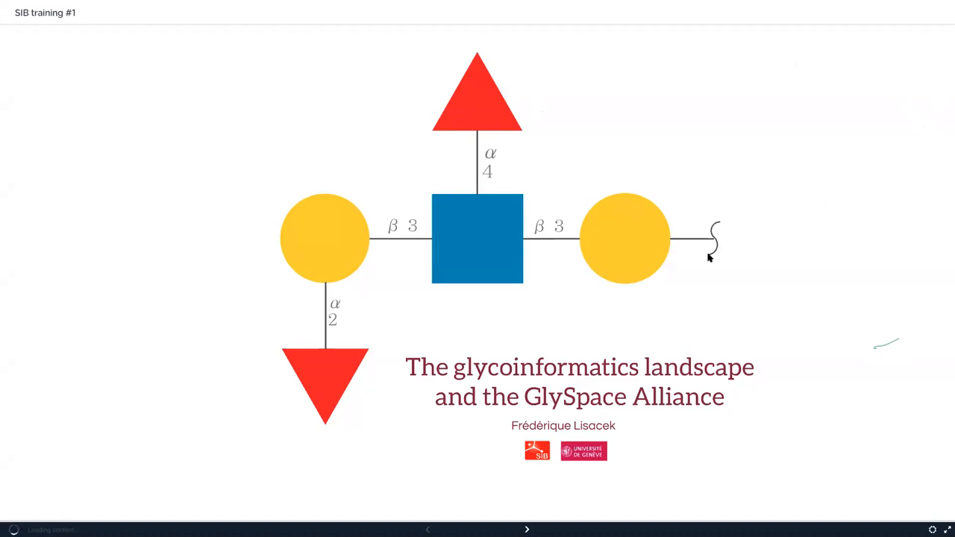
pyautogui.moveTo(722, 264)
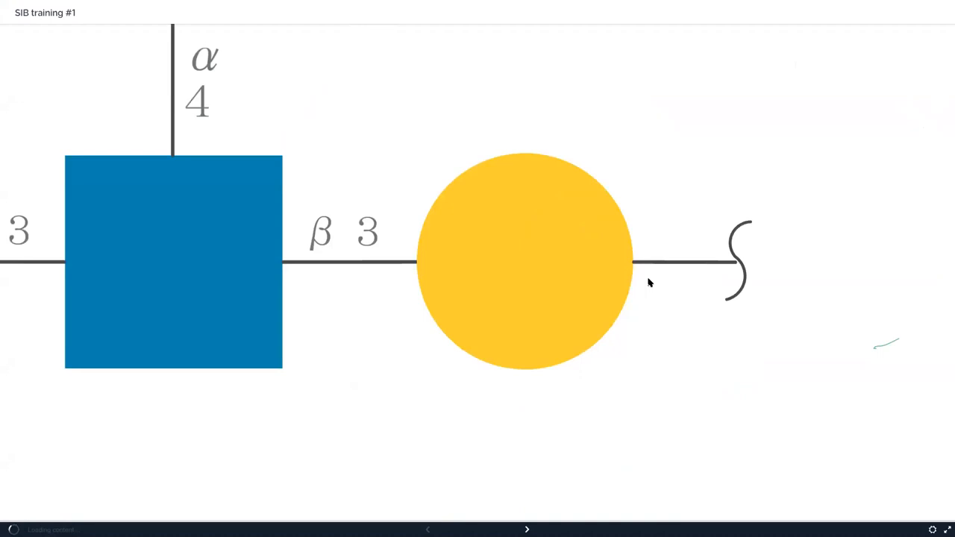
# Advance into the Concerns circle and on to the 'Once upon a time... in proteomics' slide
pyautogui.click(527, 530)
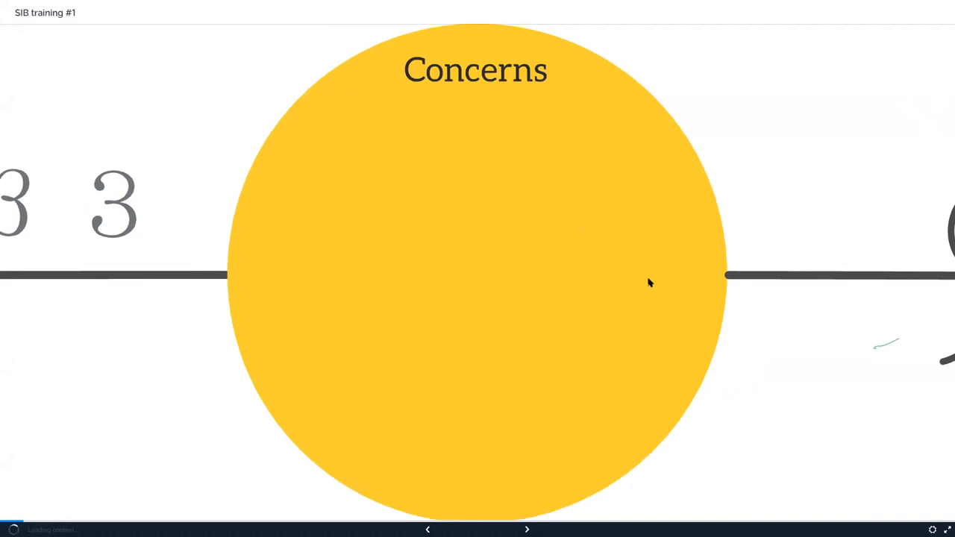
pyautogui.click(526, 530)
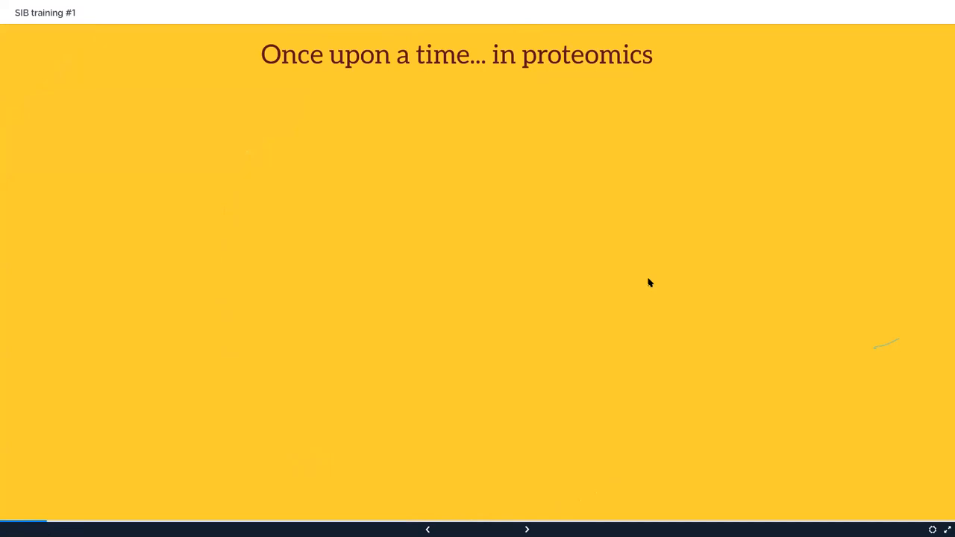
# Advance to the 'Concern #1: data release' slide on UniProt protein identifiers
pyautogui.click(527, 528)
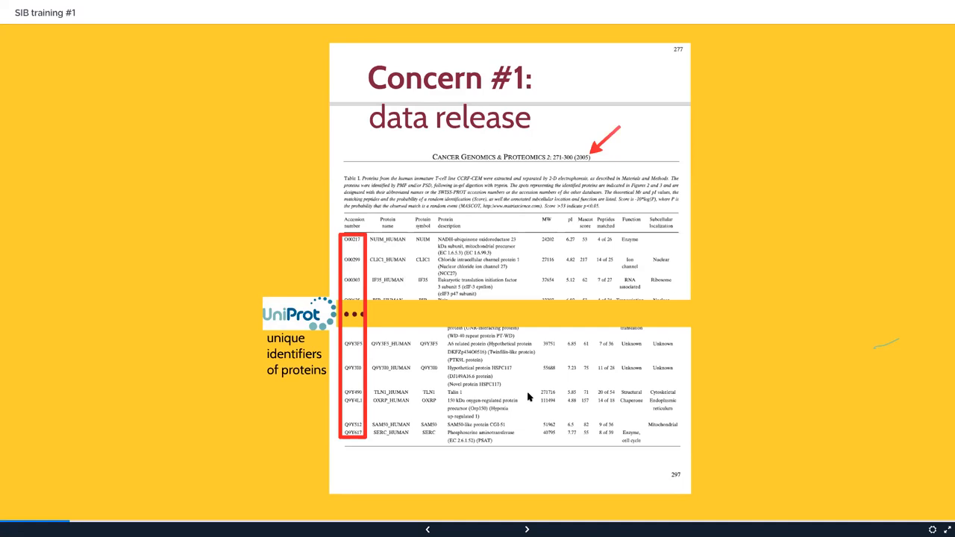
# Advance past the data release slide to the pie-chart and Venn-diagram figures
pyautogui.click(526, 529)
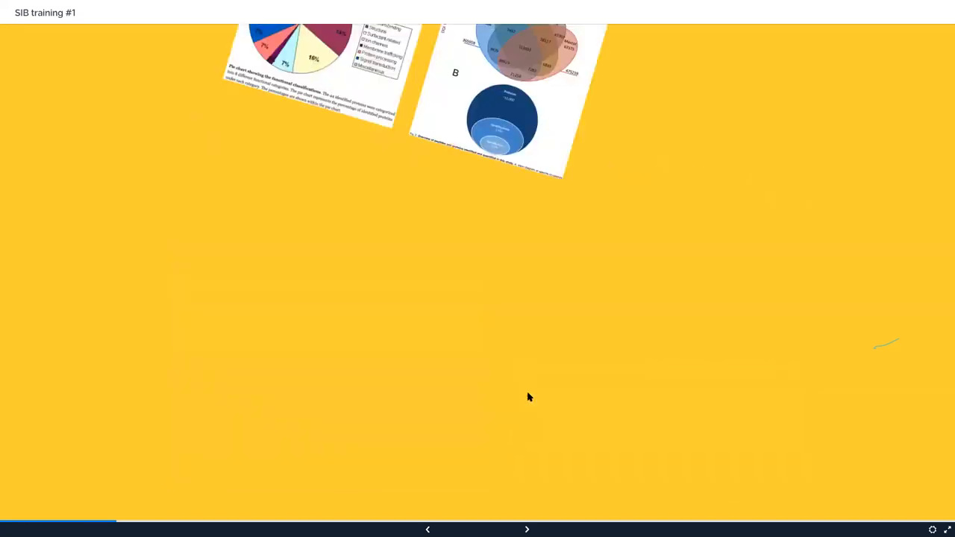
# Advance to the 'Concern #3: data visualisation' slide with network-of-interactions figures
pyautogui.click(527, 528)
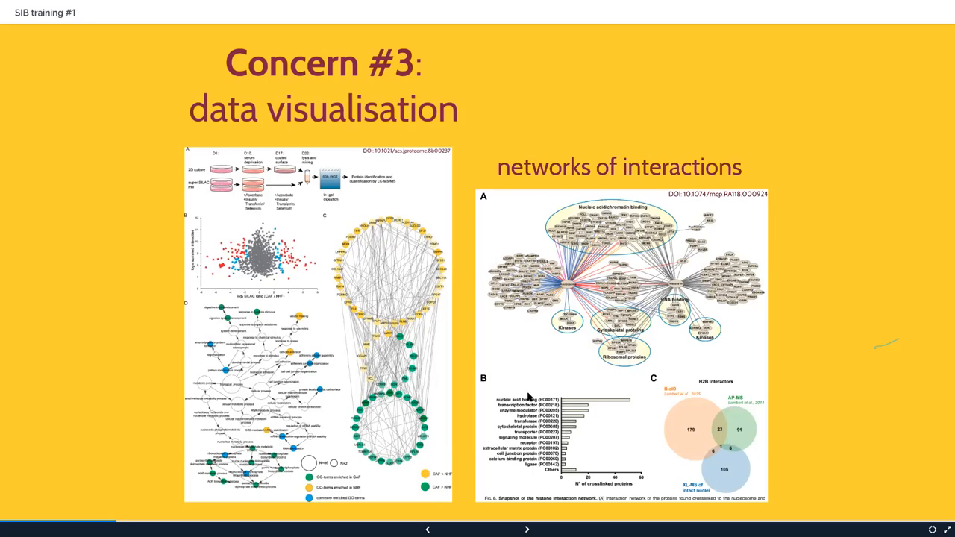
# Advance to the 'evolution powered by' slide on the ProteomeXchange and IMEx consortia
pyautogui.click(527, 528)
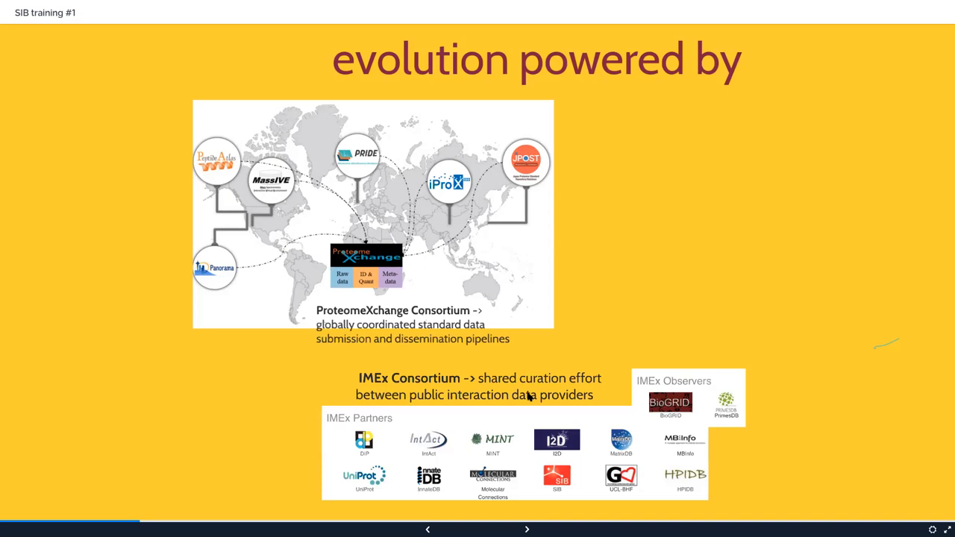
# Advance to the 'Today, in glycomics' slide showing the glycoform table
pyautogui.click(526, 530)
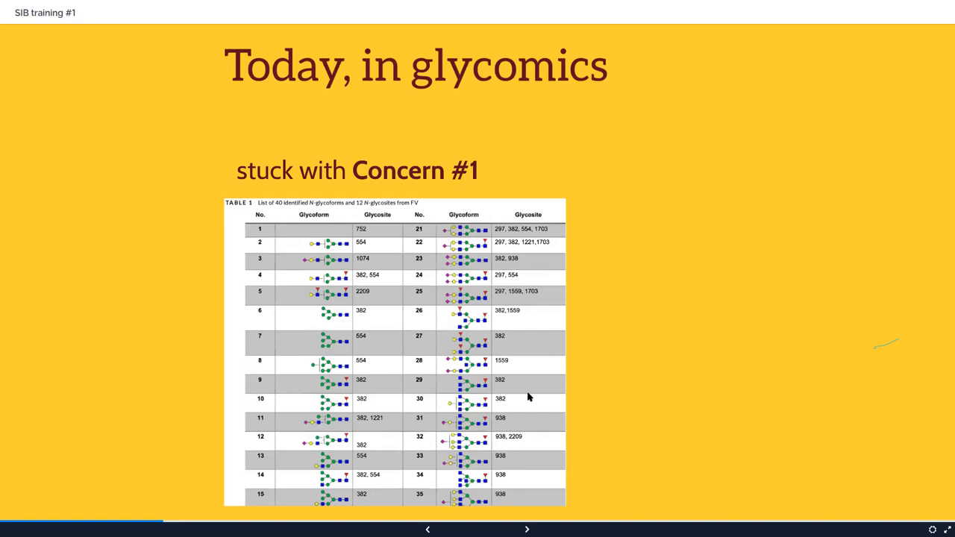
# Advance to the glycomics step citing glytoucan.org for unique glycan structure identifiers
pyautogui.click(527, 528)
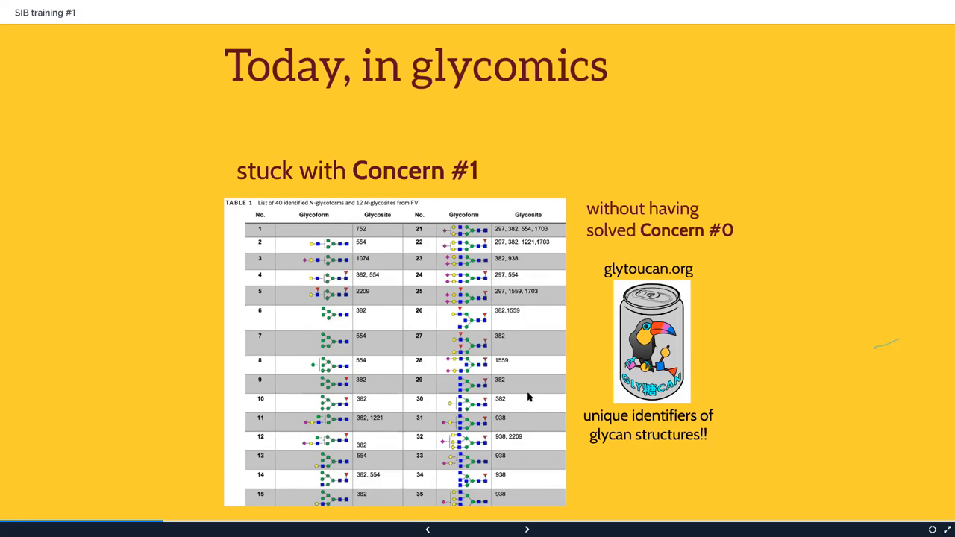
# Advance to the 'A solution to skip directly to Concern #3' GlySpace Alliance slide
pyautogui.click(526, 530)
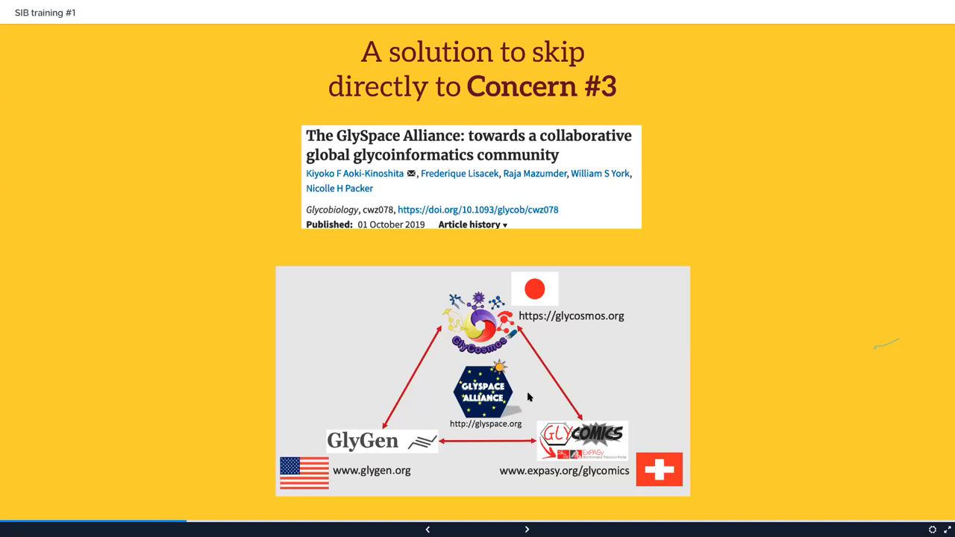
pyautogui.moveTo(310, 409)
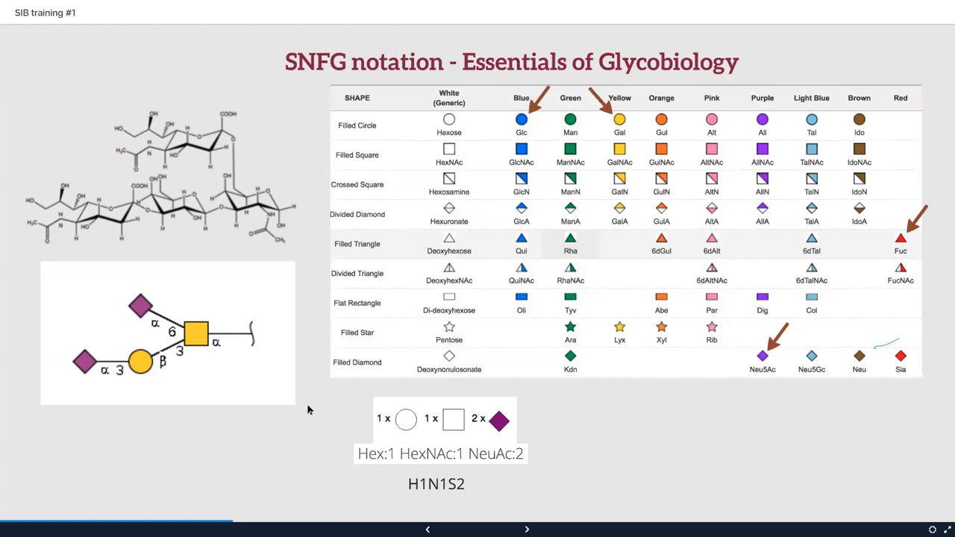
pyautogui.moveTo(291, 424)
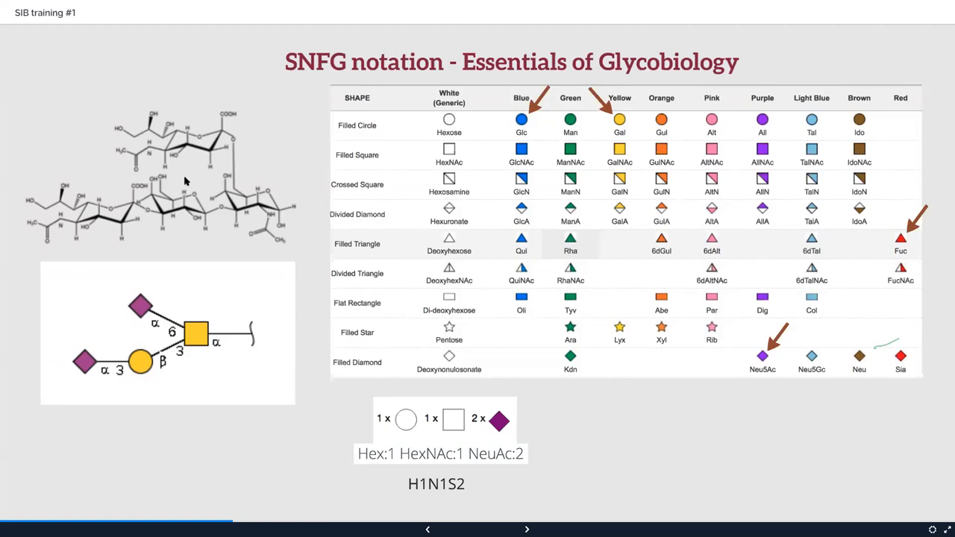
pyautogui.moveTo(101, 100)
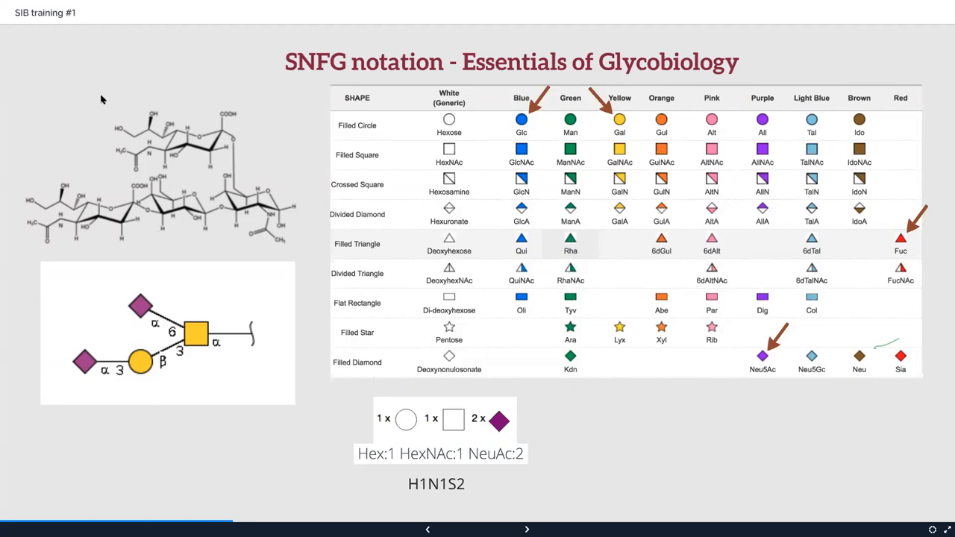
pyautogui.moveTo(159, 239)
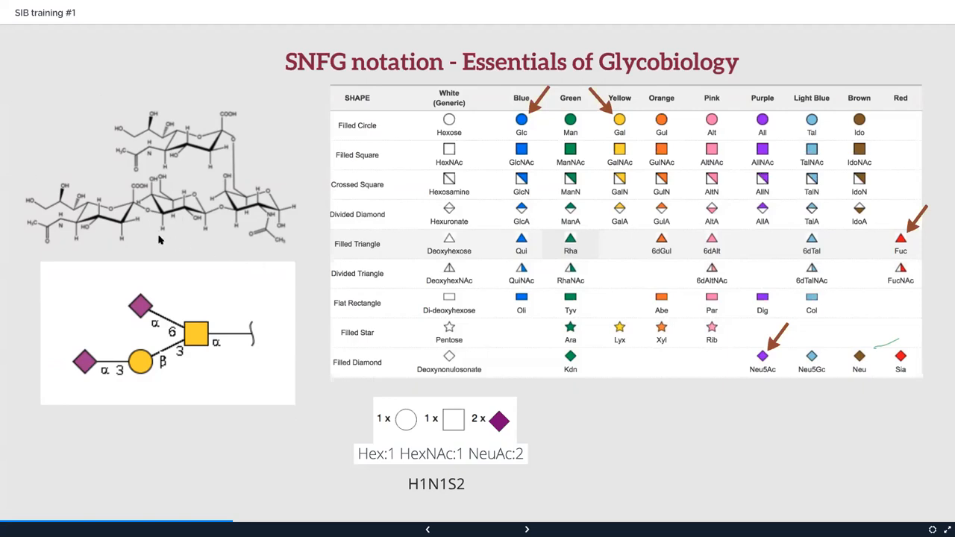
pyautogui.moveTo(265, 370)
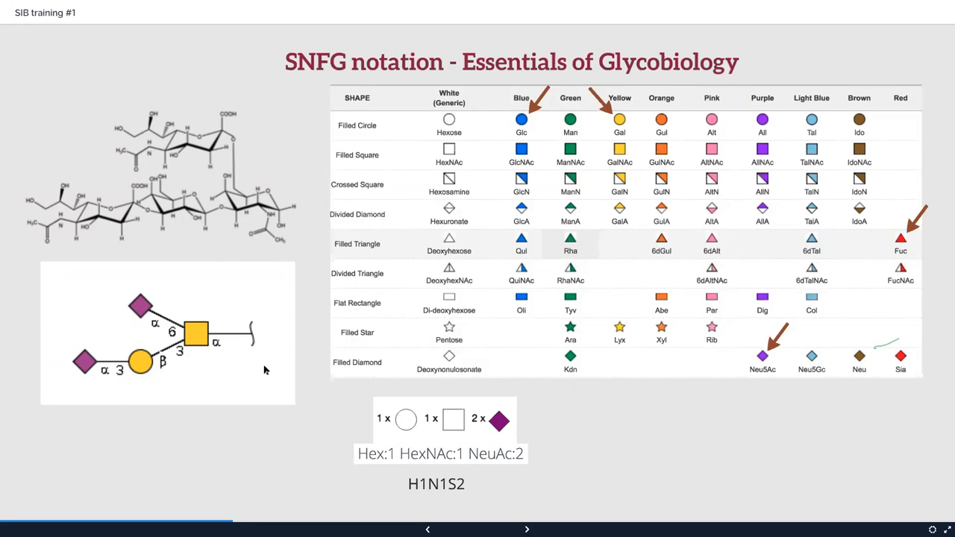
pyautogui.moveTo(500, 406)
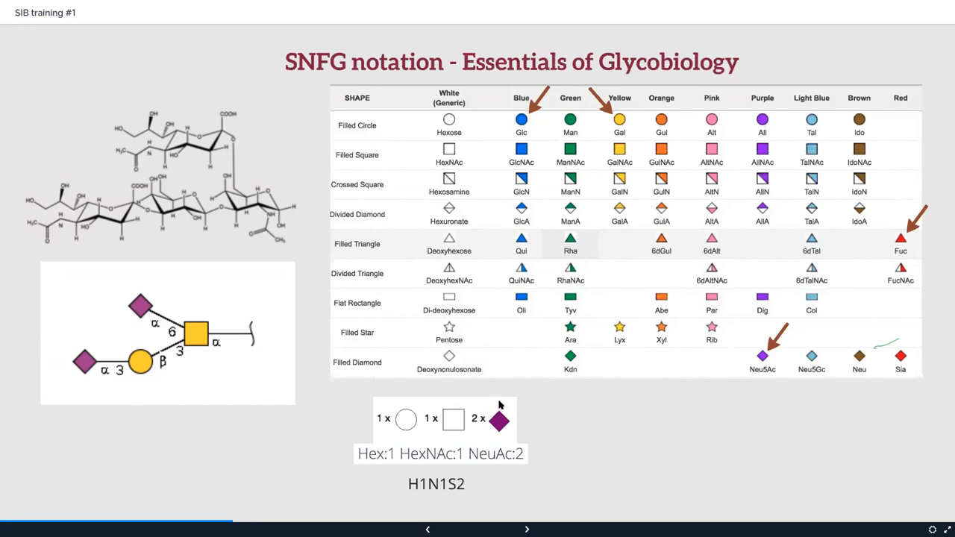
pyautogui.moveTo(463, 444)
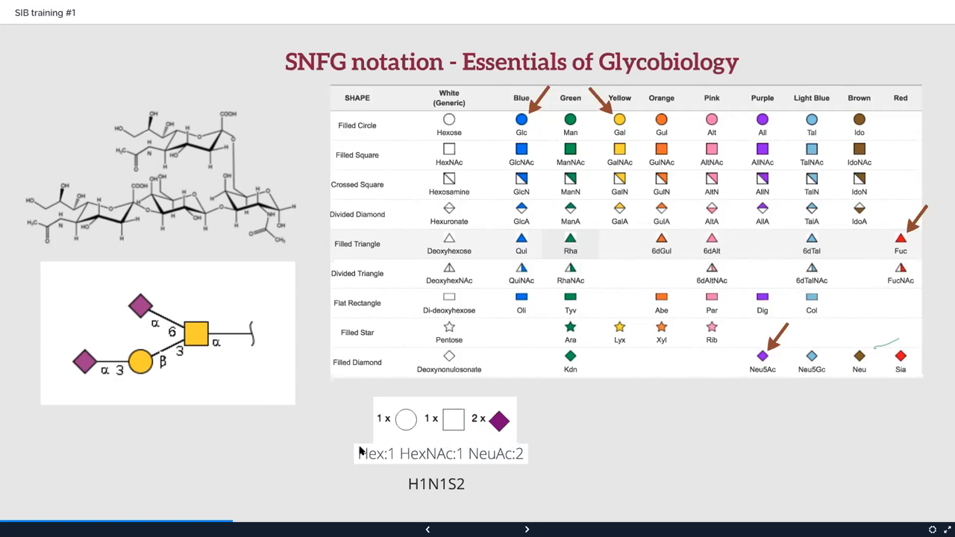
pyautogui.moveTo(373, 125)
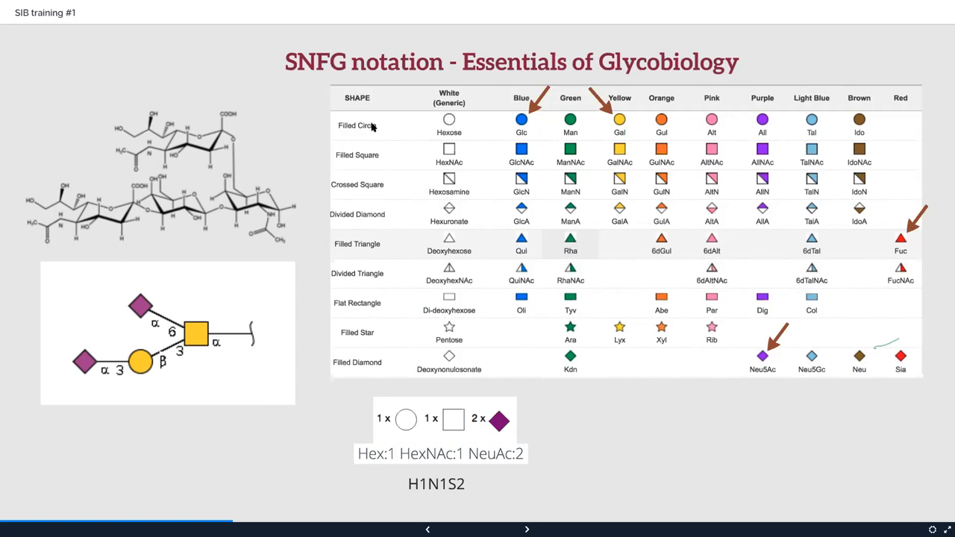
pyautogui.moveTo(513, 125)
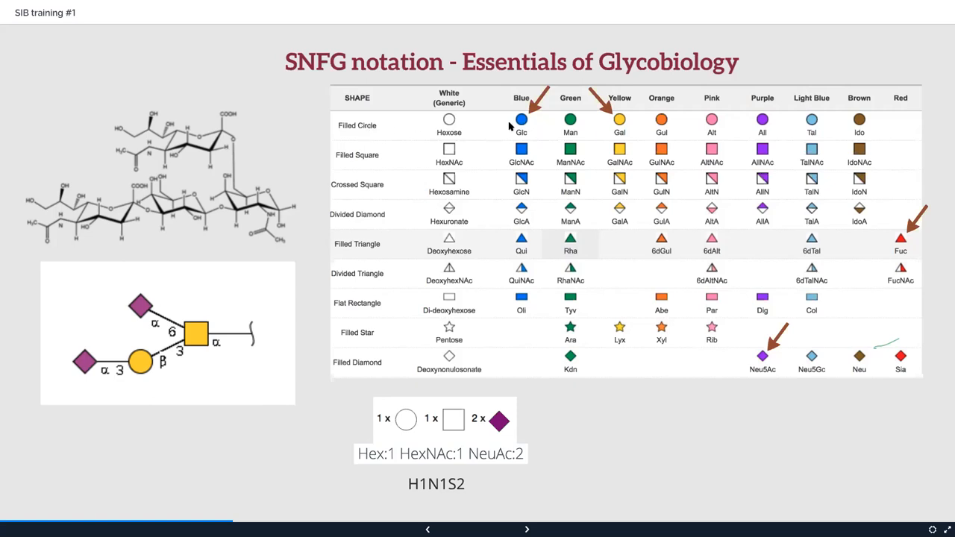
pyautogui.moveTo(454, 121)
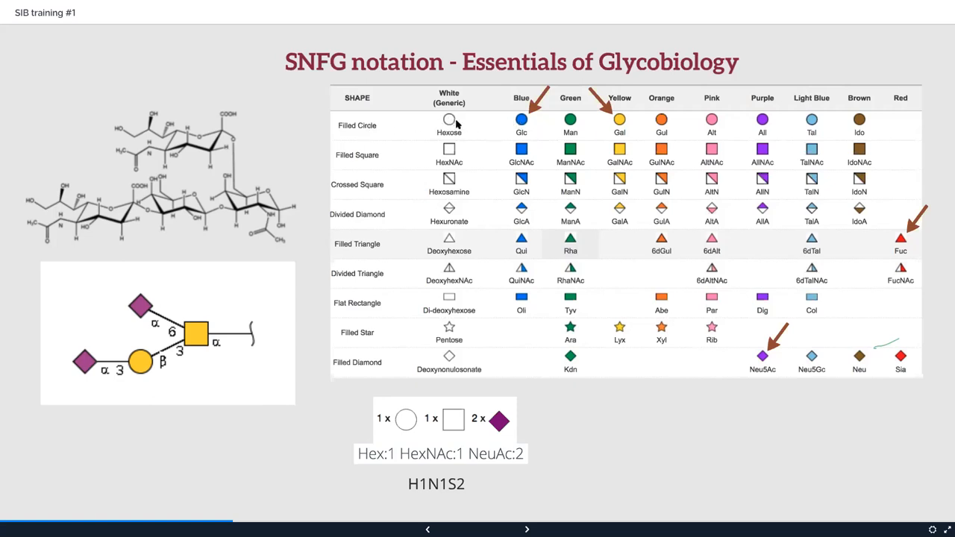
pyautogui.moveTo(450, 125)
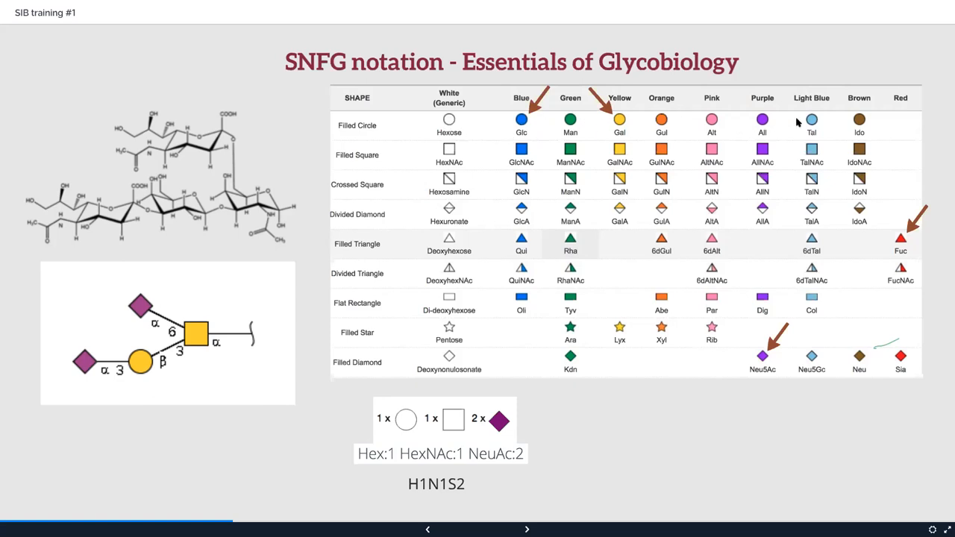
pyautogui.moveTo(528, 128)
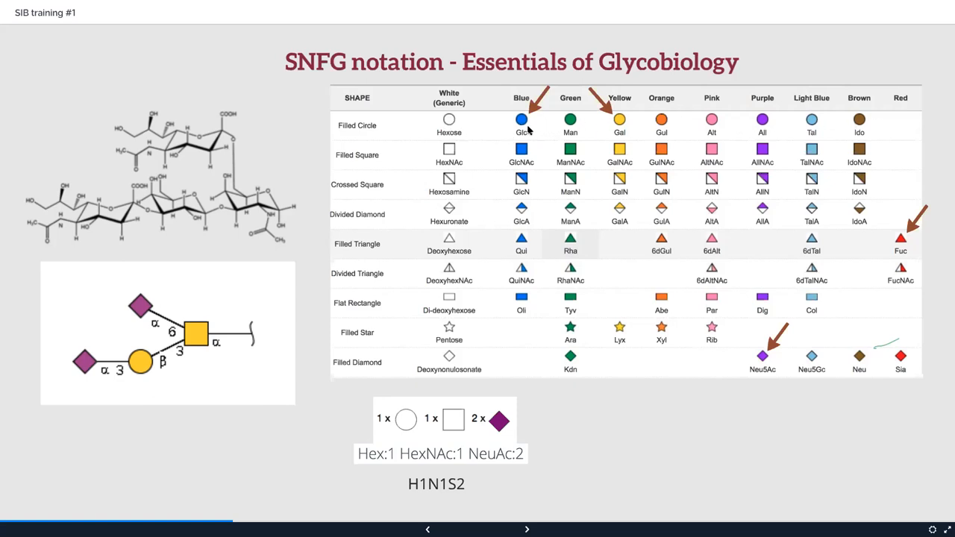
pyautogui.moveTo(634, 128)
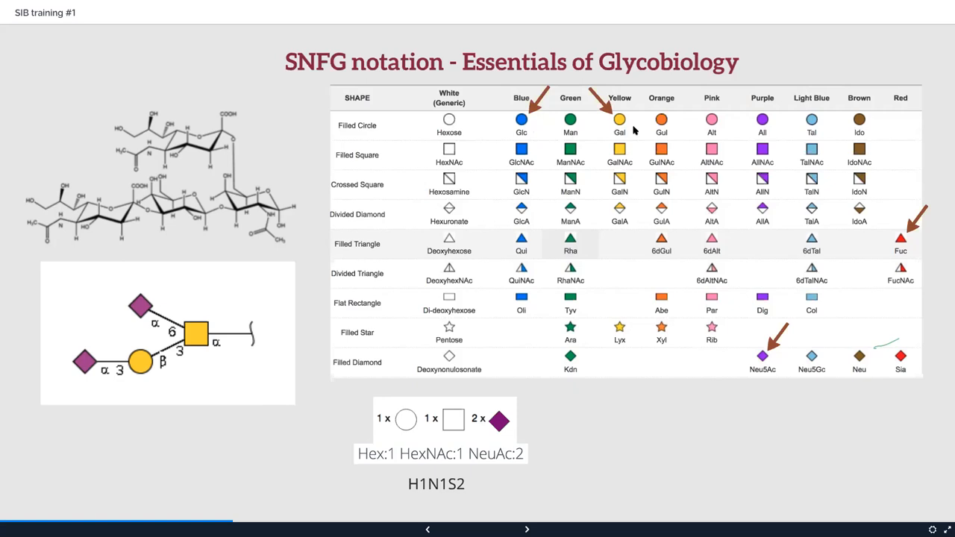
pyautogui.moveTo(634, 465)
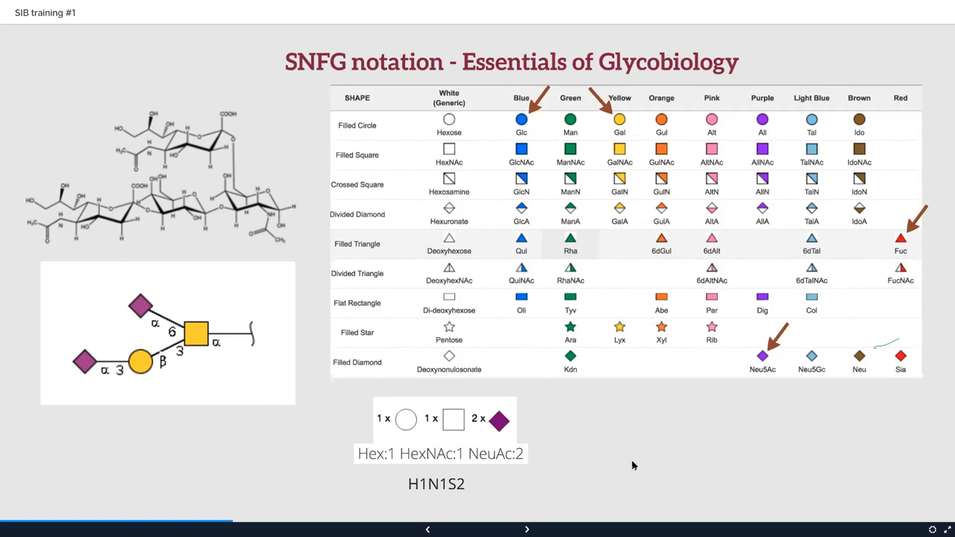
pyautogui.moveTo(397, 420)
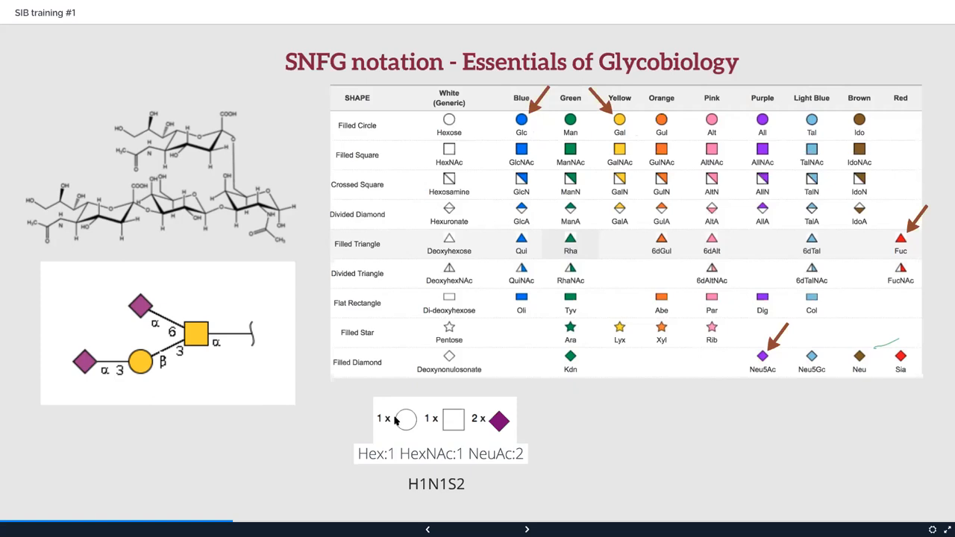
pyautogui.moveTo(401, 432)
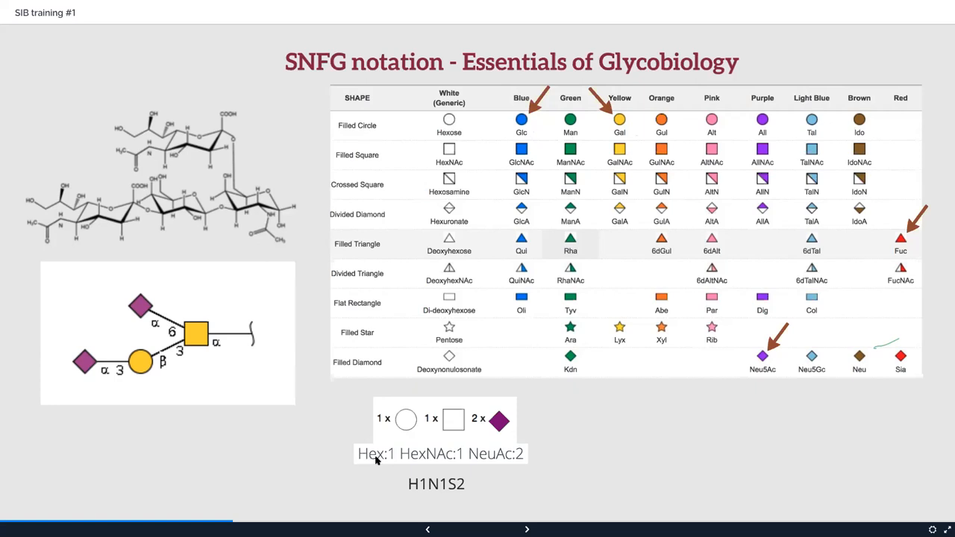
pyautogui.moveTo(382, 468)
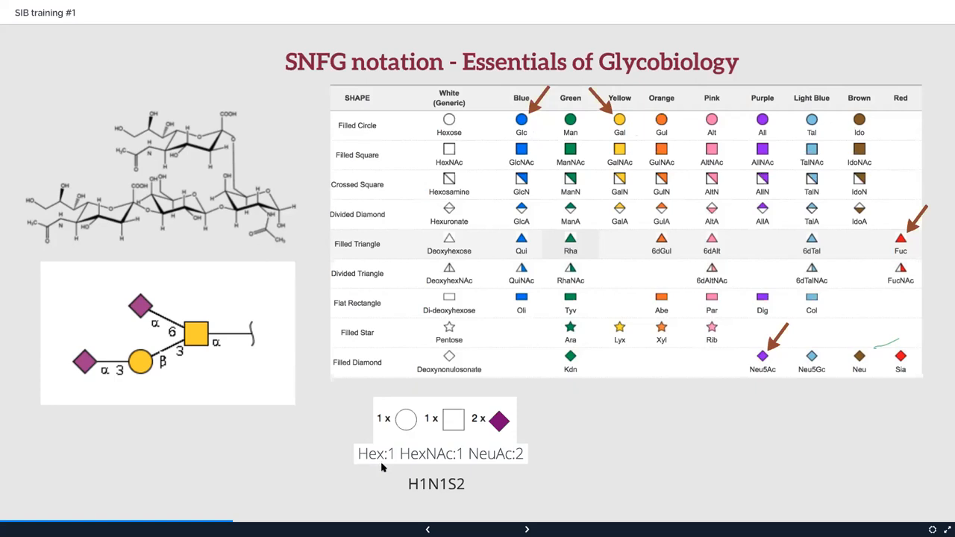
pyautogui.moveTo(421, 492)
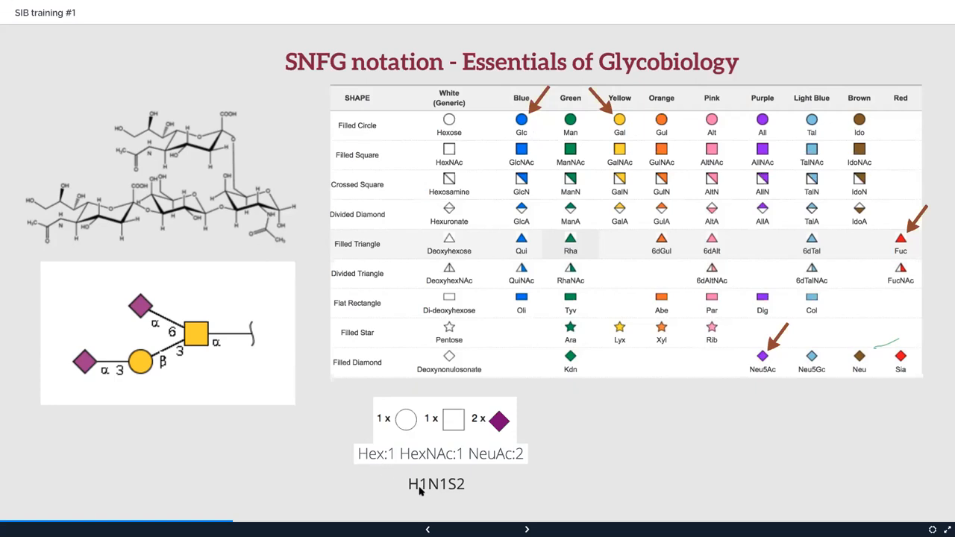
pyautogui.moveTo(426, 498)
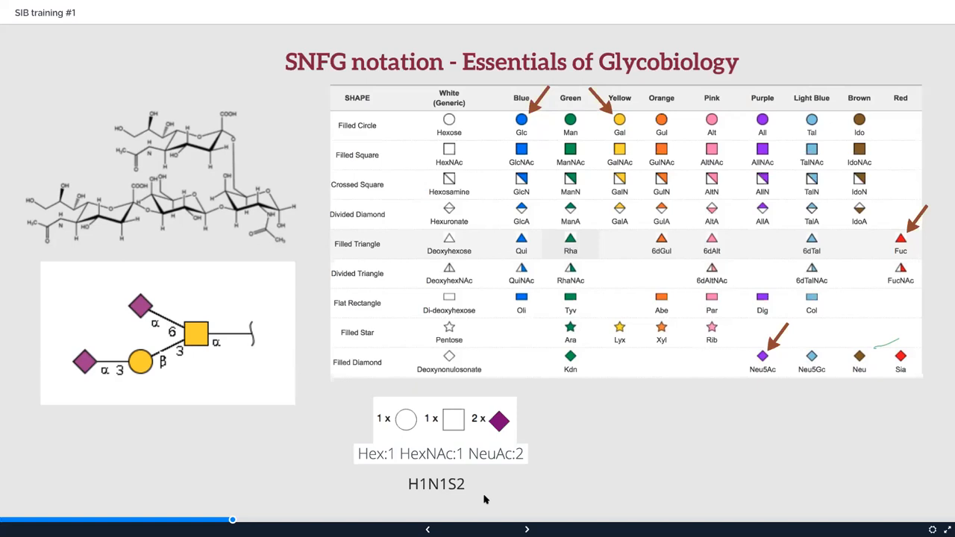
# Advance to the Campbell et al. 'Toolboxes for a standardised and systematic study of glycans' paper slide
pyautogui.click(527, 528)
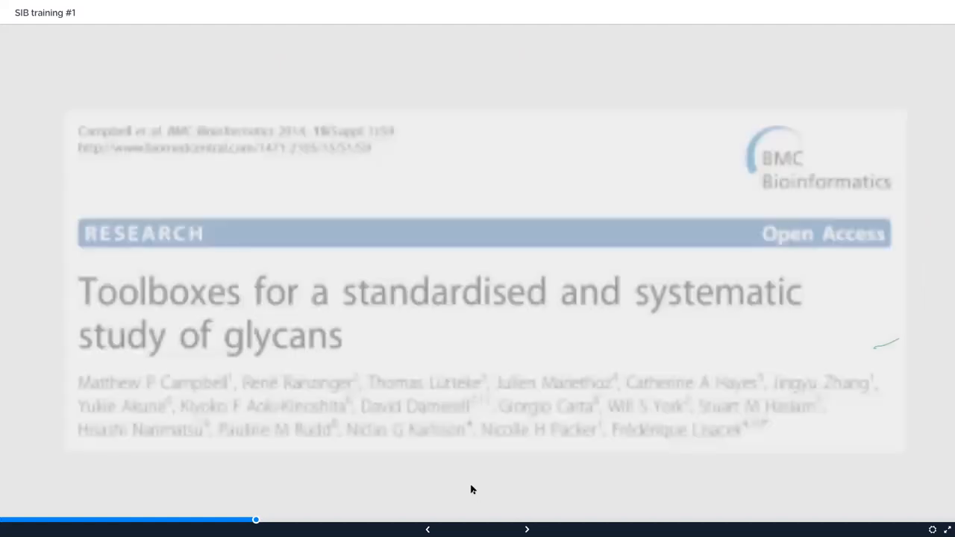
pyautogui.moveTo(209, 486)
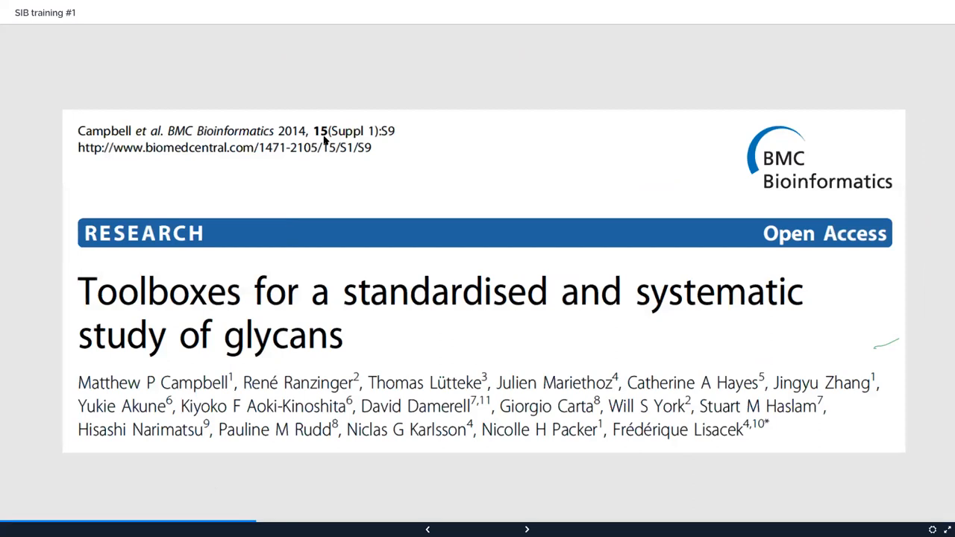
pyautogui.moveTo(430, 484)
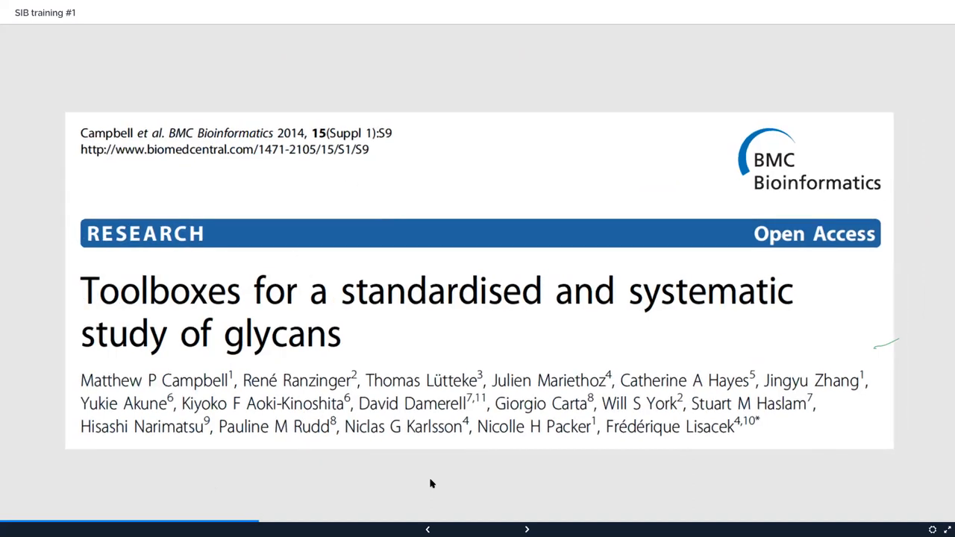
# Show the panel of glycan text format examples A–F with the GlycanFormatConverter excerpt
pyautogui.click(526, 528)
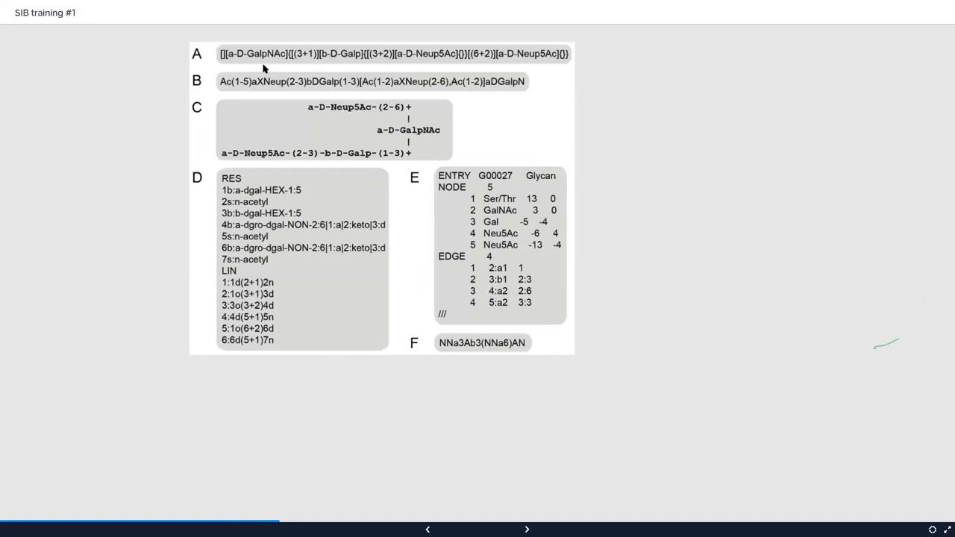
pyautogui.moveTo(552, 56)
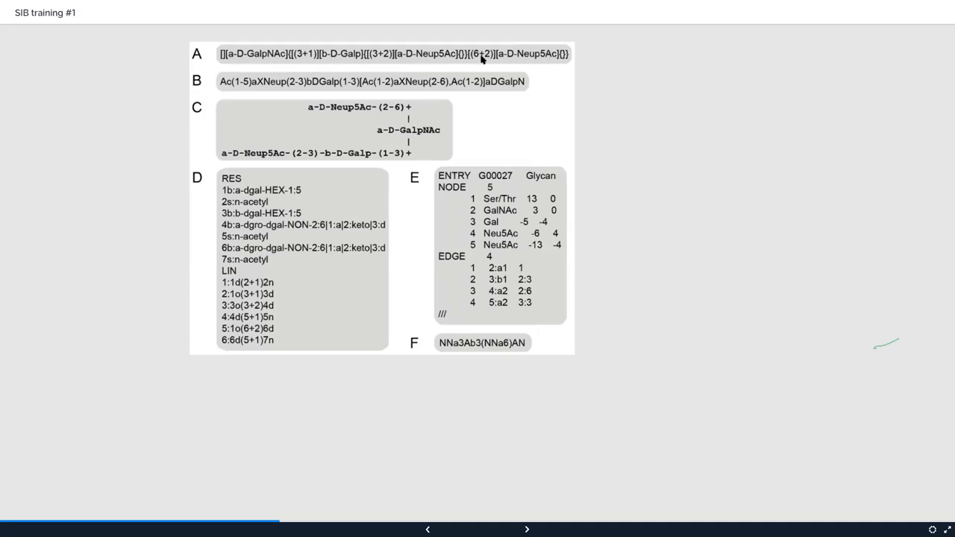
pyautogui.moveTo(436, 83)
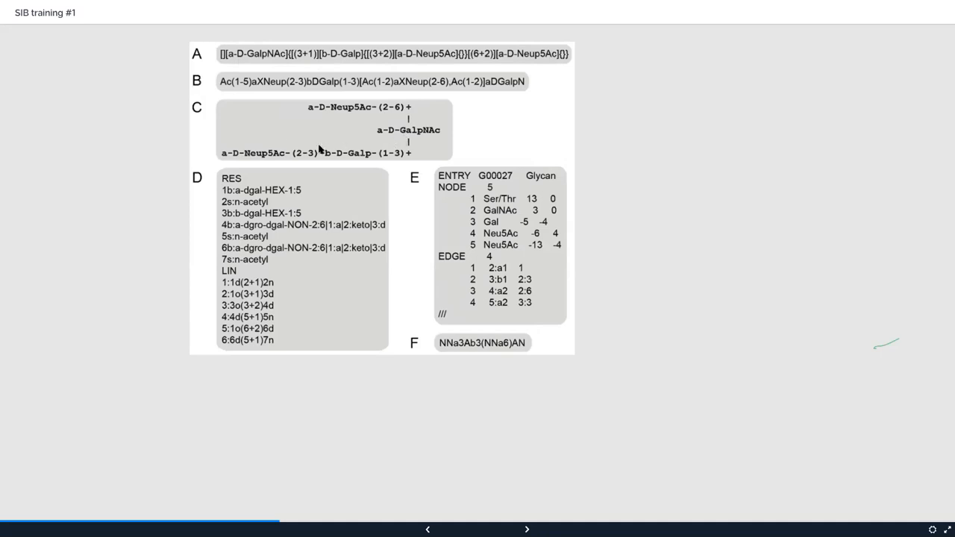
pyautogui.moveTo(240, 268)
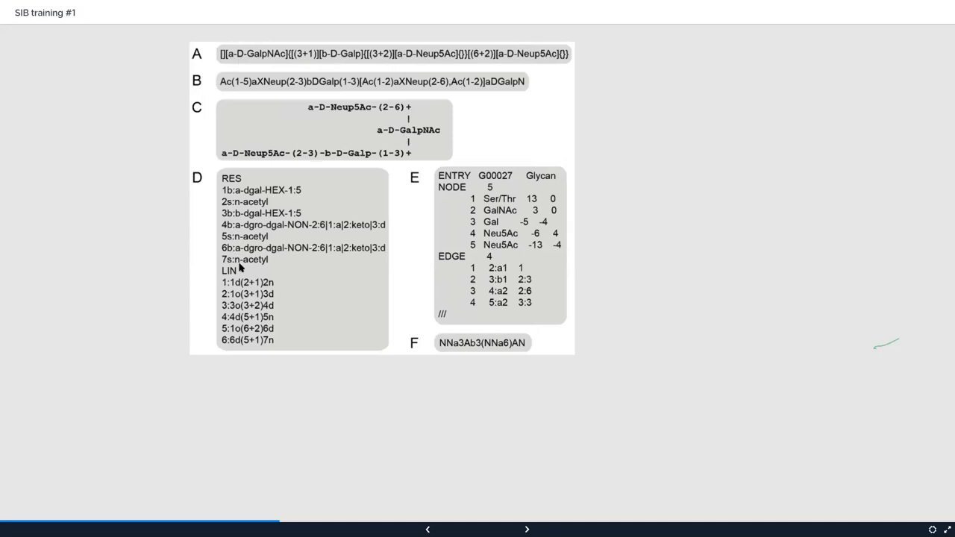
pyautogui.moveTo(262, 284)
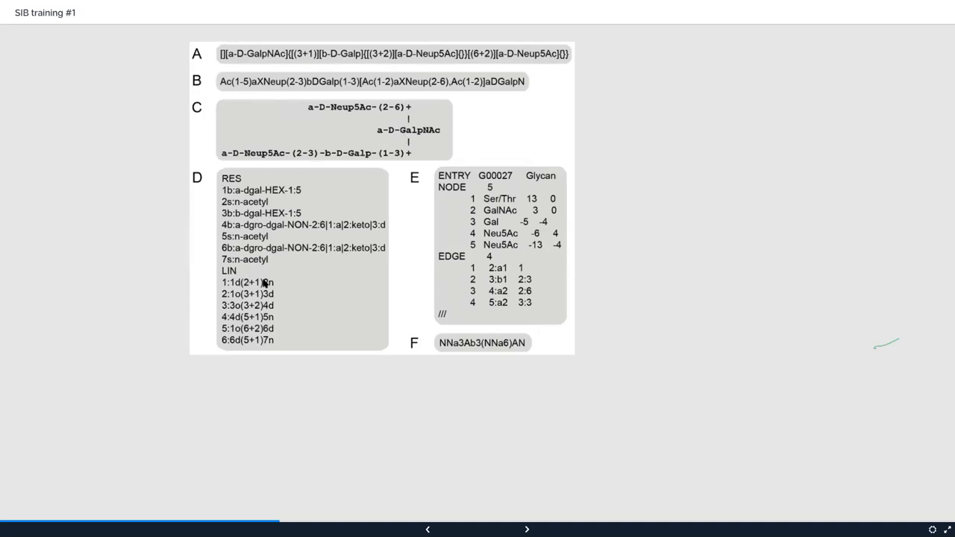
pyautogui.moveTo(558, 293)
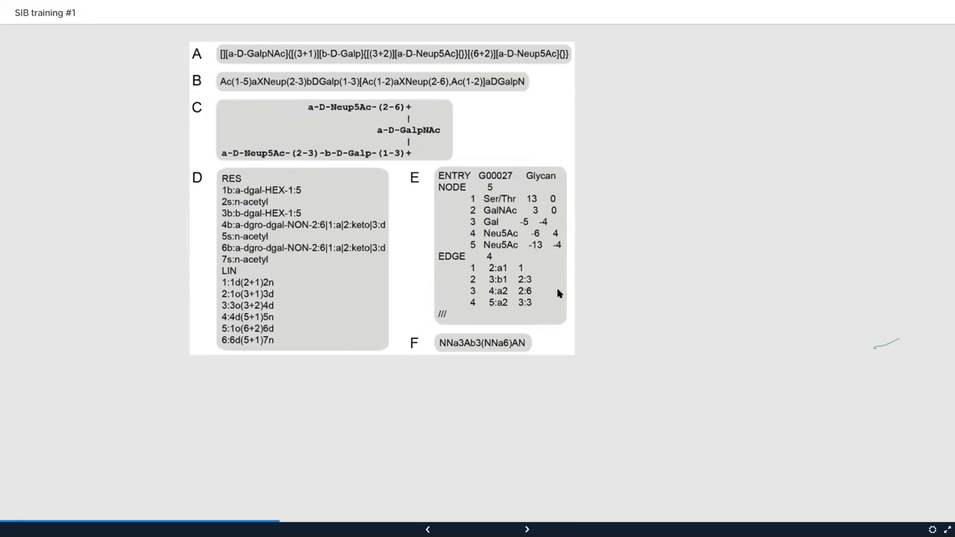
pyautogui.moveTo(615, 340)
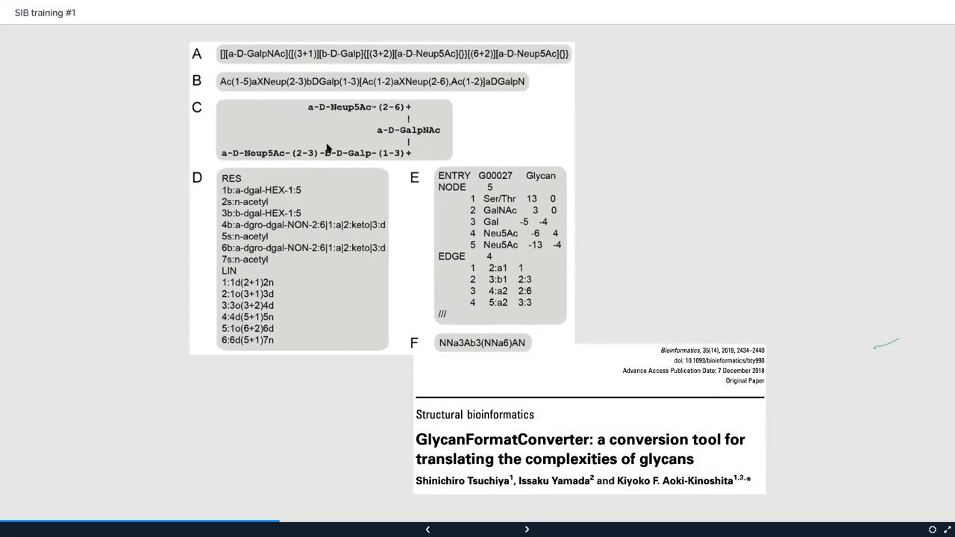
pyautogui.moveTo(656, 263)
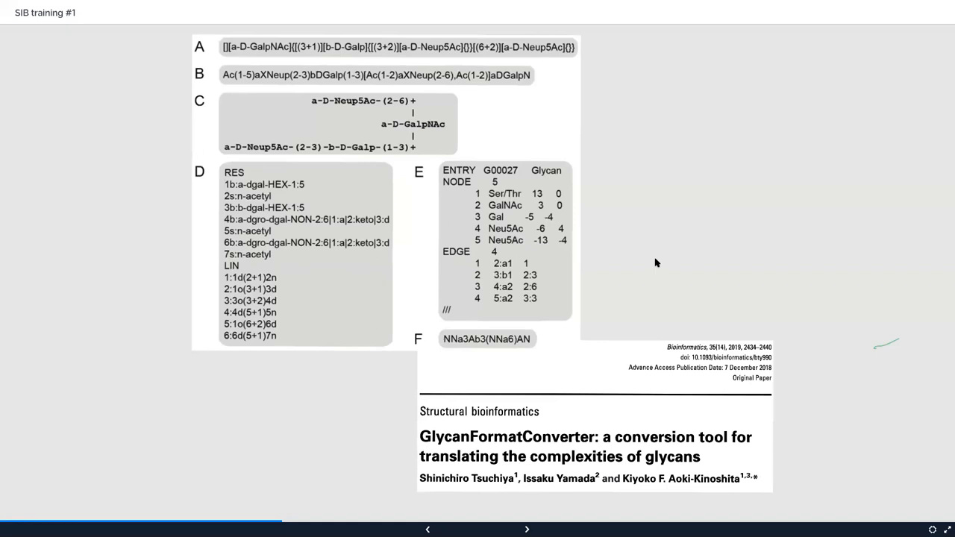
# Show Table 1 comparing text formats, then zoom out to the MIRAGE logo overview
pyautogui.click(527, 528)
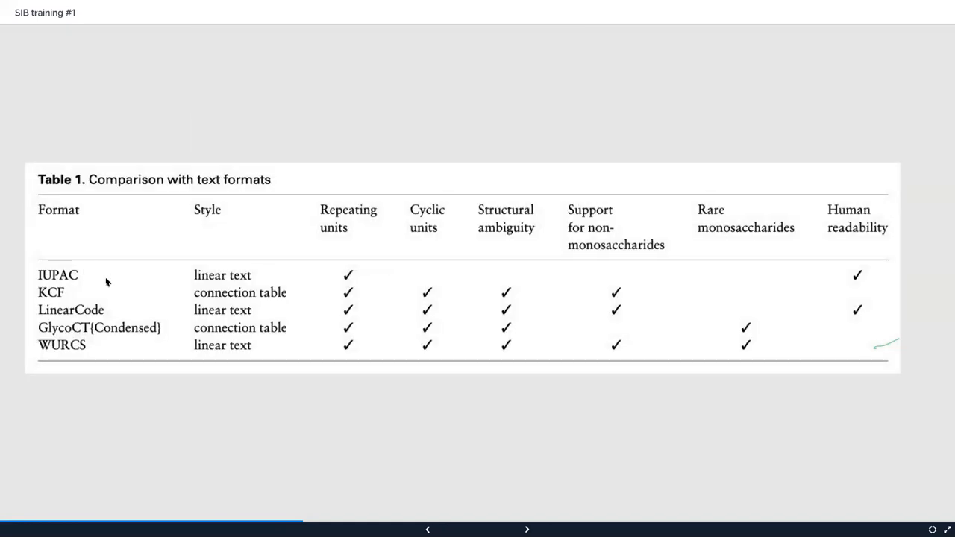
pyautogui.moveTo(280, 291)
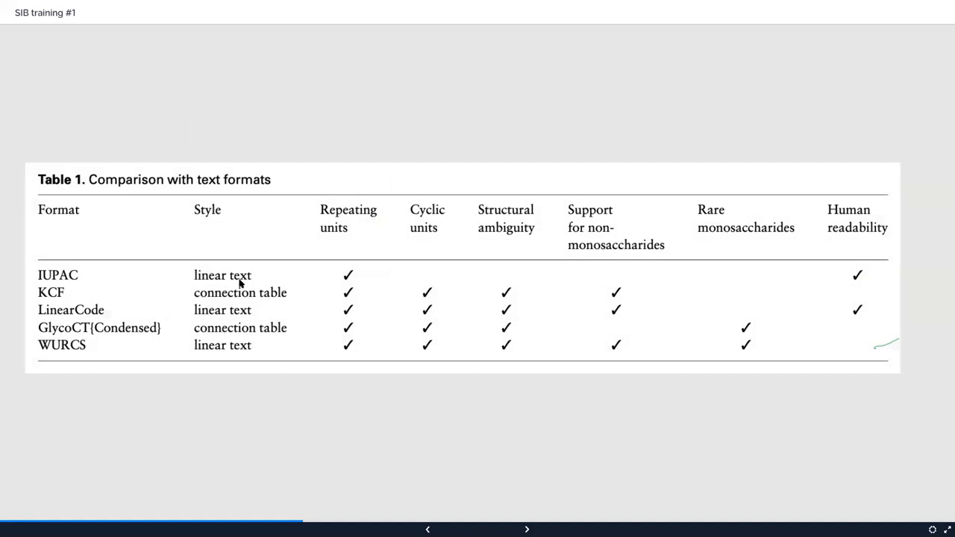
pyautogui.moveTo(206, 298)
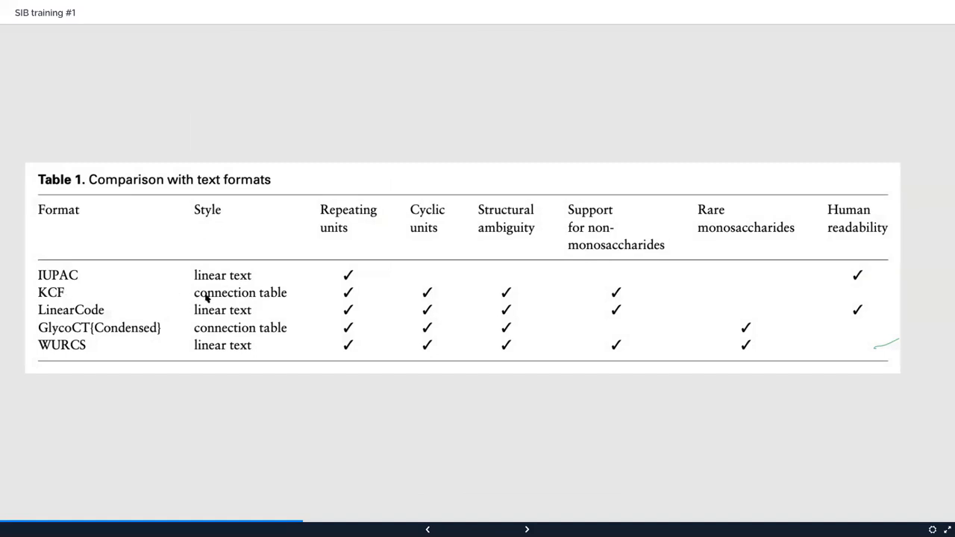
pyautogui.moveTo(87, 337)
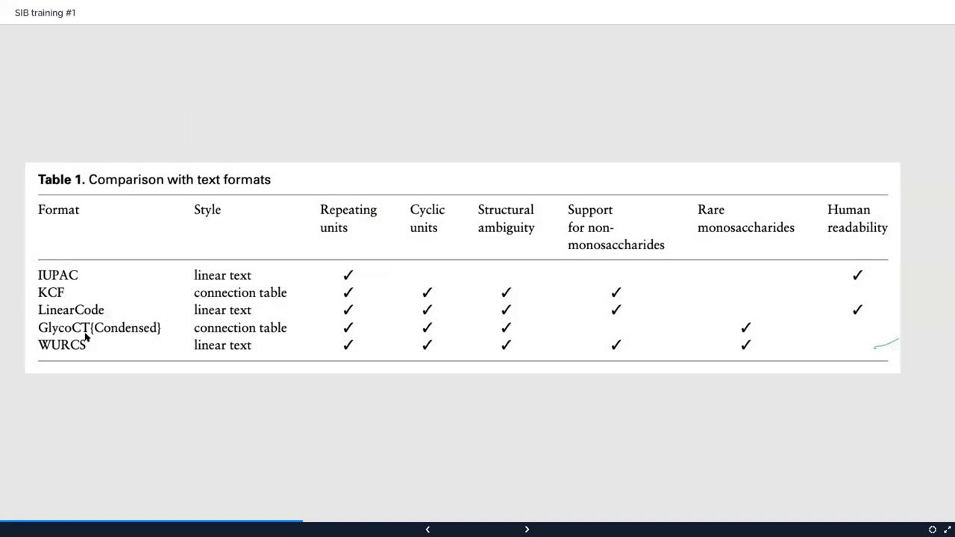
pyautogui.moveTo(352, 284)
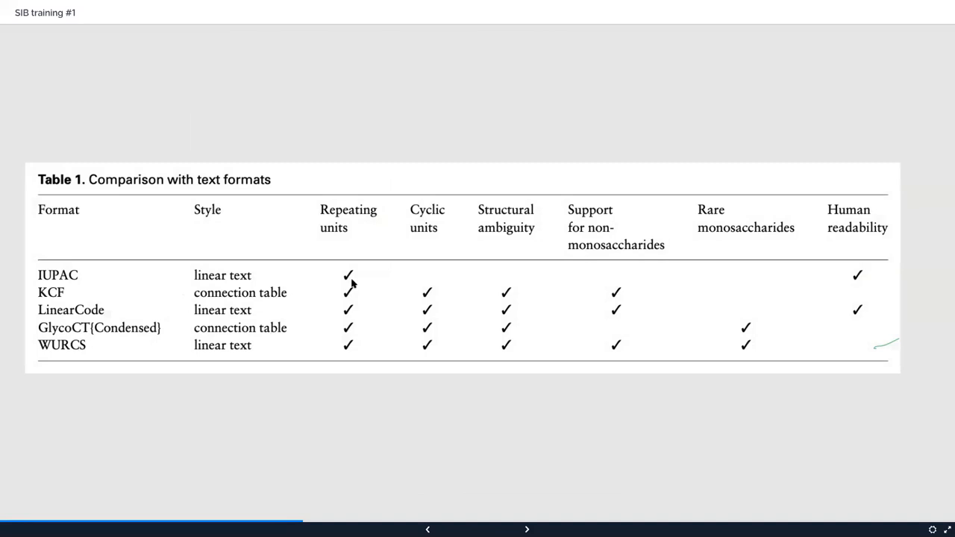
pyautogui.moveTo(689, 385)
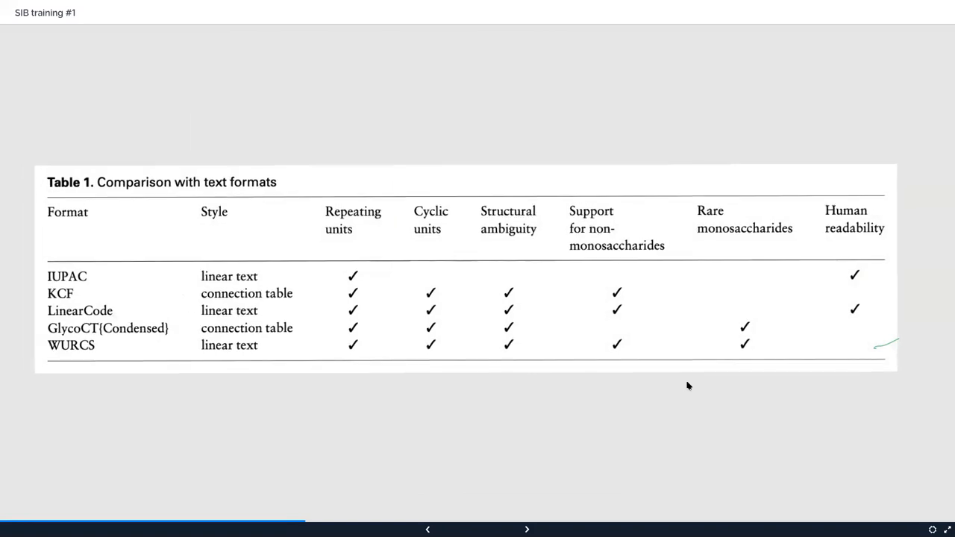
pyautogui.click(527, 530)
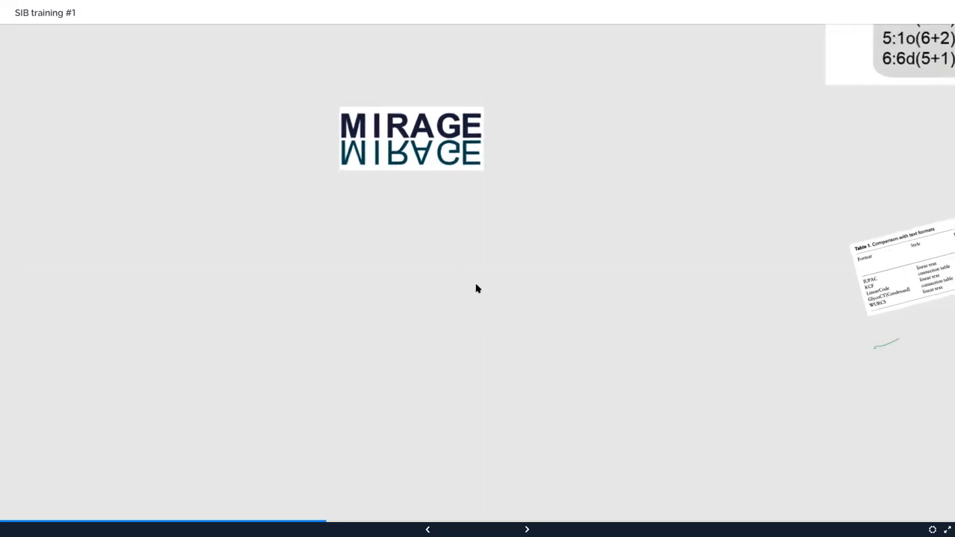
pyautogui.moveTo(456, 383)
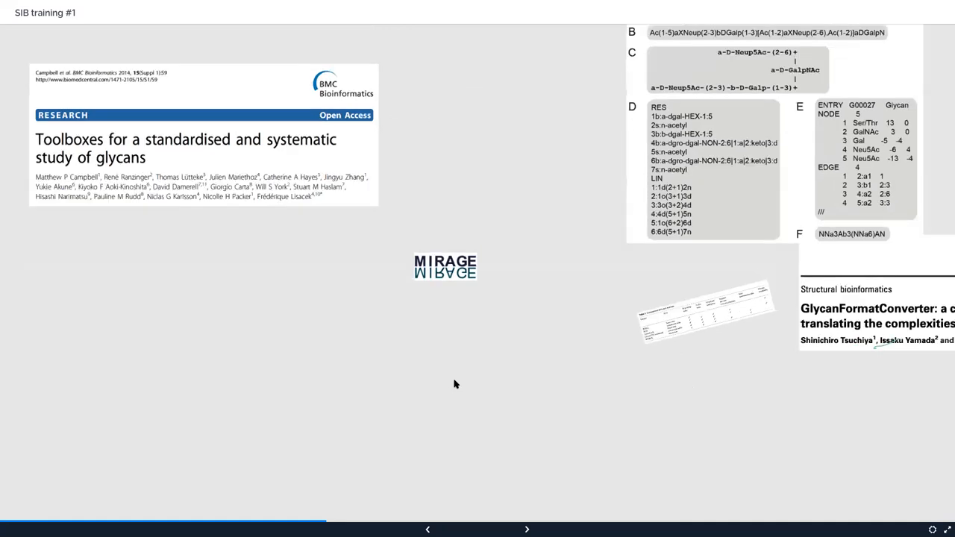
# Reveal the MIRAGE reporting guidelines slide with the schema diagram below it
pyautogui.click(527, 530)
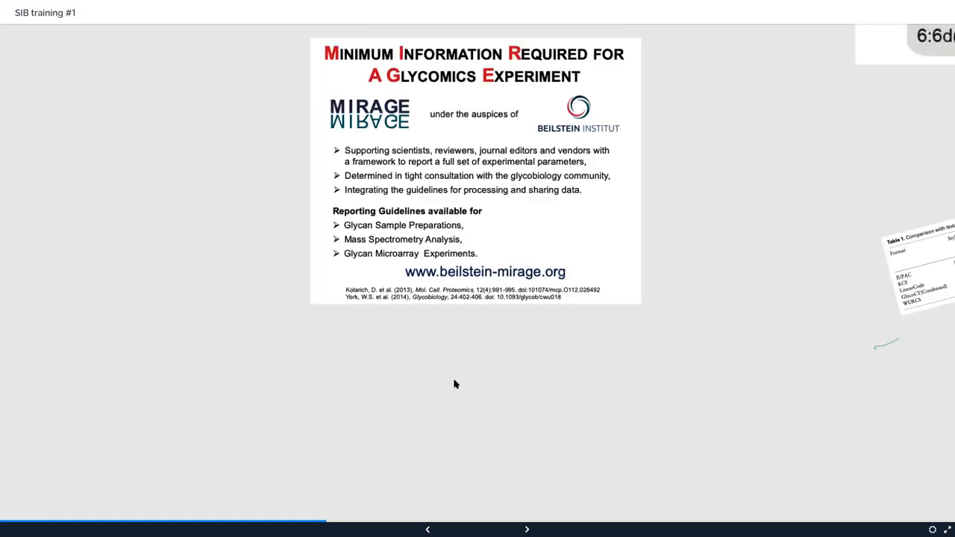
pyautogui.moveTo(364, 290)
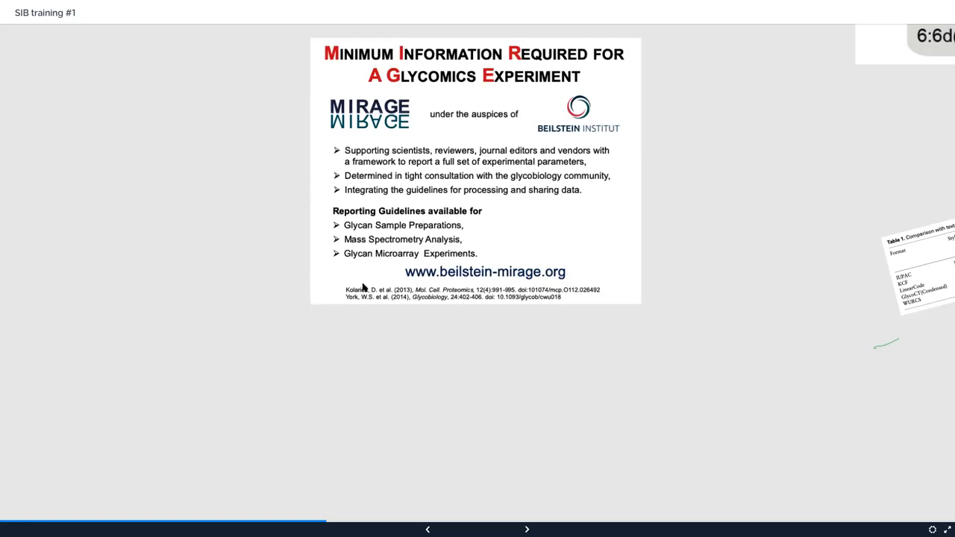
pyautogui.moveTo(480, 281)
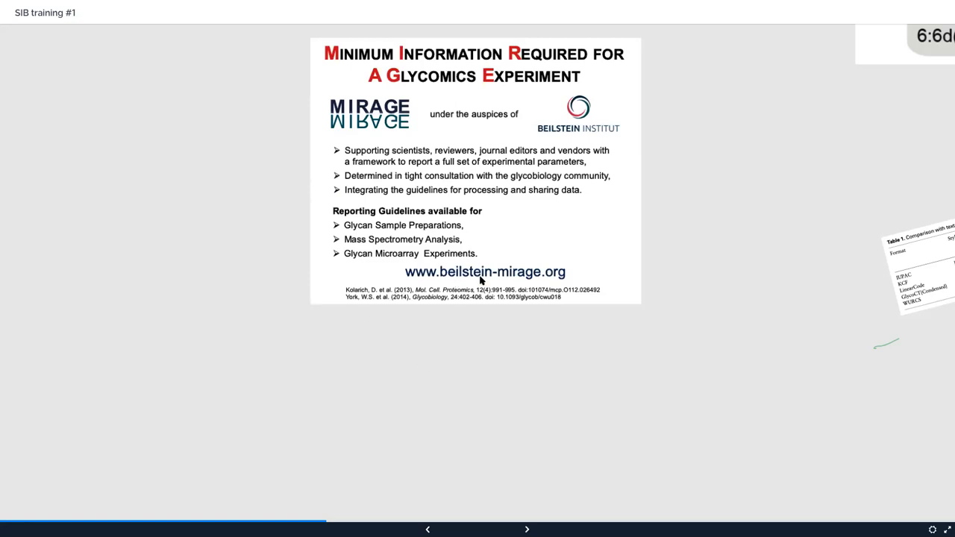
pyautogui.moveTo(488, 279)
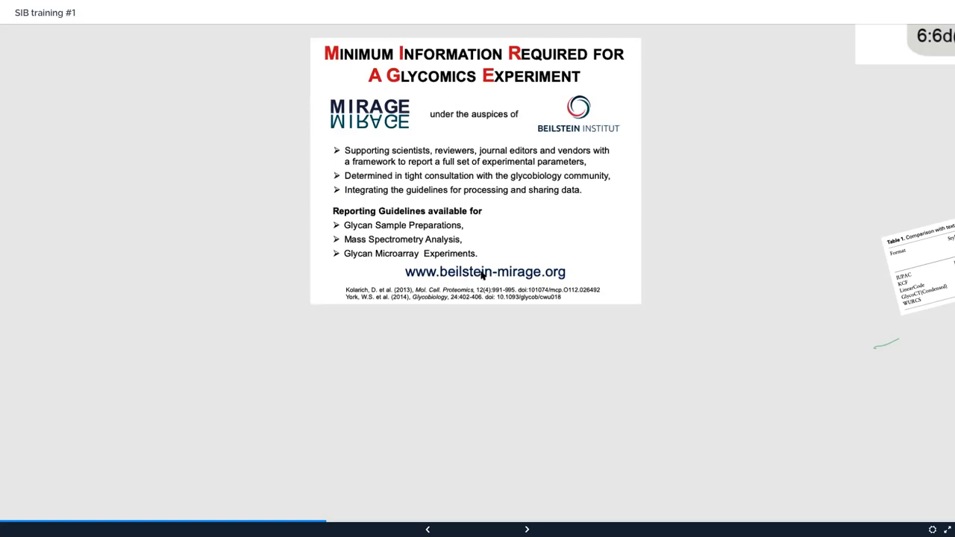
pyautogui.moveTo(567, 254)
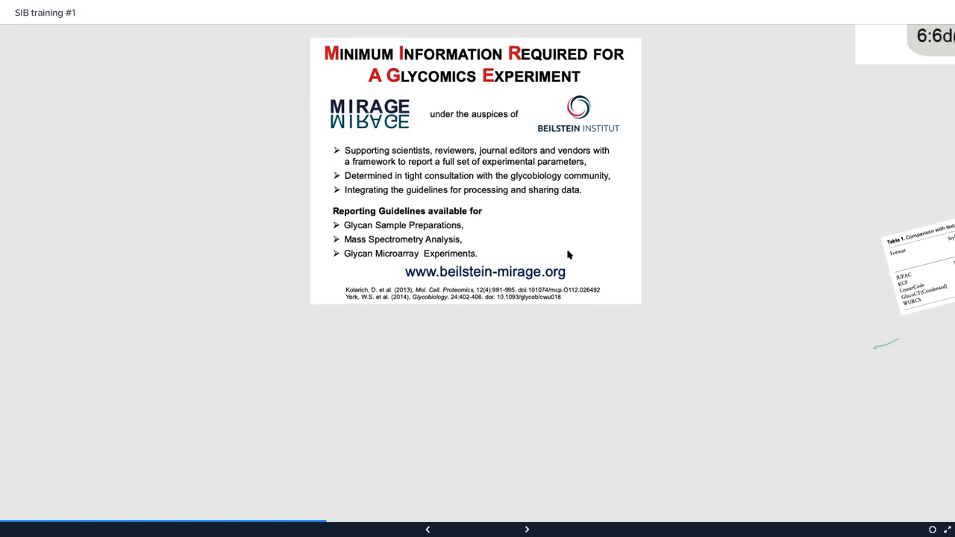
pyautogui.moveTo(609, 153)
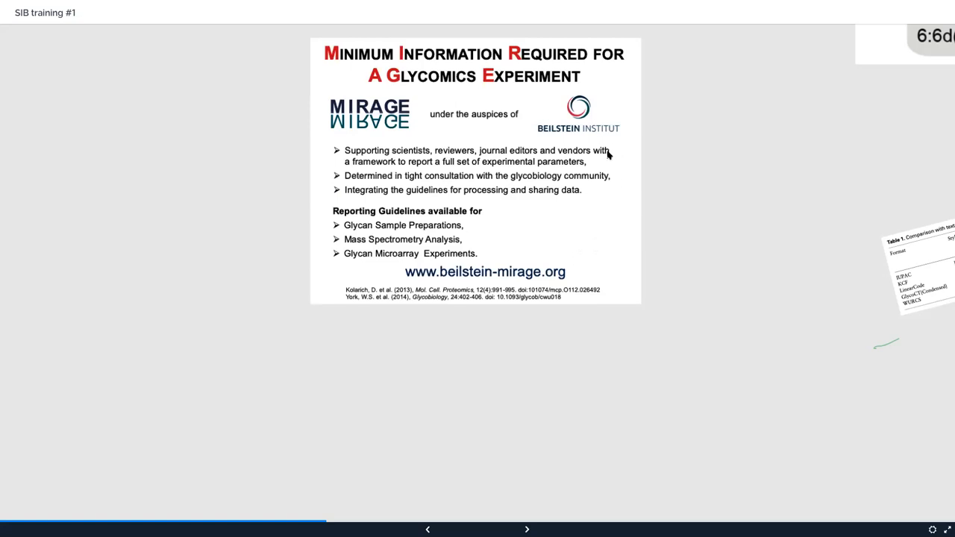
pyautogui.moveTo(453, 226)
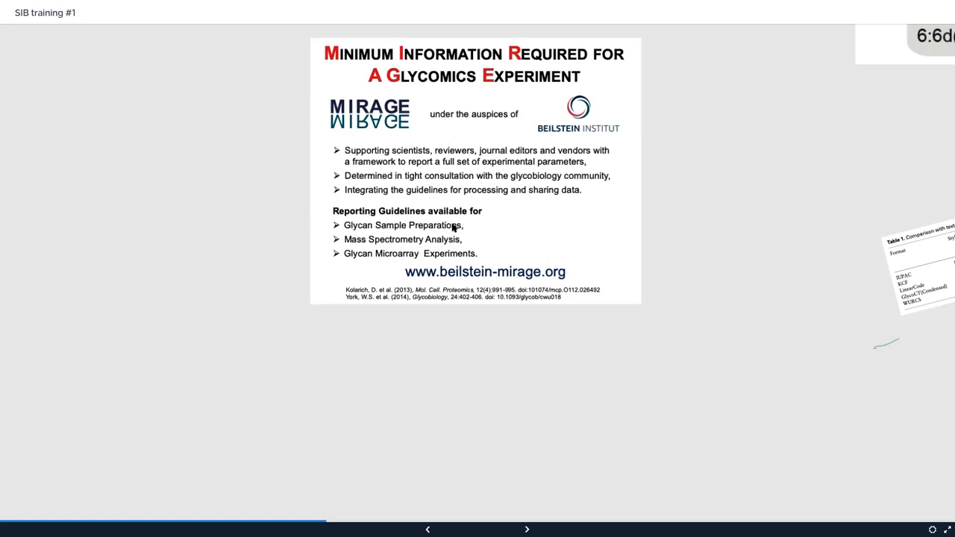
pyautogui.moveTo(381, 221)
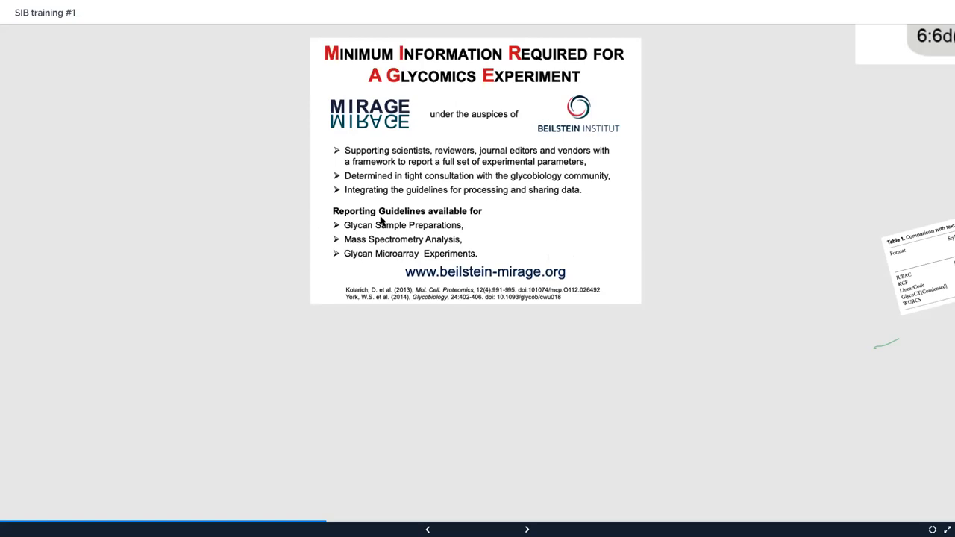
pyautogui.moveTo(404, 237)
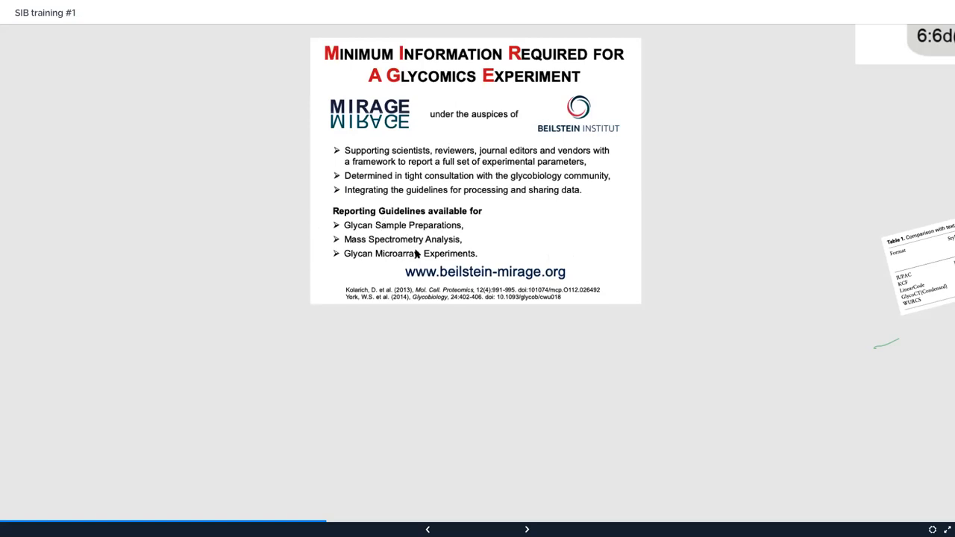
pyautogui.moveTo(432, 248)
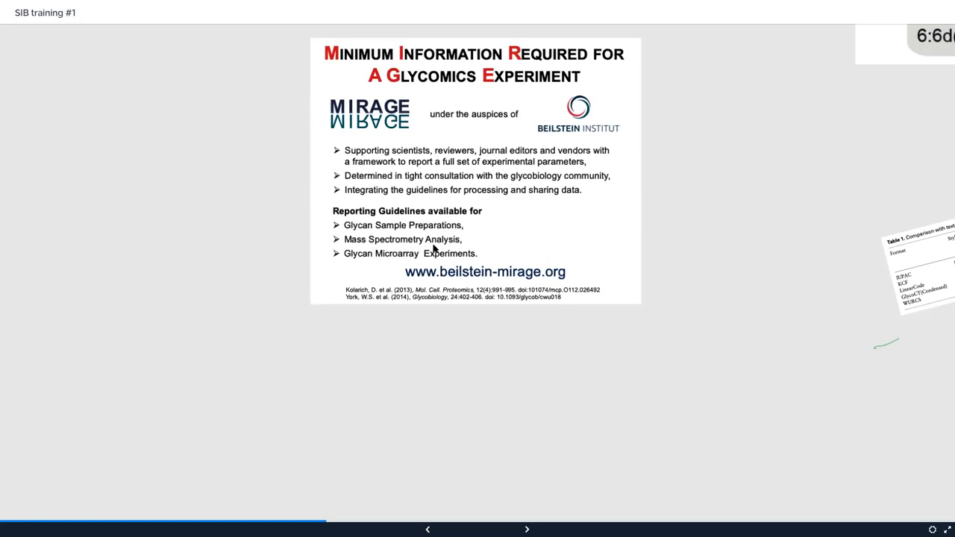
pyautogui.moveTo(367, 270)
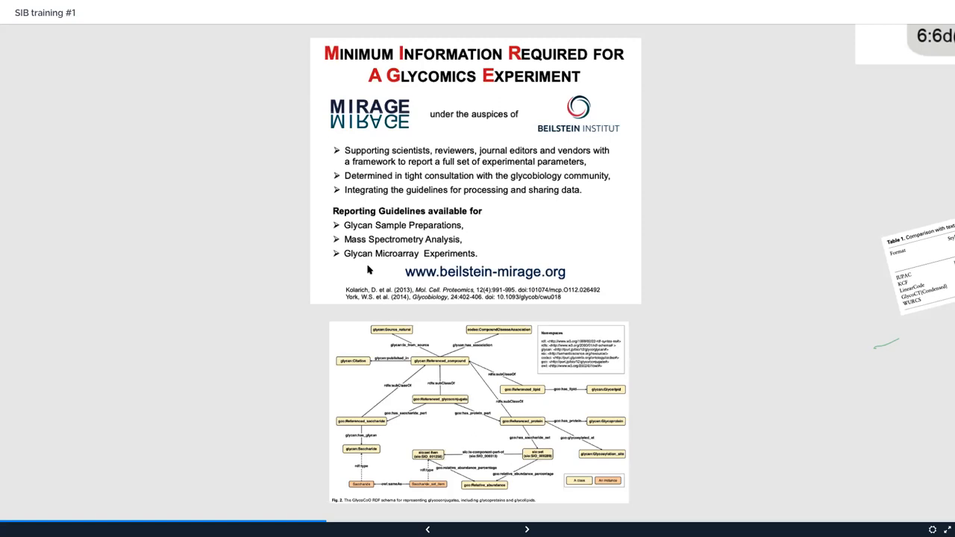
# Advance to the GlyCosmos Portal home page slide
pyautogui.click(526, 530)
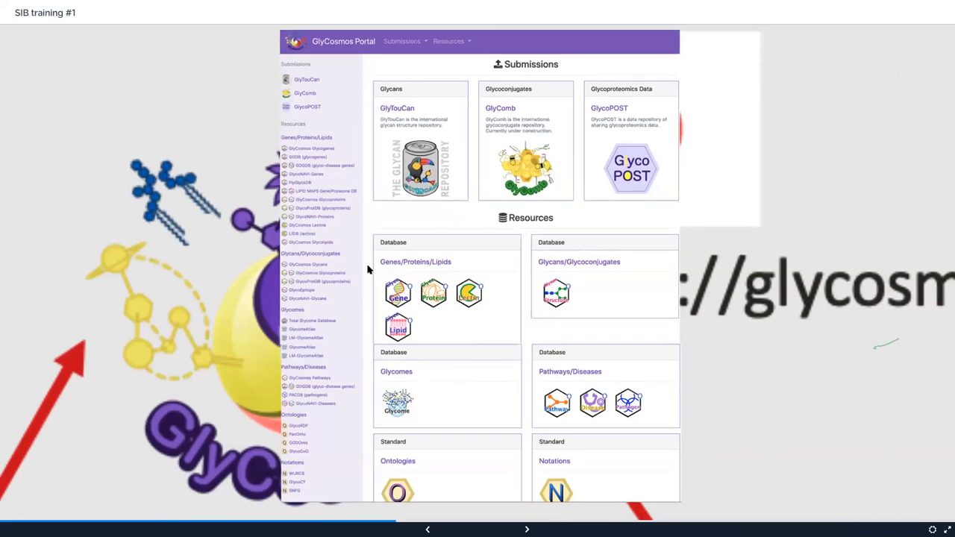
# Pass the GlyGen slide and reach the 1993 server page starting the portal timeline
pyautogui.click(526, 529)
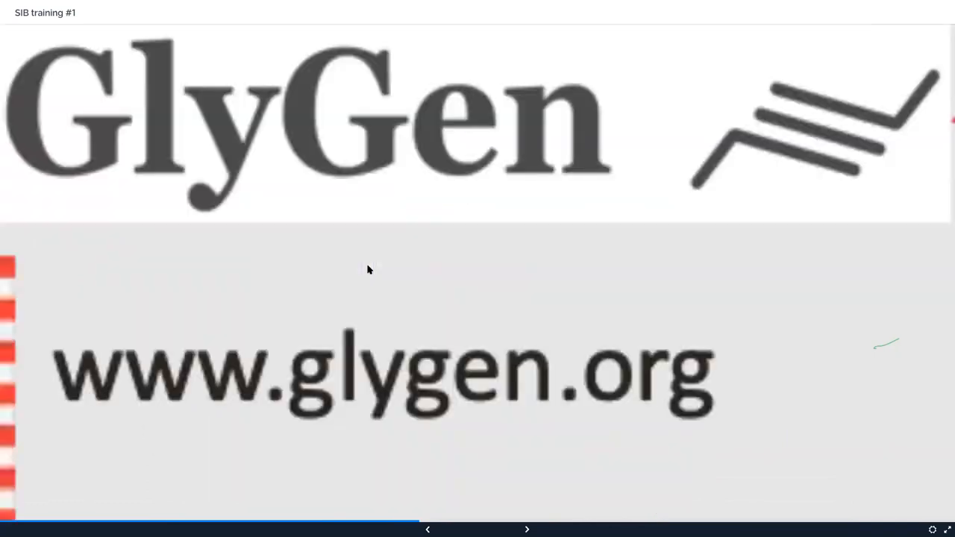
pyautogui.click(527, 528)
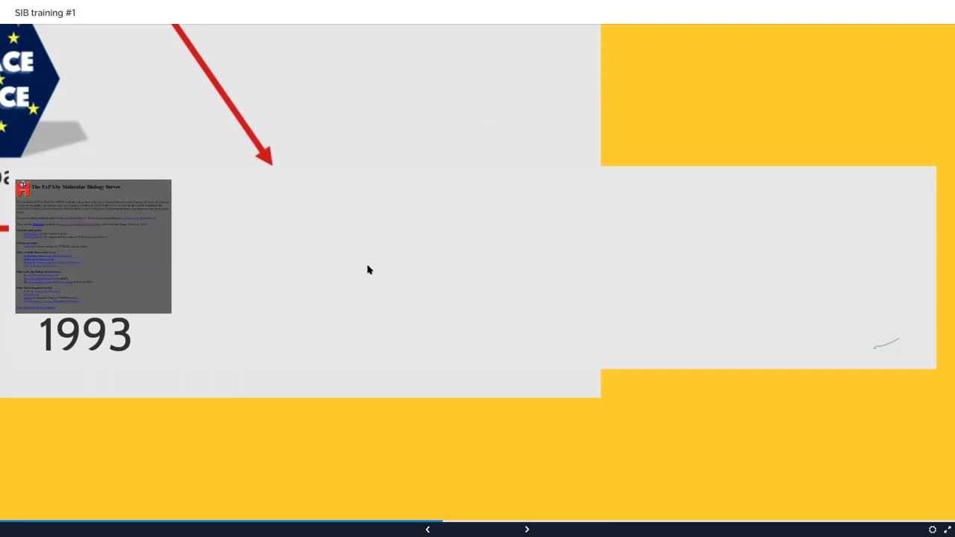
# Reveal the 2001, 2008 and 2011 ExPASy portal screenshots in the timeline
pyautogui.click(527, 529)
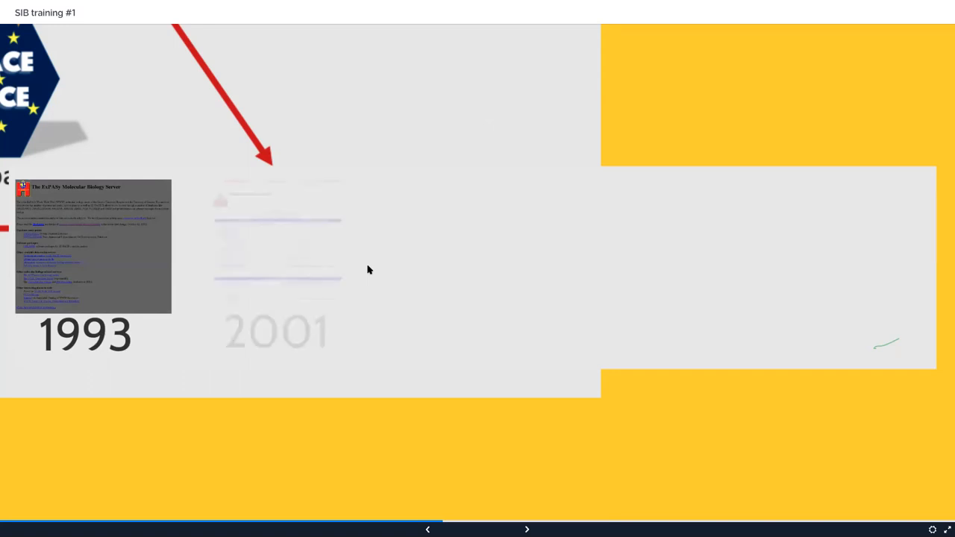
pyautogui.click(526, 528)
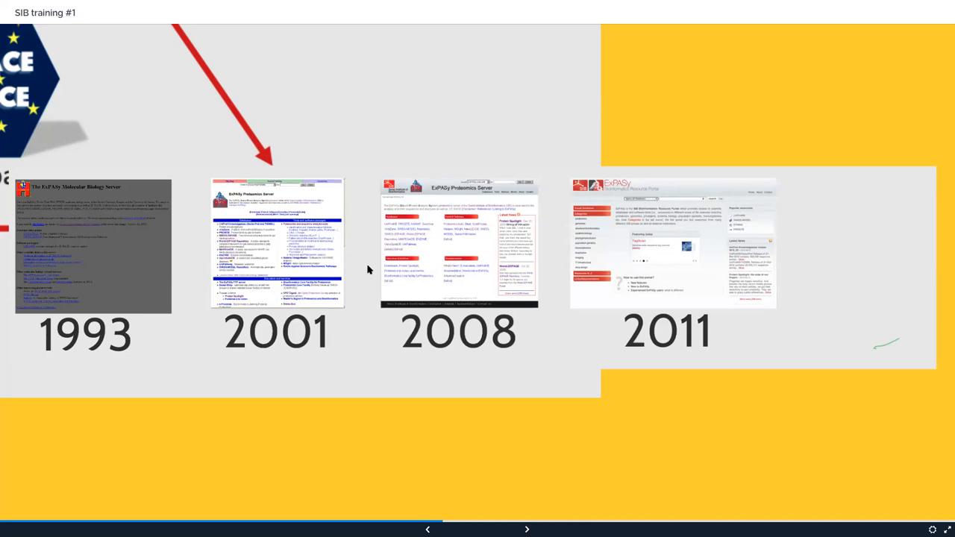
pyautogui.moveTo(572, 243)
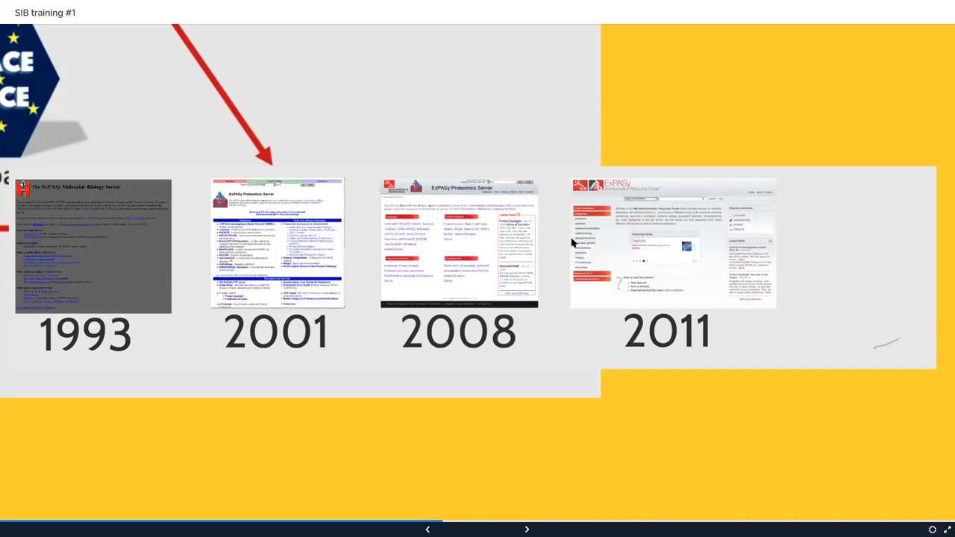
pyautogui.moveTo(597, 291)
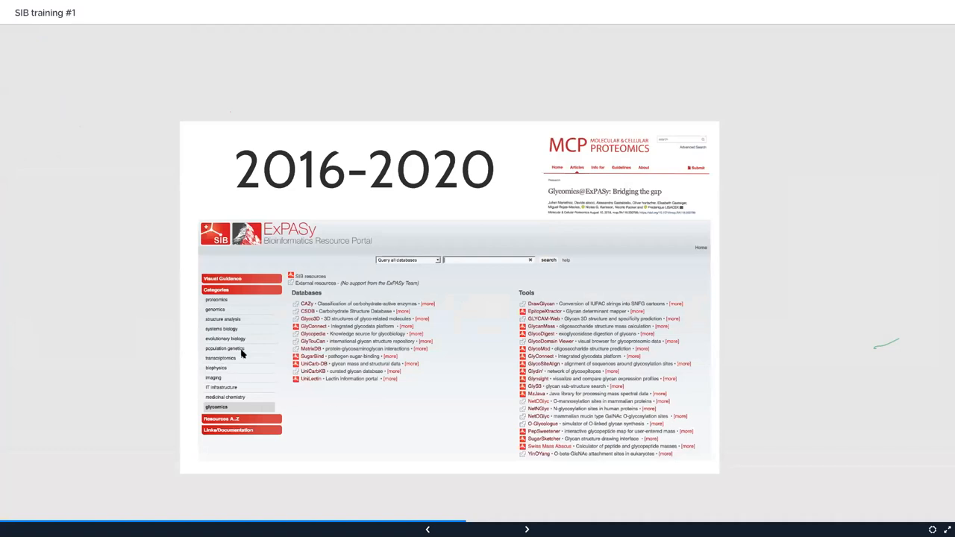
pyautogui.moveTo(394, 486)
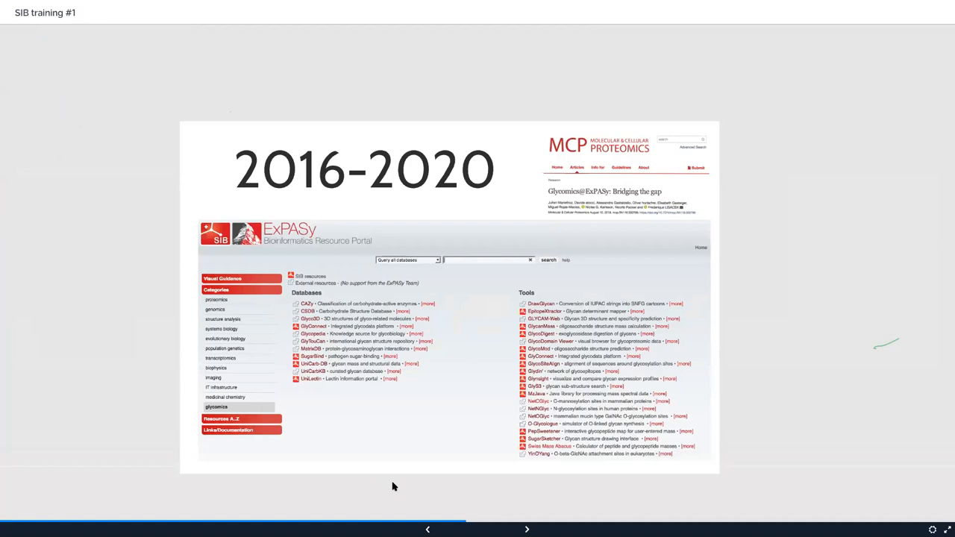
pyautogui.moveTo(687, 113)
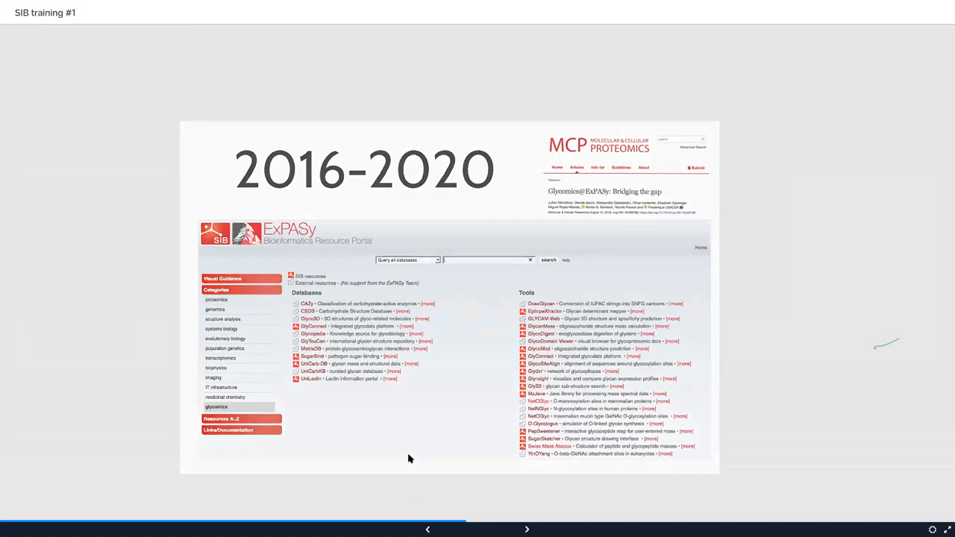
# Zoom into the 2011 frame, then reach the redesigned 2020 Expasy home page
pyautogui.click(527, 530)
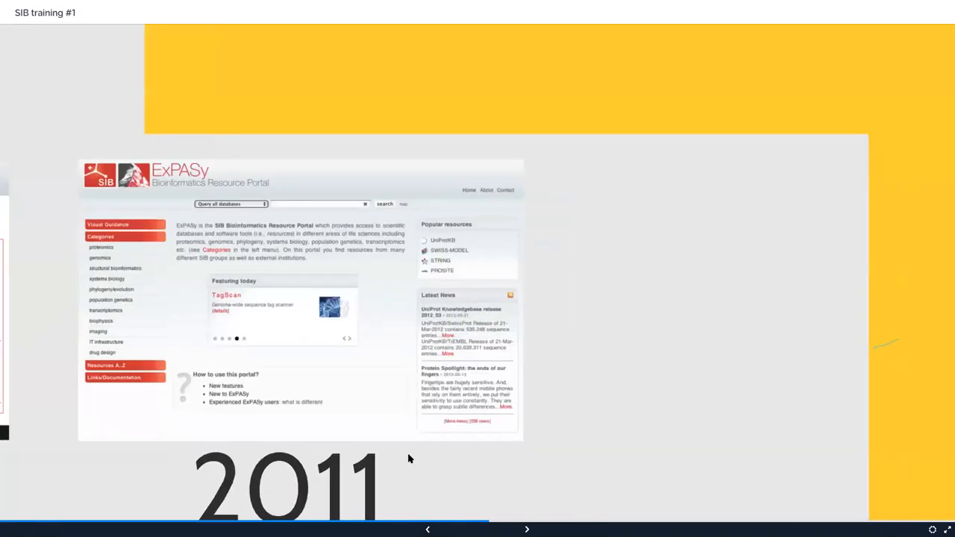
pyautogui.click(526, 530)
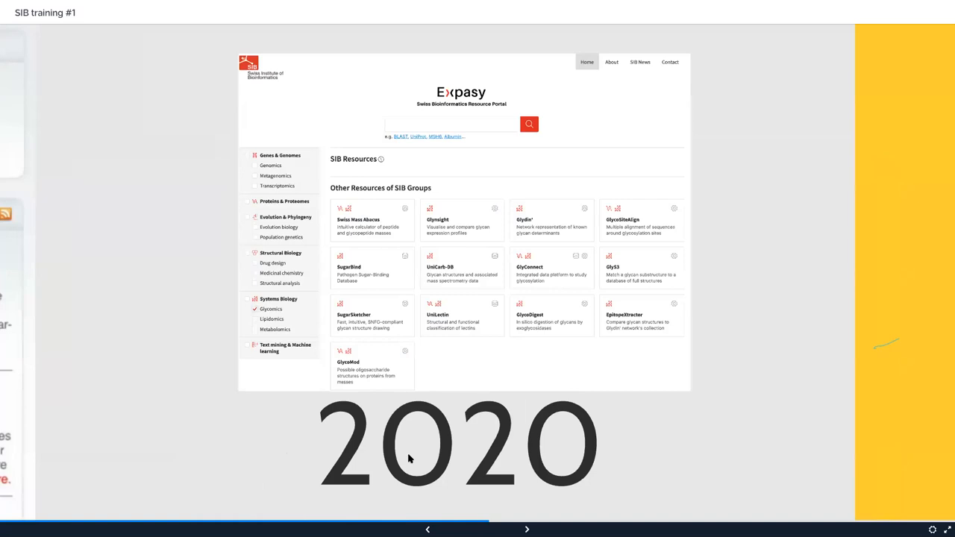
pyautogui.moveTo(346, 440)
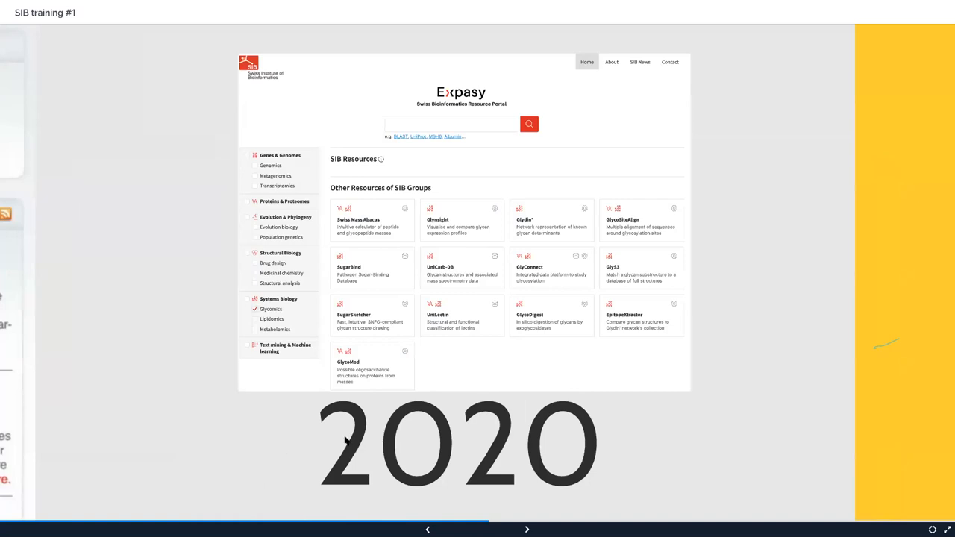
pyautogui.moveTo(280, 450)
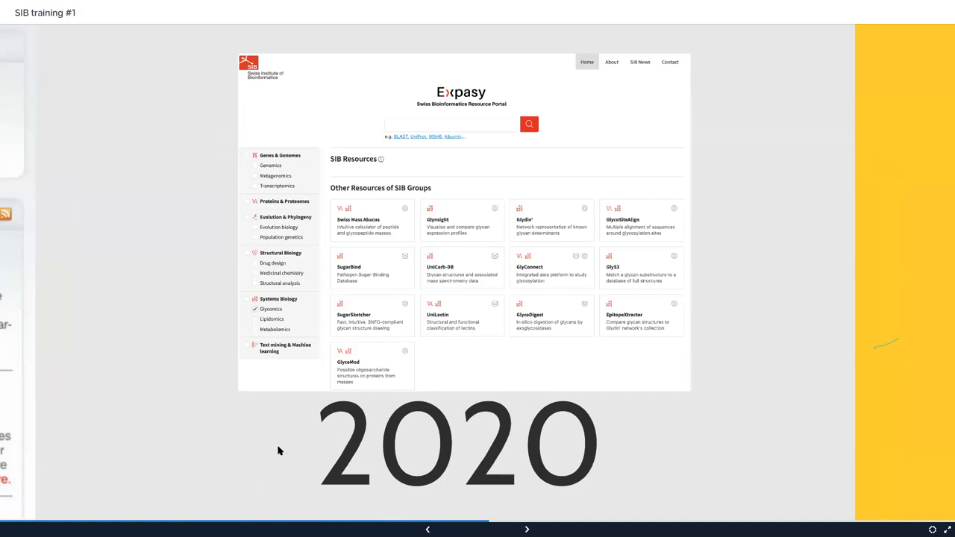
pyautogui.moveTo(268, 349)
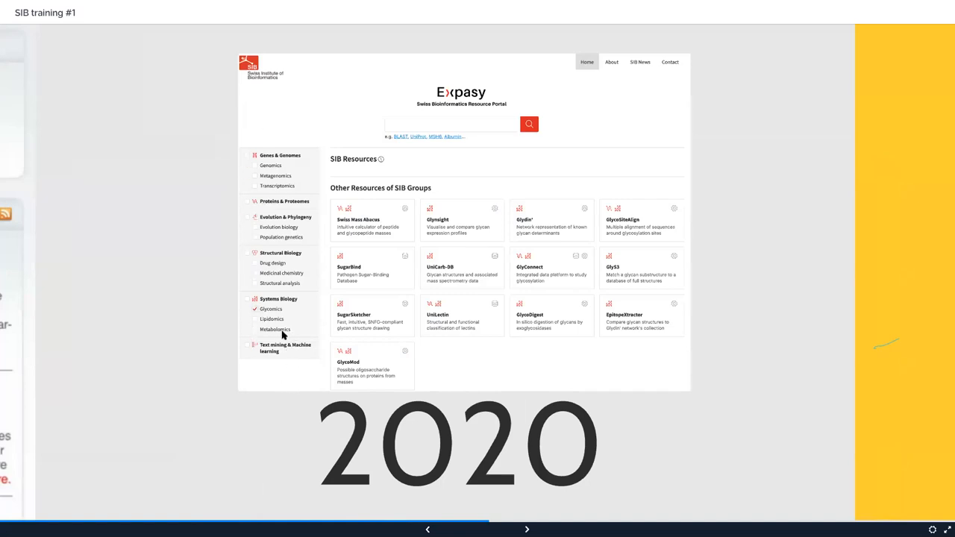
pyautogui.moveTo(305, 334)
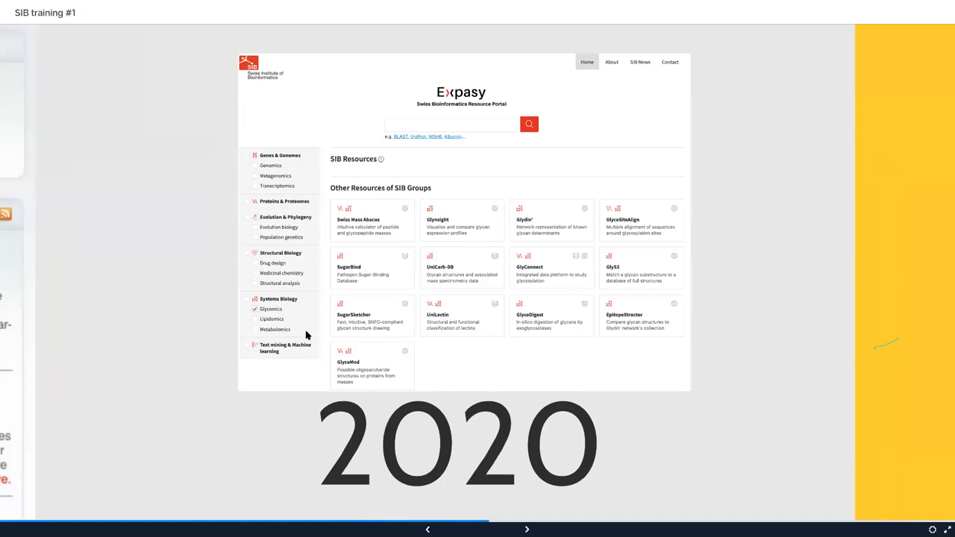
pyautogui.moveTo(280, 191)
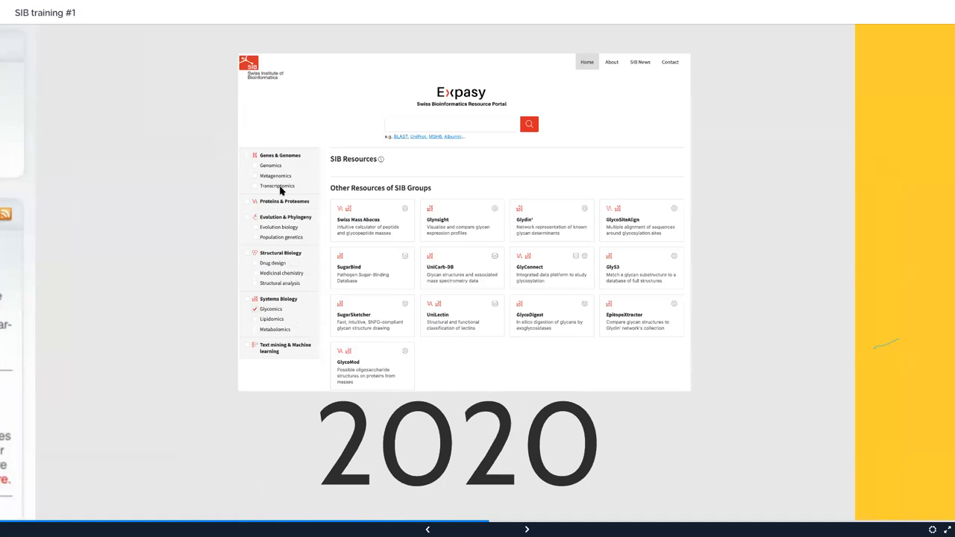
pyautogui.moveTo(291, 331)
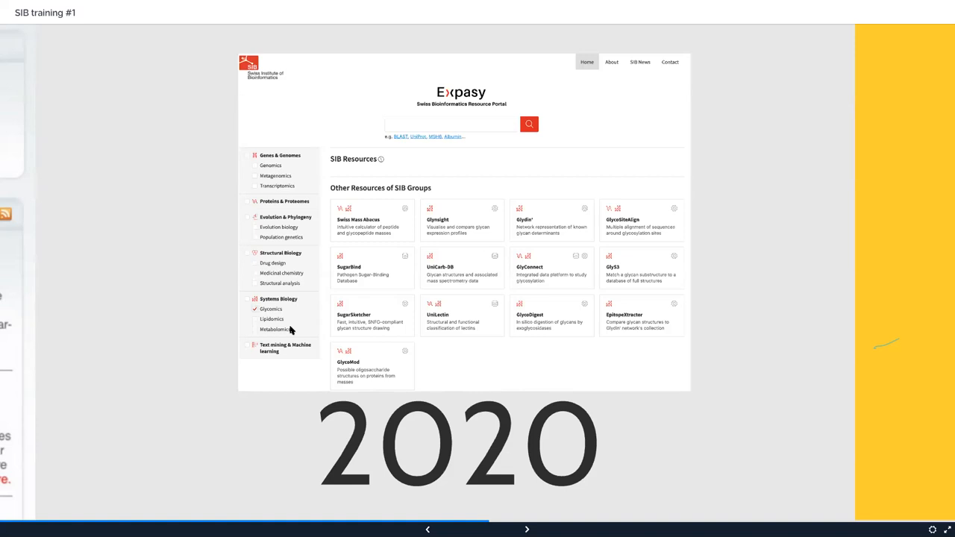
# Reach the Division of labour slide and reveal the US and Japanese contribution panels
pyautogui.click(527, 530)
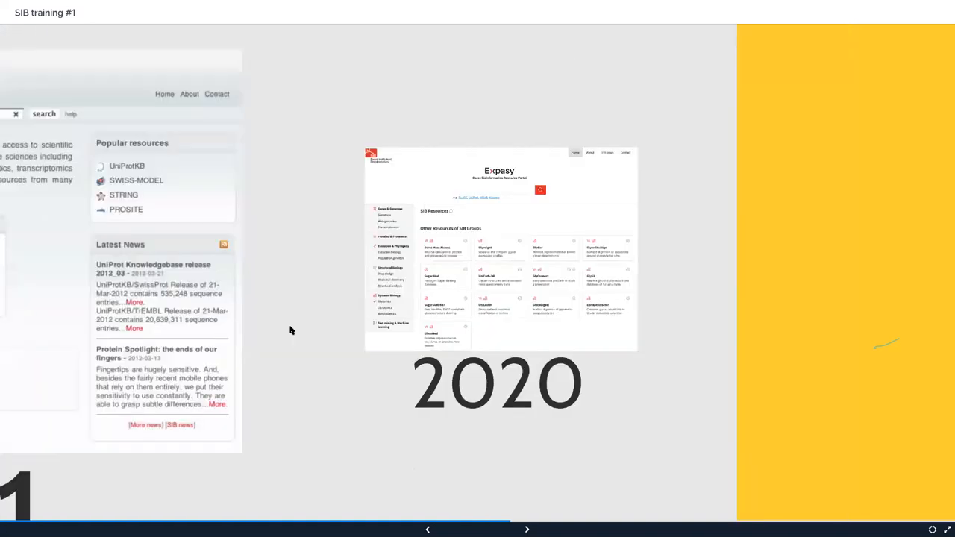
pyautogui.click(527, 530)
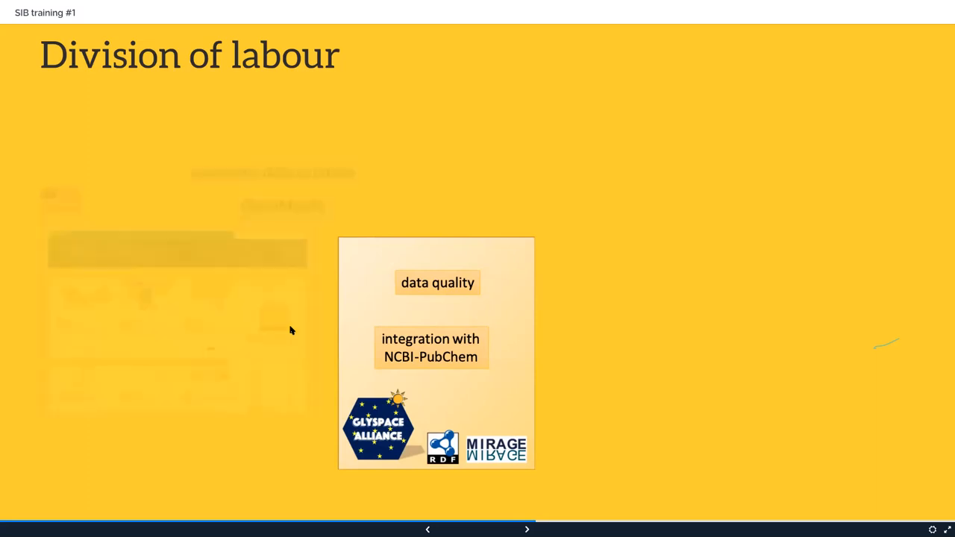
pyautogui.click(527, 528)
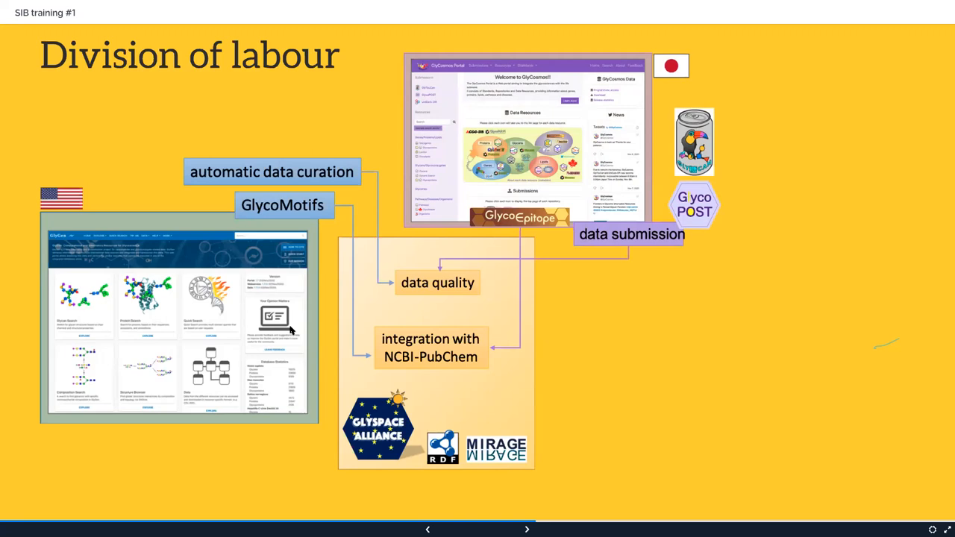
# Add the Glyco@Expasy manual curation panel, then move toward the membrane glycan slide
pyautogui.click(527, 528)
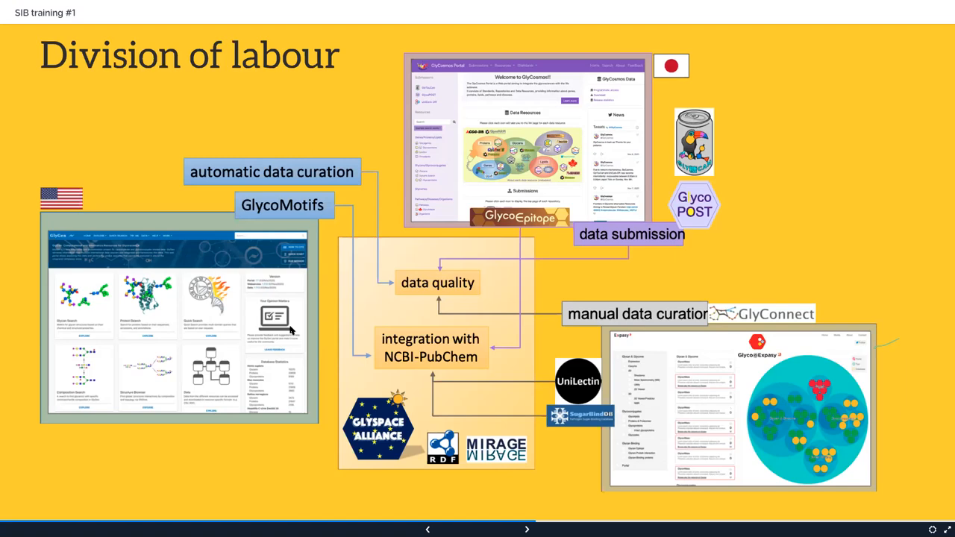
pyautogui.click(526, 530)
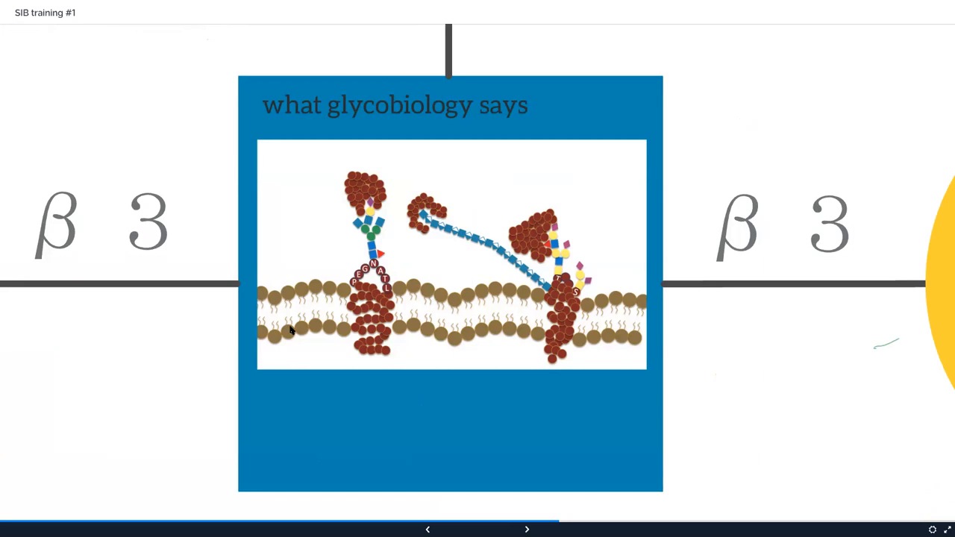
pyautogui.moveTo(357, 263)
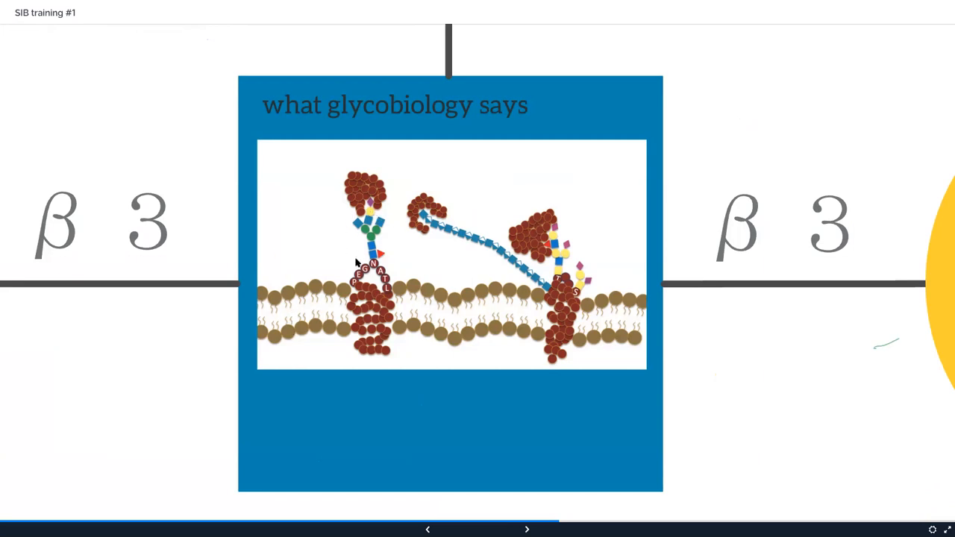
pyautogui.moveTo(561, 265)
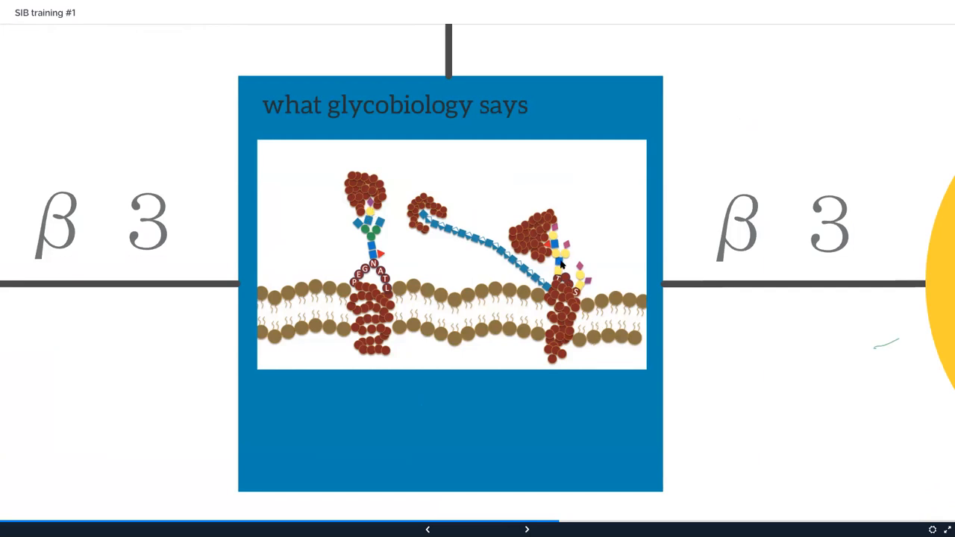
pyautogui.moveTo(433, 227)
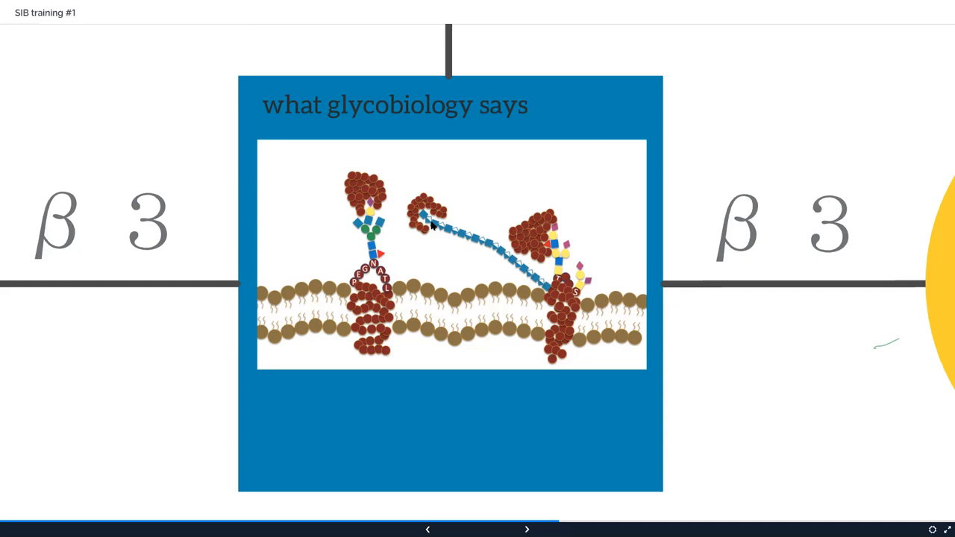
pyautogui.moveTo(460, 269)
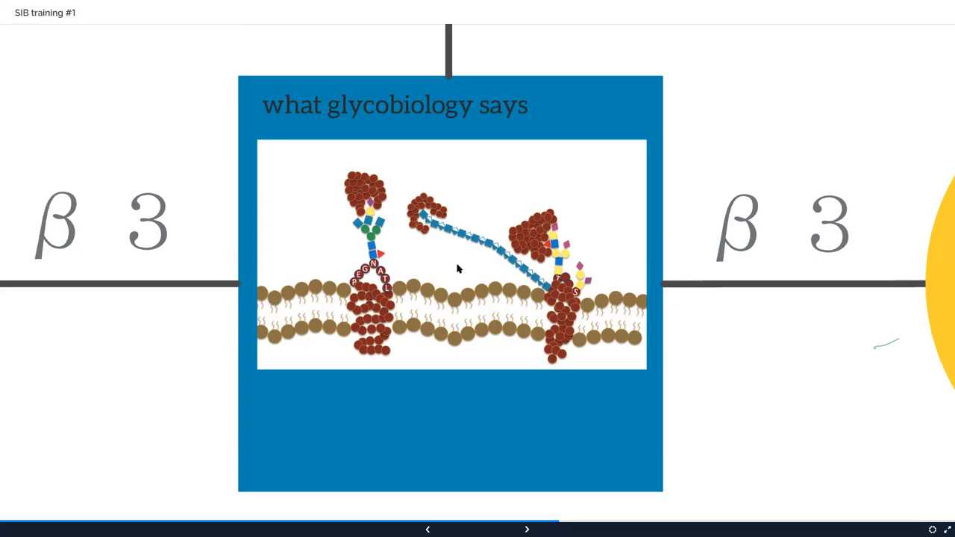
pyautogui.moveTo(409, 191)
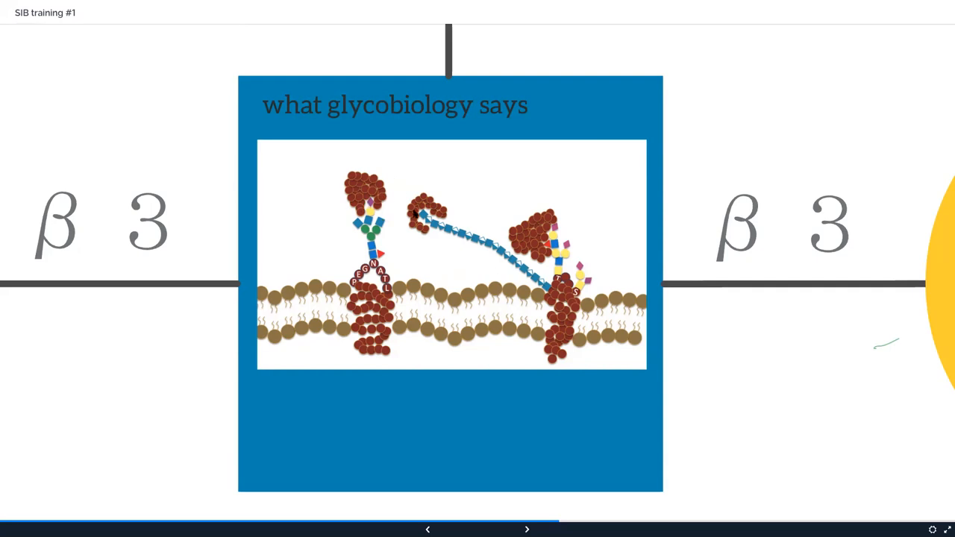
pyautogui.moveTo(450, 212)
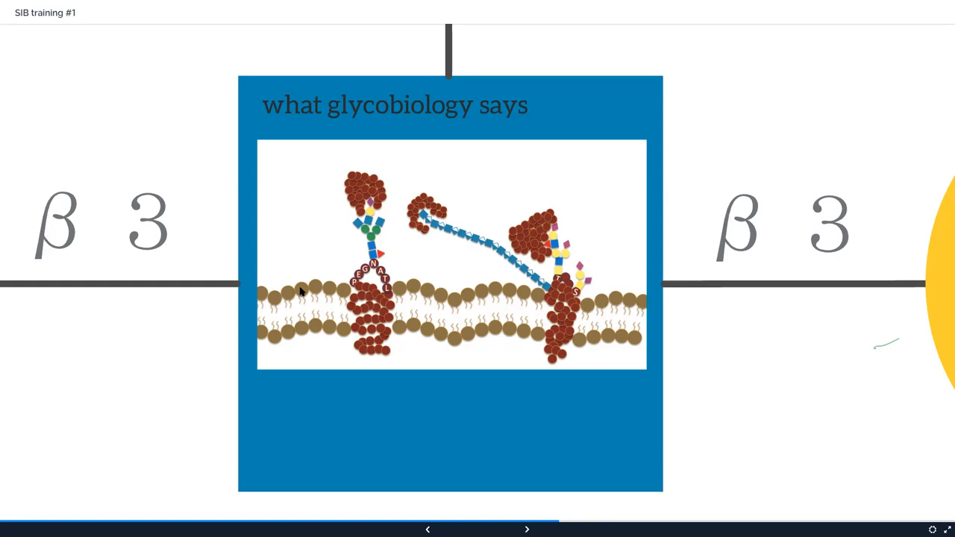
pyautogui.moveTo(303, 283)
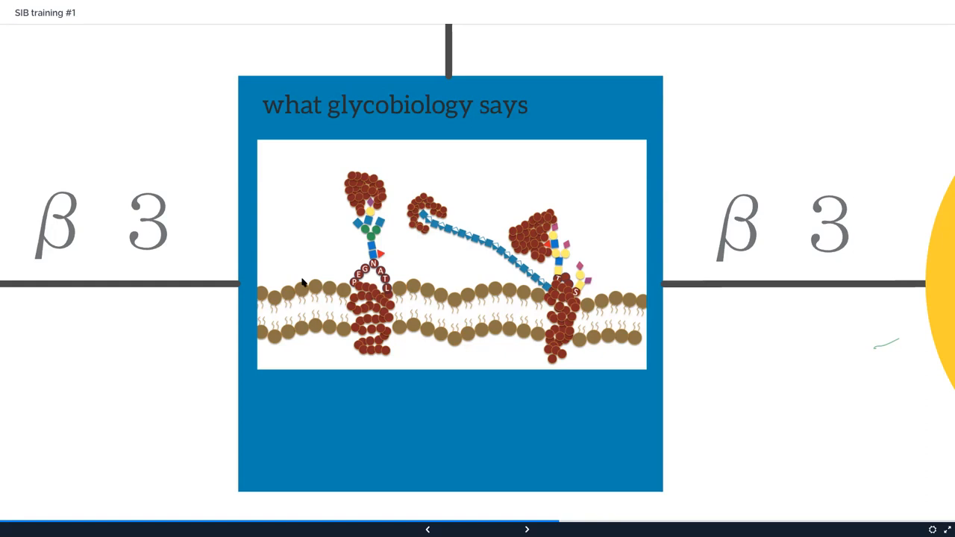
pyautogui.moveTo(304, 186)
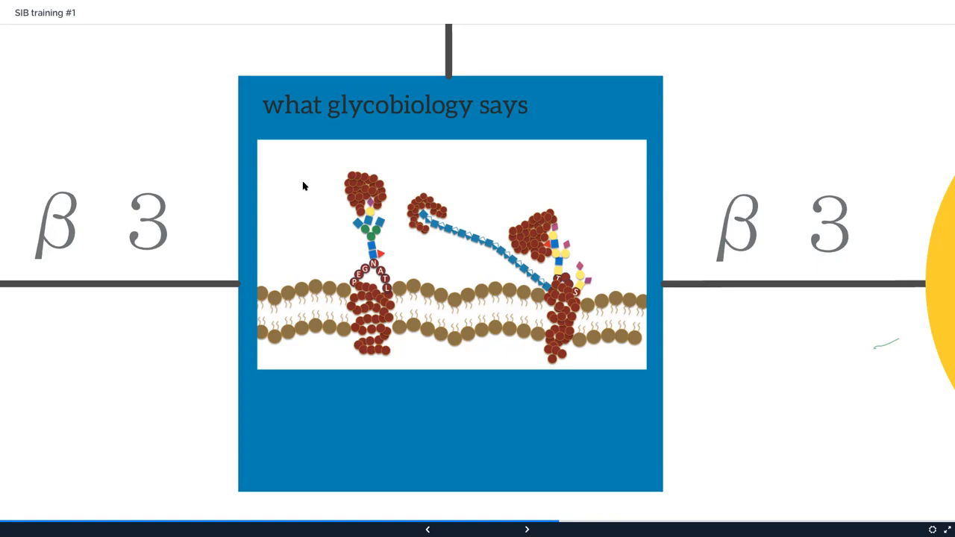
pyautogui.moveTo(399, 248)
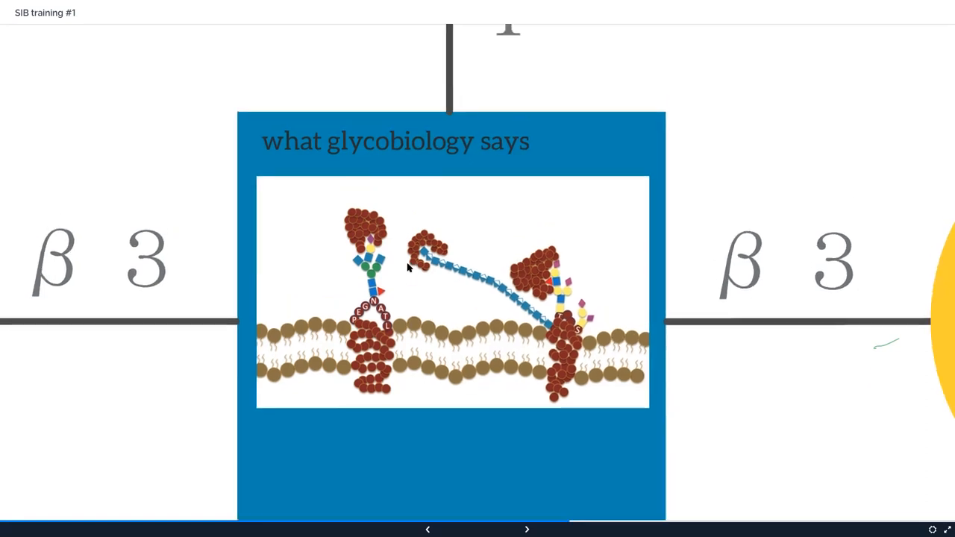
# Show the overview crediting GGDB, FlyGlycoDB, KEGG, LIPID MAPS and Reactome
pyautogui.click(527, 530)
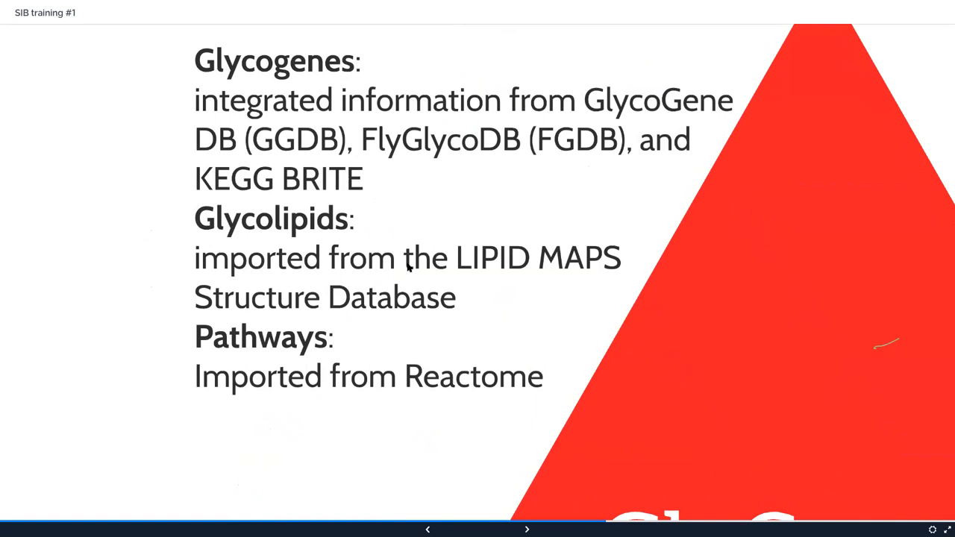
pyautogui.moveTo(385, 247)
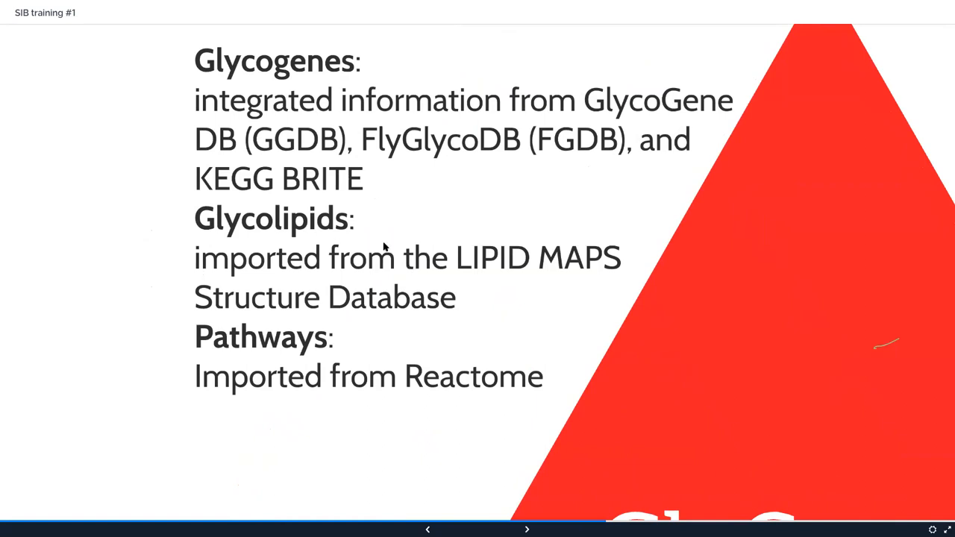
pyautogui.moveTo(316, 241)
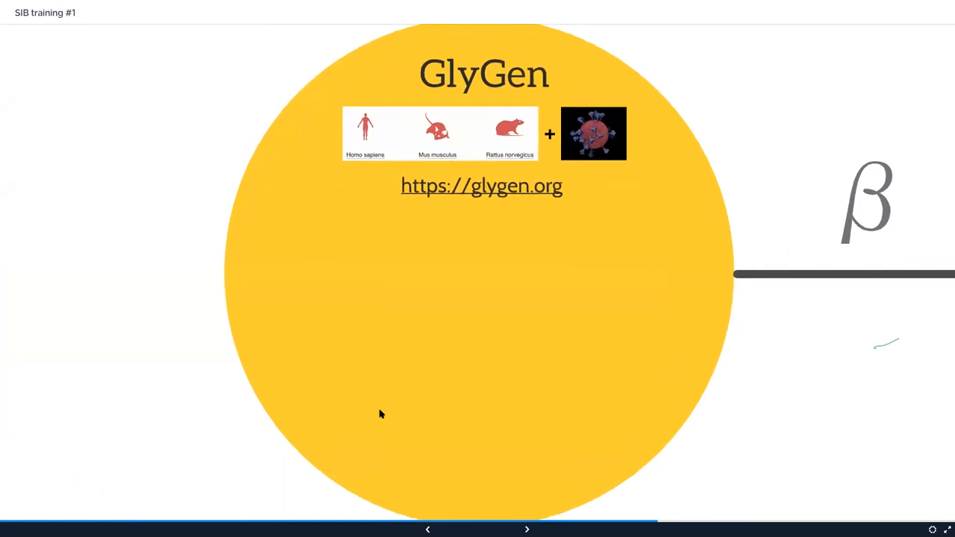
# Advance past GlyGen's Structure Browser and Sand Box panels to the microarray data repository slide
pyautogui.click(527, 530)
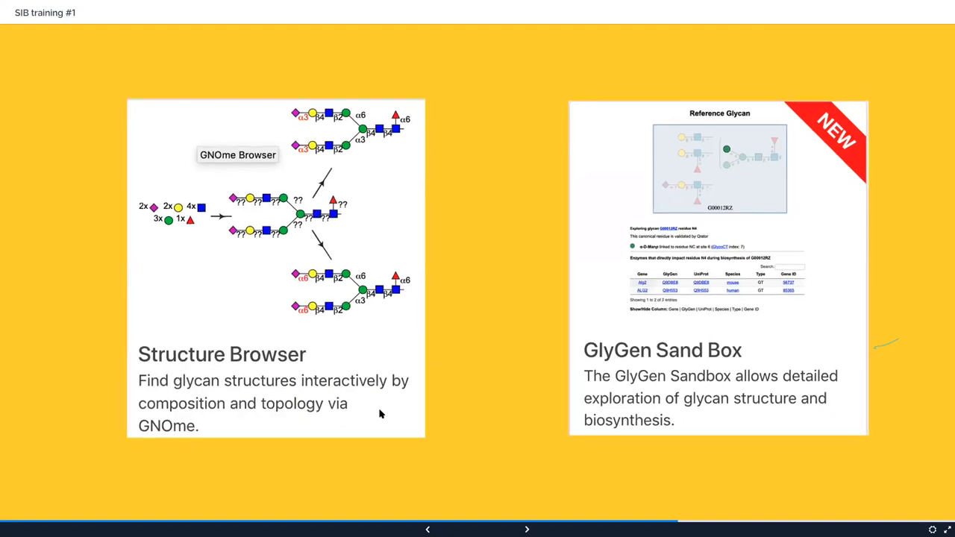
pyautogui.click(526, 529)
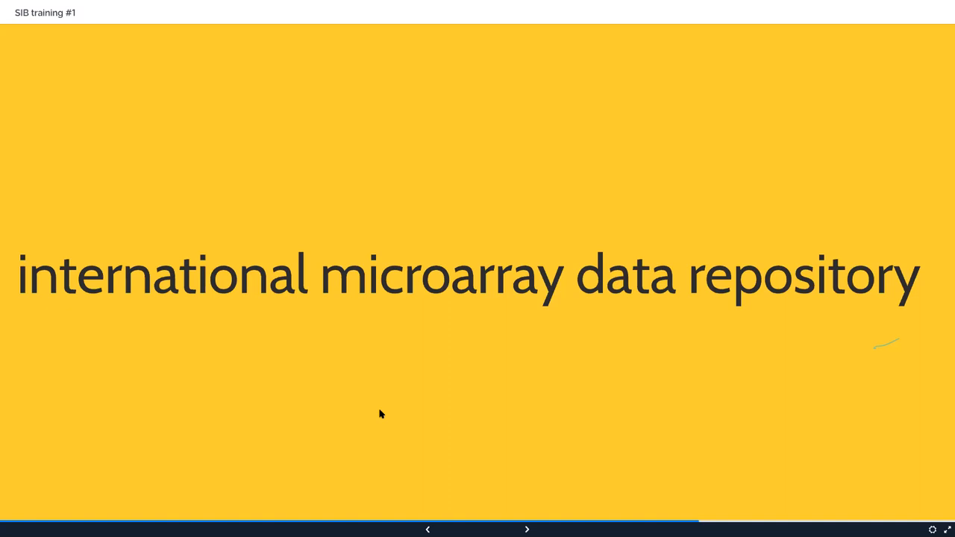
pyautogui.click(526, 528)
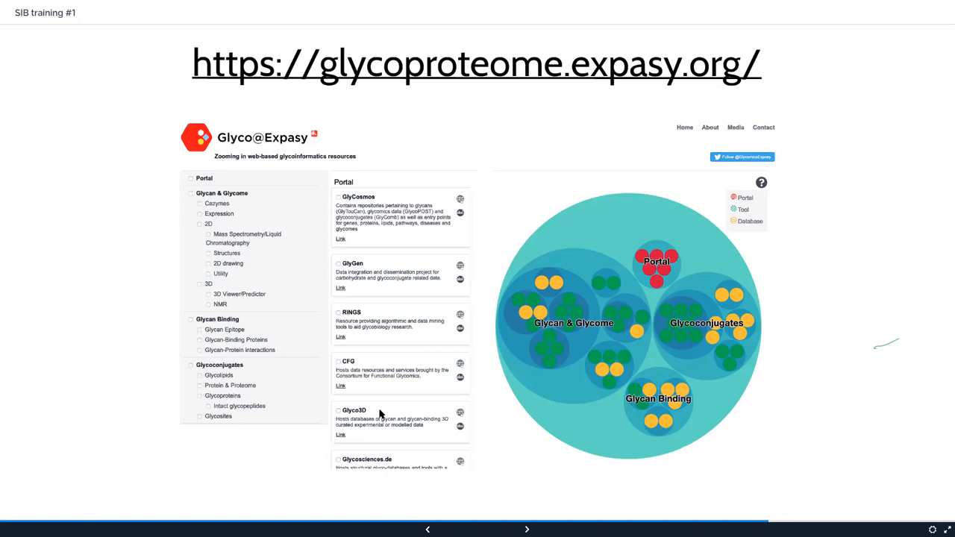
pyautogui.moveTo(220, 387)
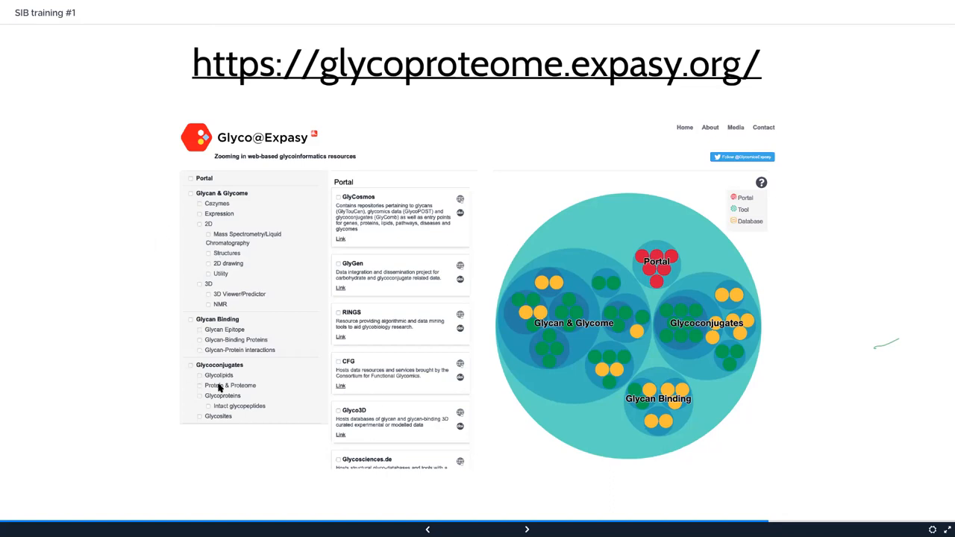
pyautogui.moveTo(265, 163)
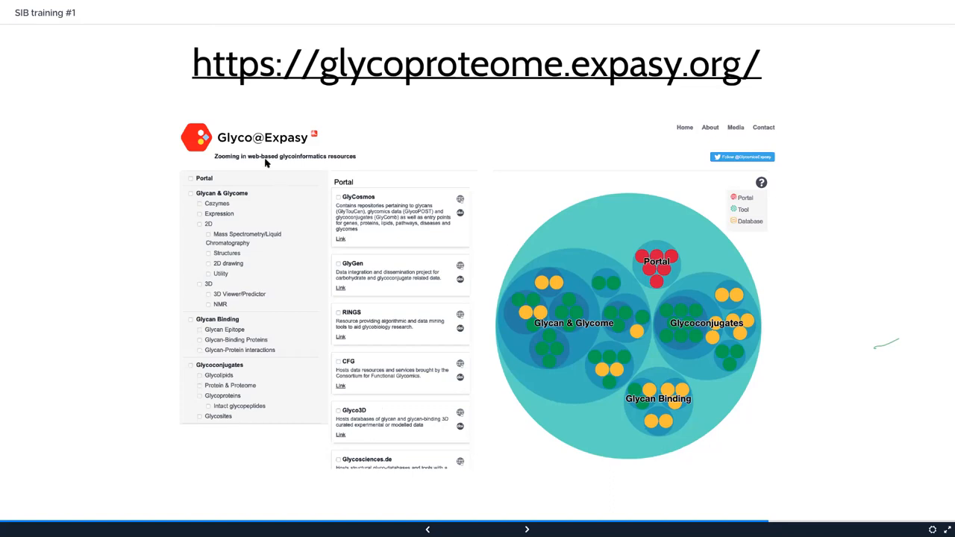
pyautogui.moveTo(272, 334)
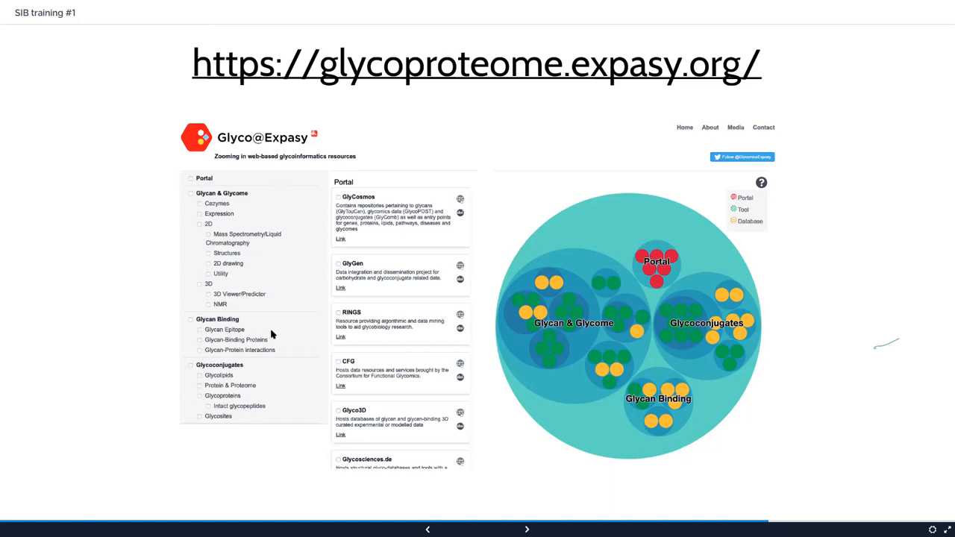
pyautogui.moveTo(298, 276)
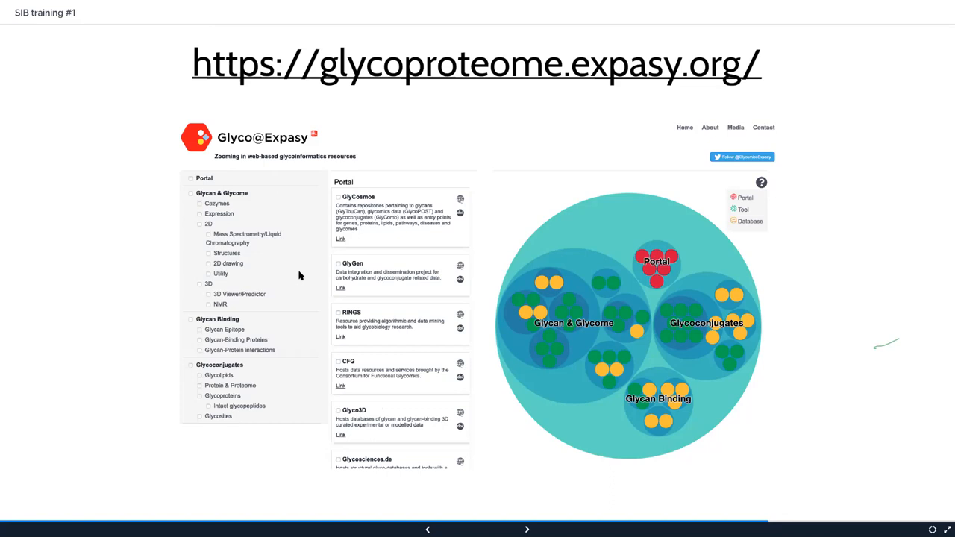
pyautogui.moveTo(295, 280)
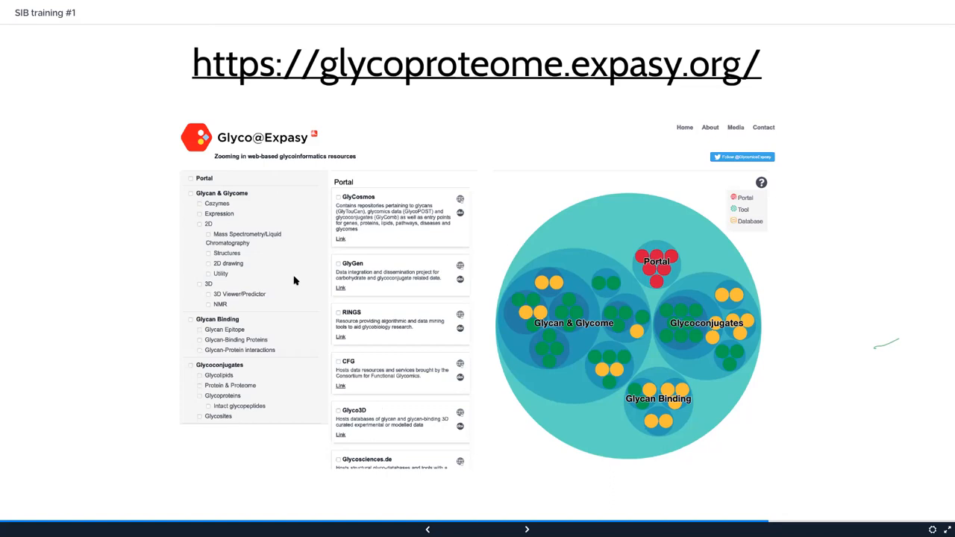
pyautogui.moveTo(322, 276)
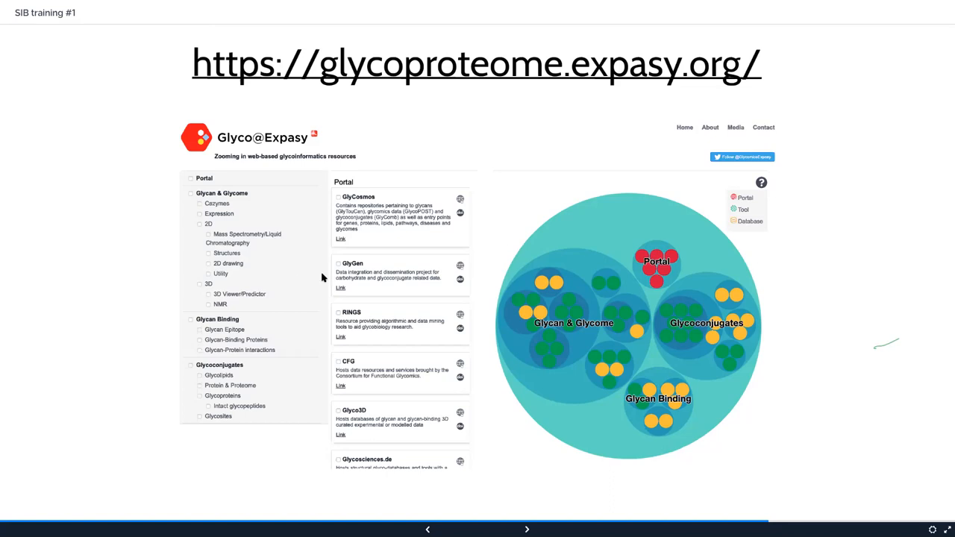
pyautogui.moveTo(412, 229)
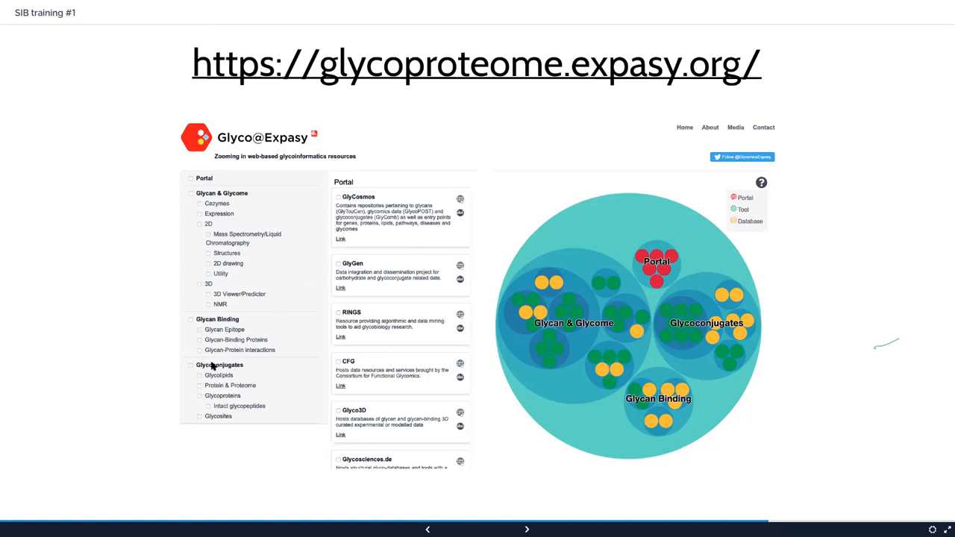
pyautogui.moveTo(211, 365)
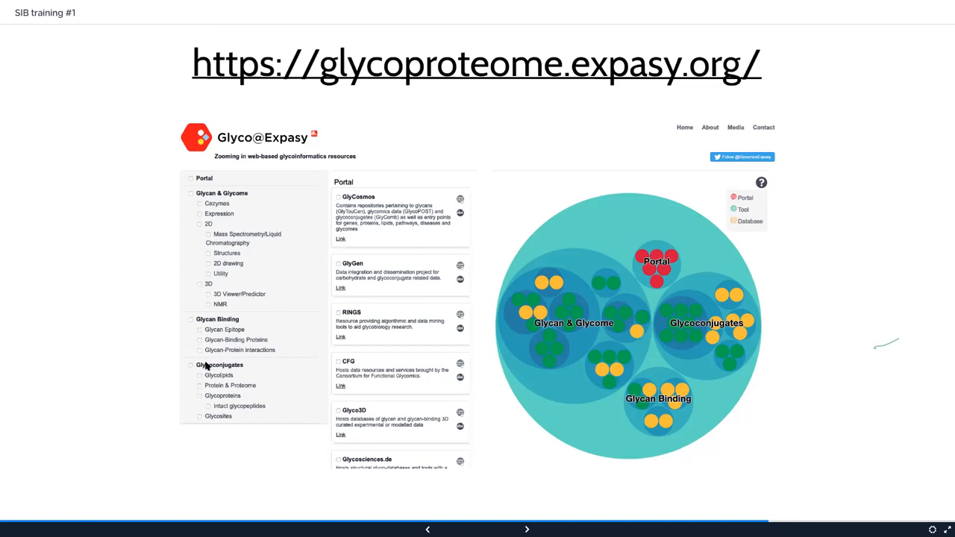
pyautogui.moveTo(71, 376)
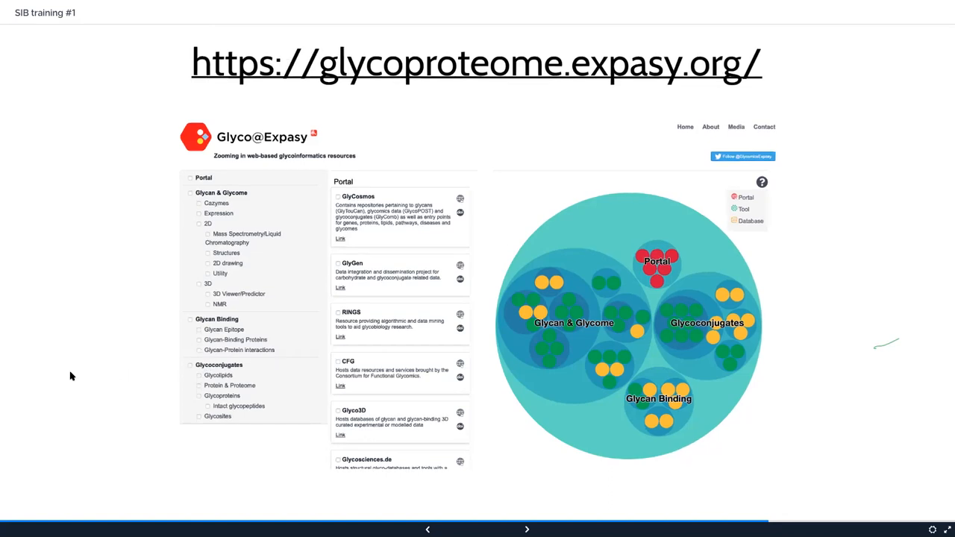
# Show the zoomed Glycoconjugates chart view, then advance to the GlyConnect slide crediting Julien Mariethoz and Catherine Hayes
pyautogui.click(191, 364)
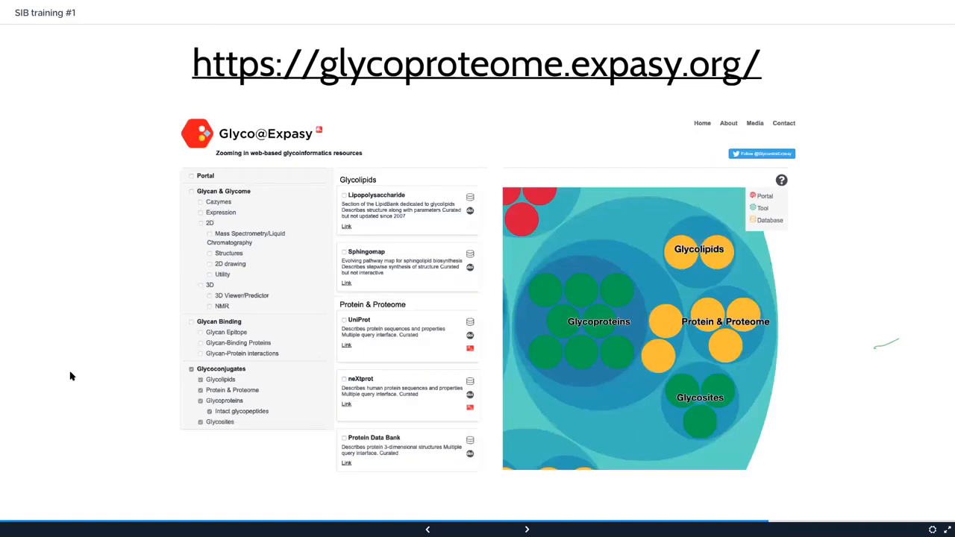
pyautogui.moveTo(381, 201)
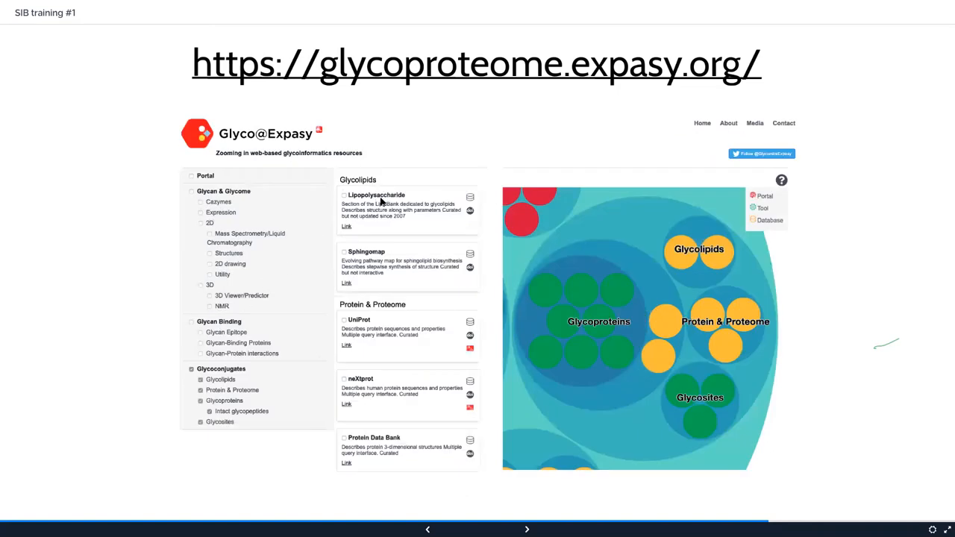
pyautogui.moveTo(436, 253)
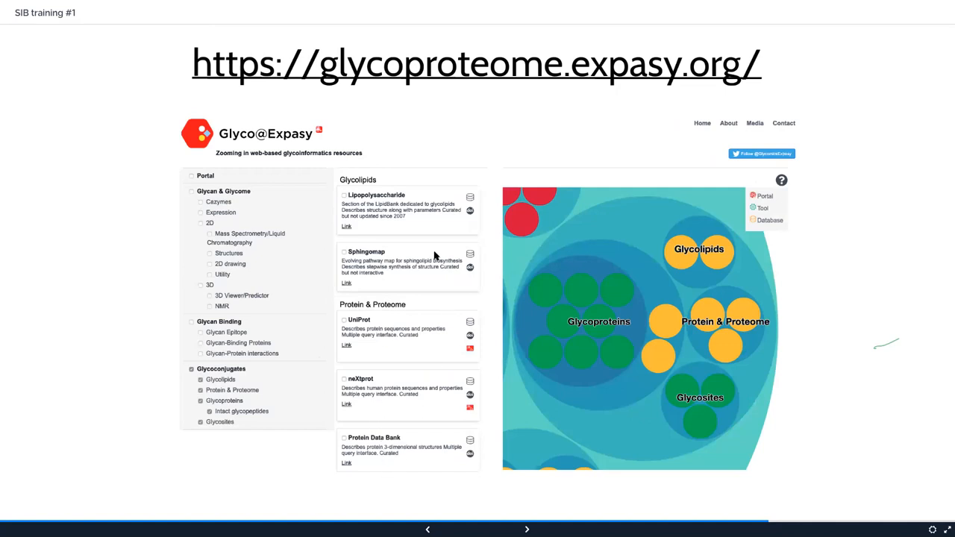
pyautogui.moveTo(397, 464)
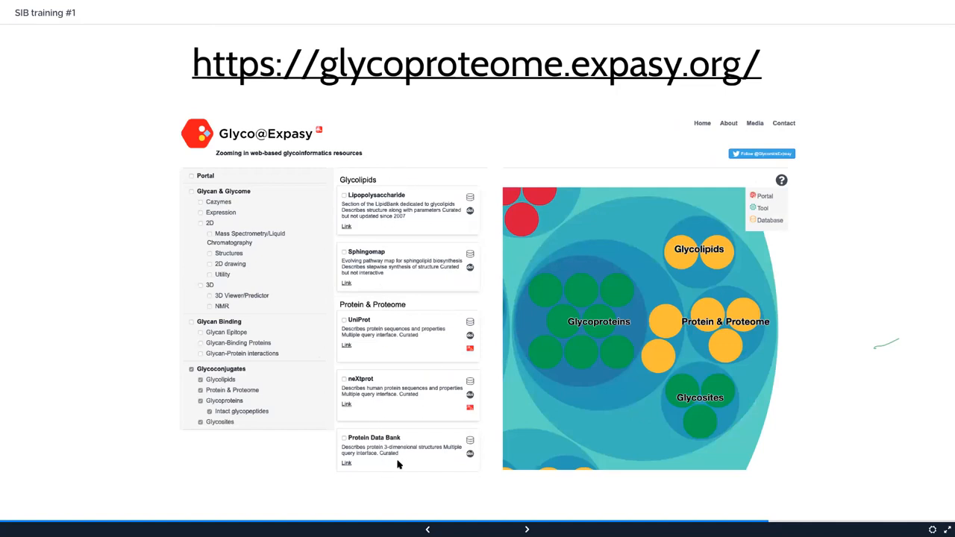
pyautogui.moveTo(391, 399)
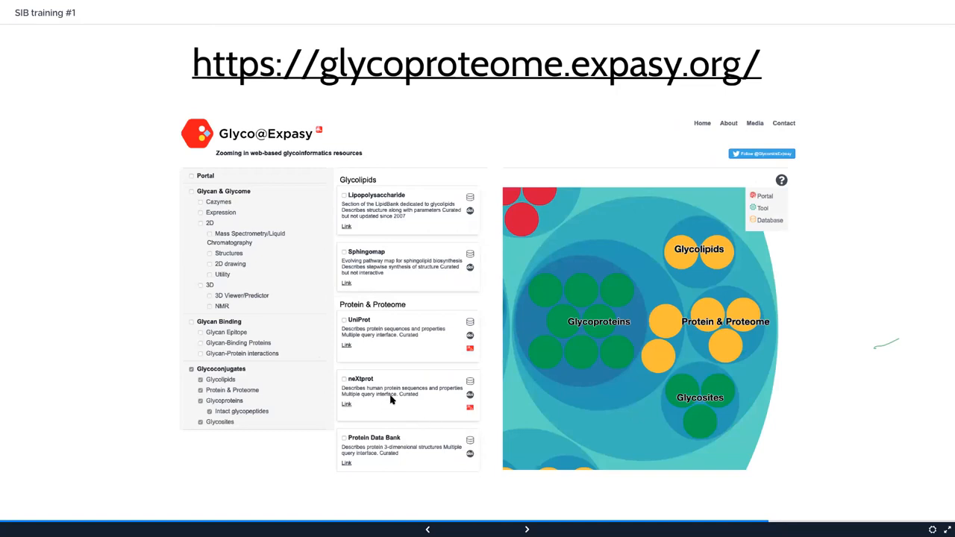
pyautogui.moveTo(466, 355)
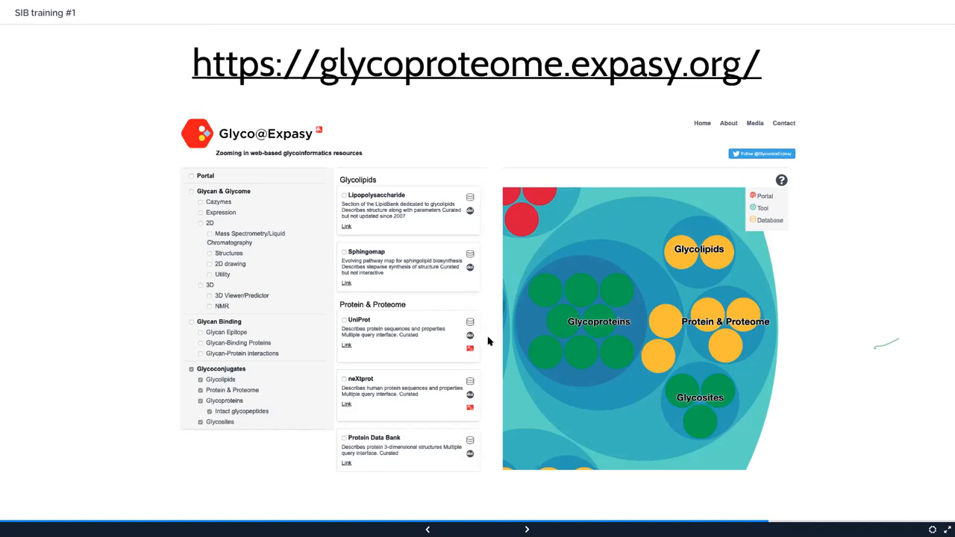
pyautogui.moveTo(728, 254)
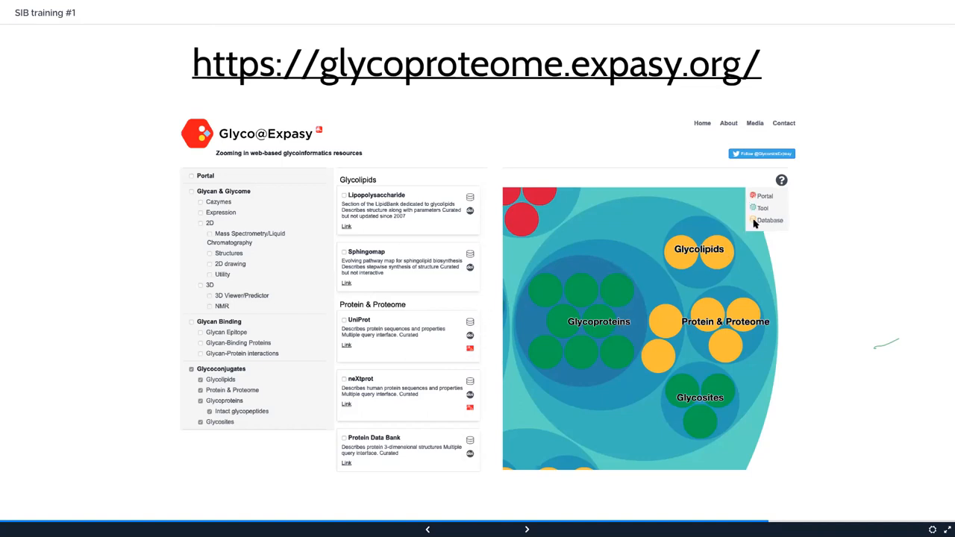
pyautogui.moveTo(737, 272)
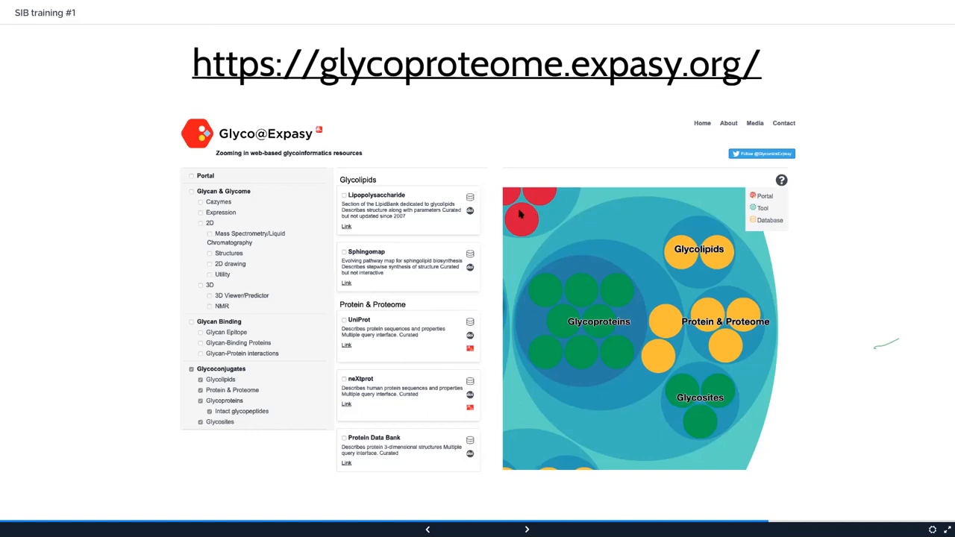
pyautogui.moveTo(222, 376)
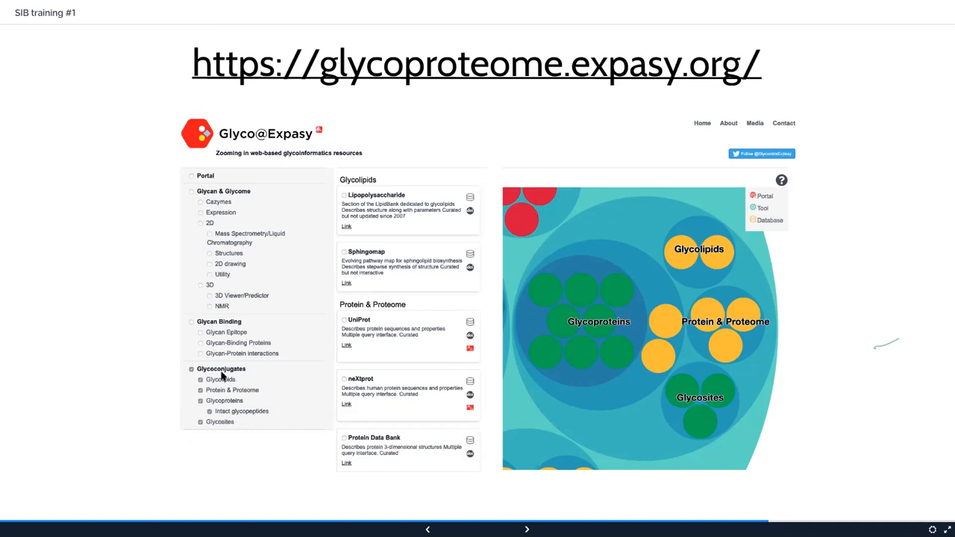
pyautogui.moveTo(274, 453)
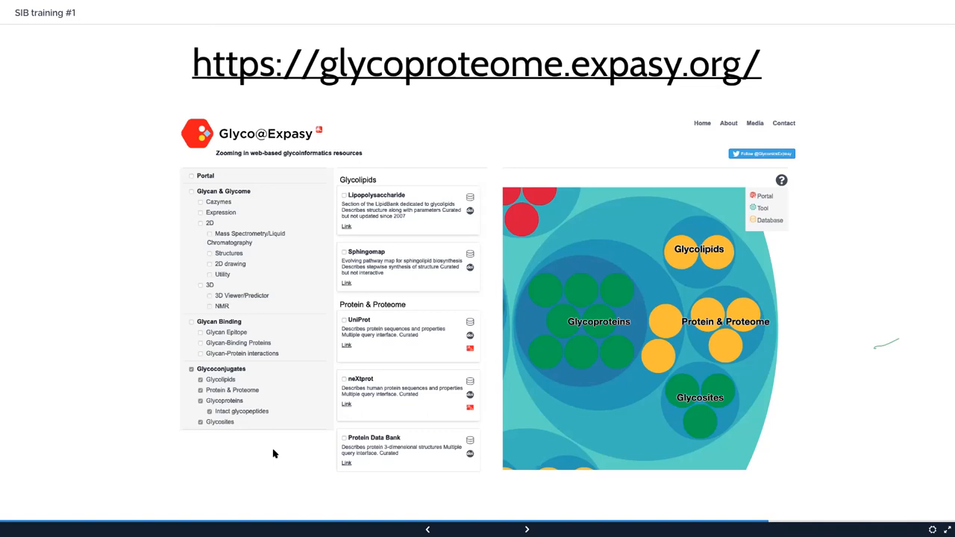
pyautogui.click(527, 529)
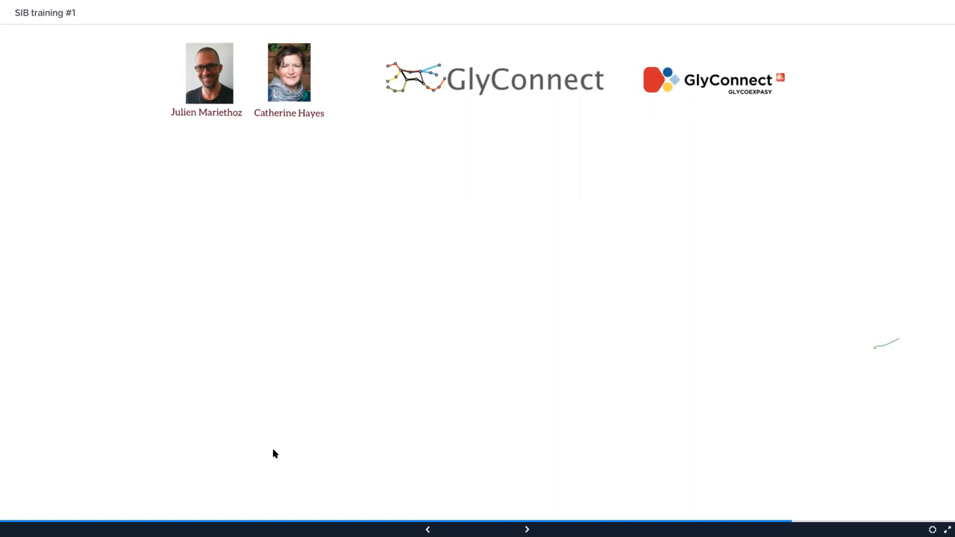
# Reveal the glyconnect.expasy.org home page screenshot with its data browser categories and tools
pyautogui.click(527, 528)
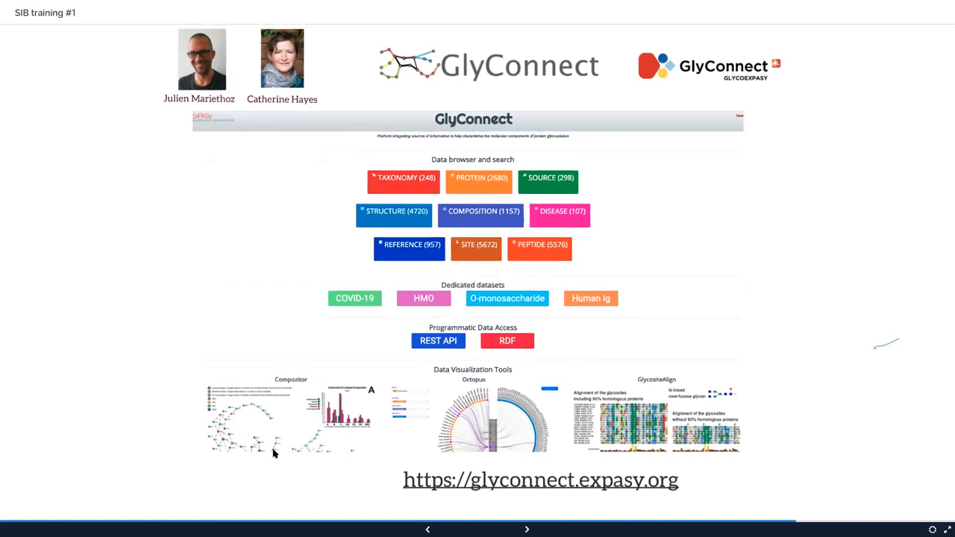
pyautogui.click(526, 528)
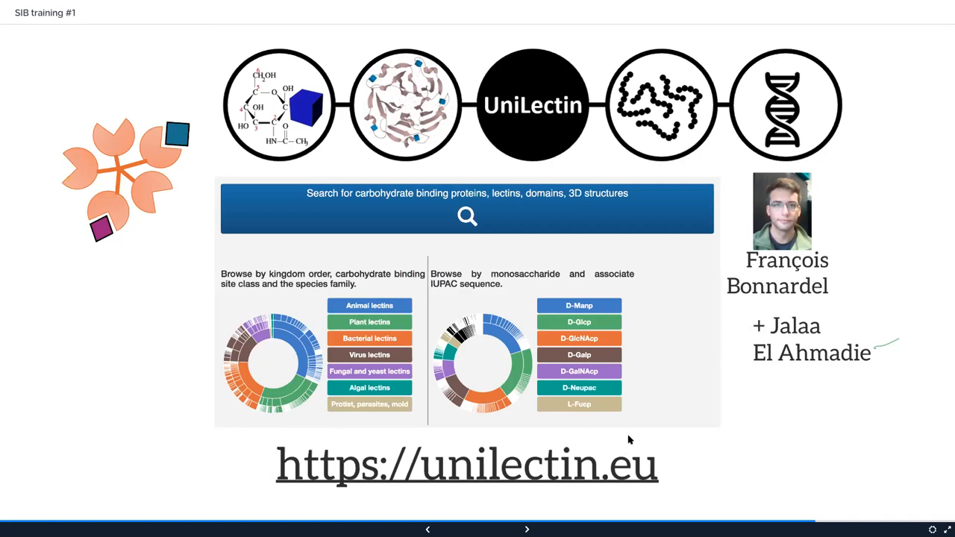
pyautogui.moveTo(856, 364)
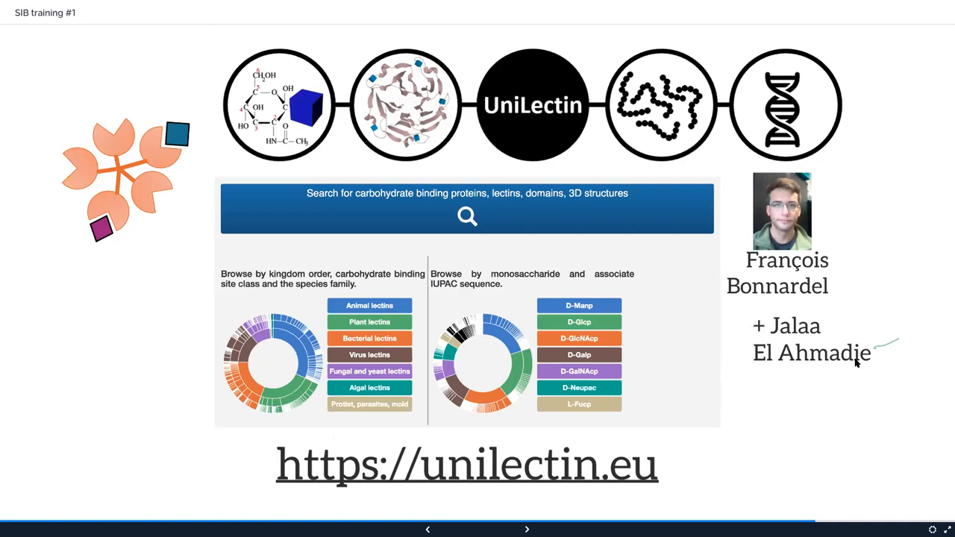
pyautogui.moveTo(829, 417)
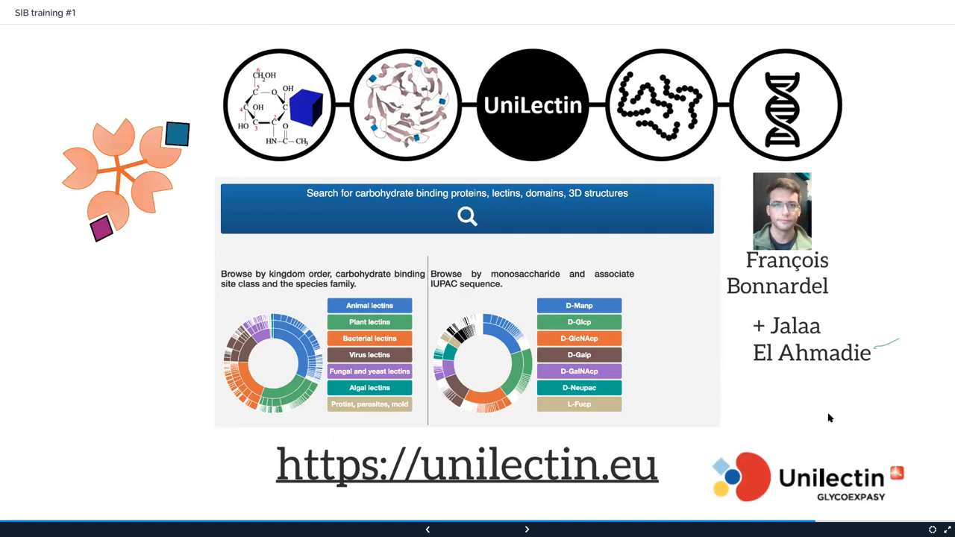
pyautogui.moveTo(725, 485)
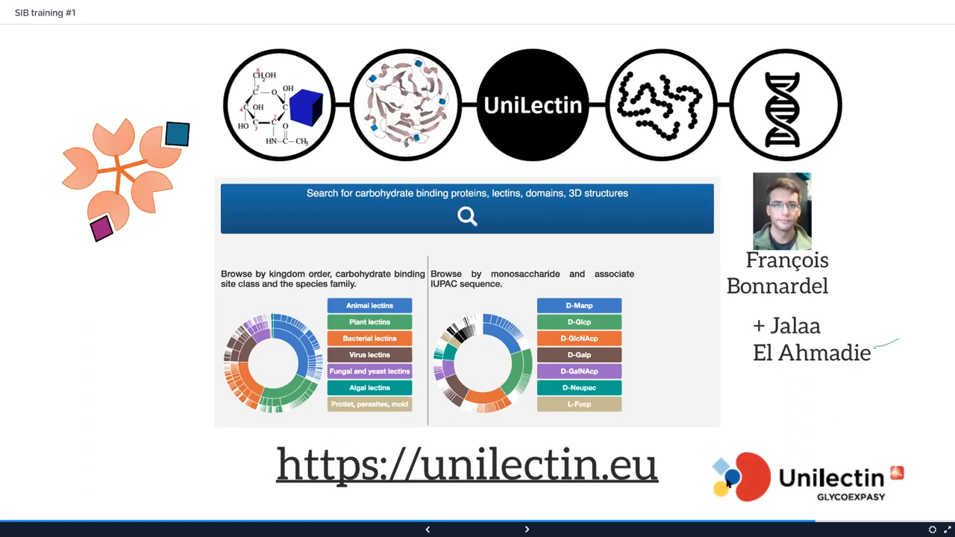
pyautogui.moveTo(826, 412)
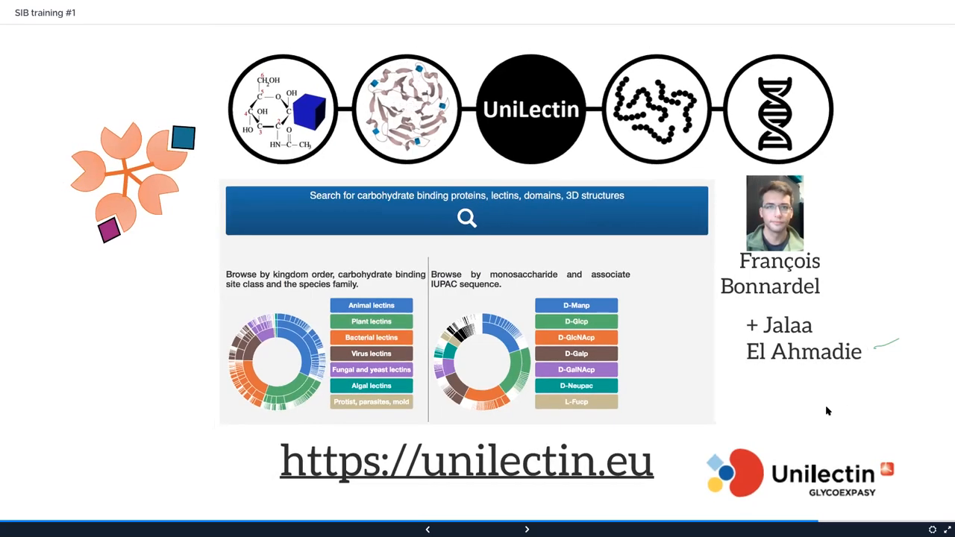
# Advance to the slide showing a bacterium with glycan chains and the Bacterial Carbohydrate Structure Database logo
pyautogui.click(526, 530)
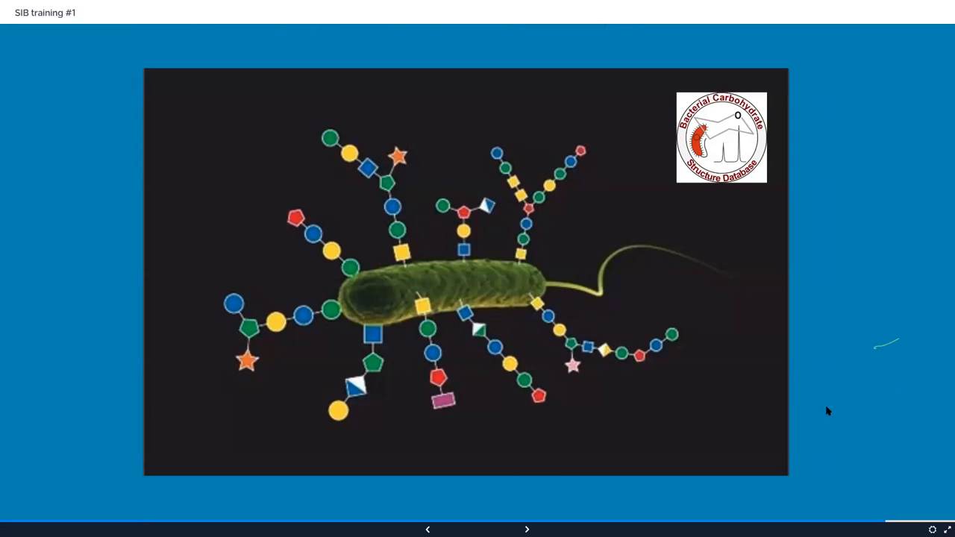
pyautogui.moveTo(926, 293)
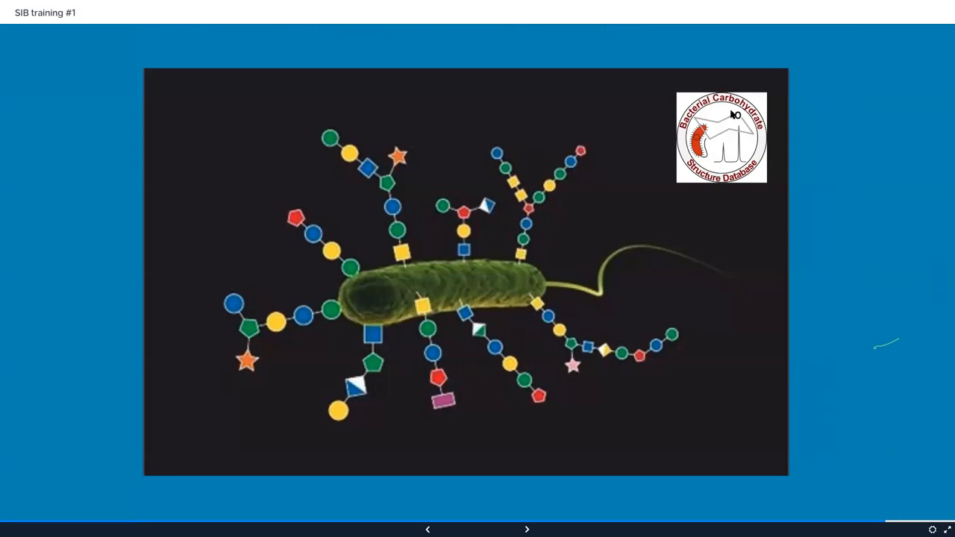
pyautogui.moveTo(734, 160)
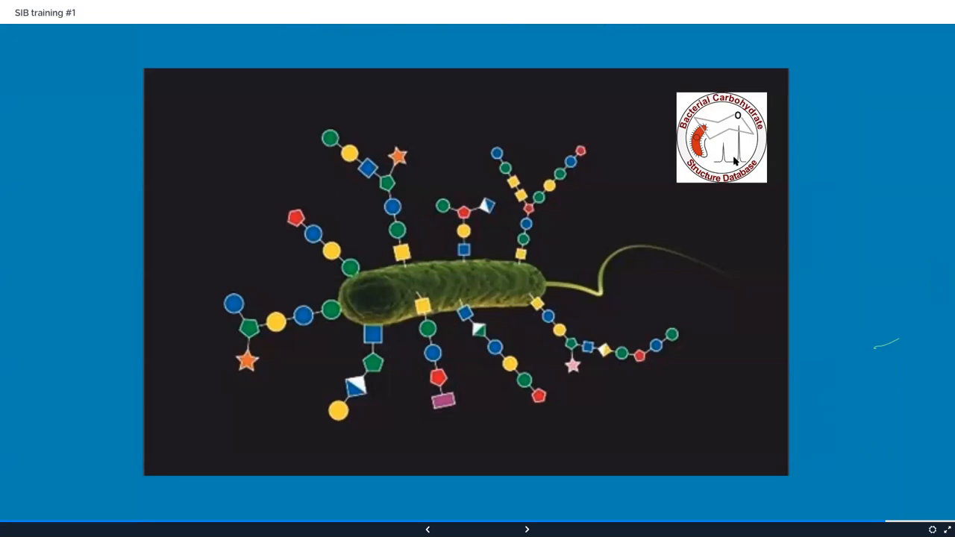
pyautogui.moveTo(725, 158)
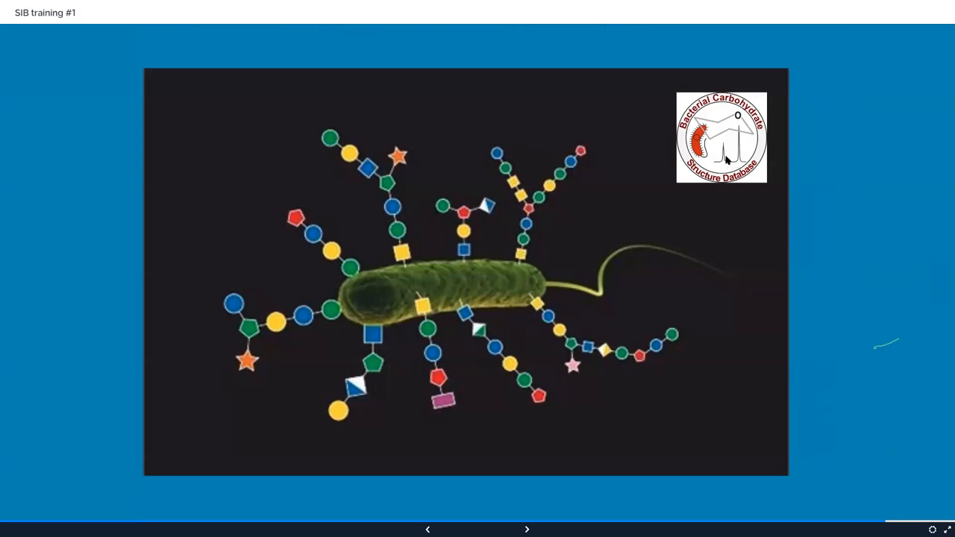
pyautogui.moveTo(725, 140)
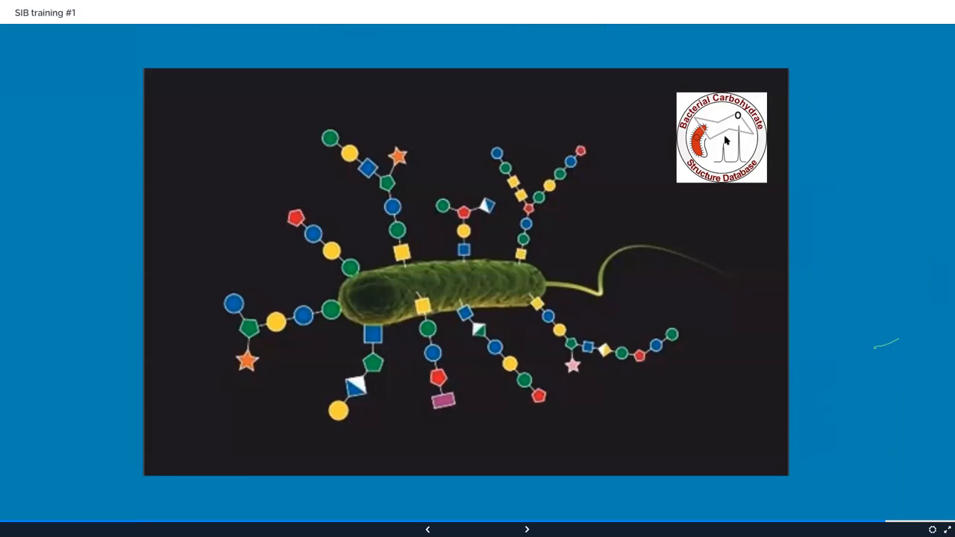
pyautogui.moveTo(729, 120)
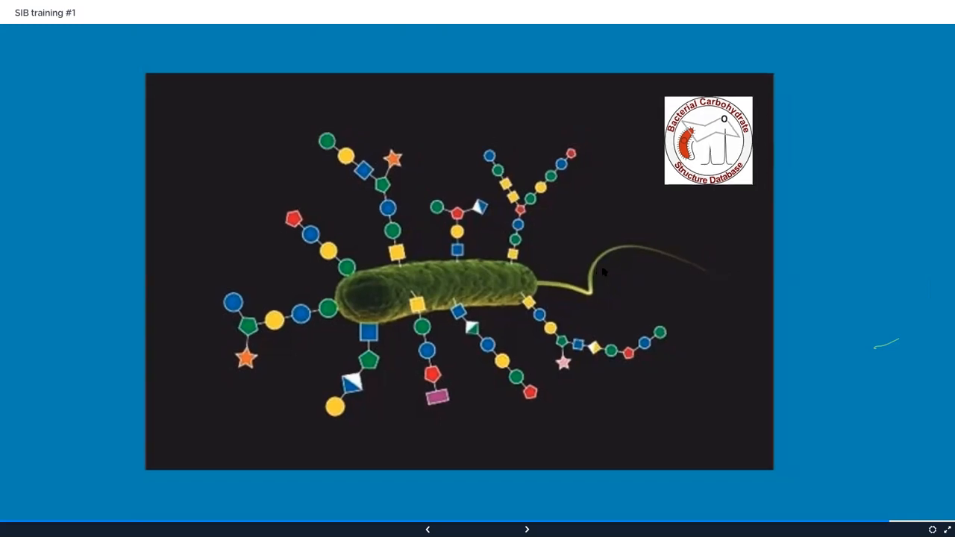
# Show the human protein glycosylation review article, then advance to Jean Tinguely's Heureka sculpture photo
pyautogui.click(526, 528)
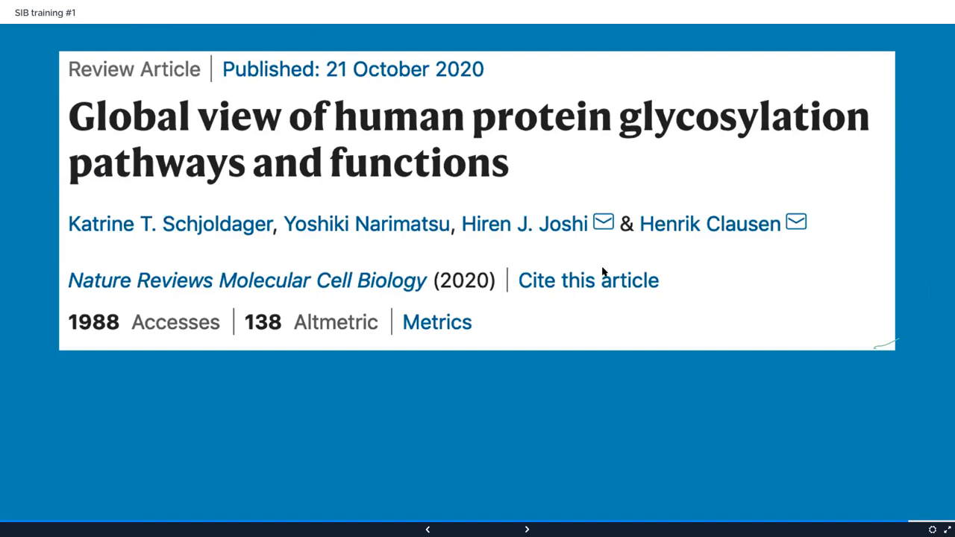
pyautogui.moveTo(615, 340)
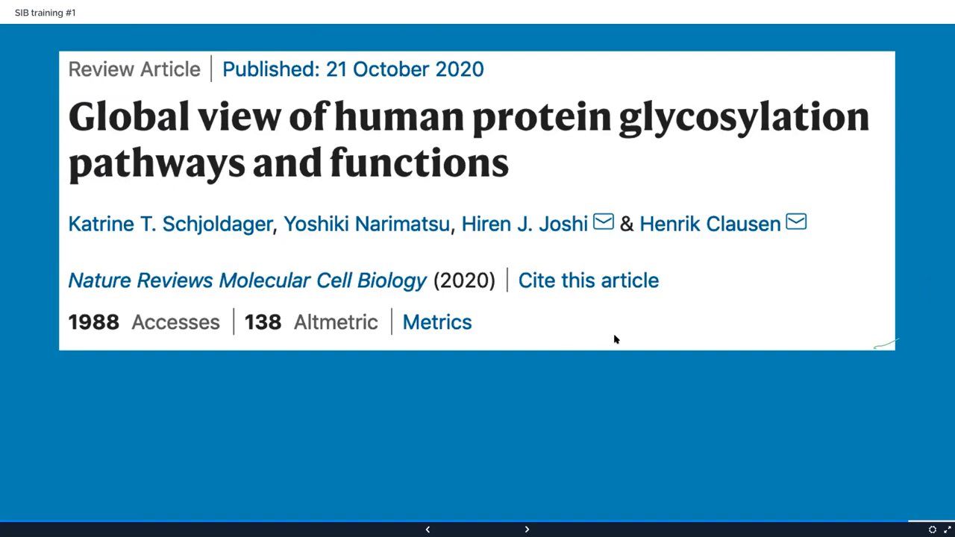
pyautogui.moveTo(644, 403)
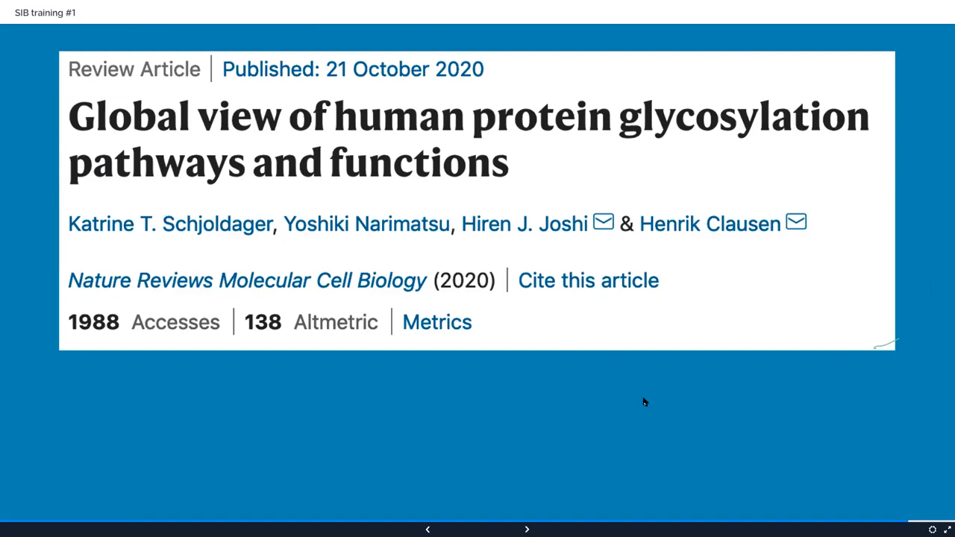
pyautogui.moveTo(590, 411)
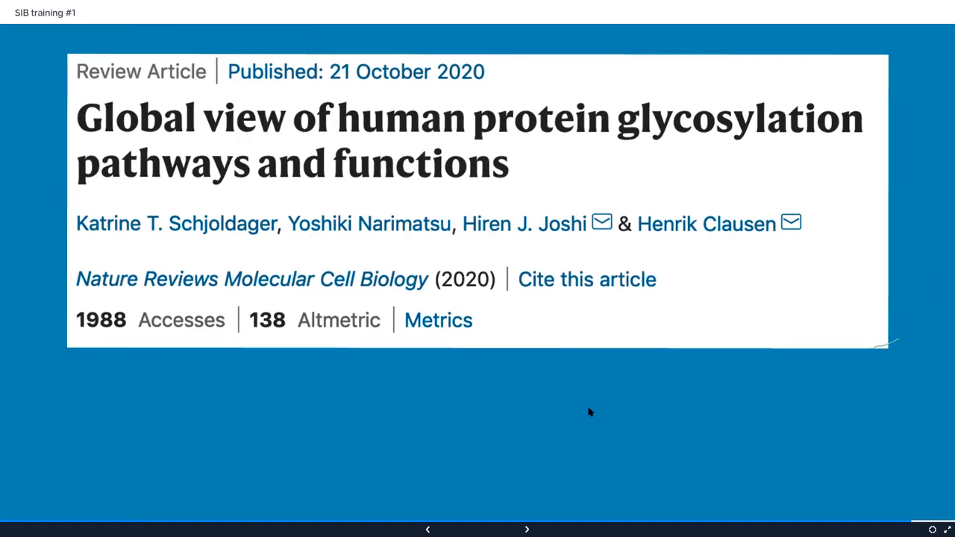
pyautogui.click(526, 530)
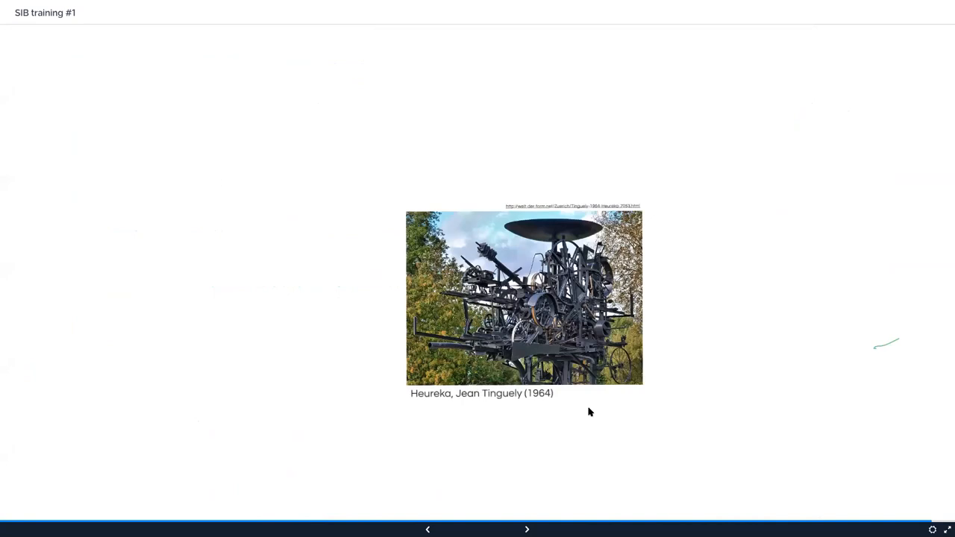
# Reveal the collaborators, GlySpace Alliance and funders around the Heureka sculpture, then continue on to the GlyCosmos Portal
pyautogui.click(527, 529)
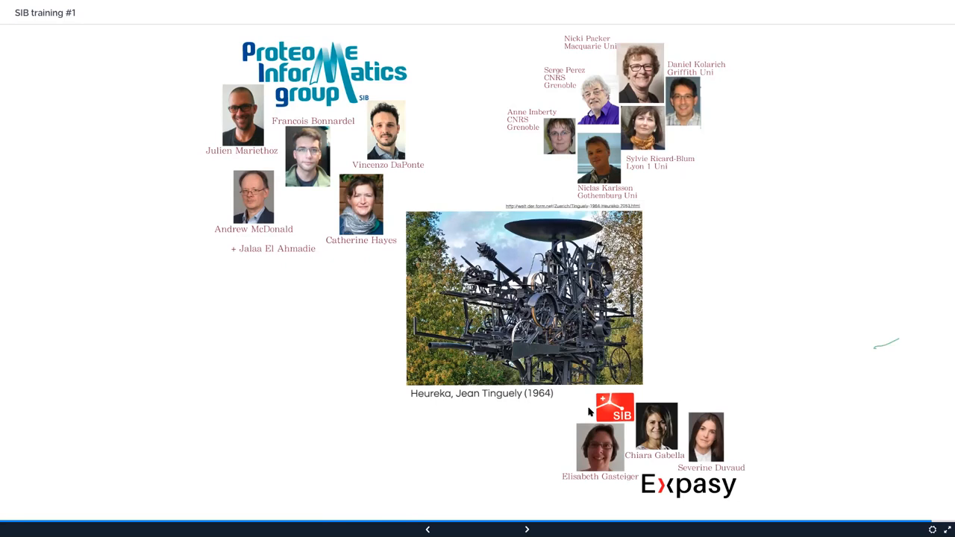
pyautogui.moveTo(608, 400)
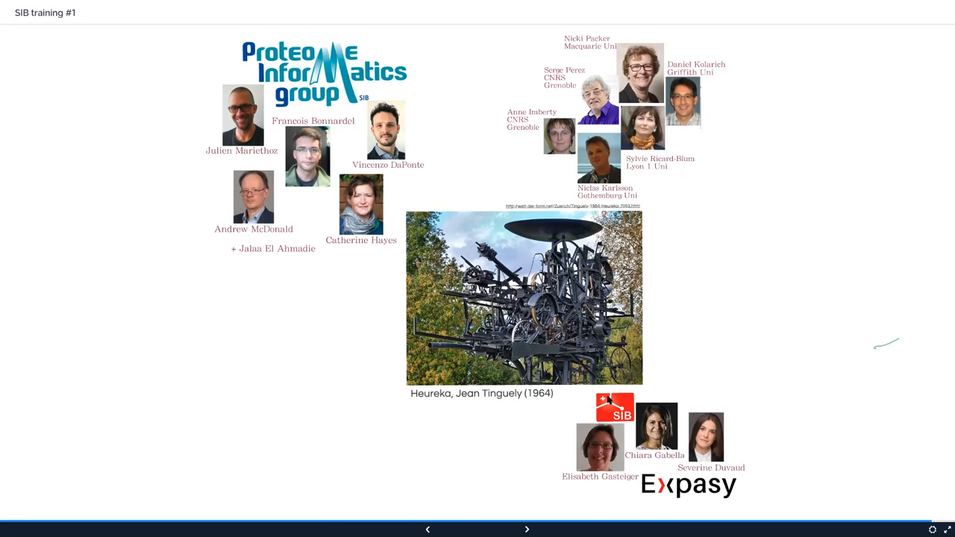
pyautogui.moveTo(261, 464)
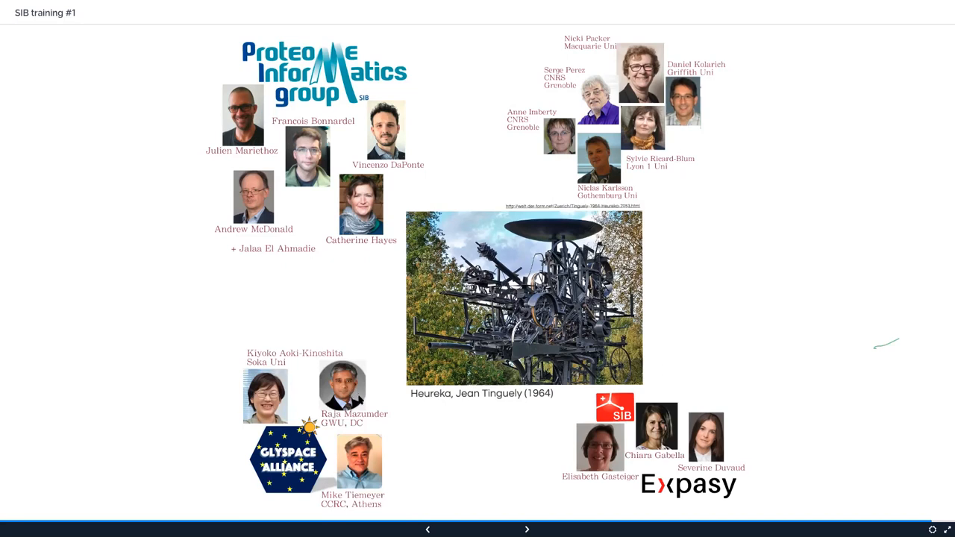
pyautogui.moveTo(379, 476)
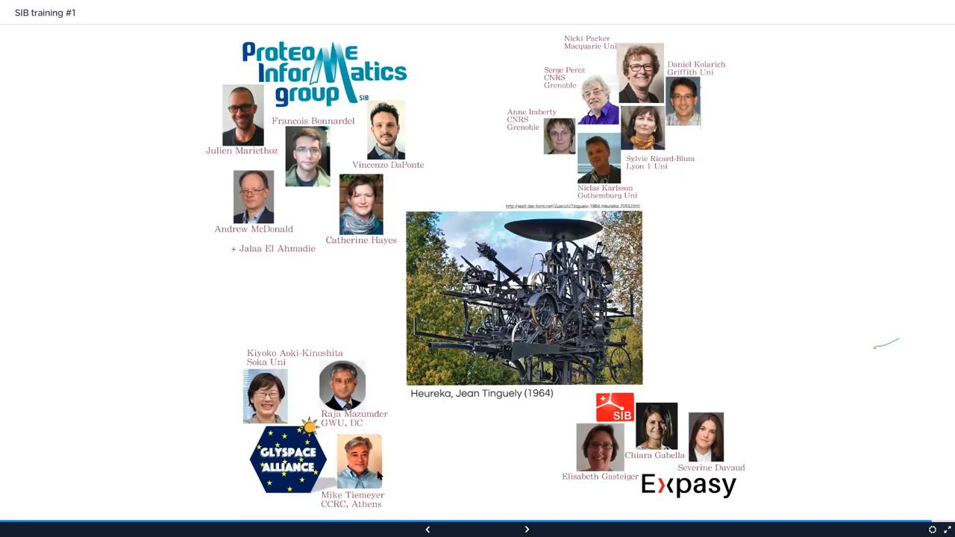
pyautogui.moveTo(418, 477)
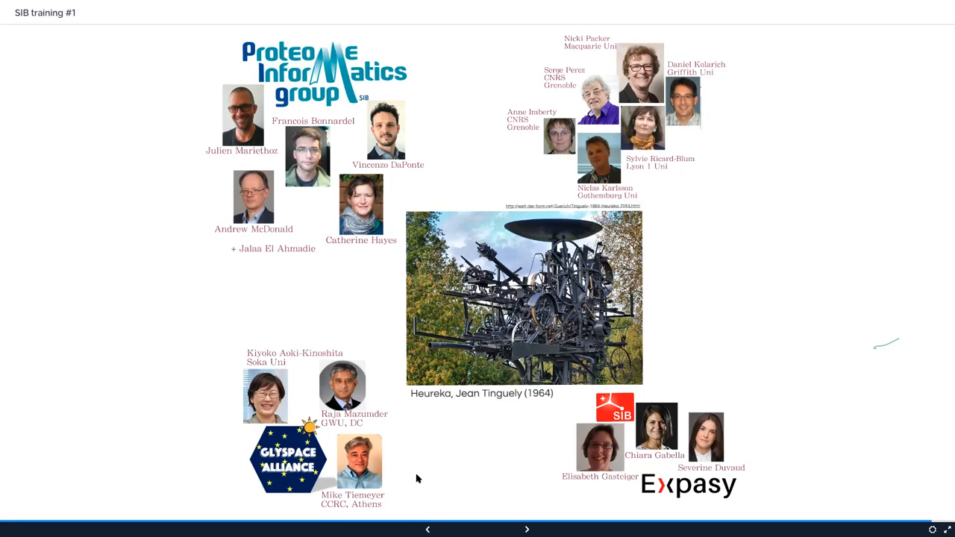
pyautogui.moveTo(406, 493)
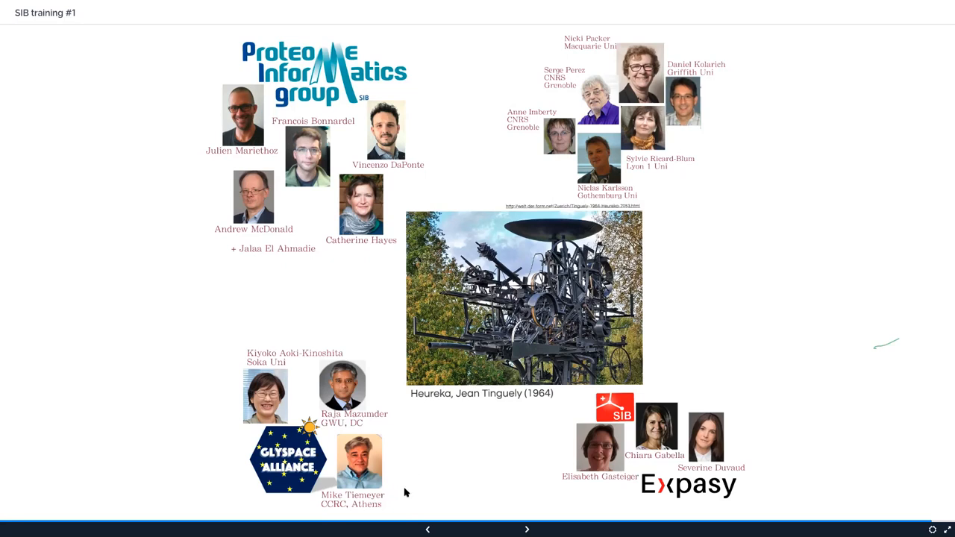
pyautogui.moveTo(442, 446)
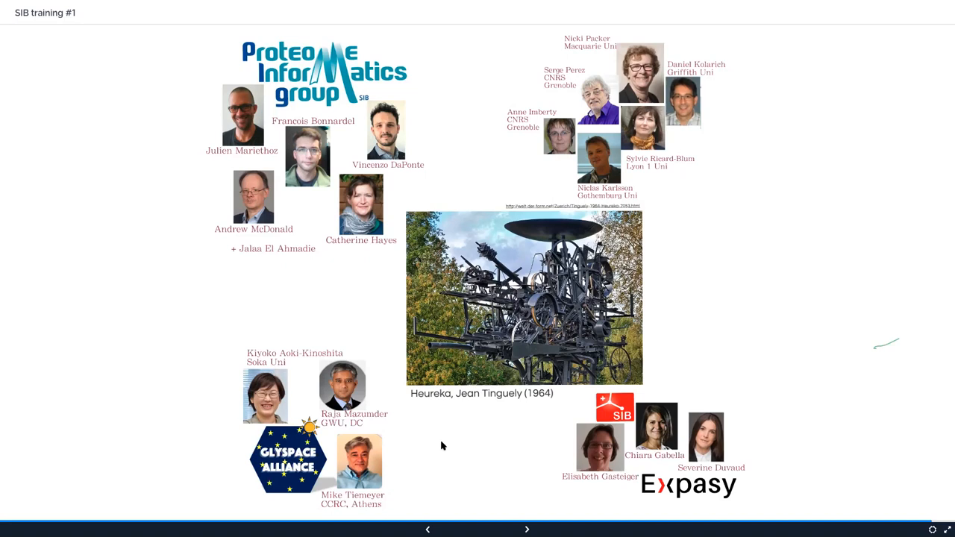
pyautogui.moveTo(402, 490)
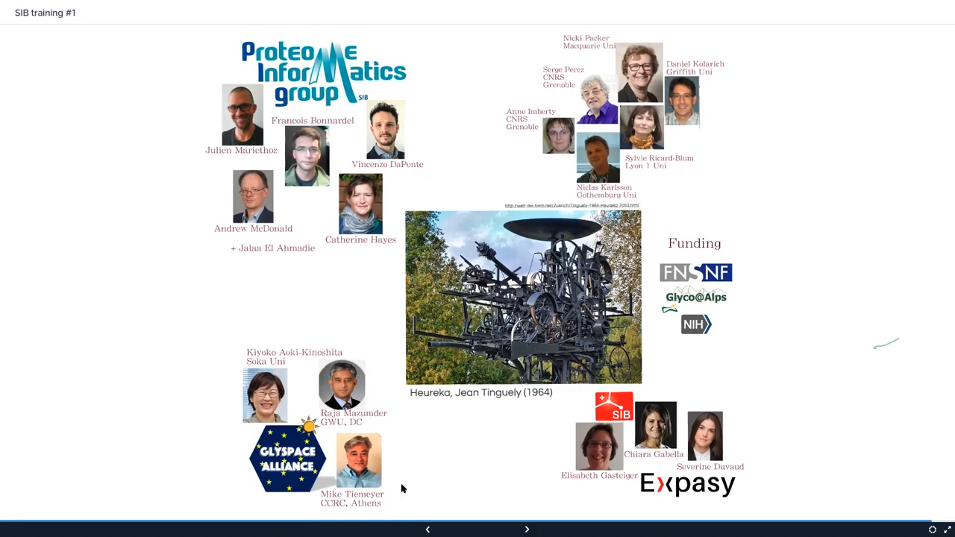
pyautogui.click(526, 528)
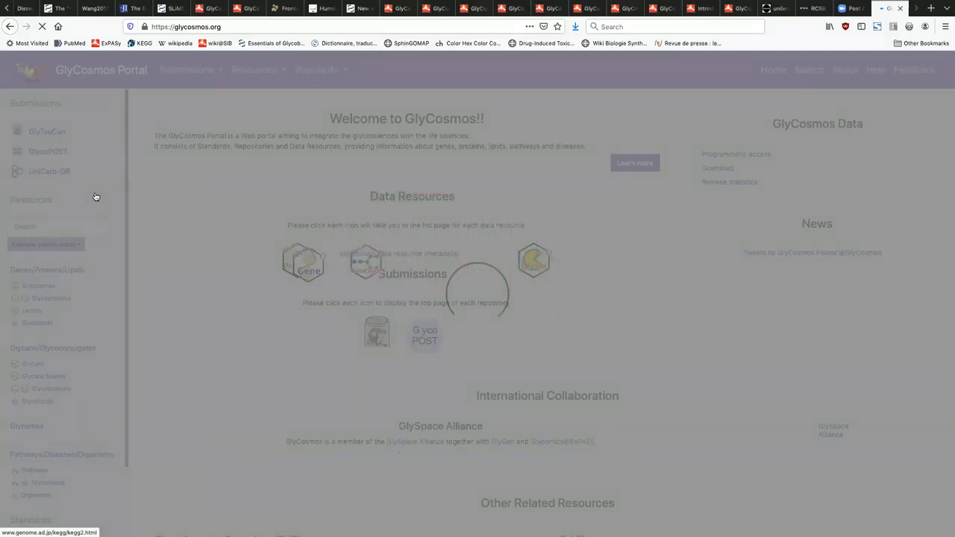
pyautogui.moveTo(167, 220)
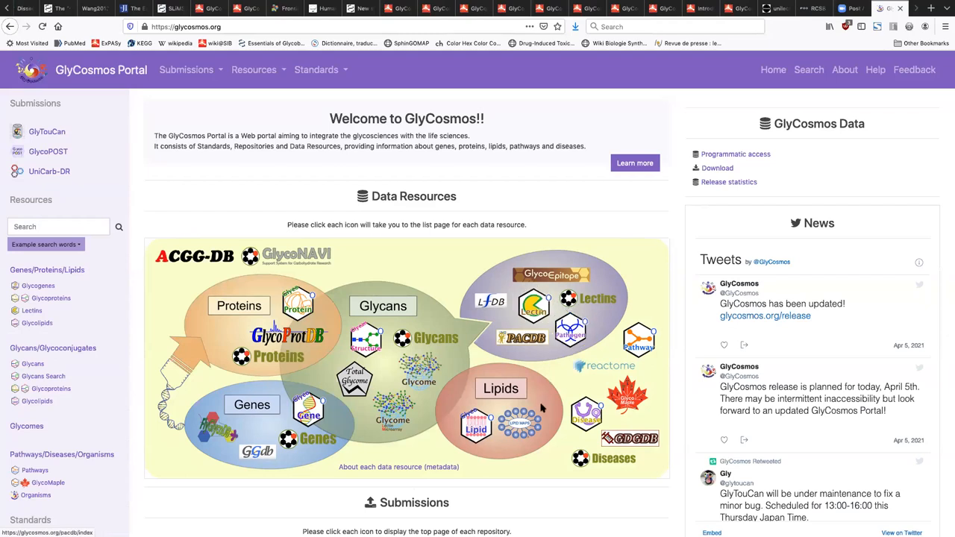
pyautogui.moveTo(522, 454)
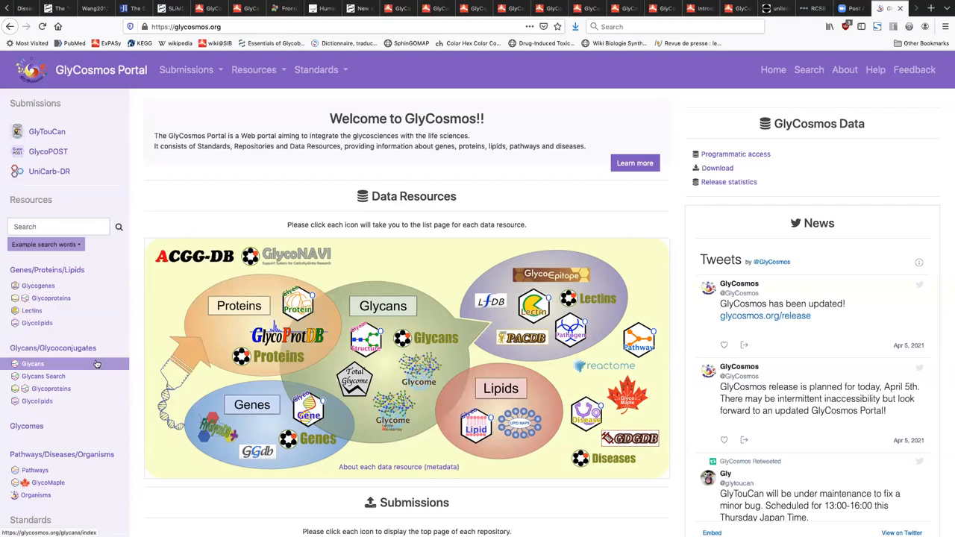
pyautogui.moveTo(77, 375)
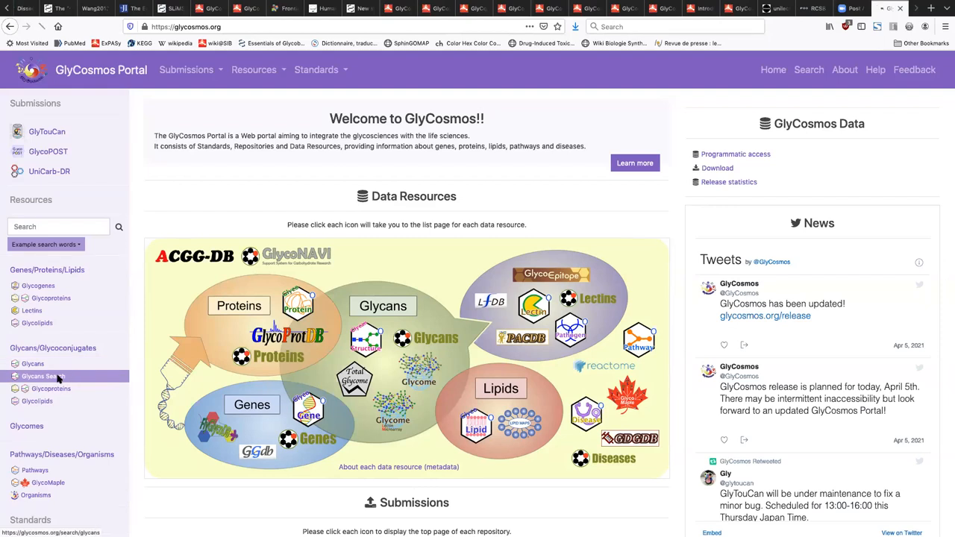
# Open Glycans Search from the Glycans/Glycoconjugates sidebar to list the glycan search tools
pyautogui.click(42, 376)
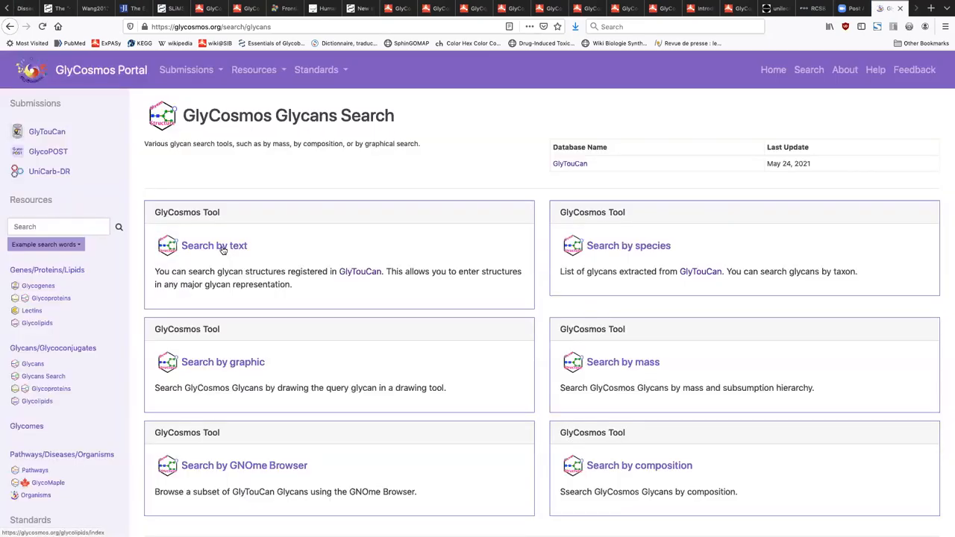
# Start a Search by text with IUPAC extended as input format, then head to the GlyConnect structure 1062 URL in another tab
pyautogui.click(215, 244)
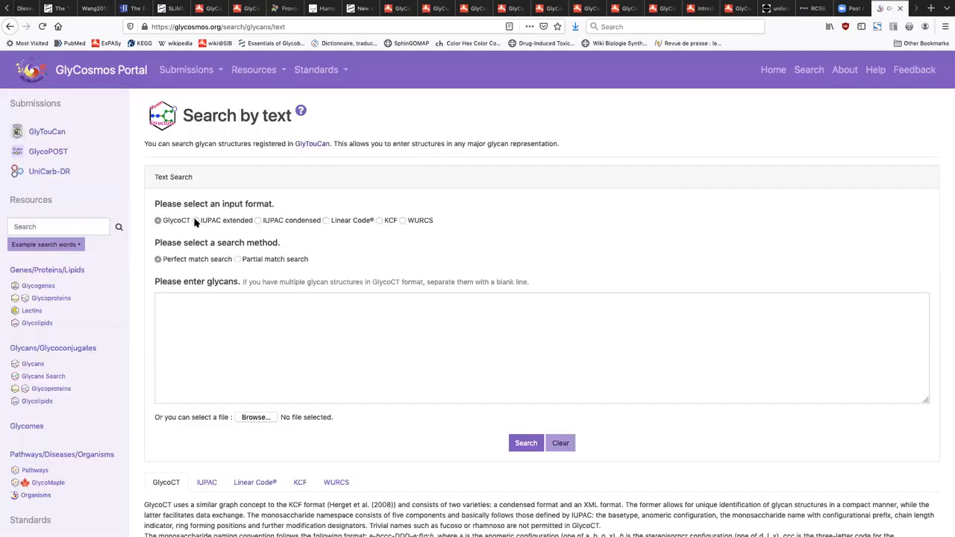
pyautogui.click(197, 221)
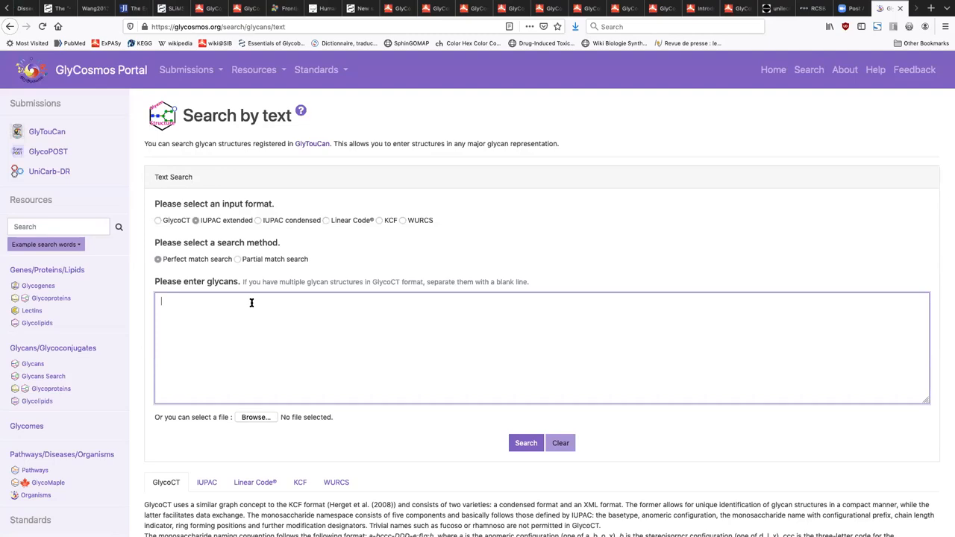
pyautogui.write('https://beta.glyconnect.expasy.org/browser/structures/1062')
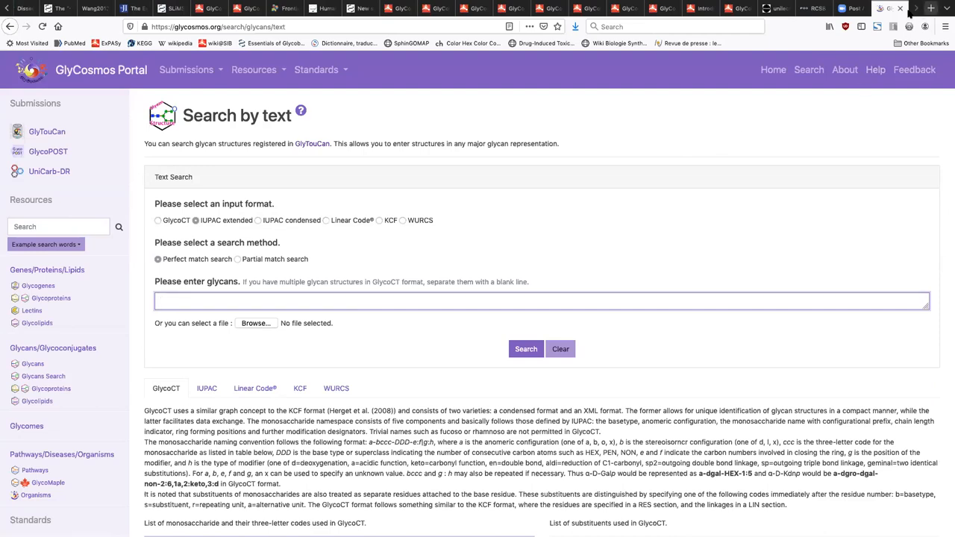
pyautogui.click(929, 9)
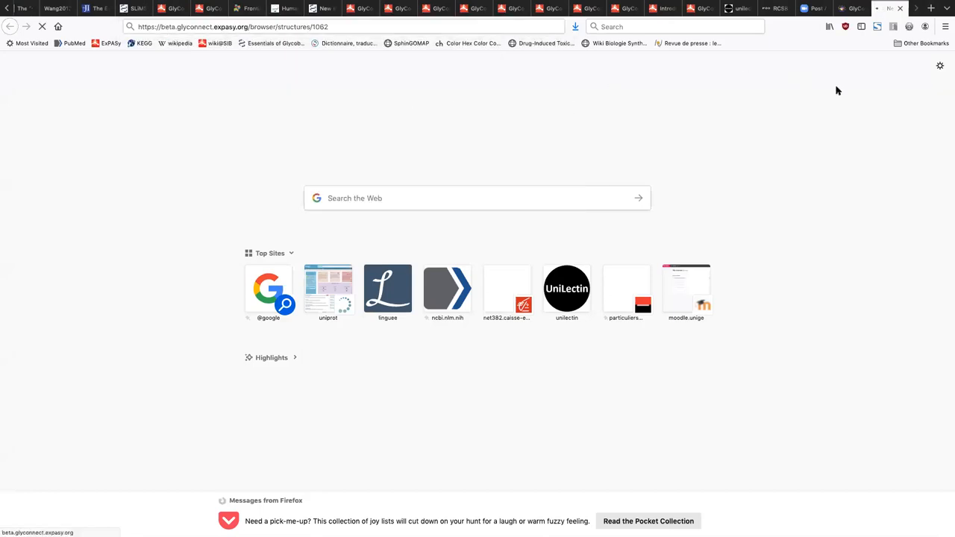
pyautogui.moveTo(859, 101)
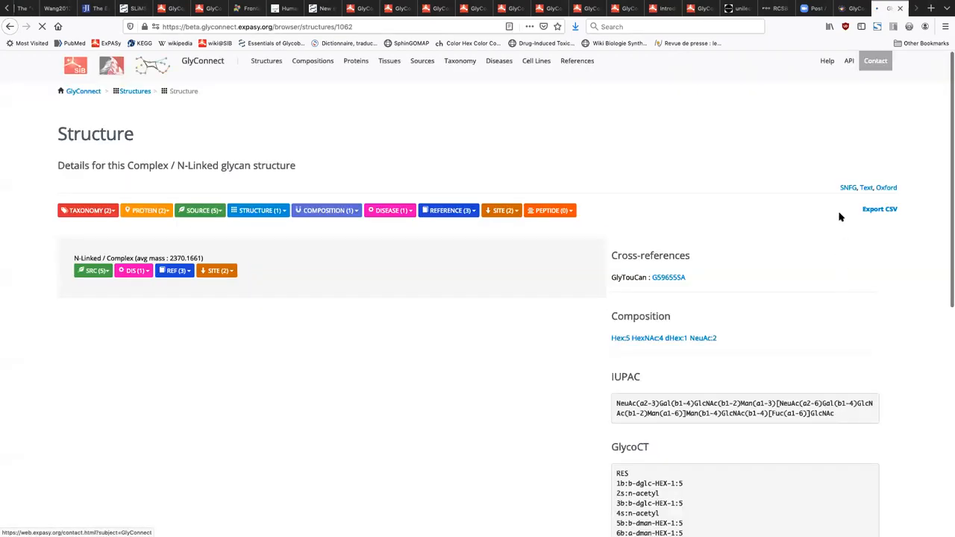
# Scroll the GlyConnect structure 1062 page down to its composition and IUPAC notation
pyautogui.scroll(-3)
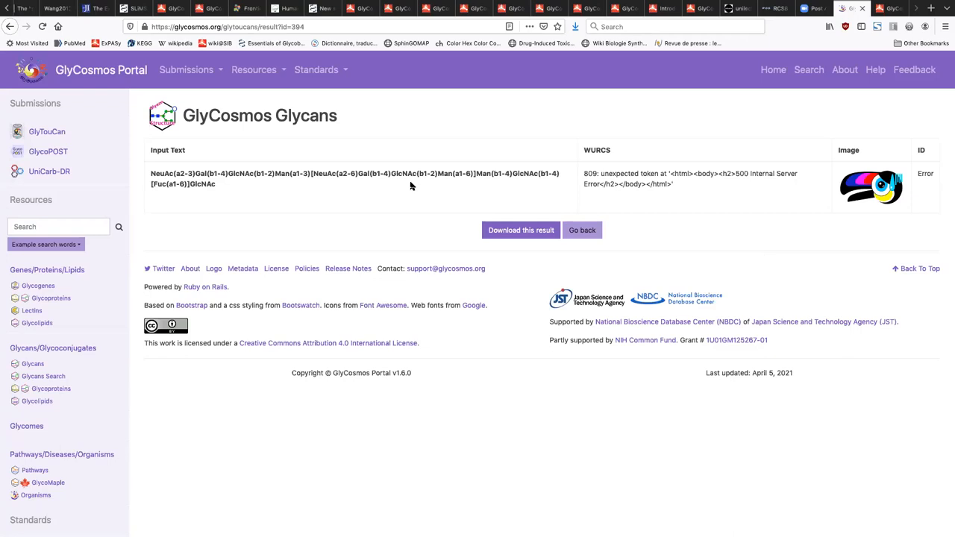
pyautogui.moveTo(772, 70)
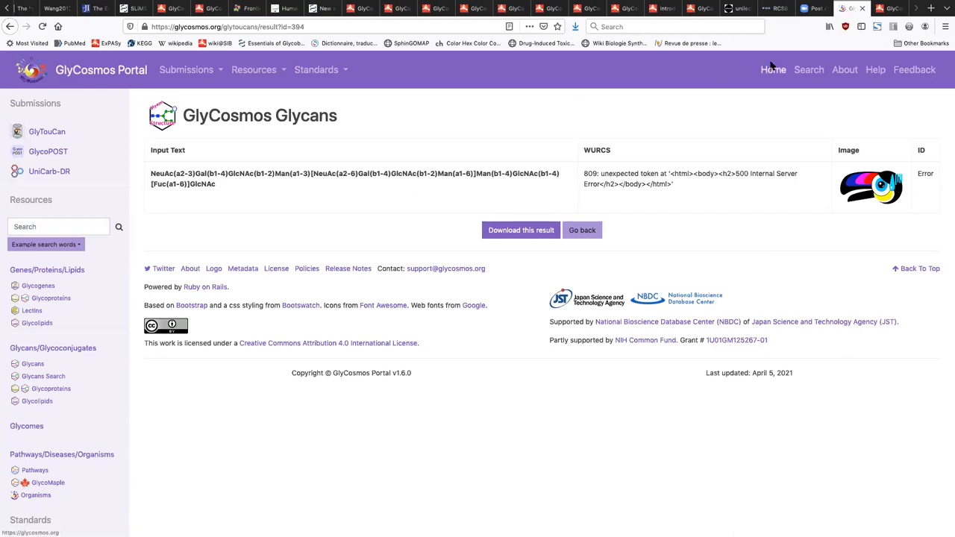
# Compare the GlyConnect structure details with the GlyCosmos result reporting a WURCS conversion error
pyautogui.click(857, 9)
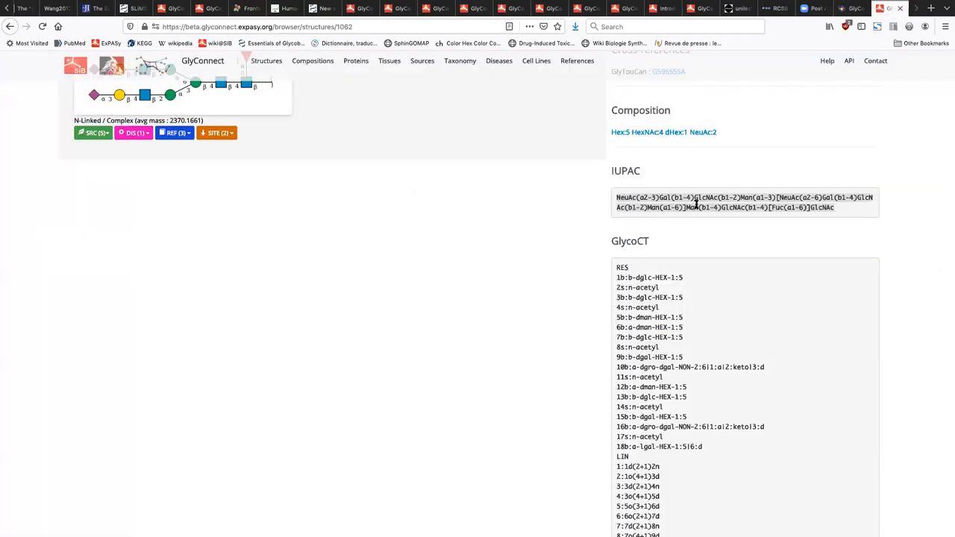
pyautogui.moveTo(713, 207)
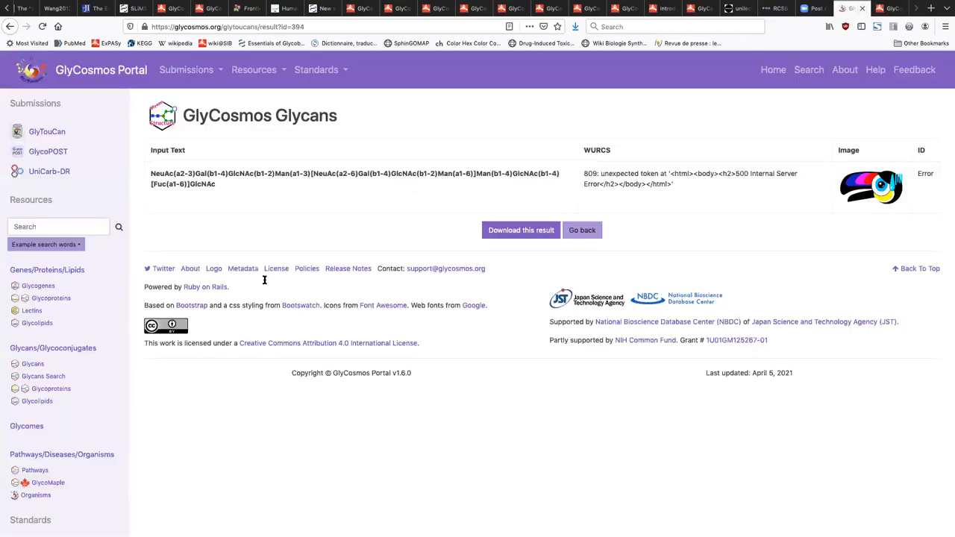
pyautogui.click(581, 230)
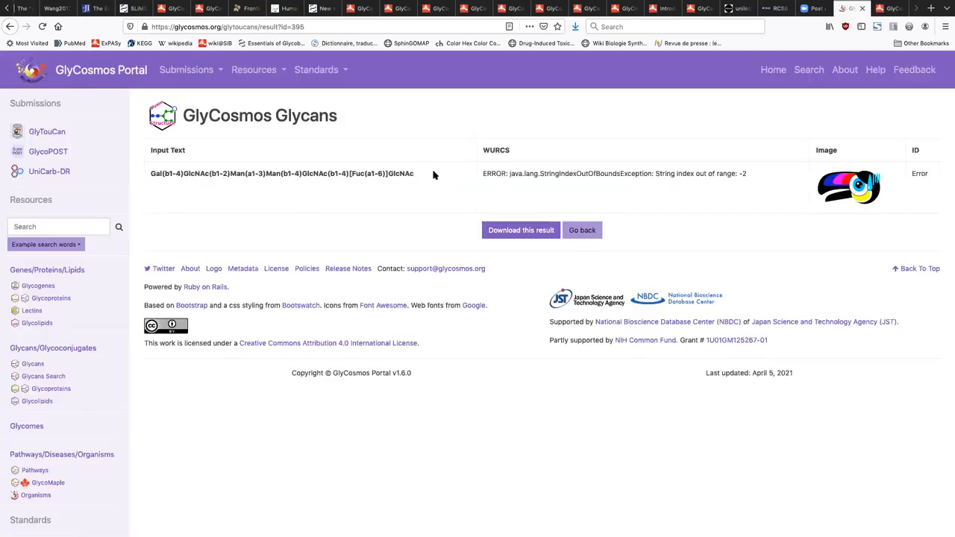
pyautogui.moveTo(289, 218)
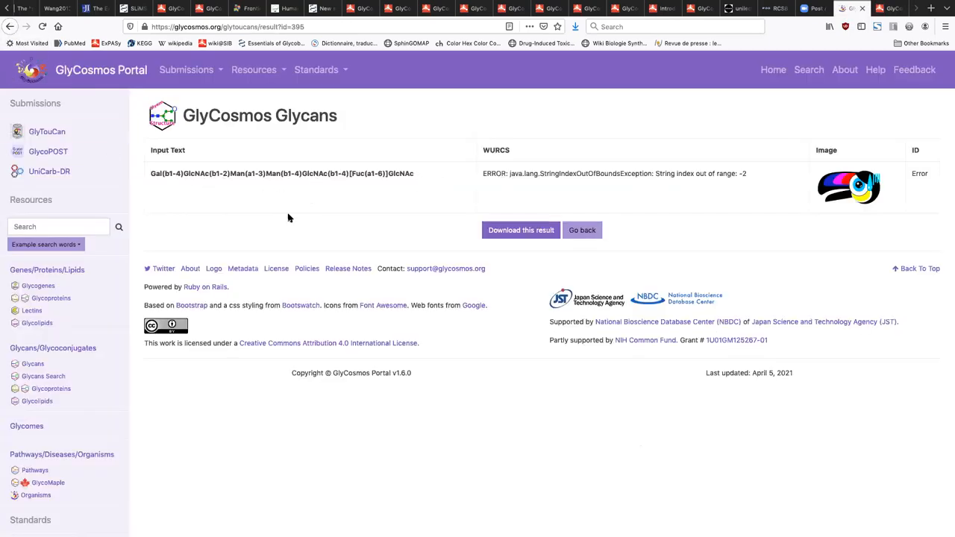
pyautogui.moveTo(292, 273)
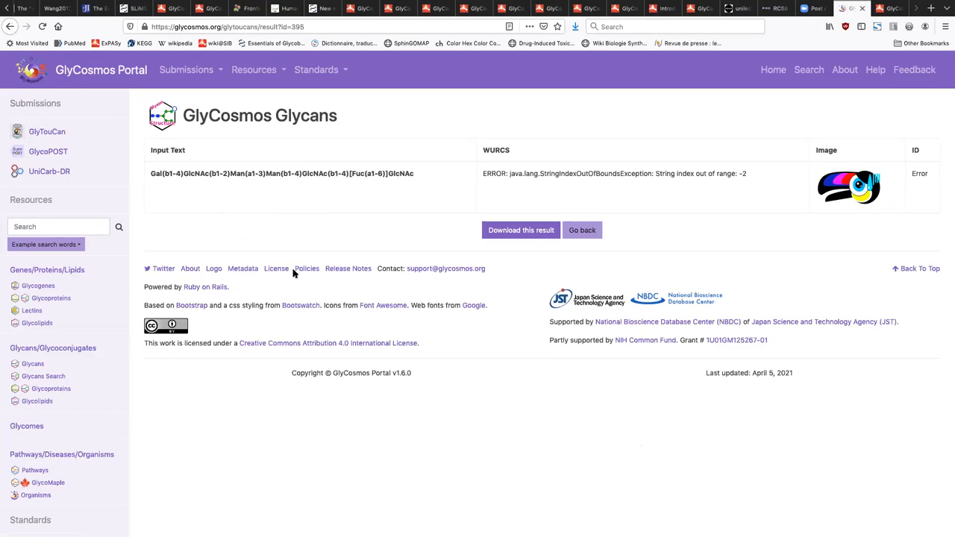
pyautogui.moveTo(356, 300)
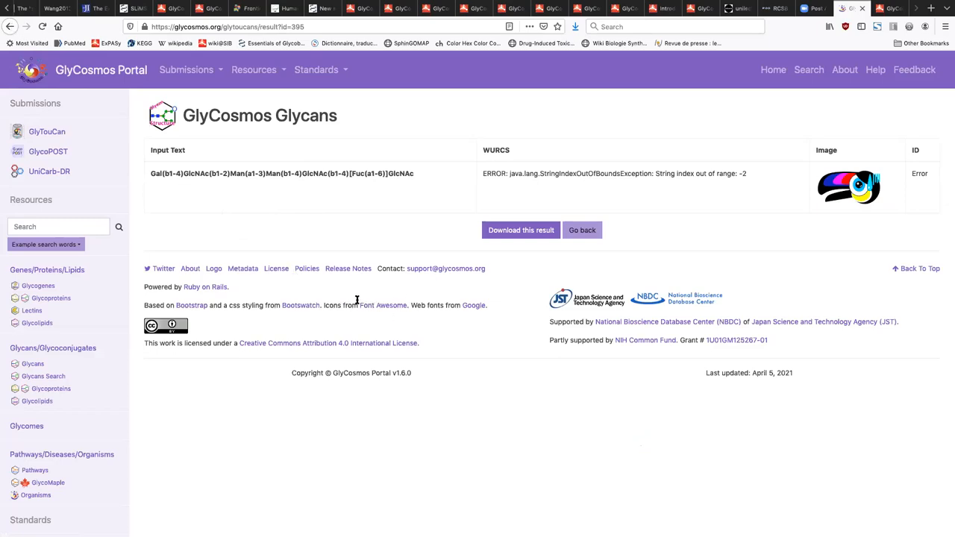
# Return from the WURCS conversion error to the Search by text form
pyautogui.click(582, 230)
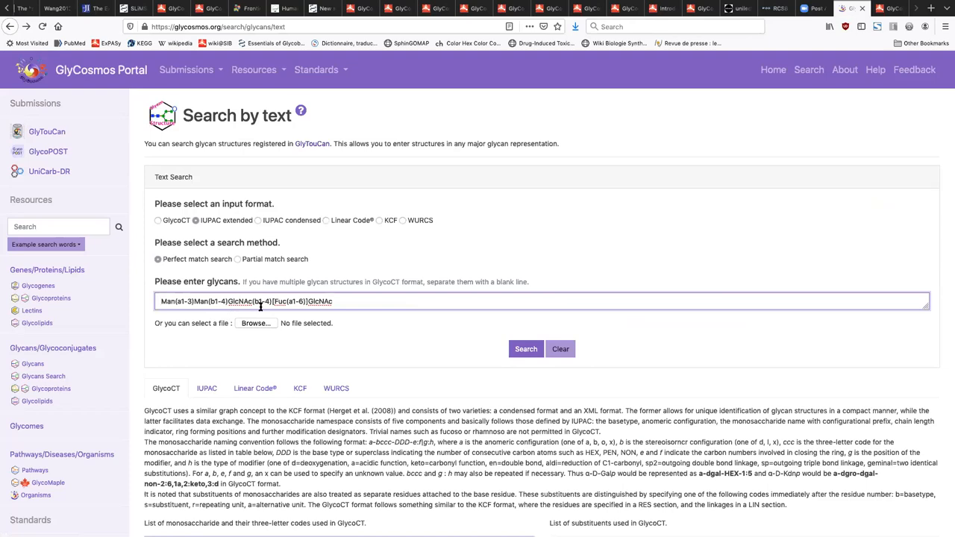
pyautogui.moveTo(364, 301)
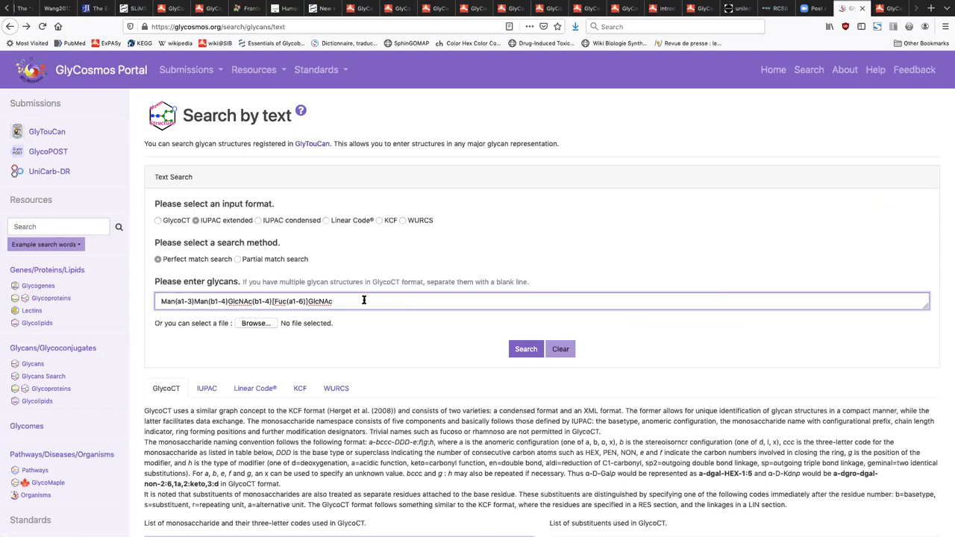
pyautogui.moveTo(421, 304)
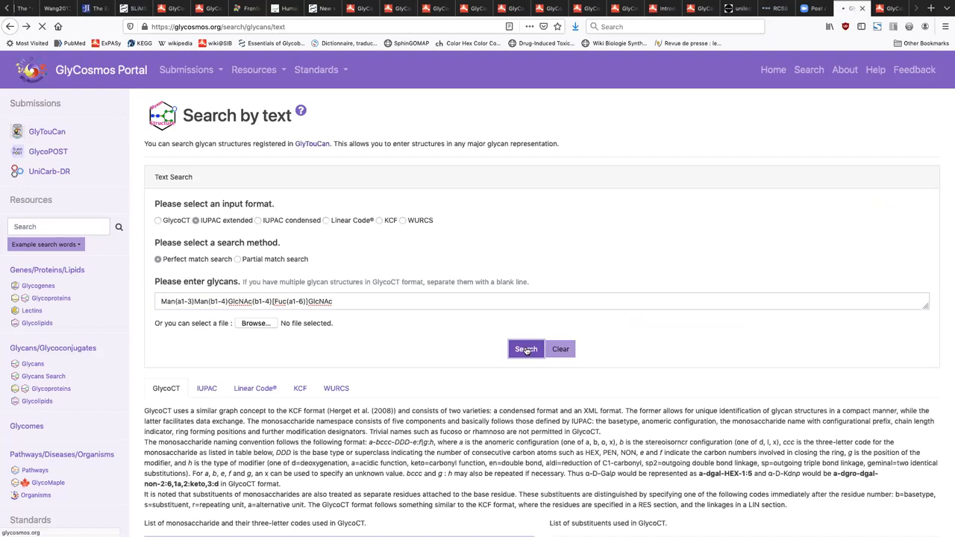
pyautogui.moveTo(626, 337)
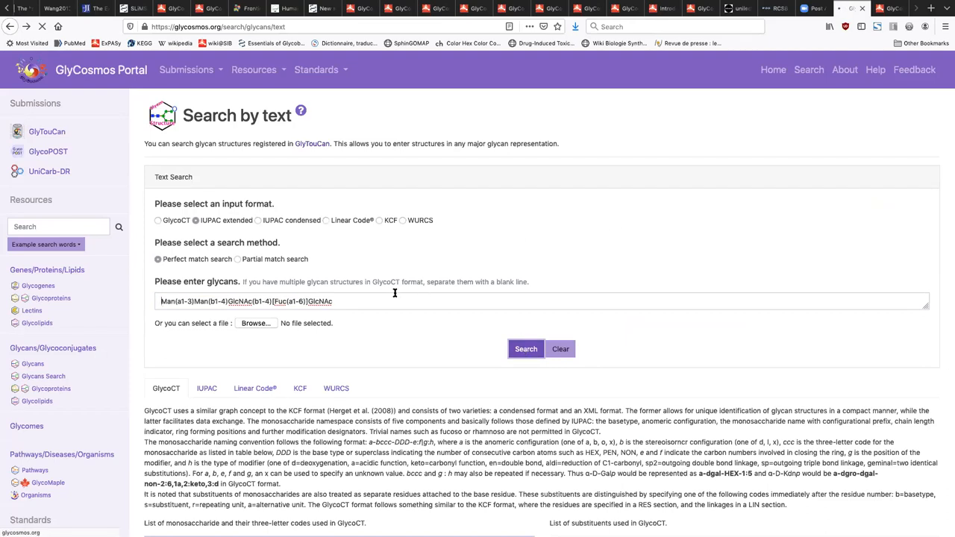
# Search the trimmed core glycan, then go back and replace it with Man(a1-3)GlcNAc(b1-4)GlcNAc
pyautogui.click(391, 301)
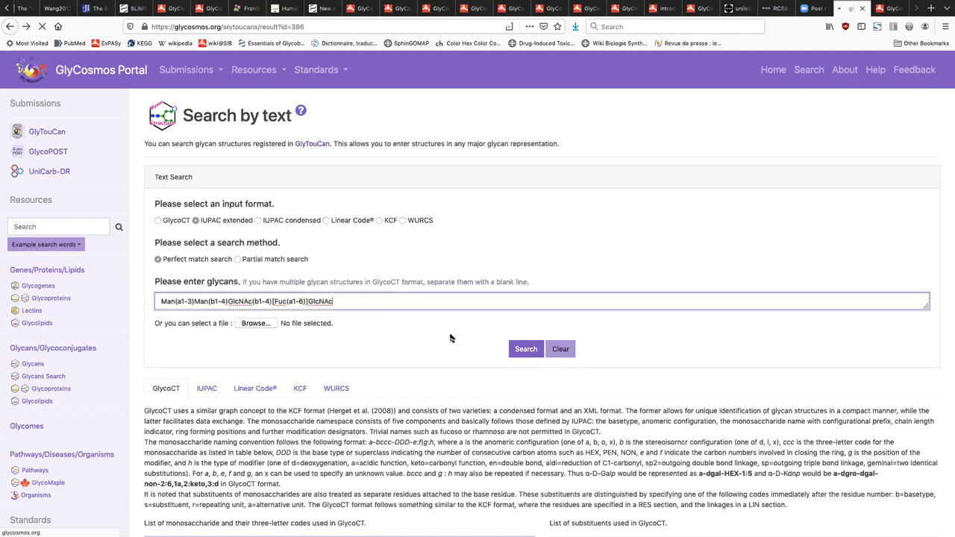
pyautogui.click(525, 349)
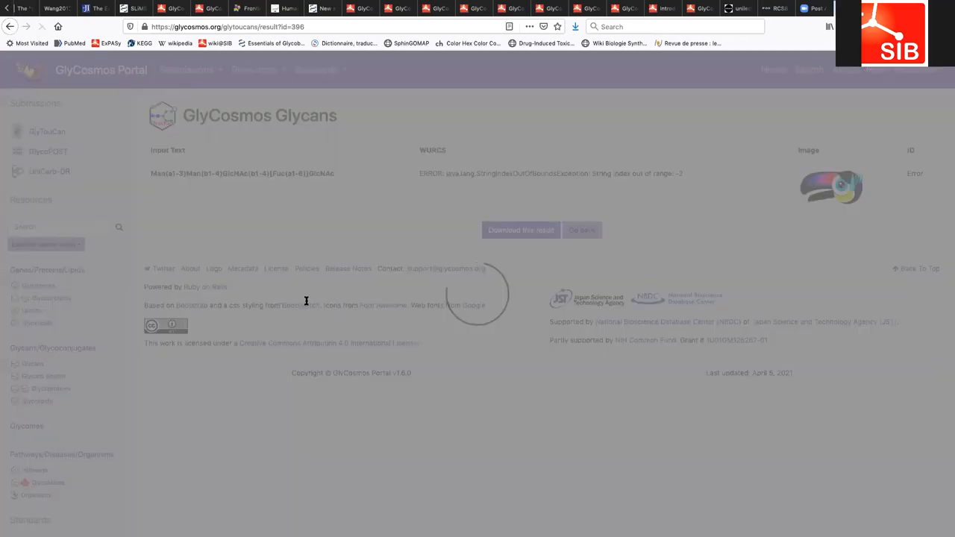
pyautogui.click(582, 229)
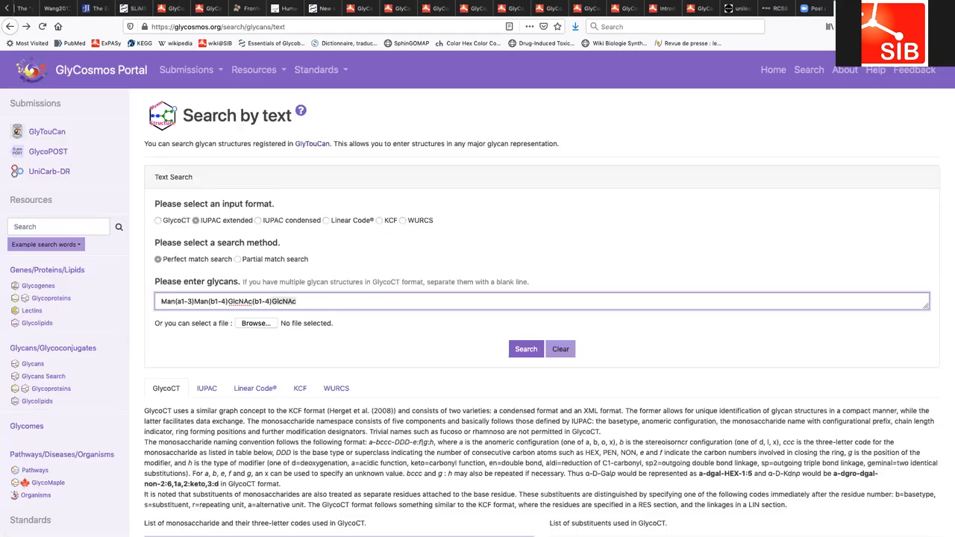
pyautogui.press('Backspace')
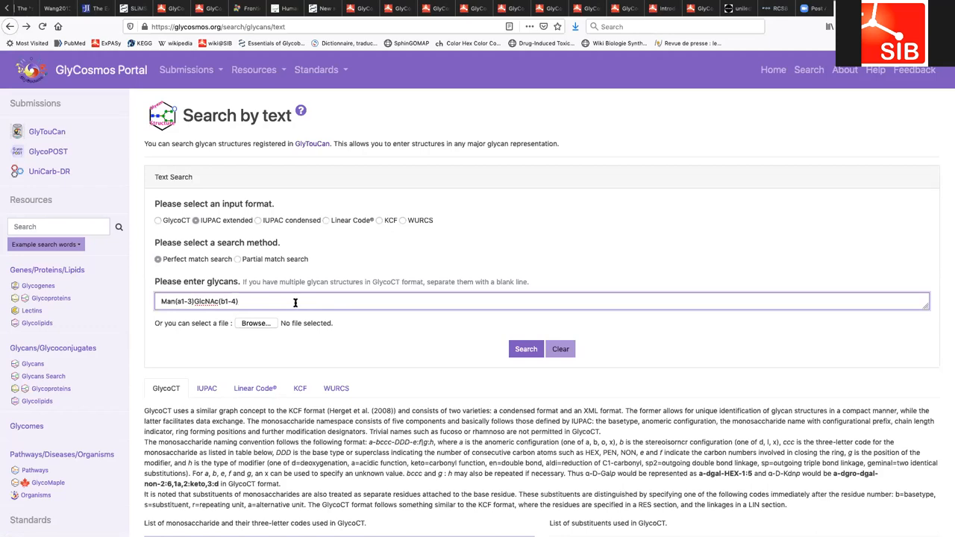
pyautogui.write('GlcNA')
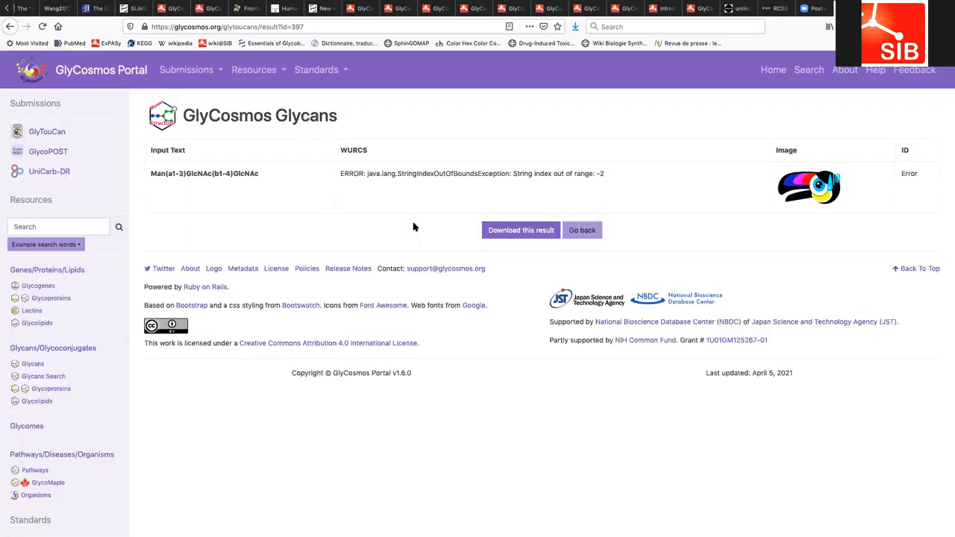
pyautogui.moveTo(335, 212)
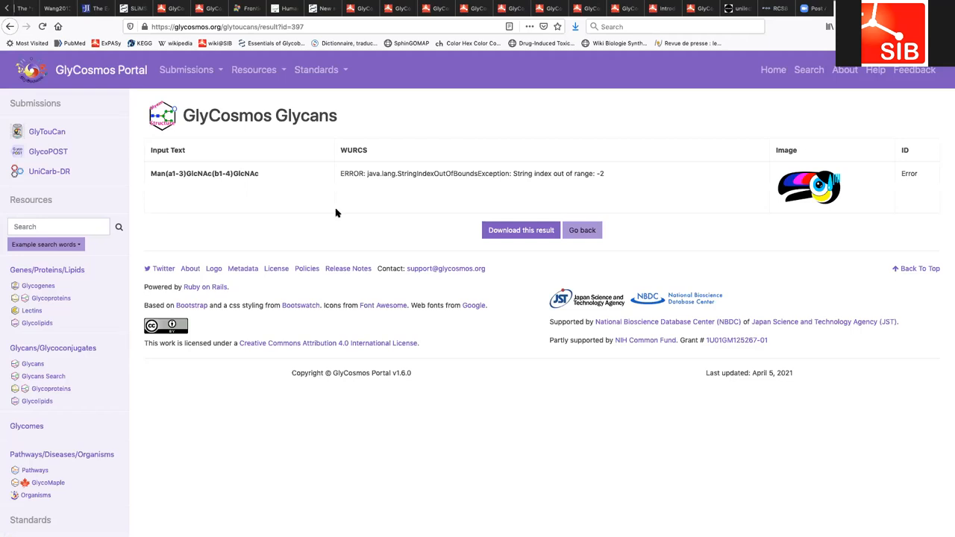
pyautogui.moveTo(316, 203)
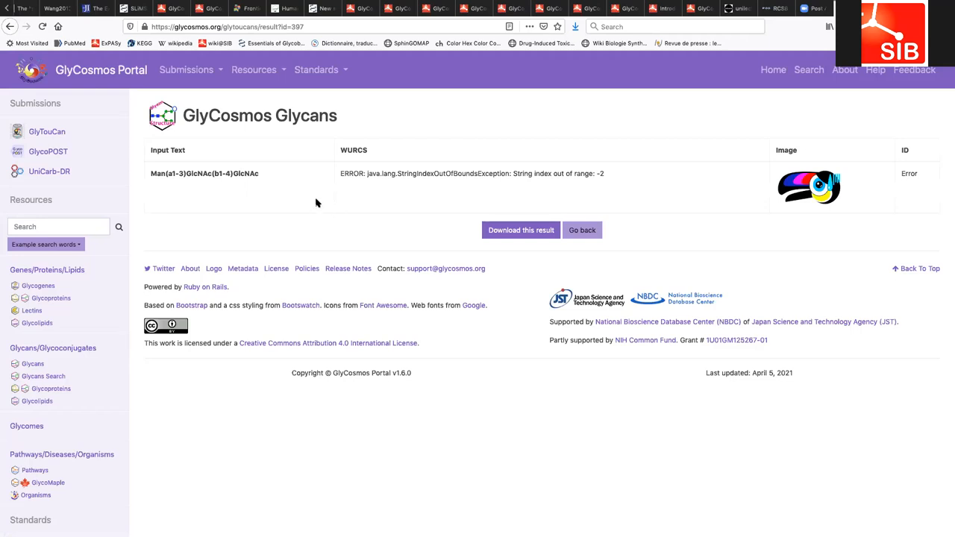
pyautogui.moveTo(289, 182)
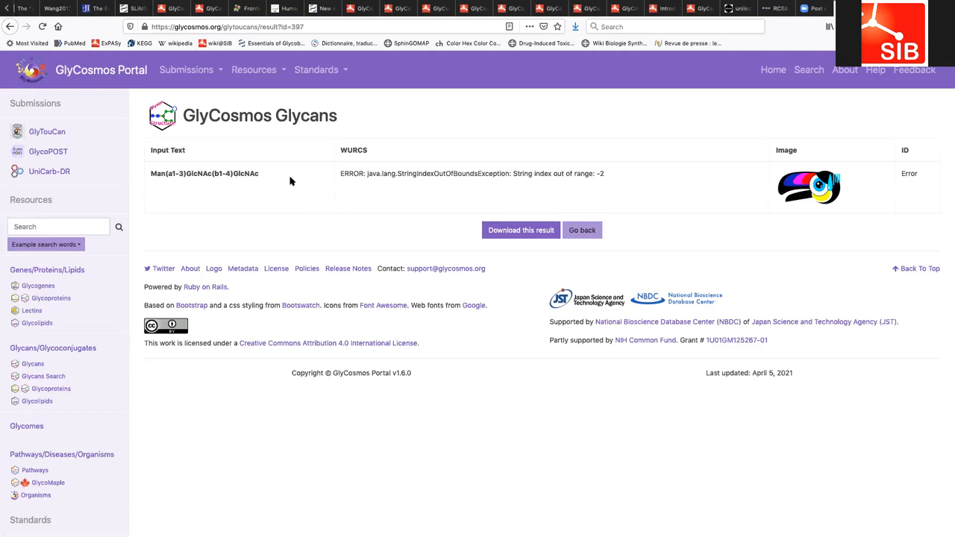
pyautogui.moveTo(262, 179)
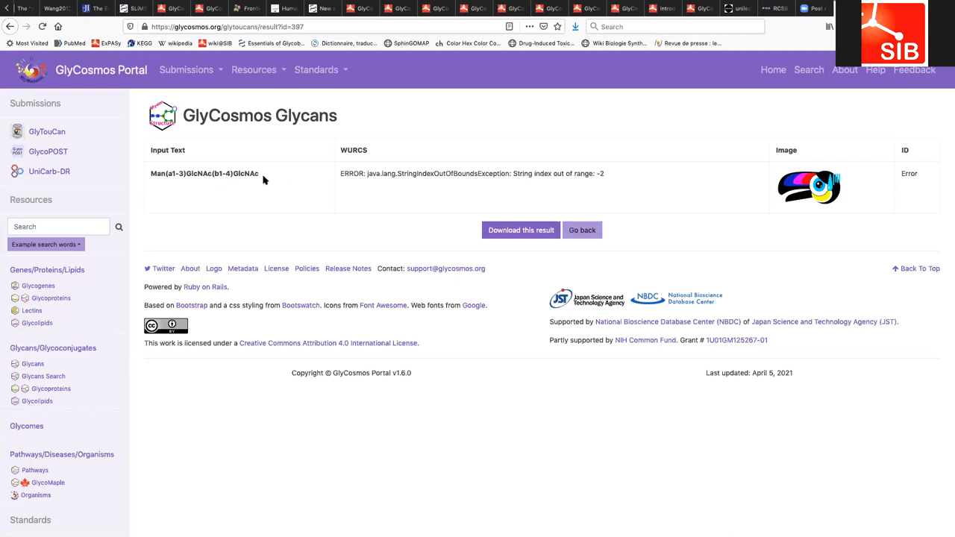
pyautogui.moveTo(21, 33)
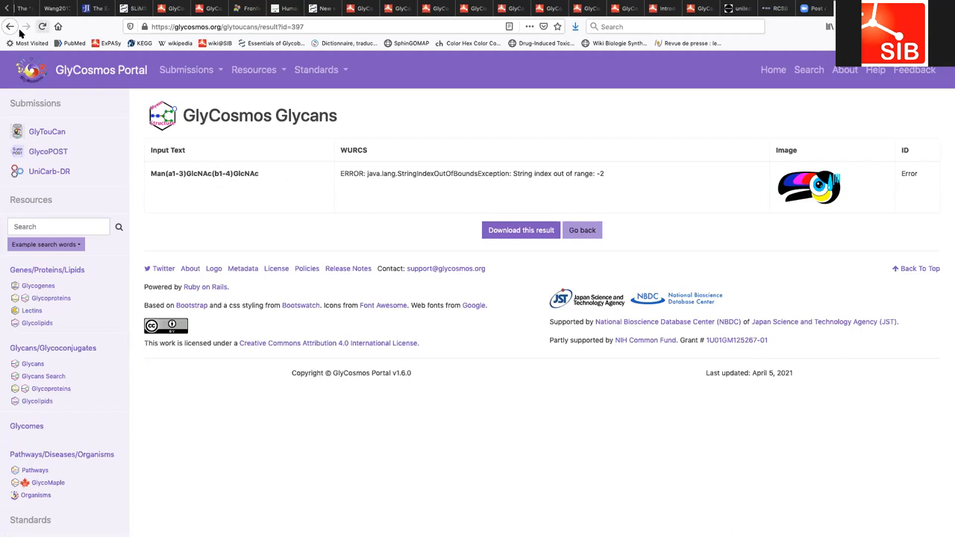
pyautogui.moveTo(209, 222)
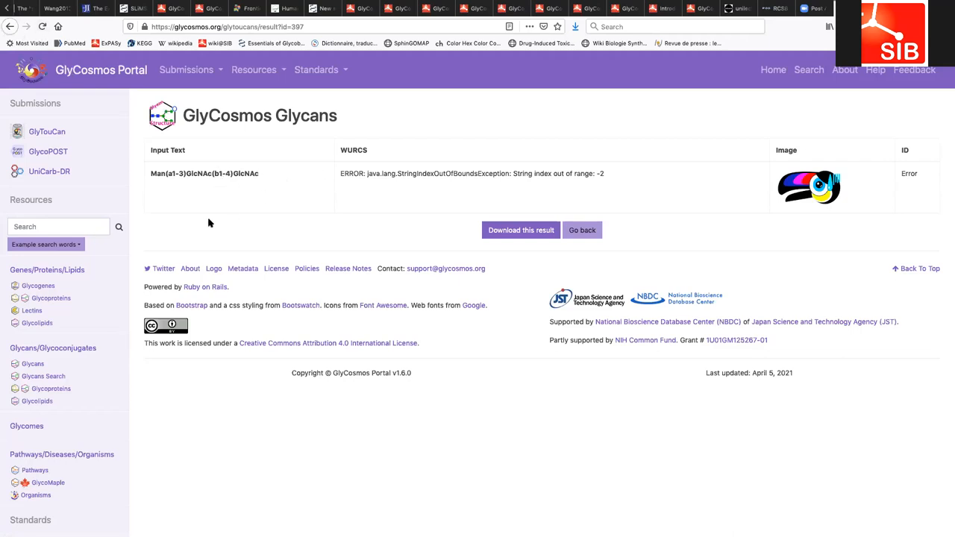
# Leave the error result and return to the Search by text form holding the trisaccharide
pyautogui.click(582, 230)
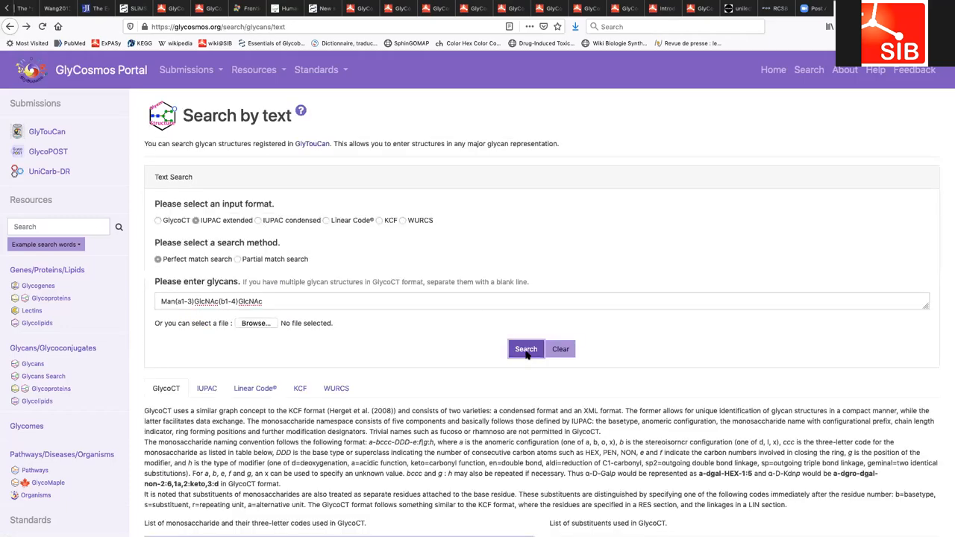
# Run the search so the trisaccharide returns a WURCS string and structure image, then go back
pyautogui.click(525, 349)
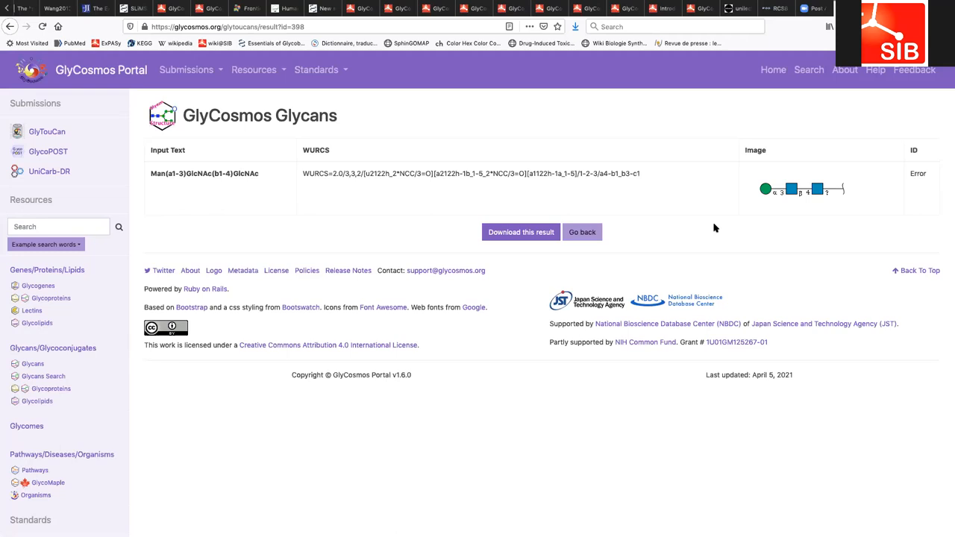
pyautogui.moveTo(451, 154)
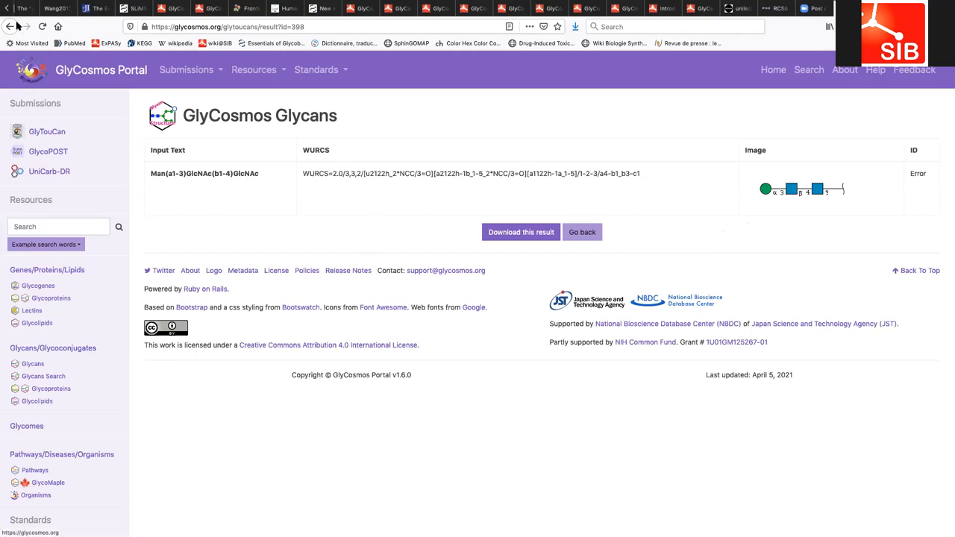
pyautogui.moveTo(205, 224)
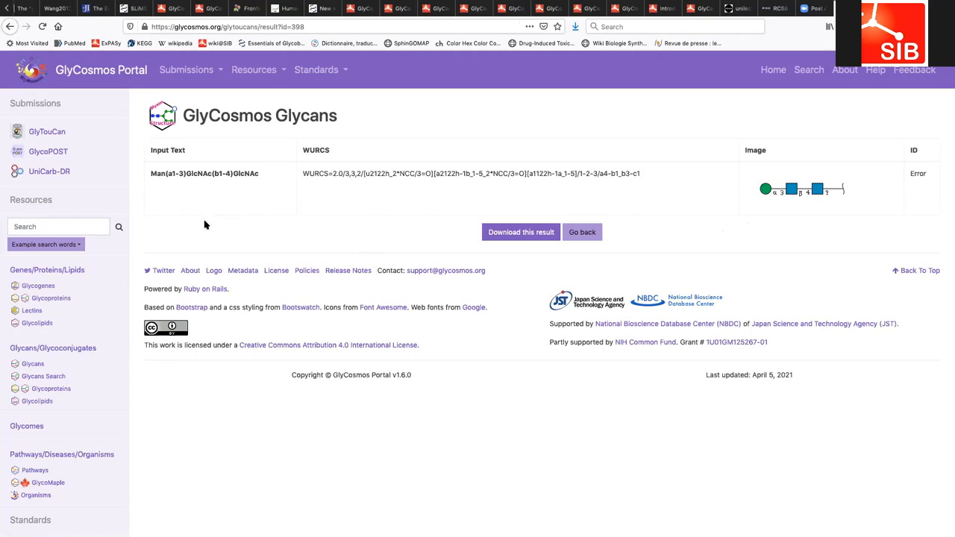
pyautogui.click(581, 232)
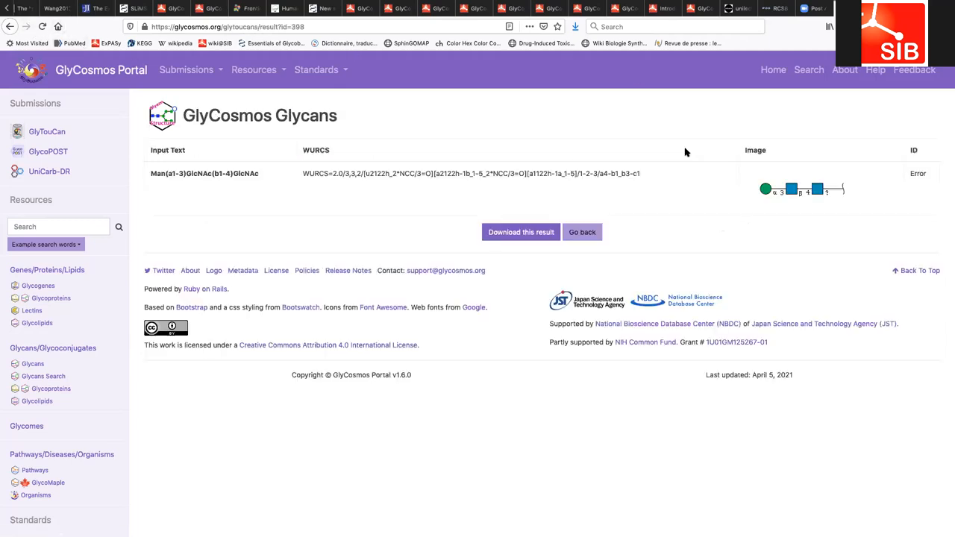
pyautogui.moveTo(831, 232)
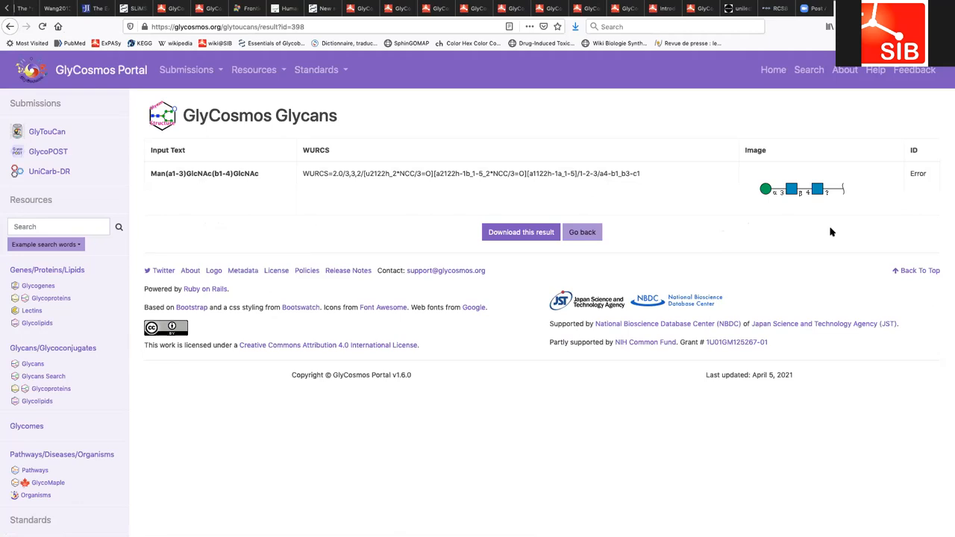
pyautogui.moveTo(829, 215)
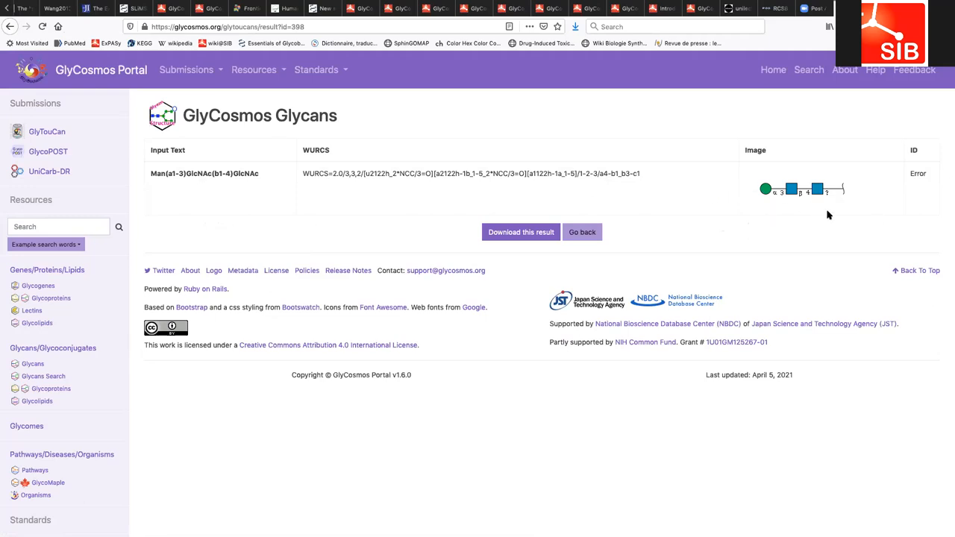
pyautogui.moveTo(752, 206)
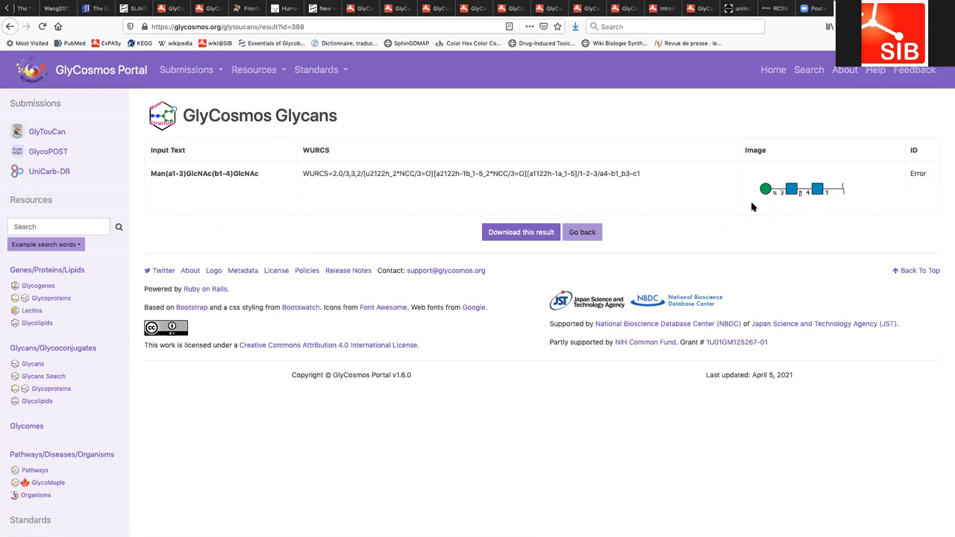
pyautogui.moveTo(660, 224)
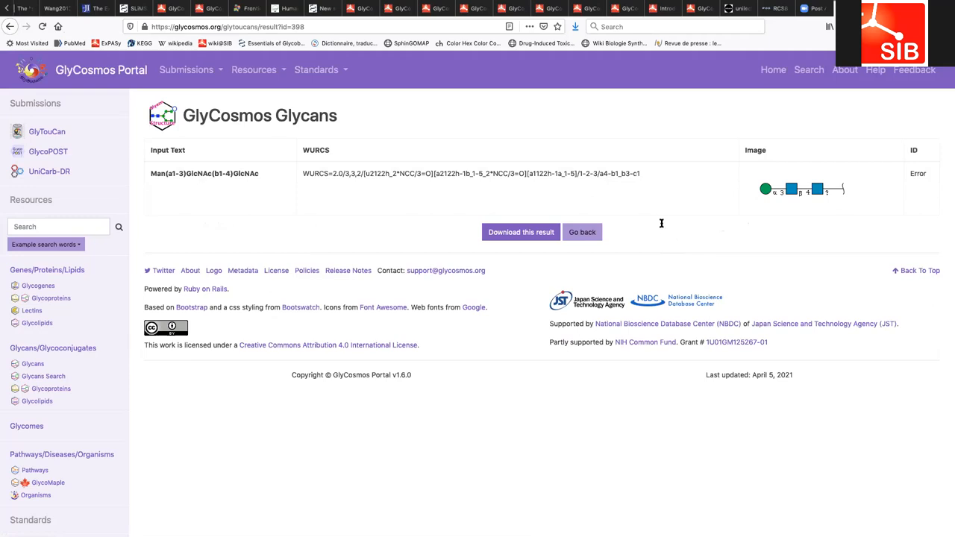
pyautogui.moveTo(206, 206)
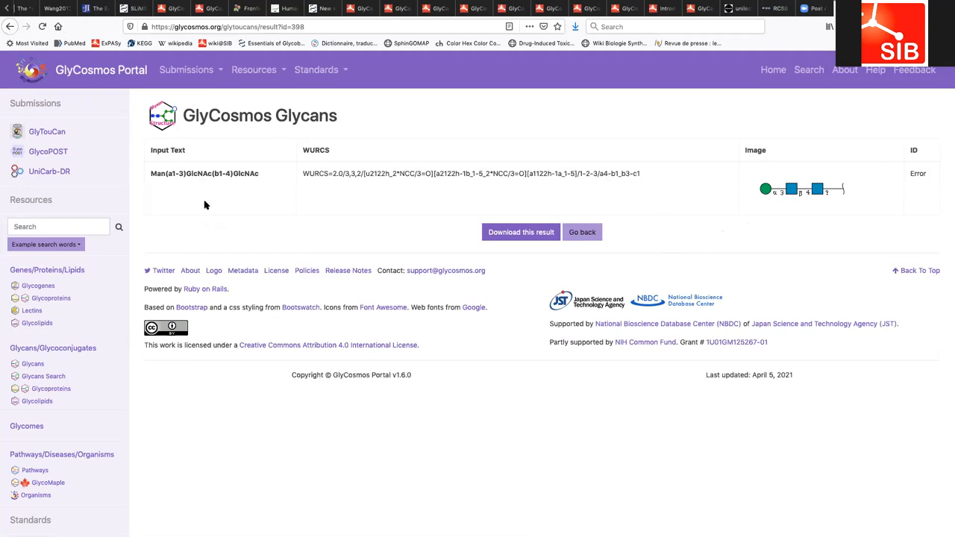
pyautogui.moveTo(290, 299)
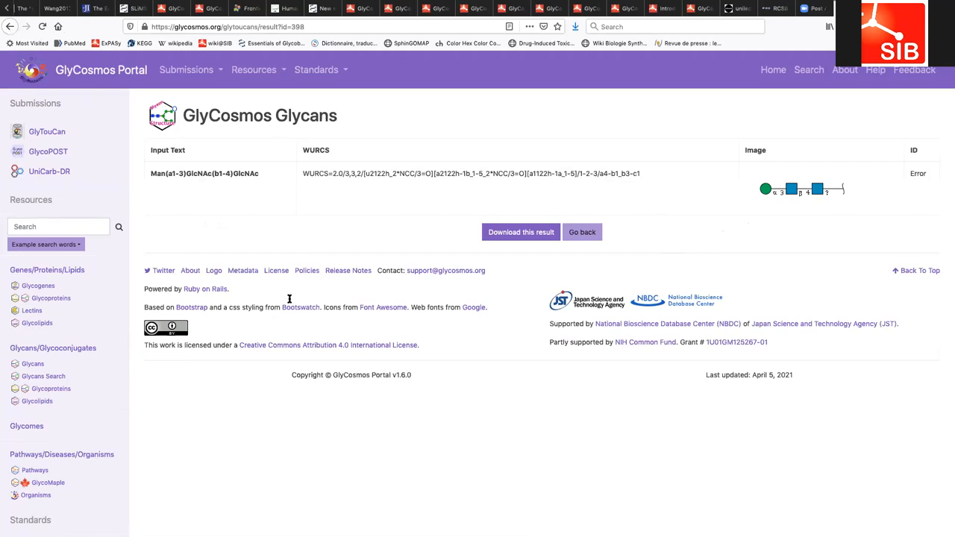
pyautogui.moveTo(545, 357)
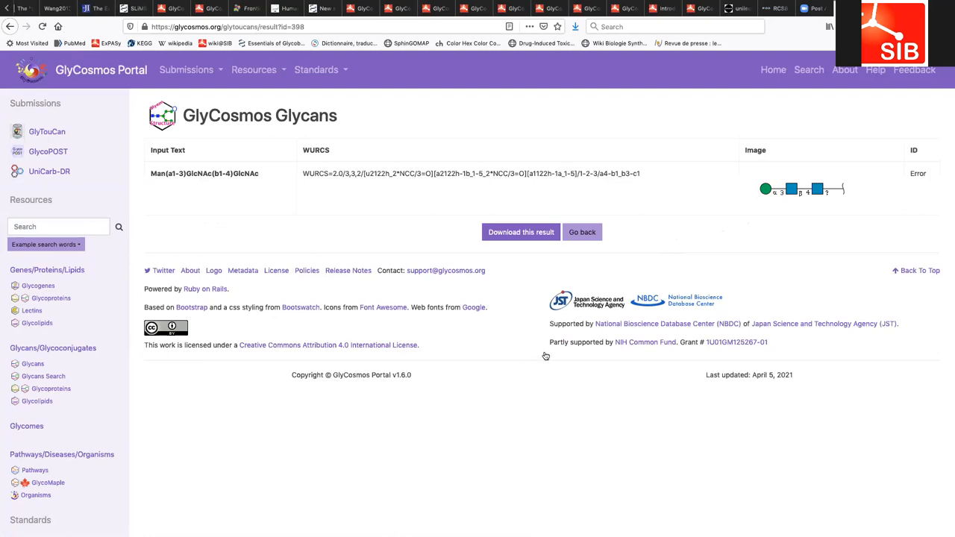
pyautogui.click(581, 233)
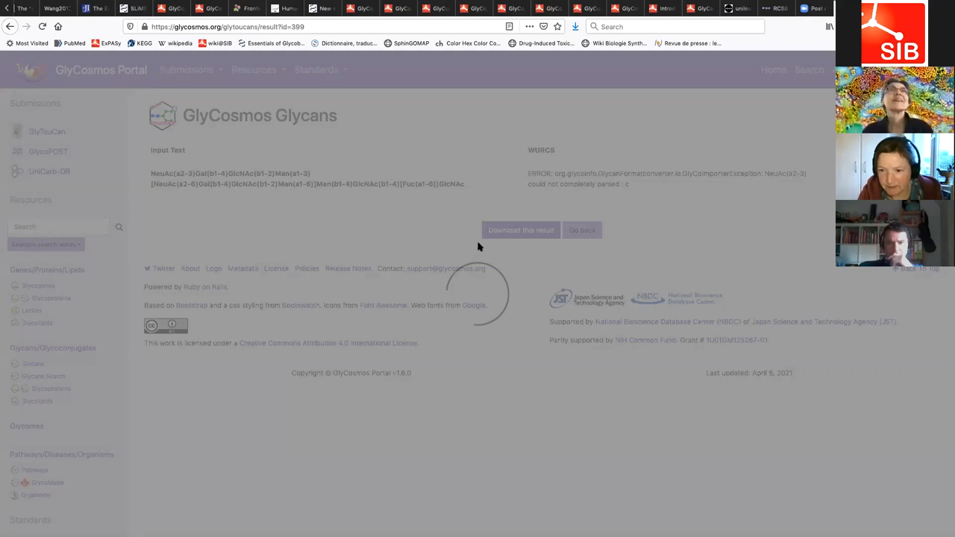
# Return to the Glycans Search page listing the text, graphic, mass and GNOme tools
pyautogui.click(582, 229)
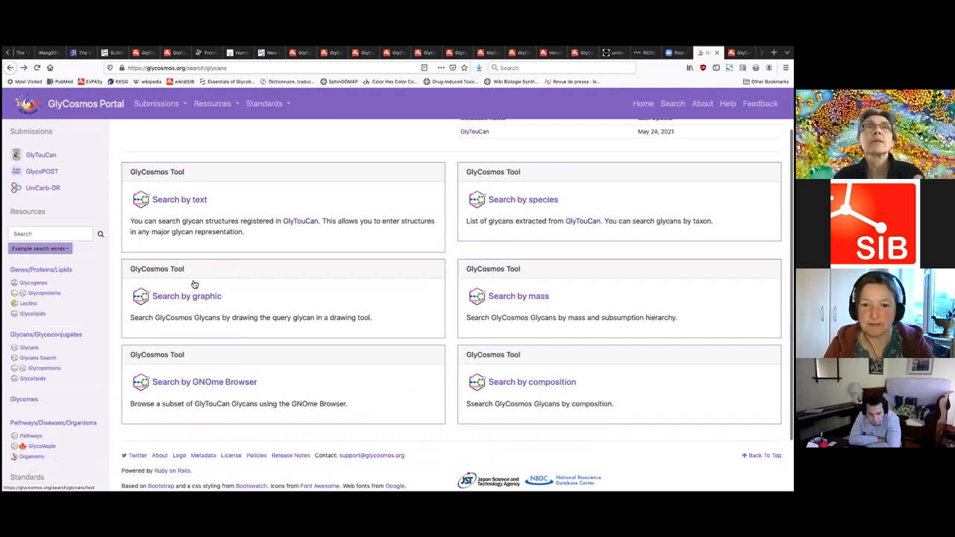
pyautogui.moveTo(294, 290)
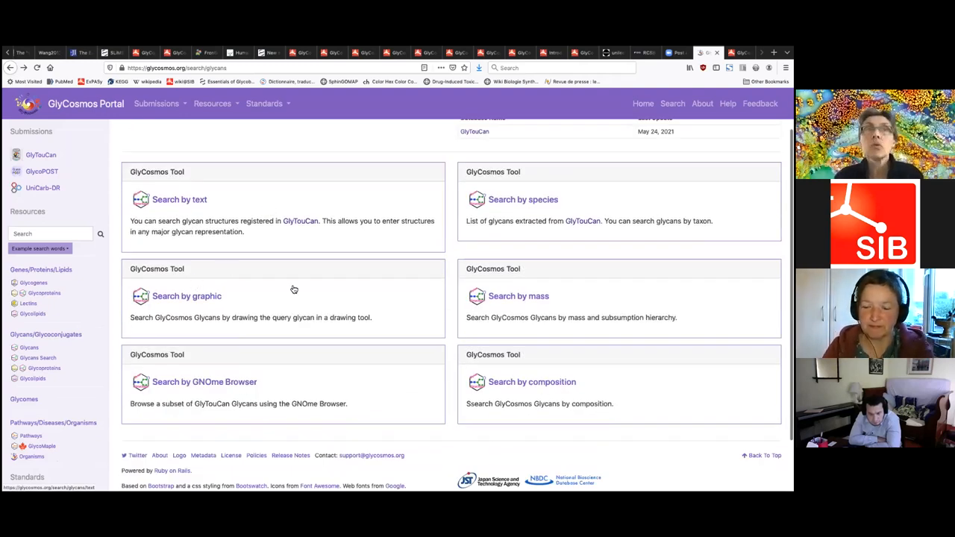
# Visit Search by graphic, return to the tools list and reach the GNOme Browser entry
pyautogui.click(185, 296)
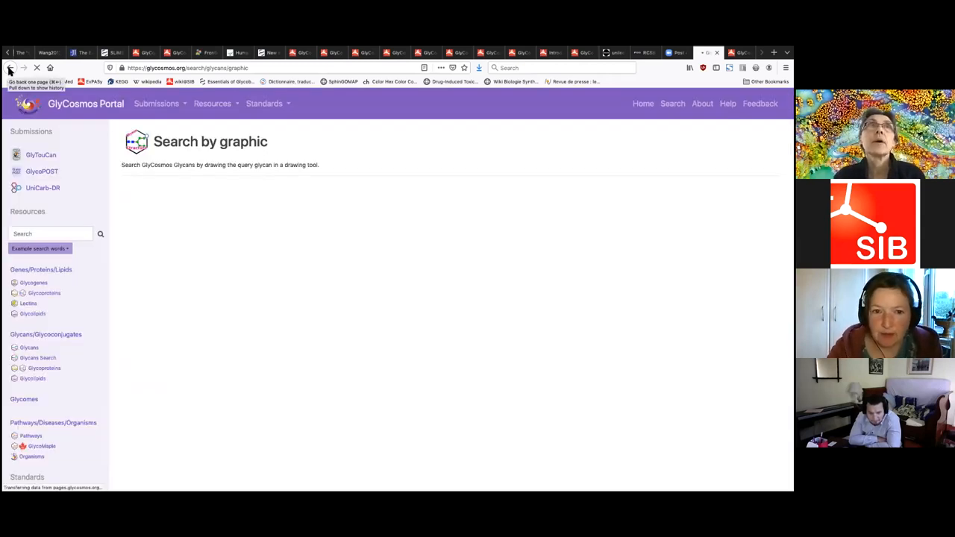
pyautogui.click(11, 67)
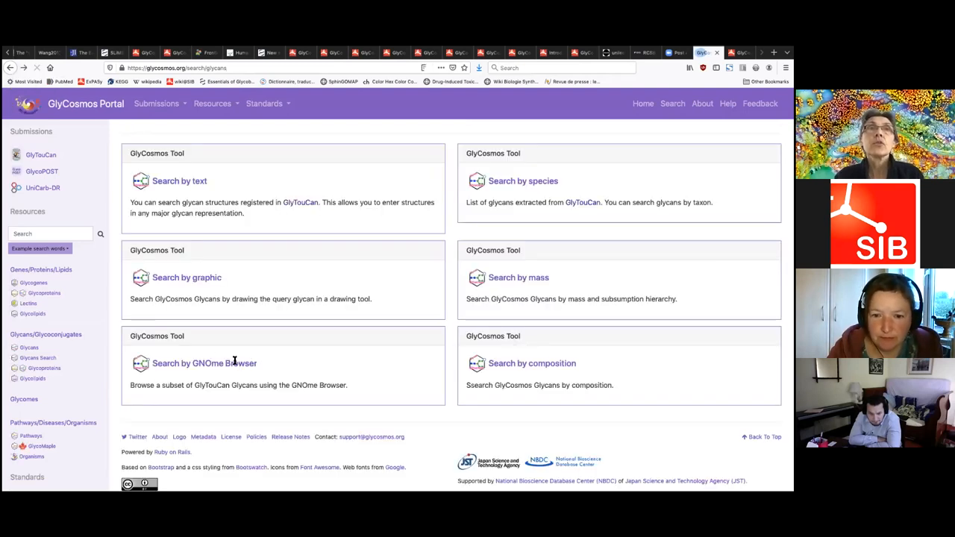
pyautogui.moveTo(212, 354)
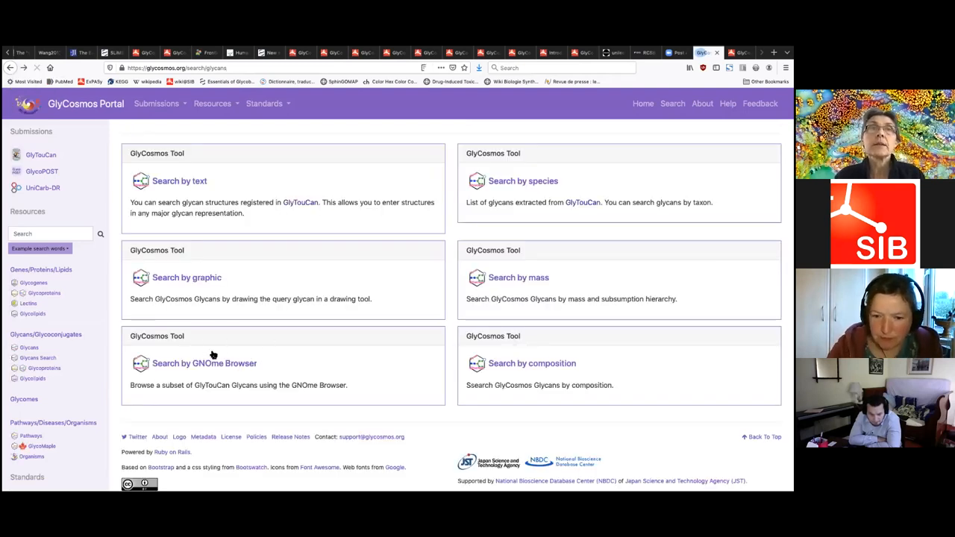
pyautogui.scroll(-3)
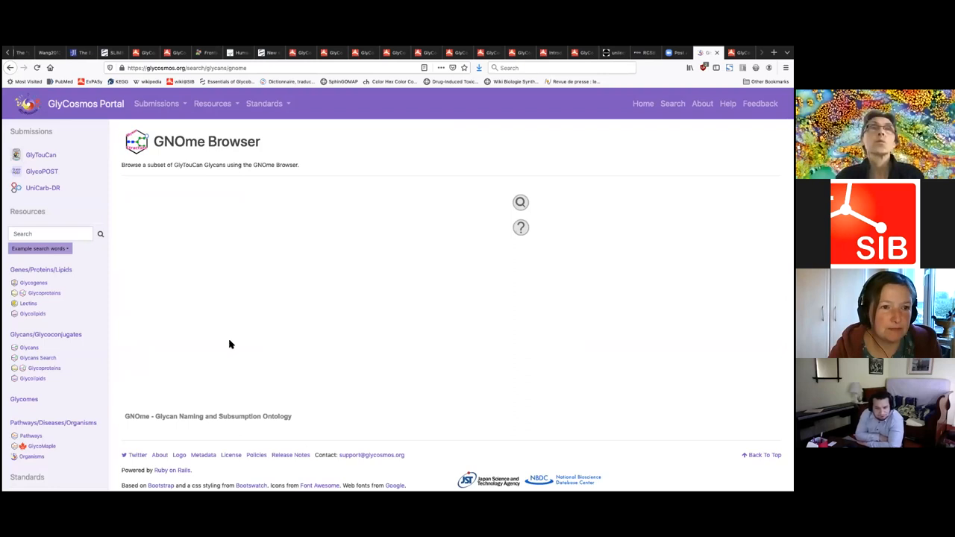
pyautogui.moveTo(282, 340)
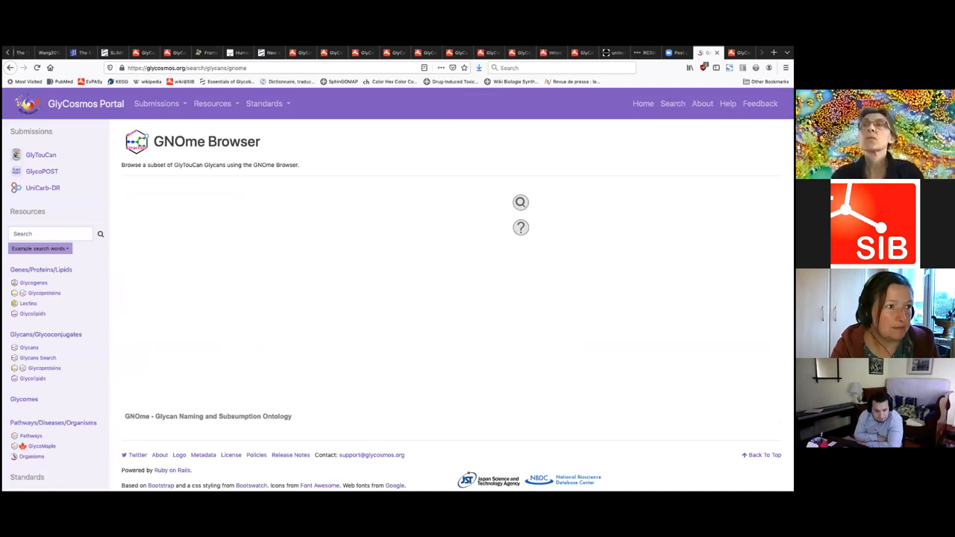
pyautogui.moveTo(221, 218)
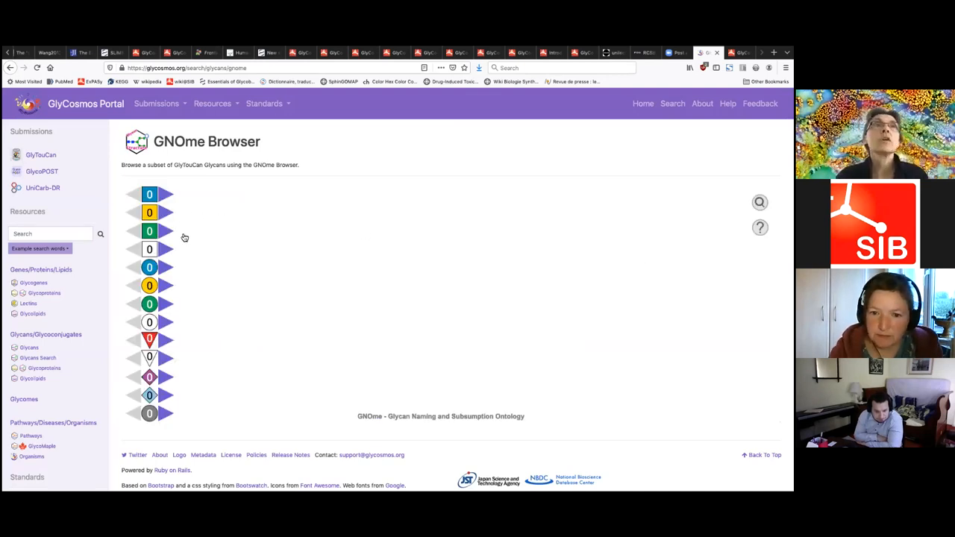
pyautogui.moveTo(163, 269)
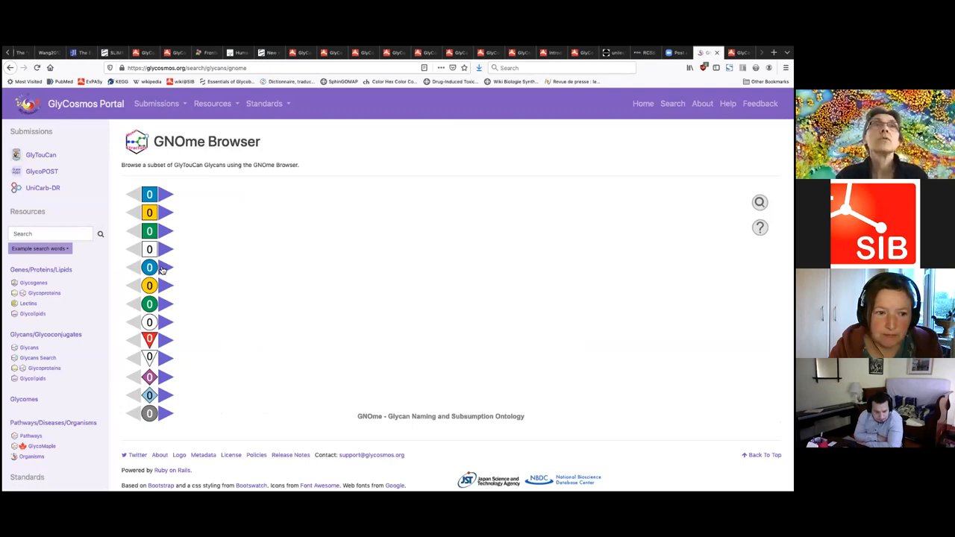
pyautogui.click(166, 194)
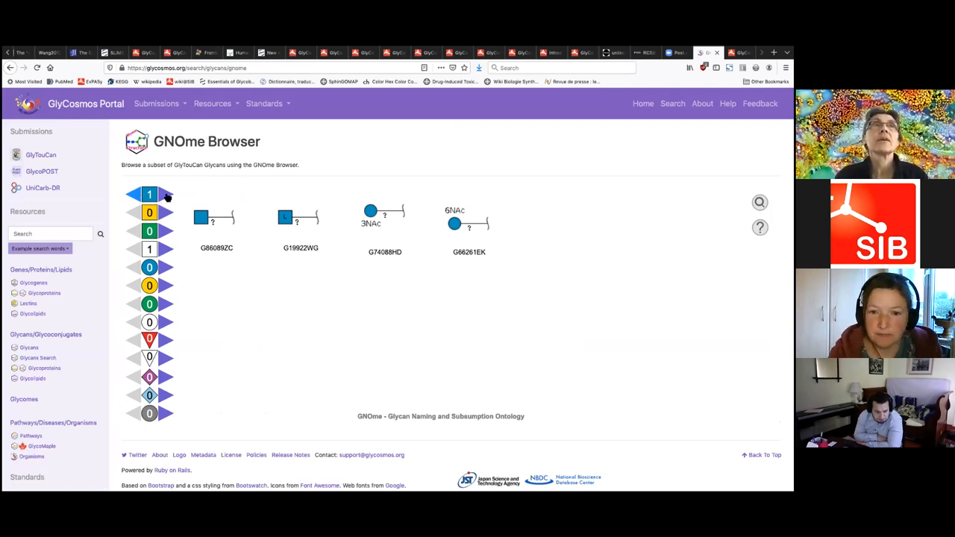
pyautogui.click(167, 194)
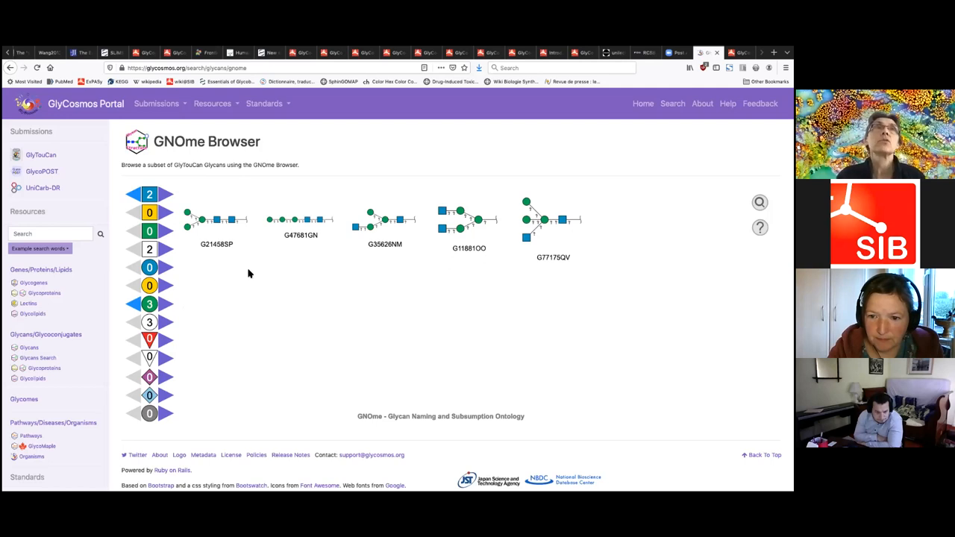
pyautogui.moveTo(261, 256)
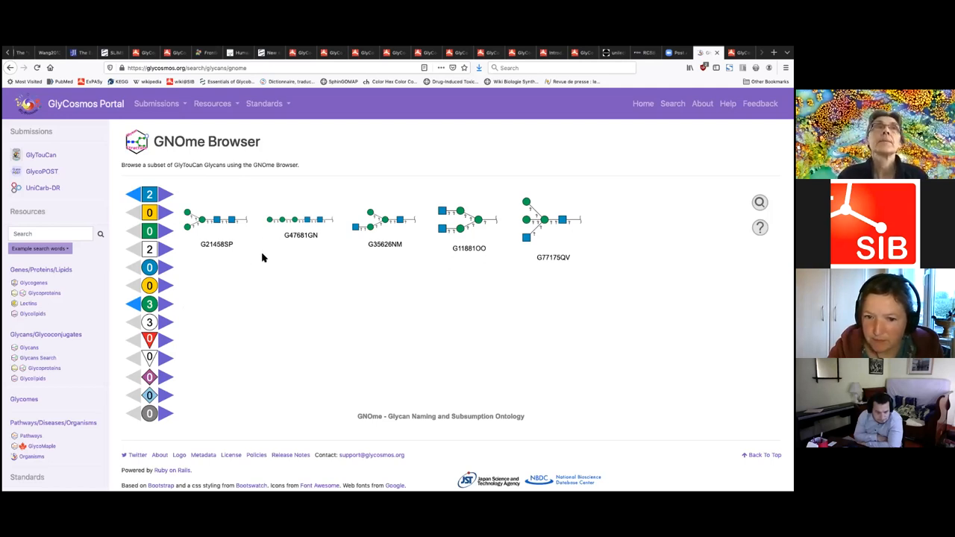
pyautogui.moveTo(247, 279)
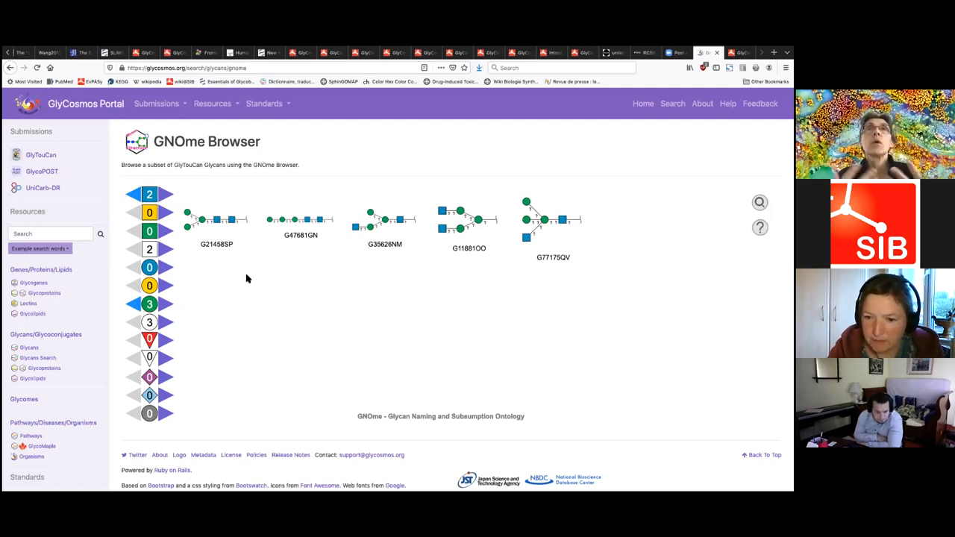
pyautogui.moveTo(237, 246)
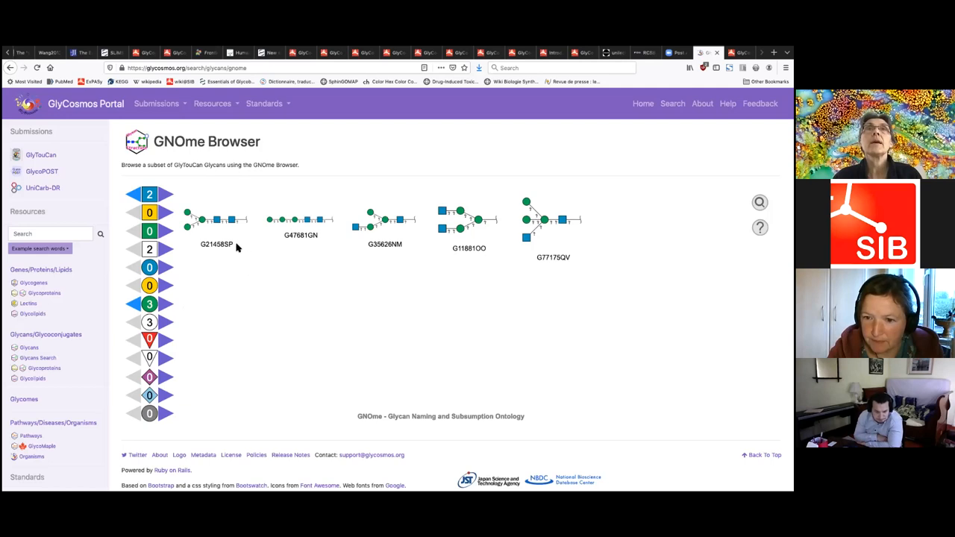
pyautogui.moveTo(184, 248)
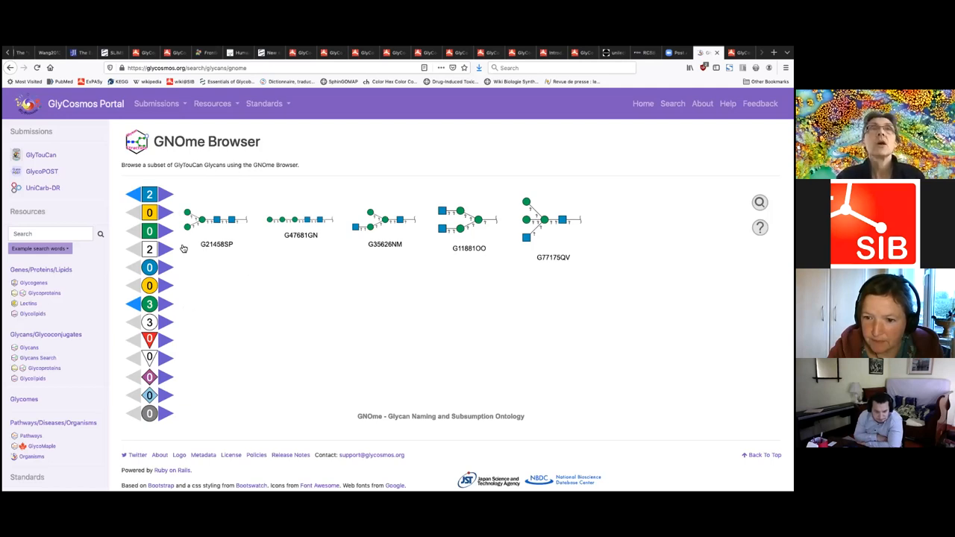
pyautogui.moveTo(477, 209)
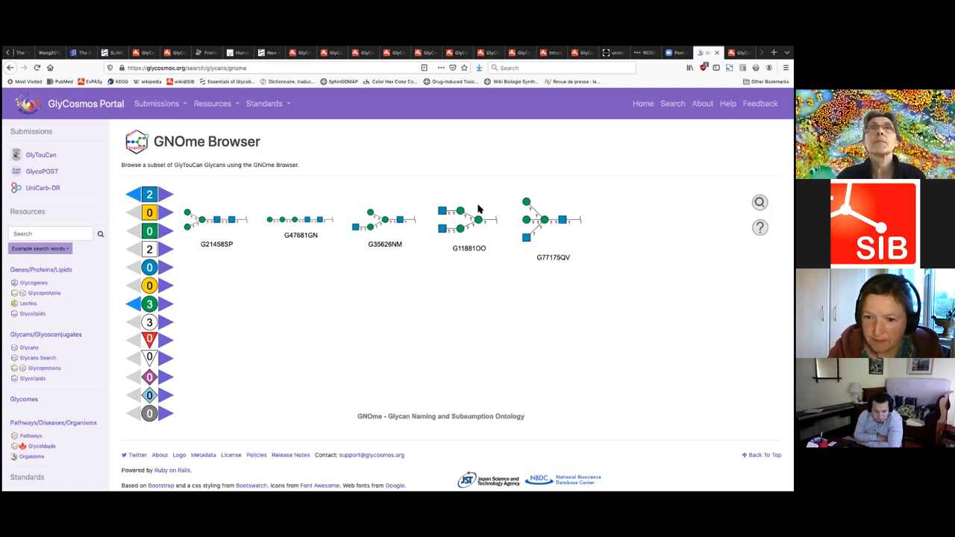
pyautogui.moveTo(260, 280)
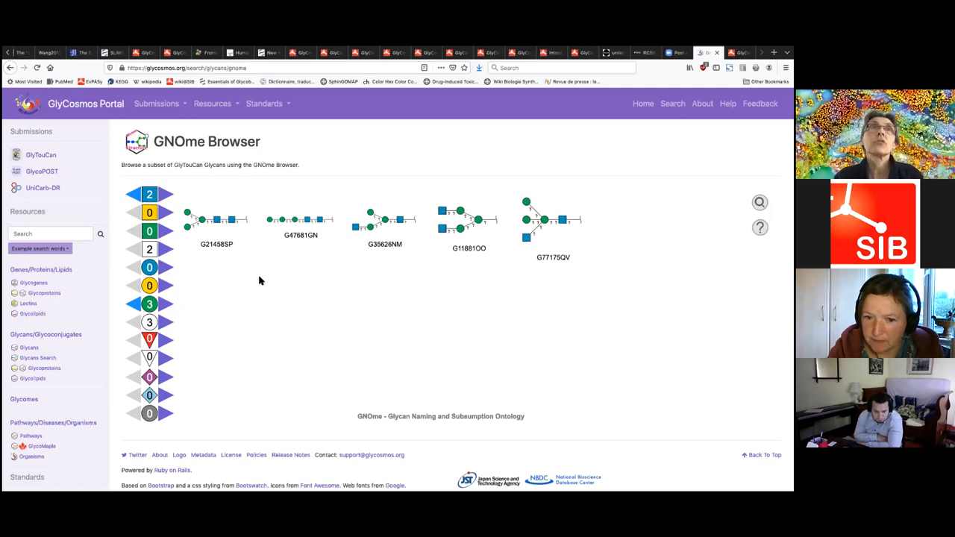
pyautogui.moveTo(214, 248)
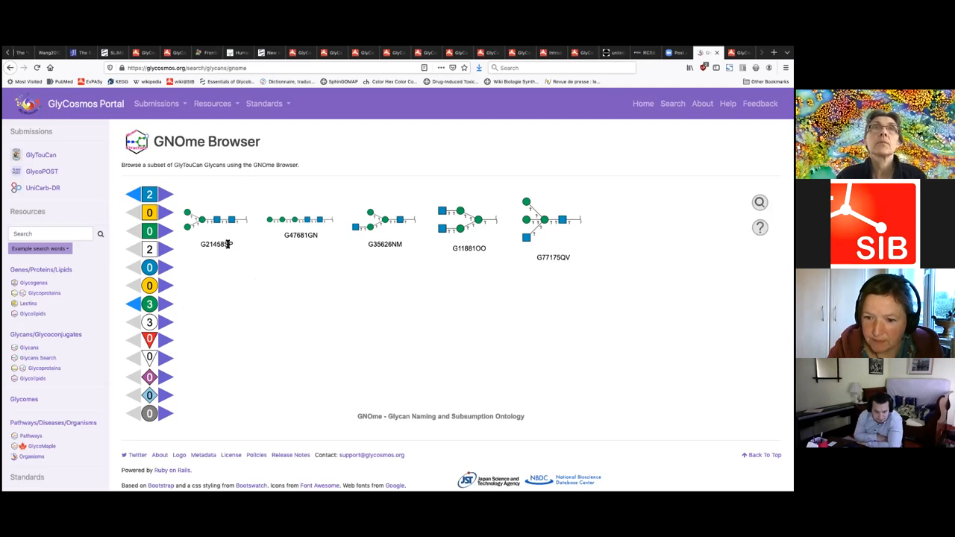
pyautogui.moveTo(250, 292)
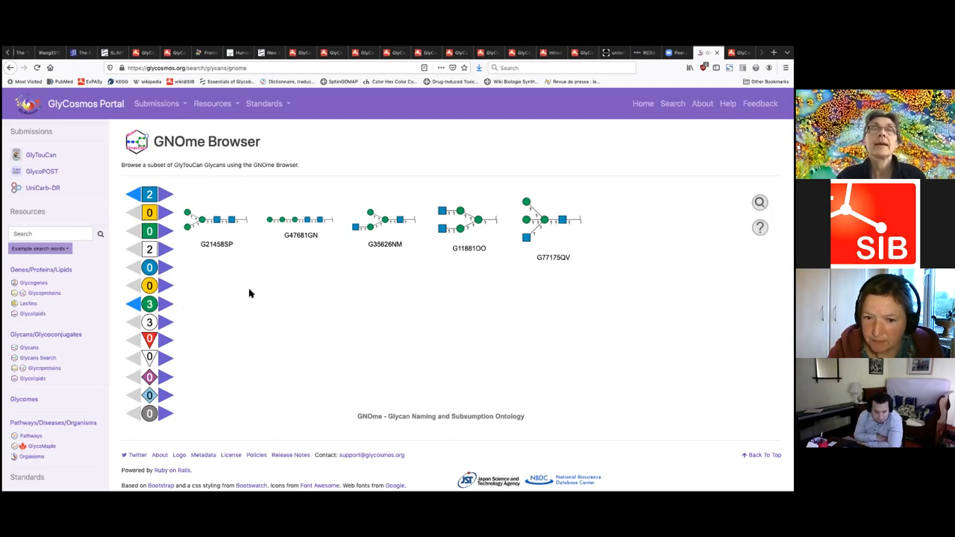
pyautogui.moveTo(202, 246)
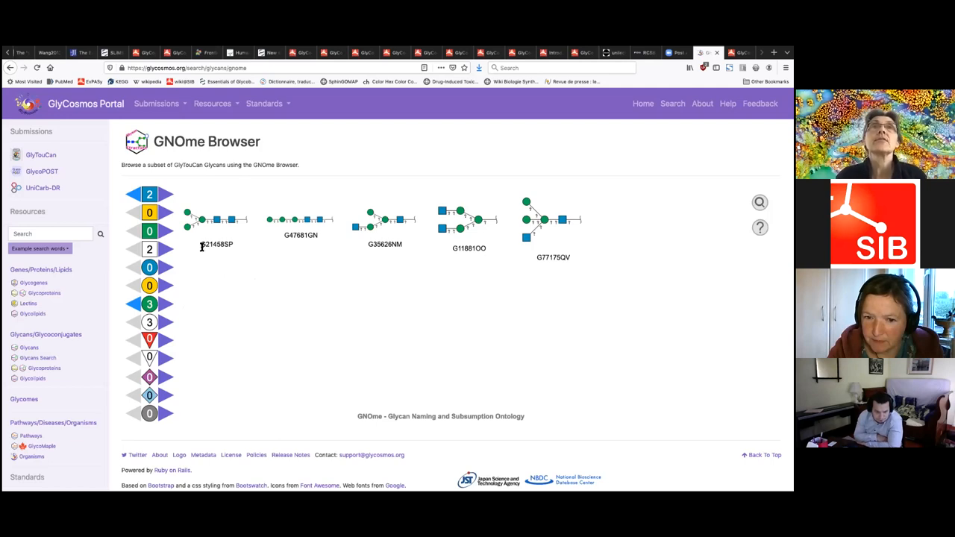
pyautogui.moveTo(297, 233)
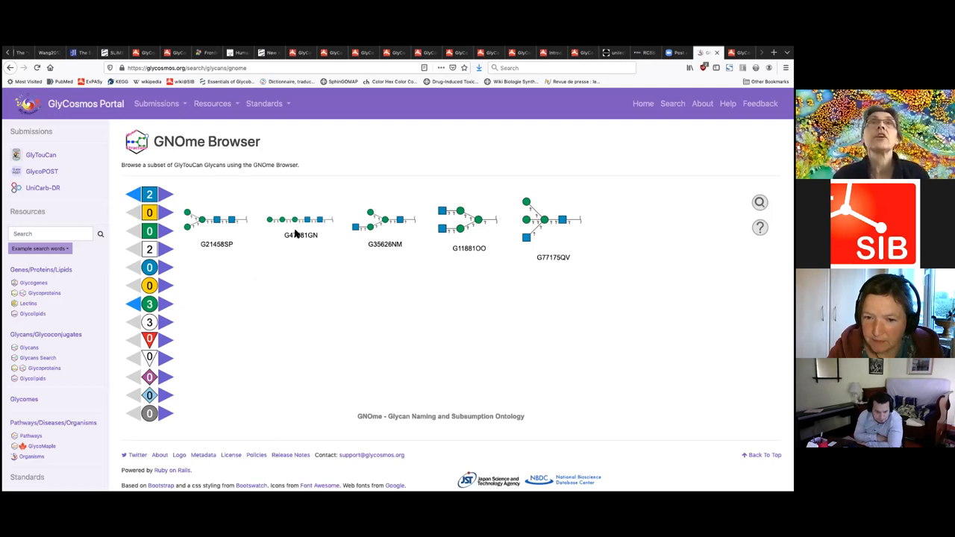
pyautogui.moveTo(329, 274)
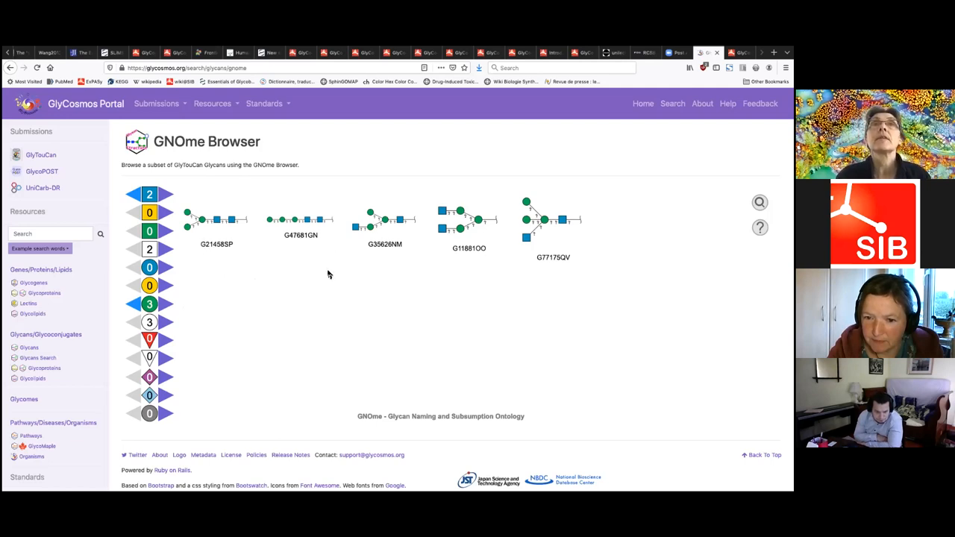
pyautogui.moveTo(325, 310)
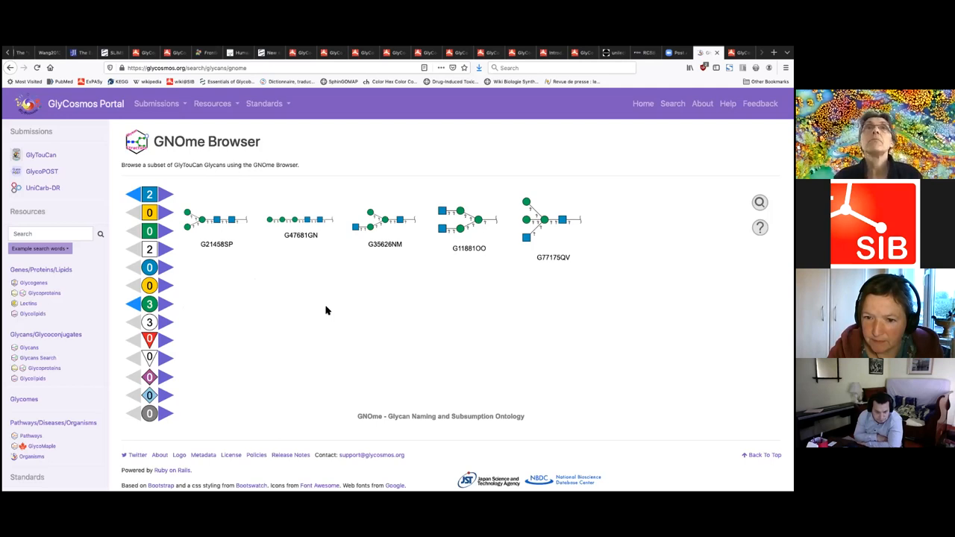
pyautogui.moveTo(361, 313)
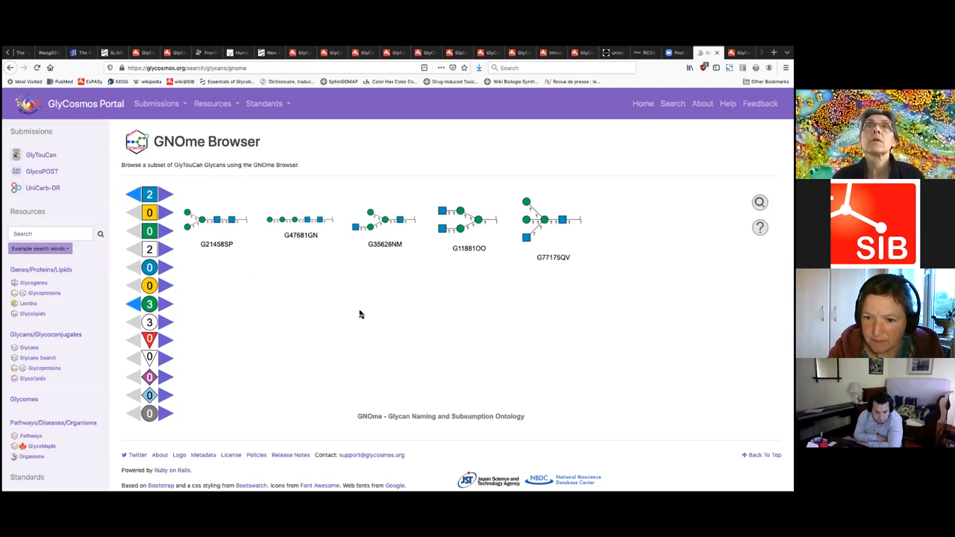
pyautogui.moveTo(260, 311)
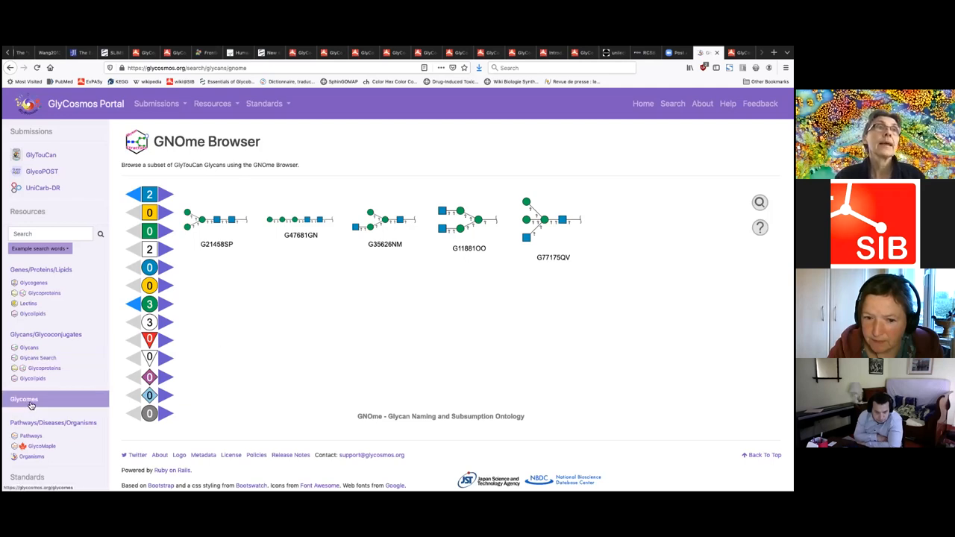
# Go to the Glycomes page and launch the GlycomeAtlas human tissue map
pyautogui.click(24, 399)
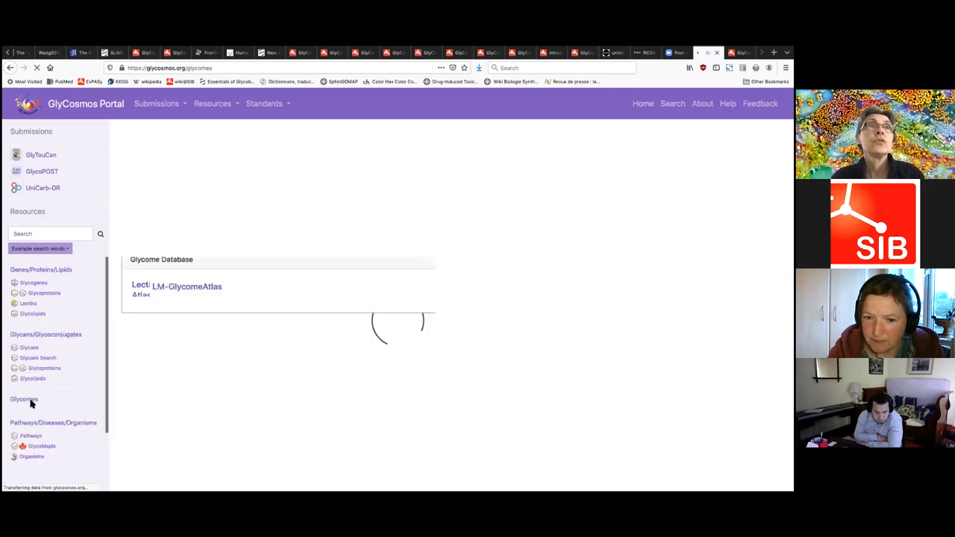
pyautogui.click(24, 399)
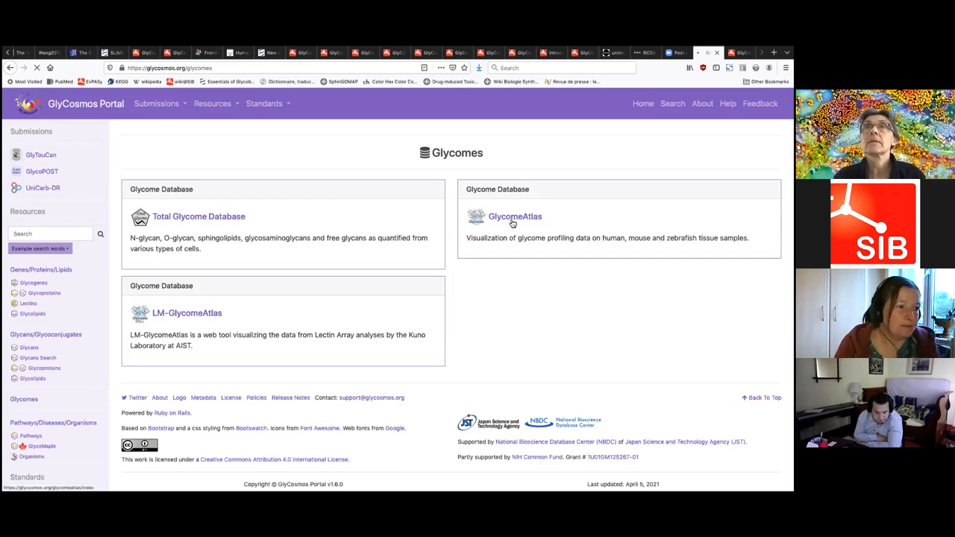
pyautogui.click(515, 216)
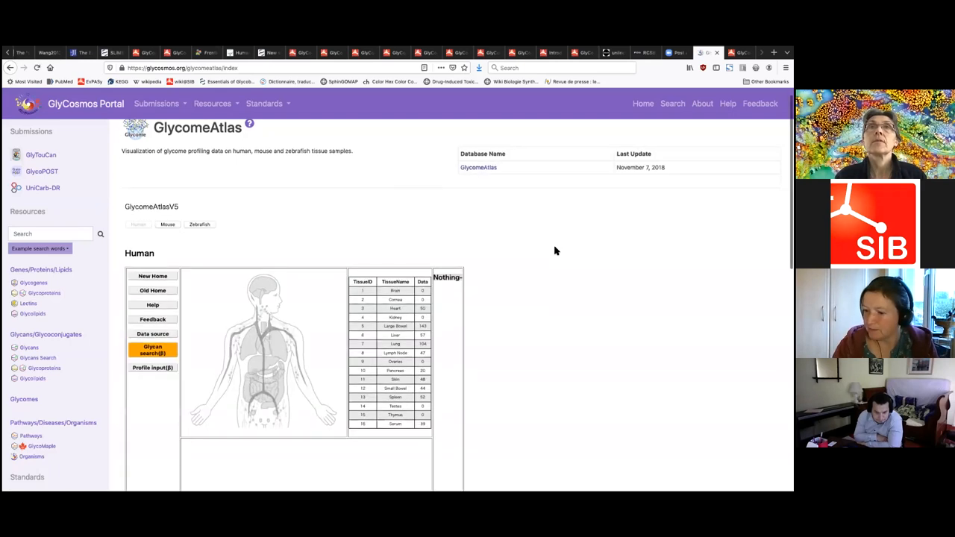
# List the glycans profiled in human Lung and highlight one glycan across the other tissues containing it
pyautogui.scroll(-3)
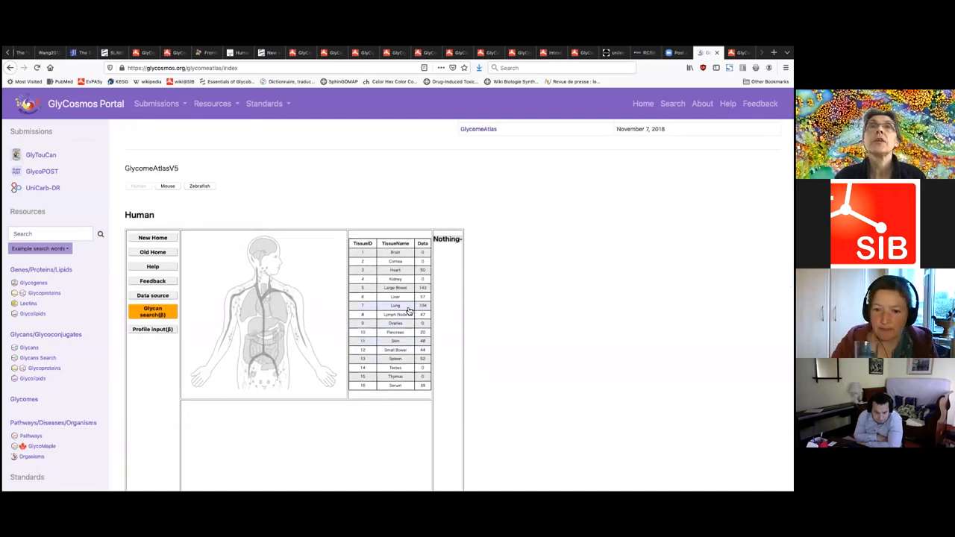
pyautogui.moveTo(395, 306)
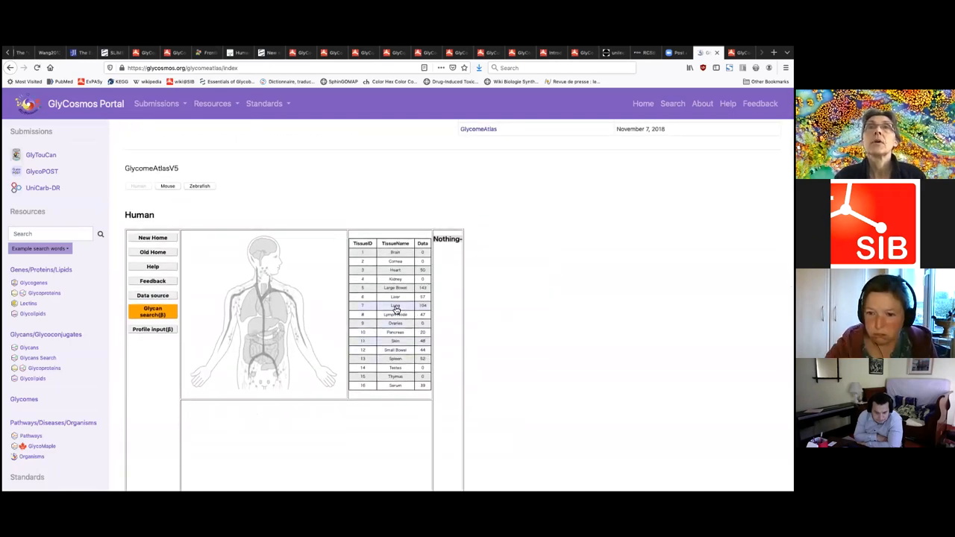
pyautogui.click(394, 304)
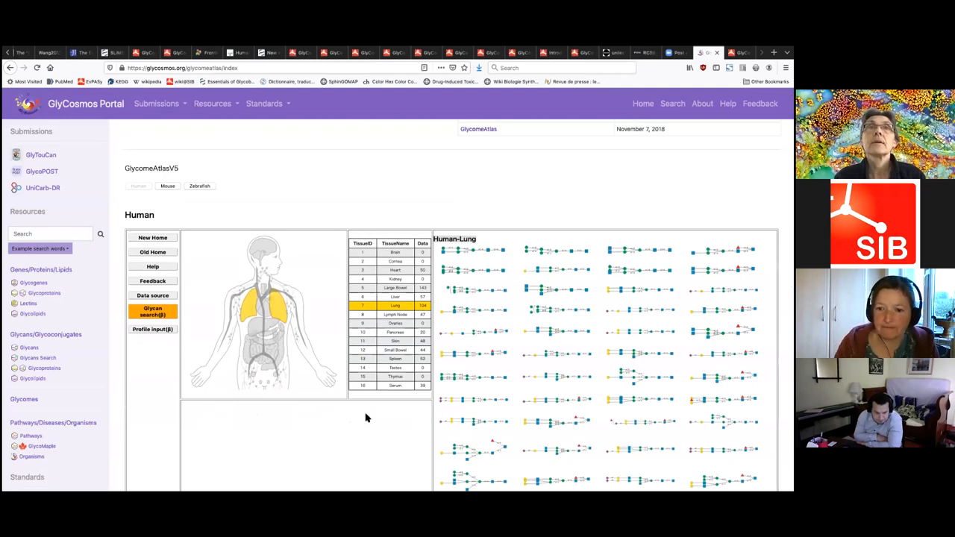
pyautogui.scroll(3)
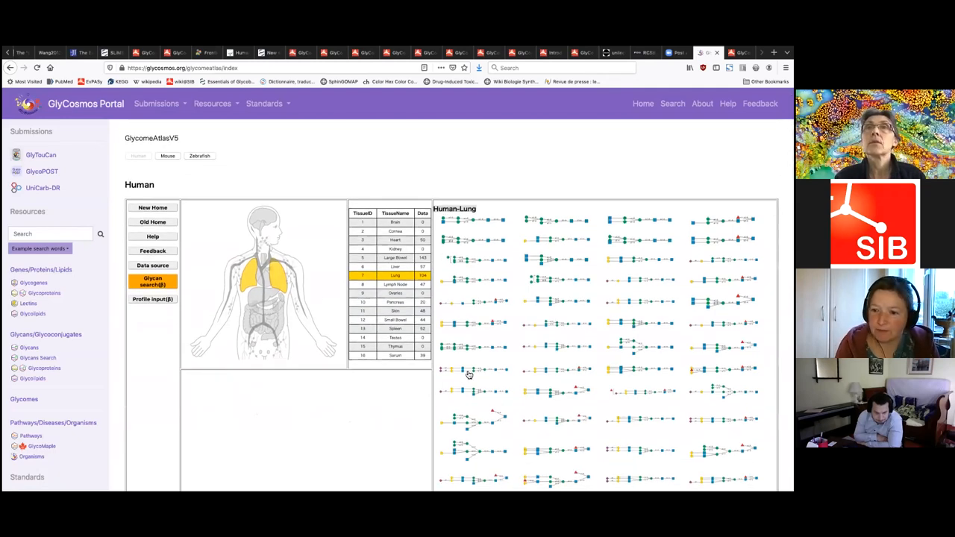
pyautogui.click(468, 370)
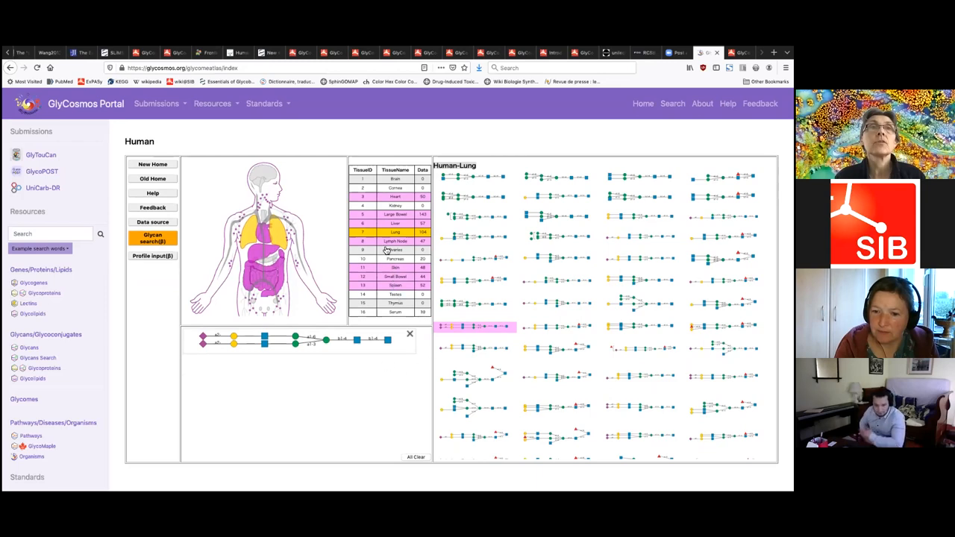
pyautogui.moveTo(365, 382)
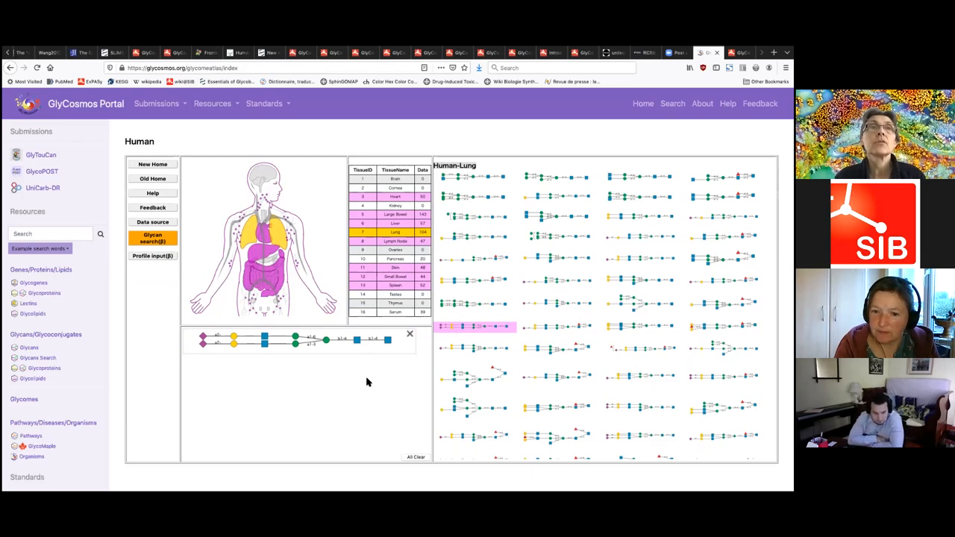
pyautogui.moveTo(365, 409)
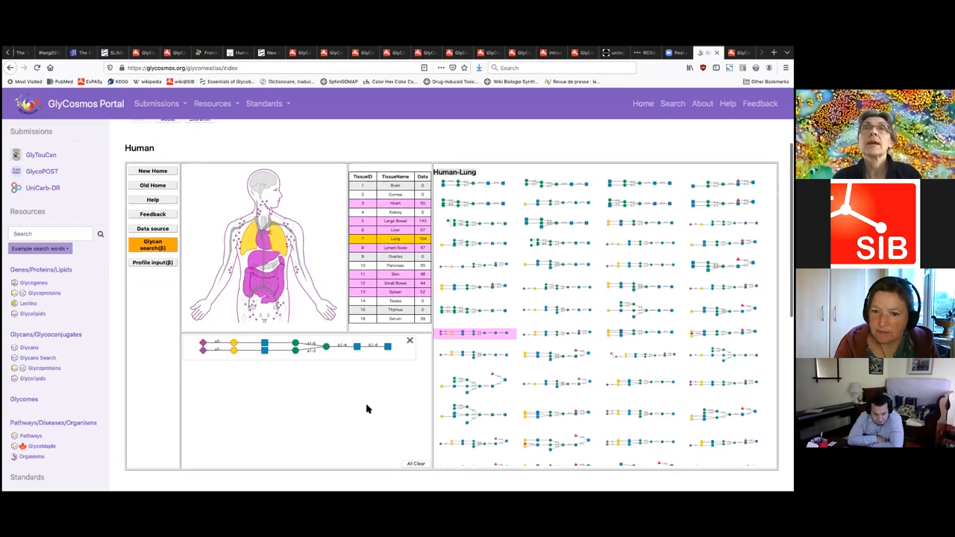
pyautogui.scroll(3)
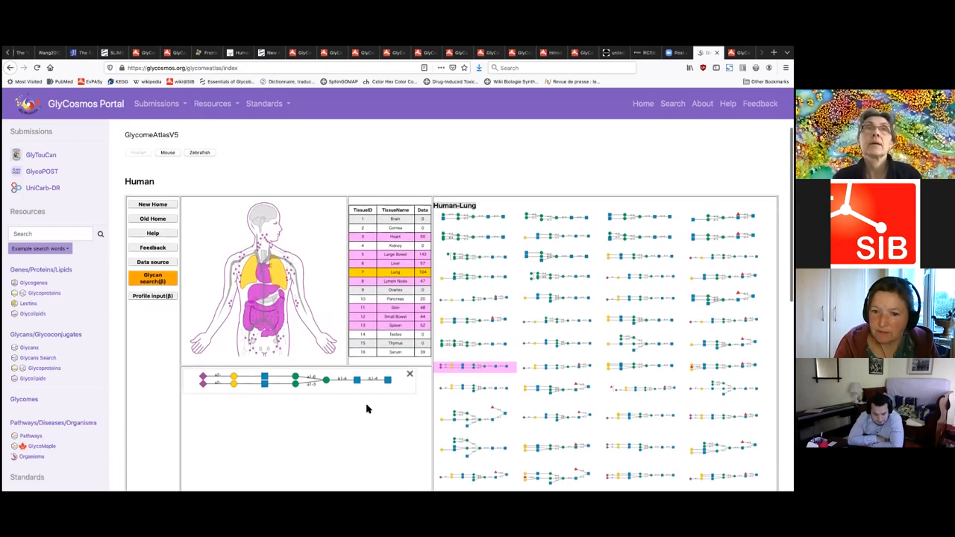
pyautogui.scroll(3)
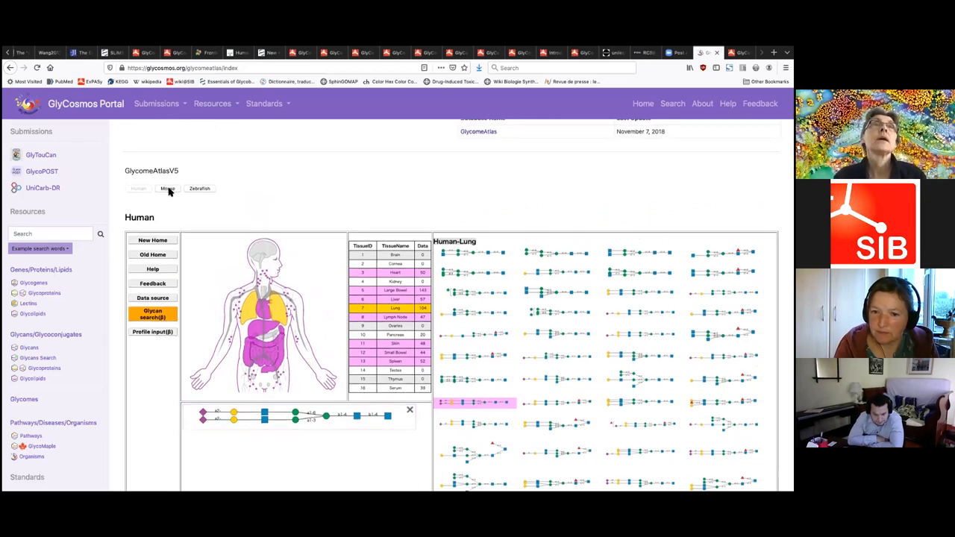
# Switch GlycomeAtlas to the zebrafish atlas and browse its tissue list
pyautogui.click(198, 188)
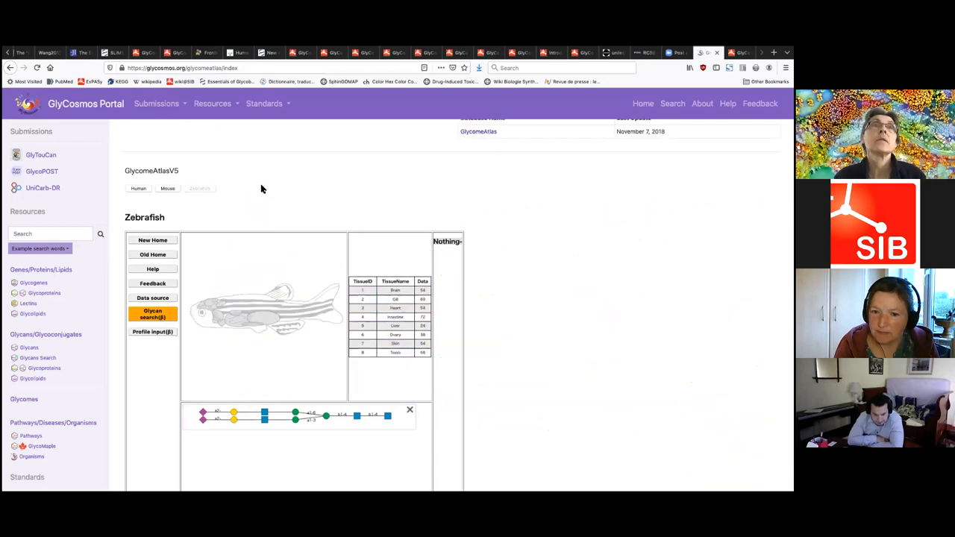
pyautogui.scroll(3)
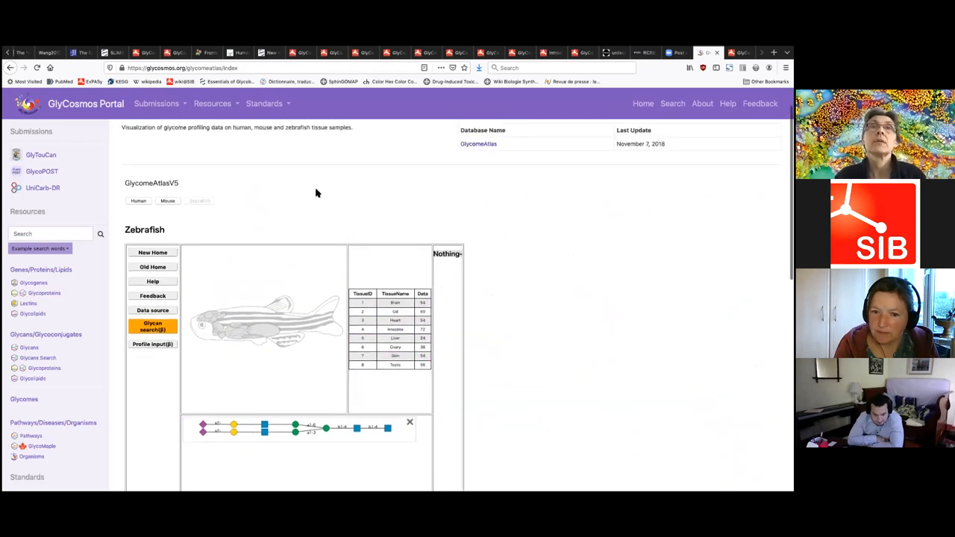
pyautogui.scroll(3)
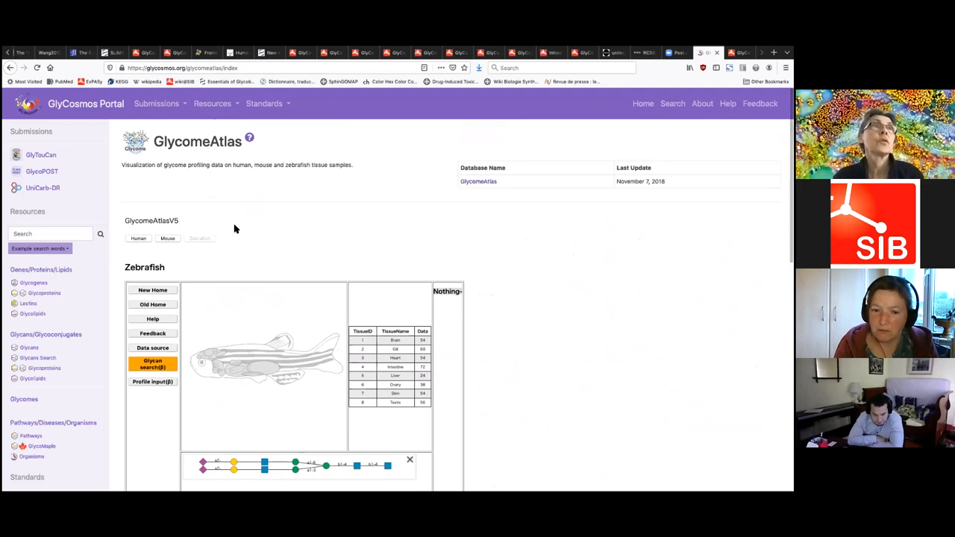
pyautogui.scroll(-3)
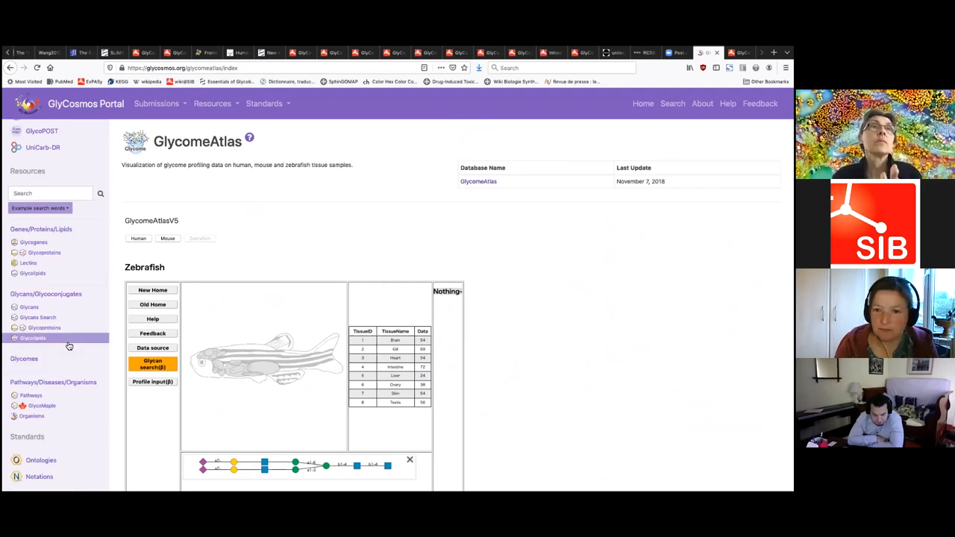
# Load the Glycolipids LIPID MAPS classification and pick the acidic glycosphingolipid category
pyautogui.click(33, 337)
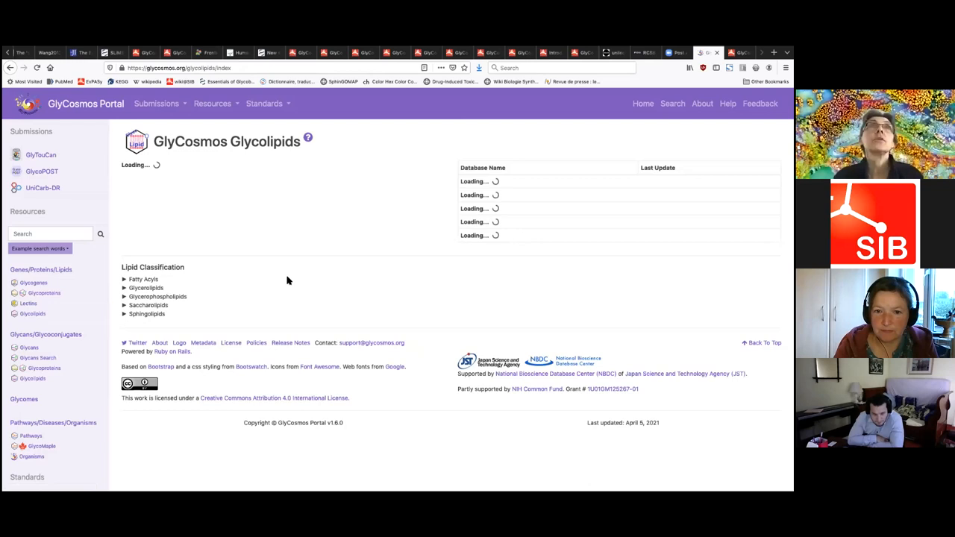
pyautogui.moveTo(292, 281)
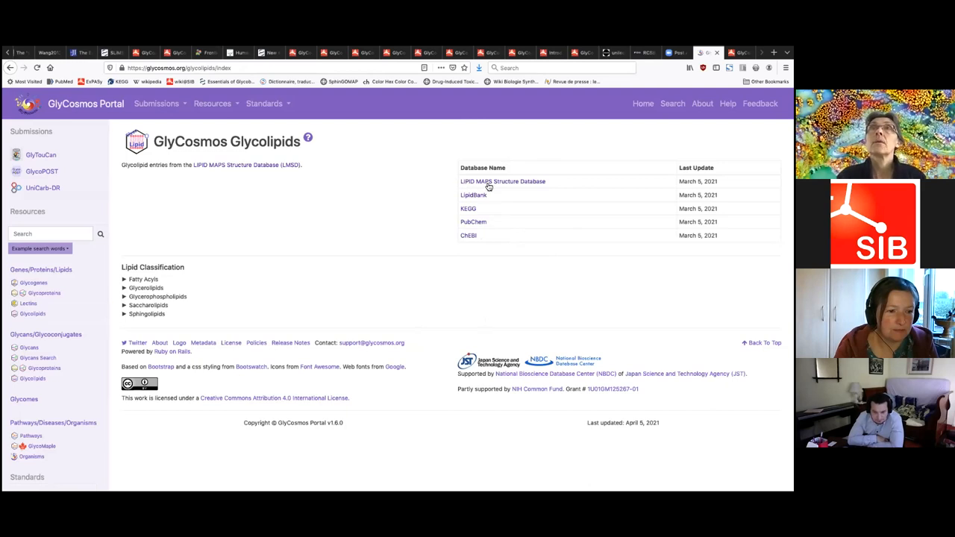
pyautogui.moveTo(470, 298)
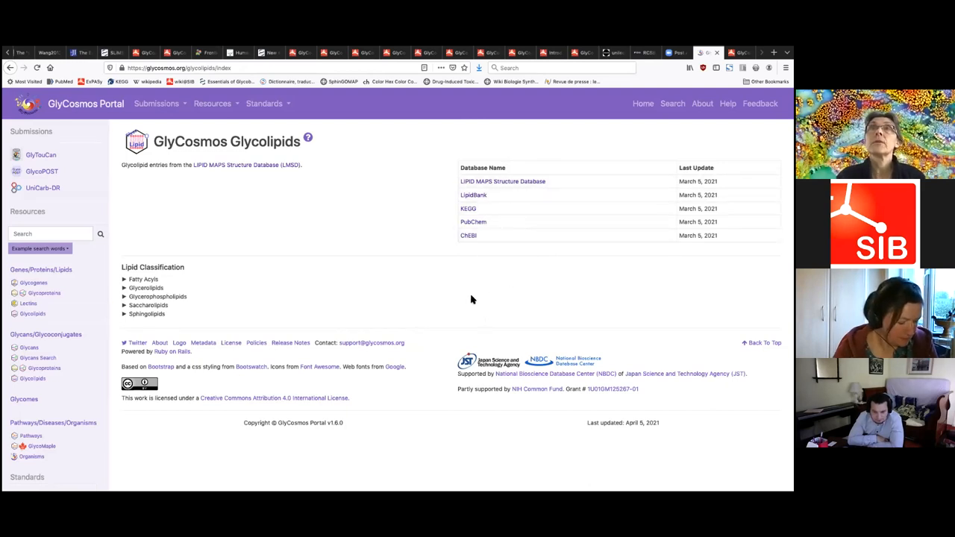
pyautogui.moveTo(313, 304)
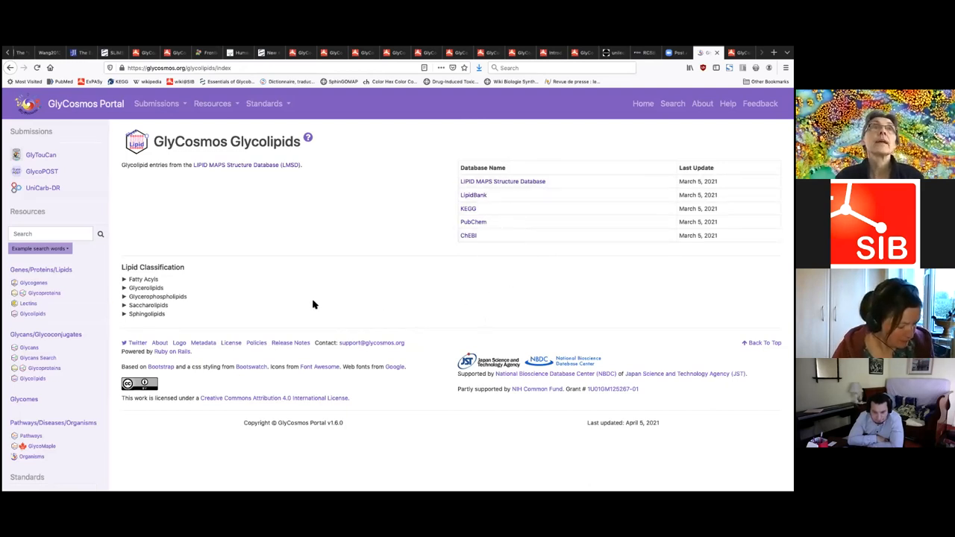
pyautogui.moveTo(226, 315)
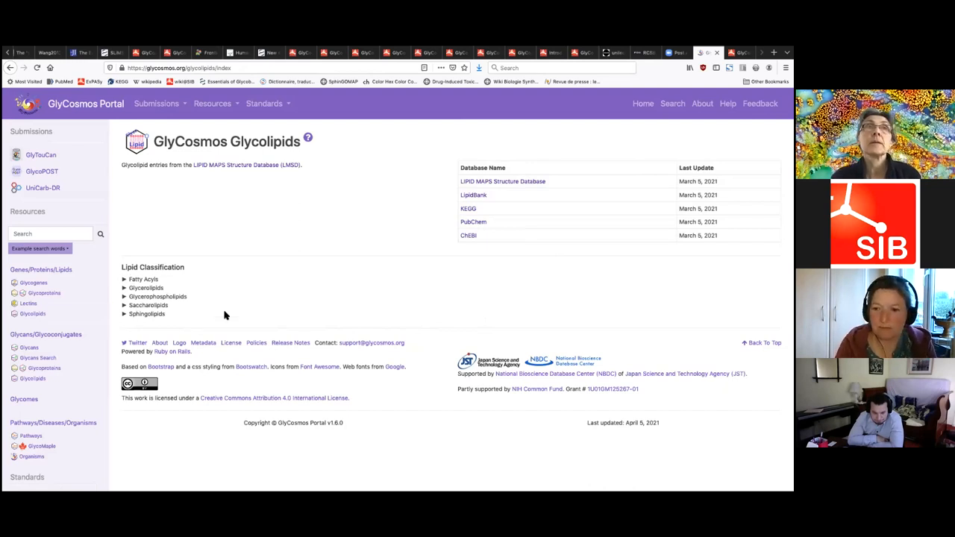
pyautogui.moveTo(127, 316)
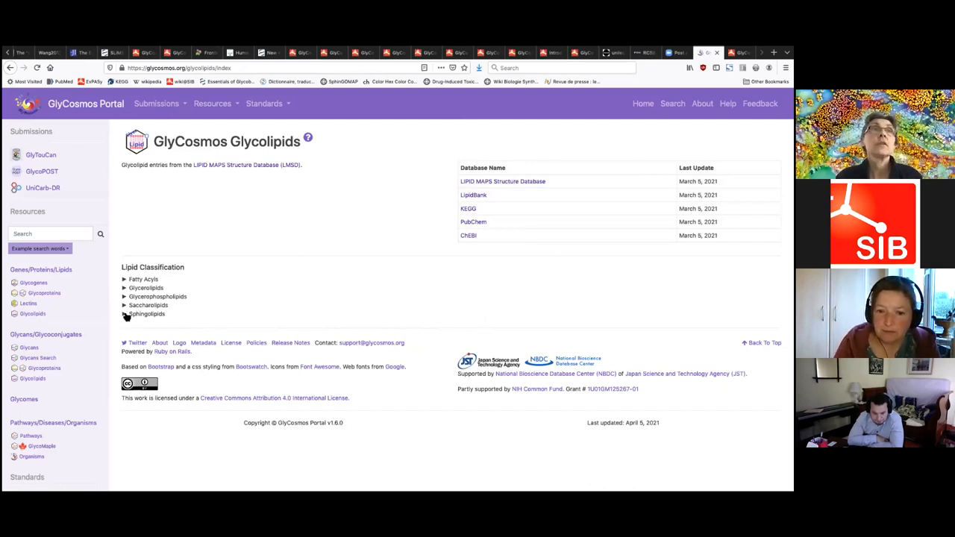
pyautogui.click(125, 313)
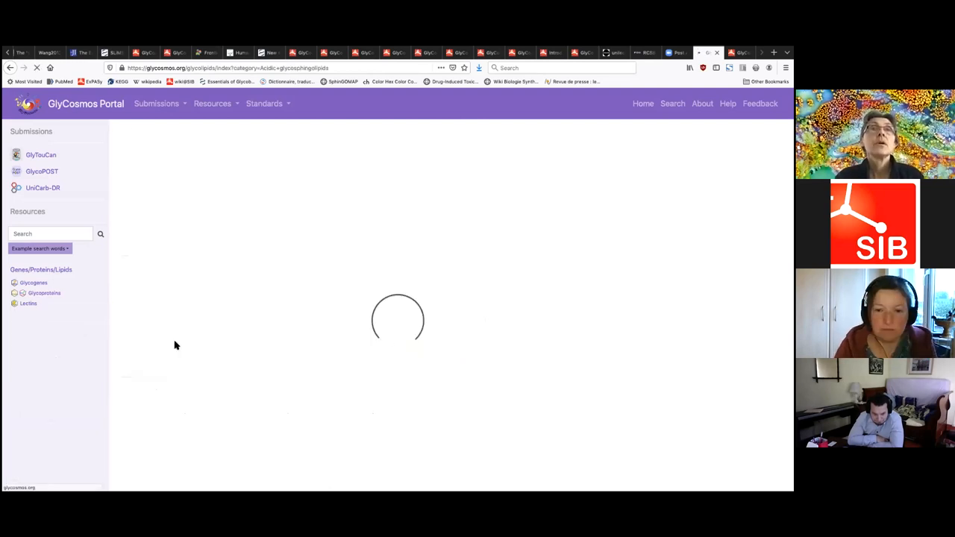
pyautogui.moveTo(321, 342)
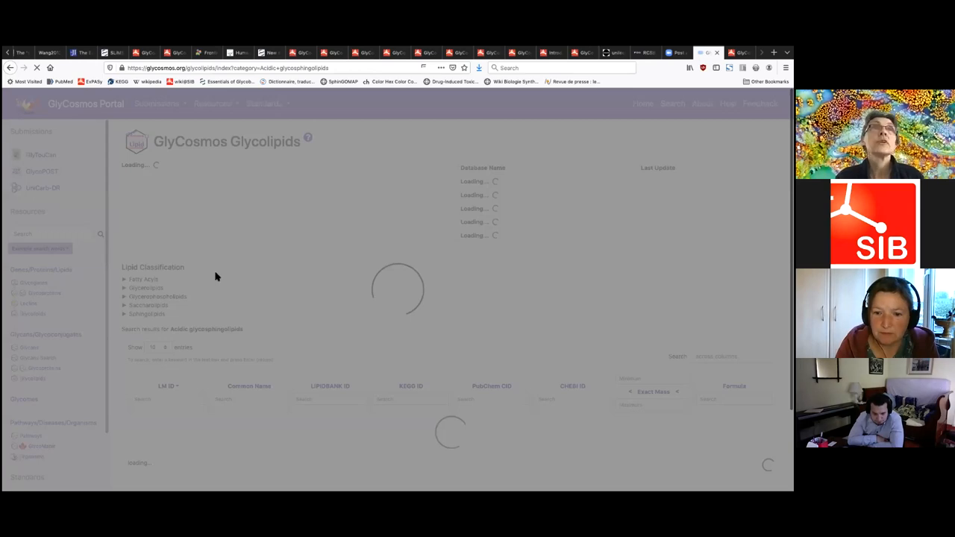
pyautogui.moveTo(164, 235)
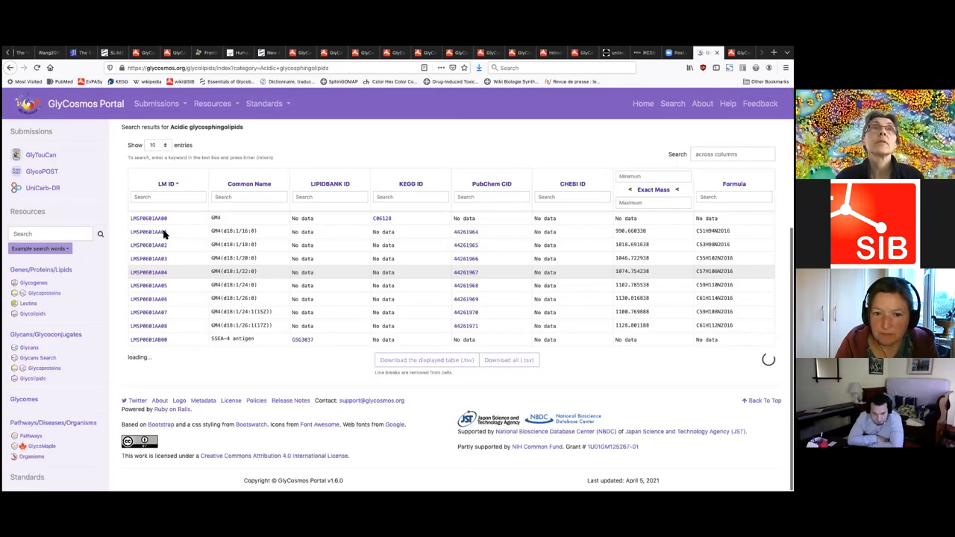
# From the acidic glycosphingolipid results table, open the GM4 glycolipid entry
pyautogui.scroll(3)
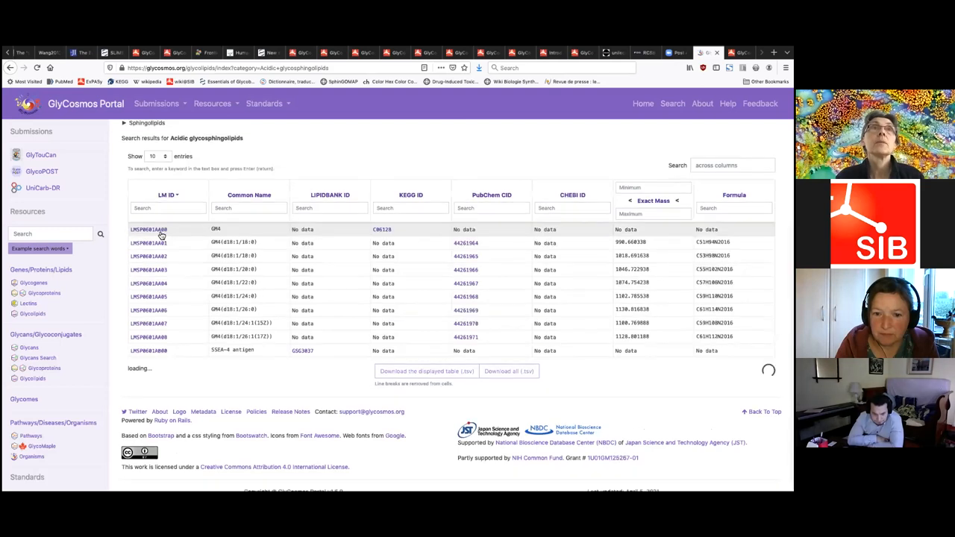
pyautogui.click(149, 230)
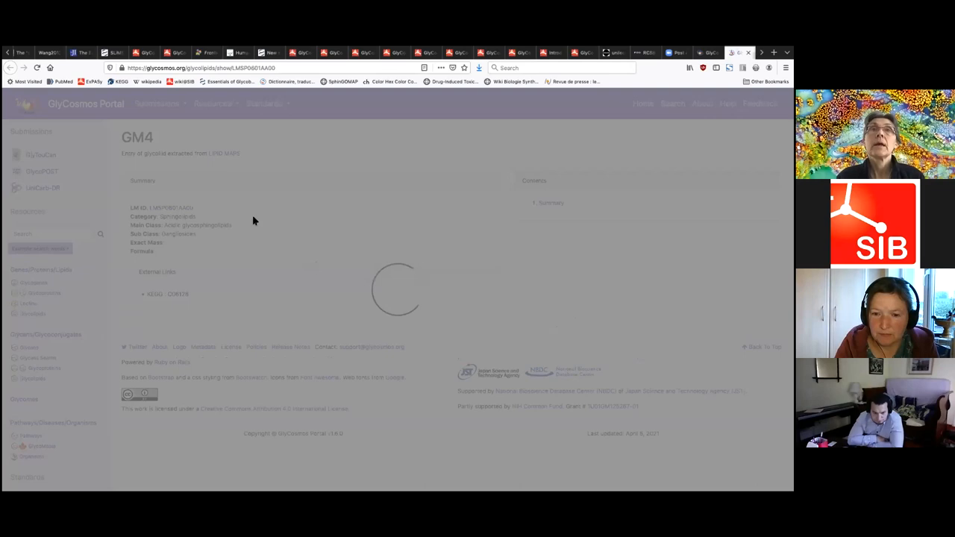
pyautogui.moveTo(239, 284)
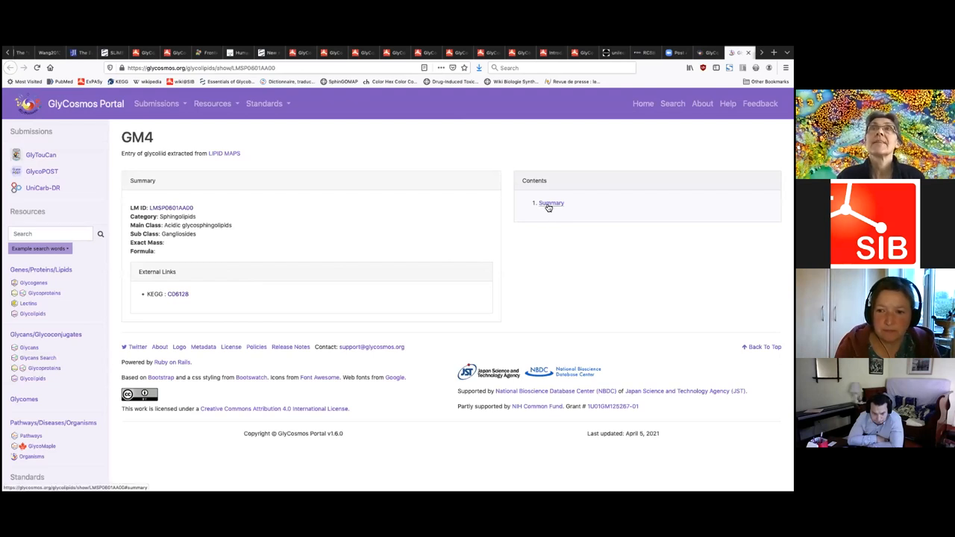
pyautogui.moveTo(570, 250)
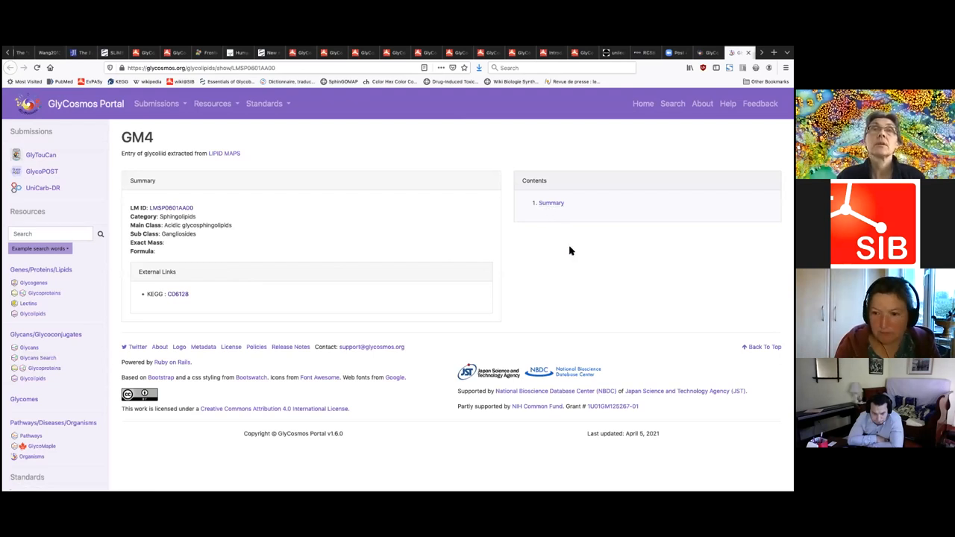
pyautogui.moveTo(552, 286)
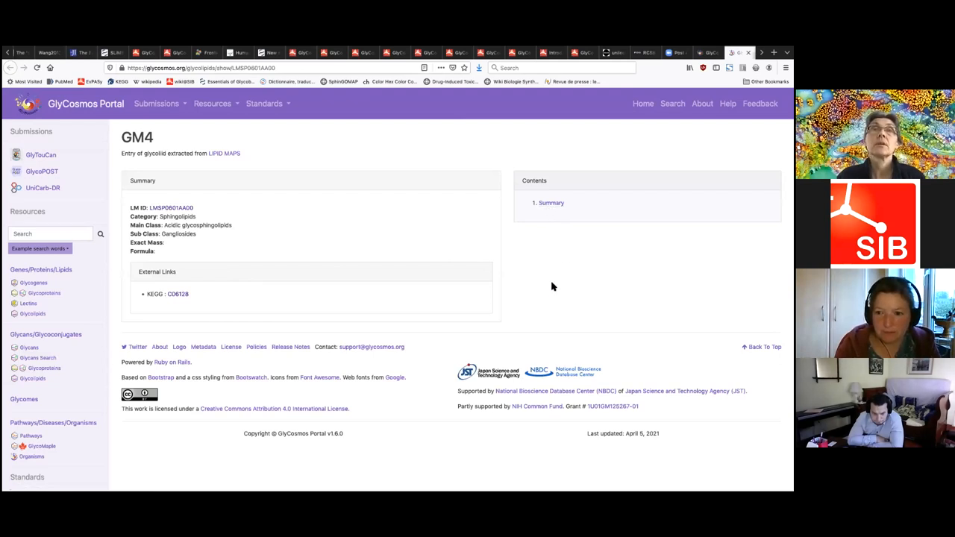
pyautogui.moveTo(302, 200)
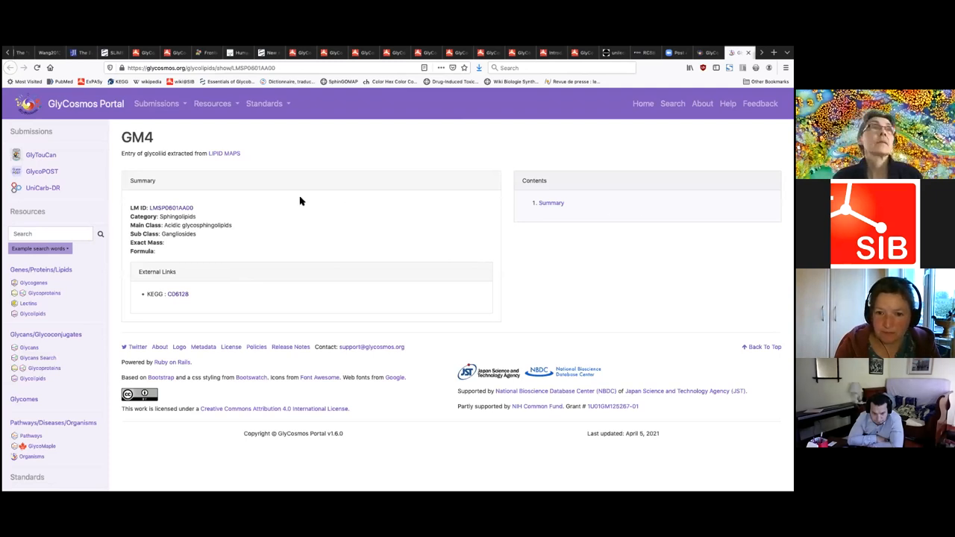
pyautogui.moveTo(208, 159)
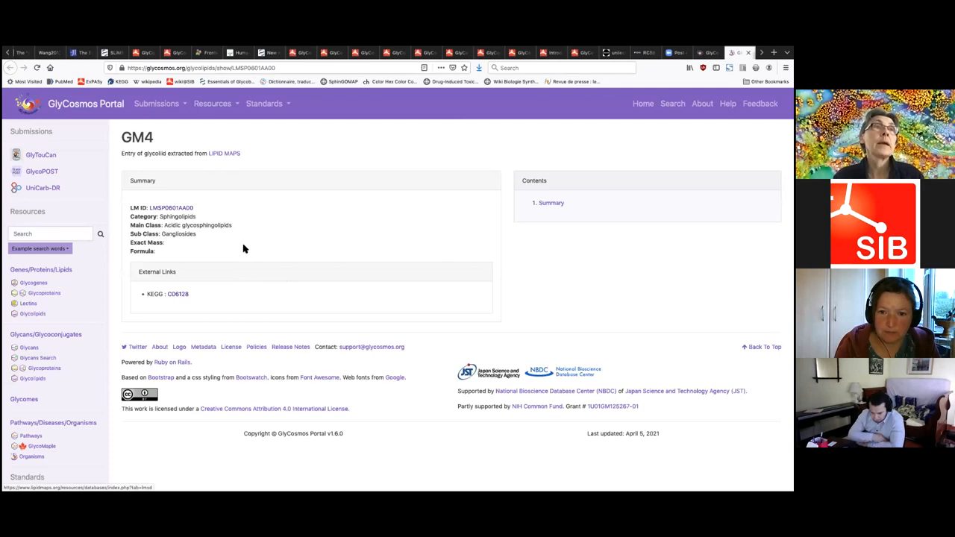
pyautogui.moveTo(239, 314)
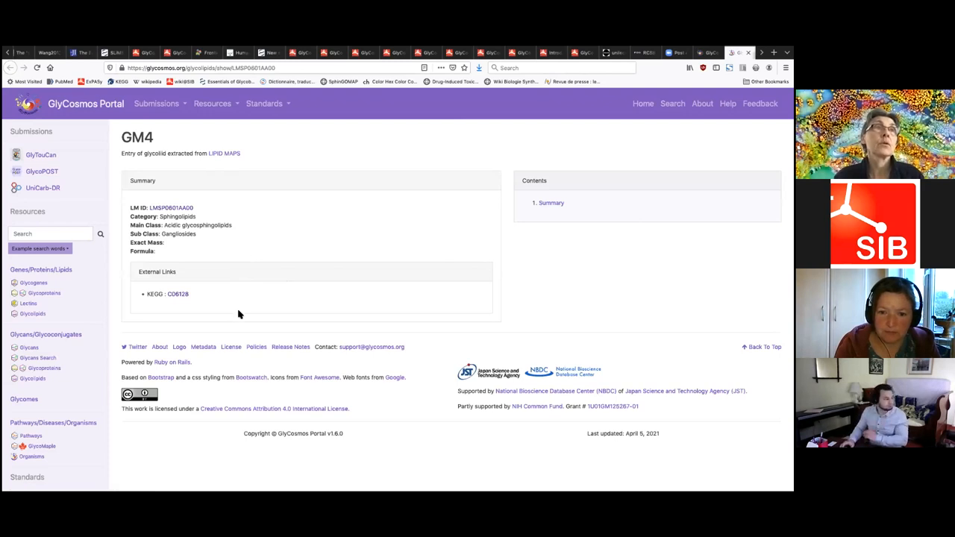
pyautogui.moveTo(43, 367)
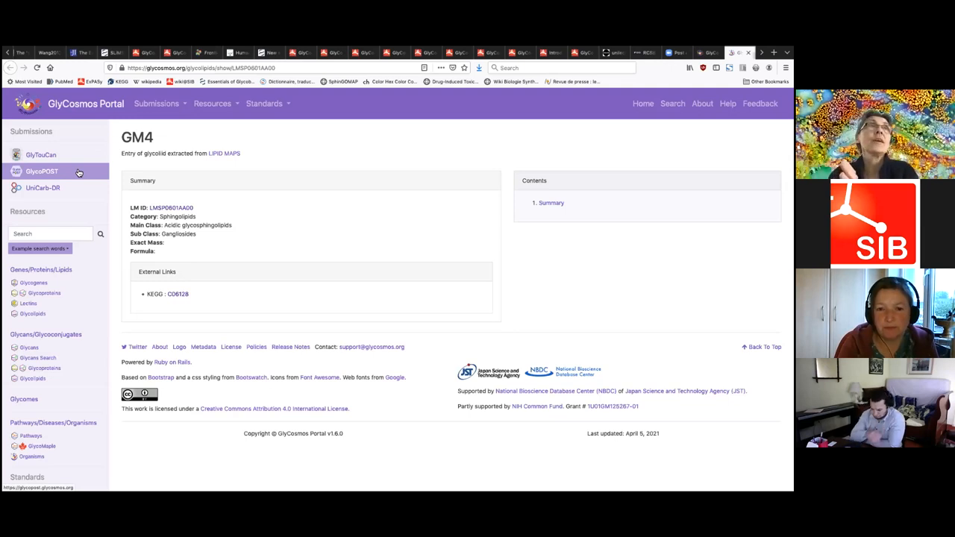
pyautogui.moveTo(42, 188)
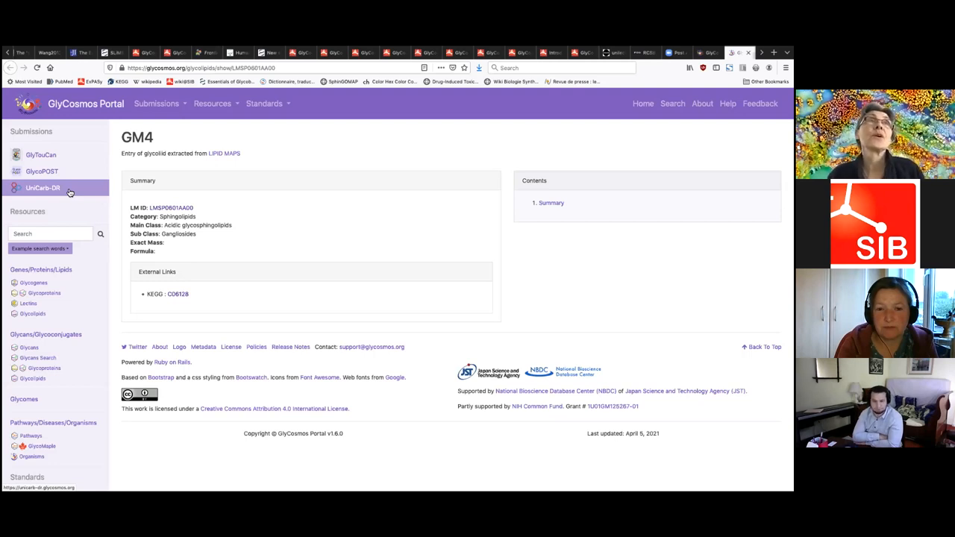
pyautogui.moveTo(77, 194)
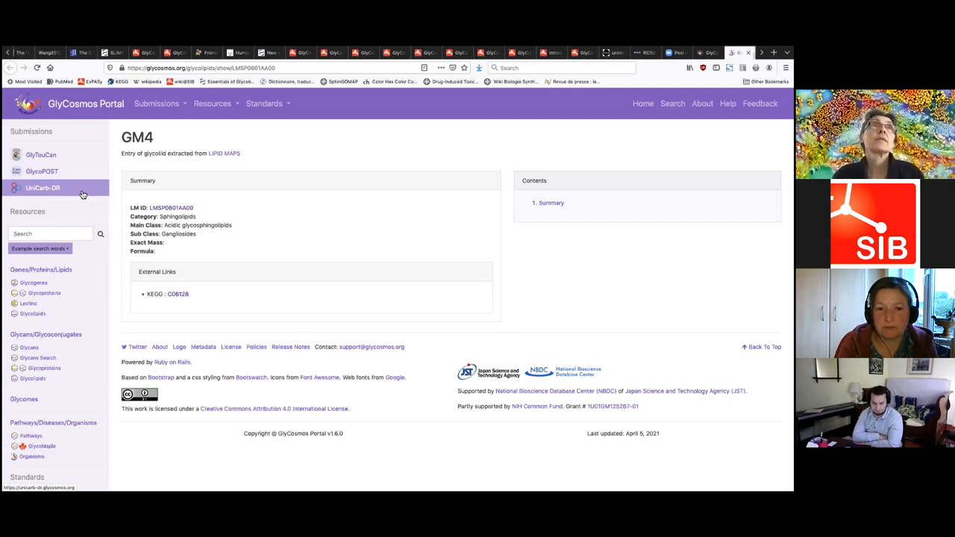
pyautogui.moveTo(83, 203)
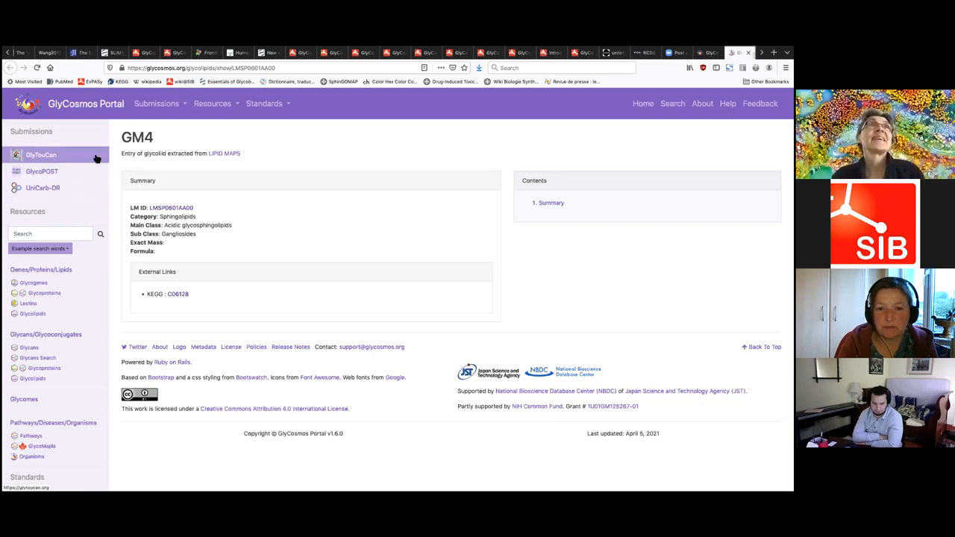
pyautogui.moveTo(615, 158)
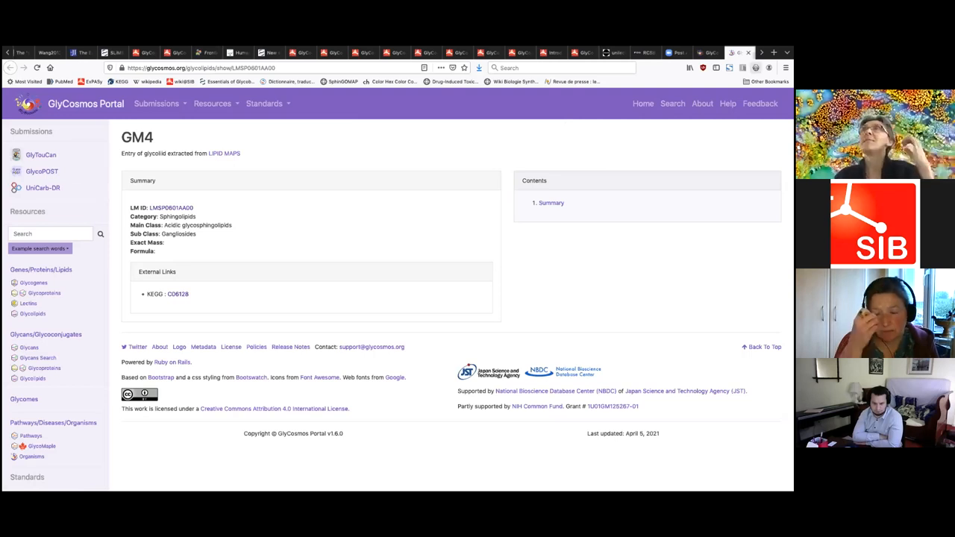
# Switch from the GM4 entry with its KEGG link to the GlyConnect N-linked structure page
pyautogui.click(200, 224)
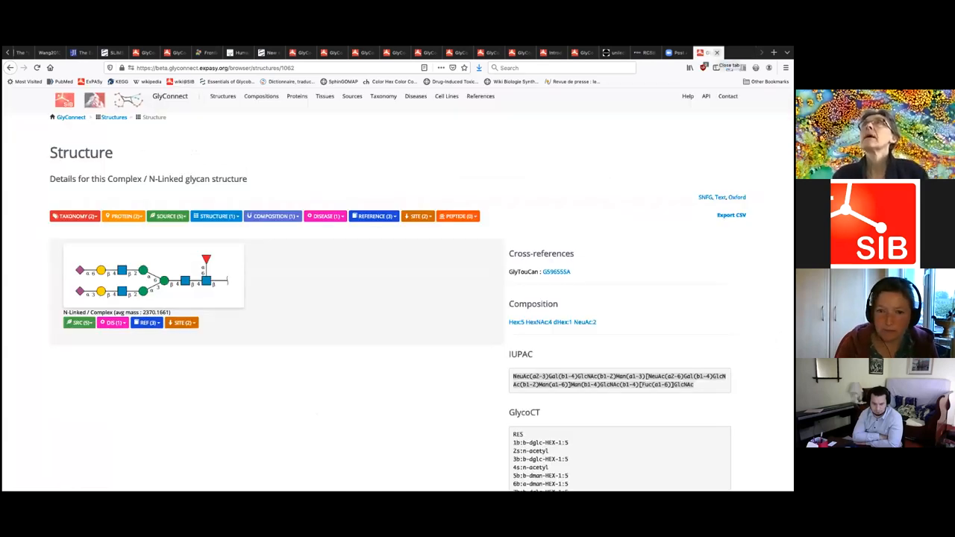
# Switch tabs and start a new tab with the address genome.jp entered
pyautogui.click(702, 53)
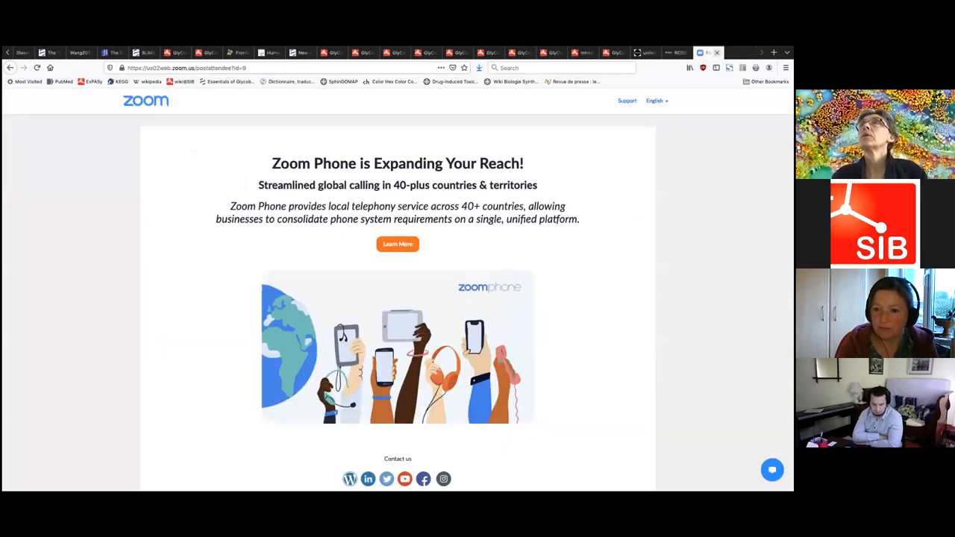
pyautogui.click(773, 52)
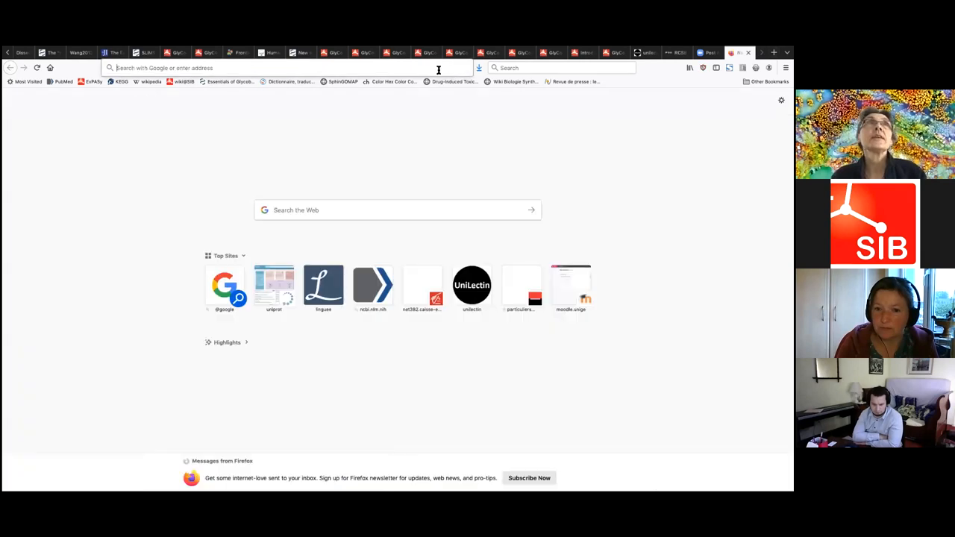
pyautogui.write('genome.jp')
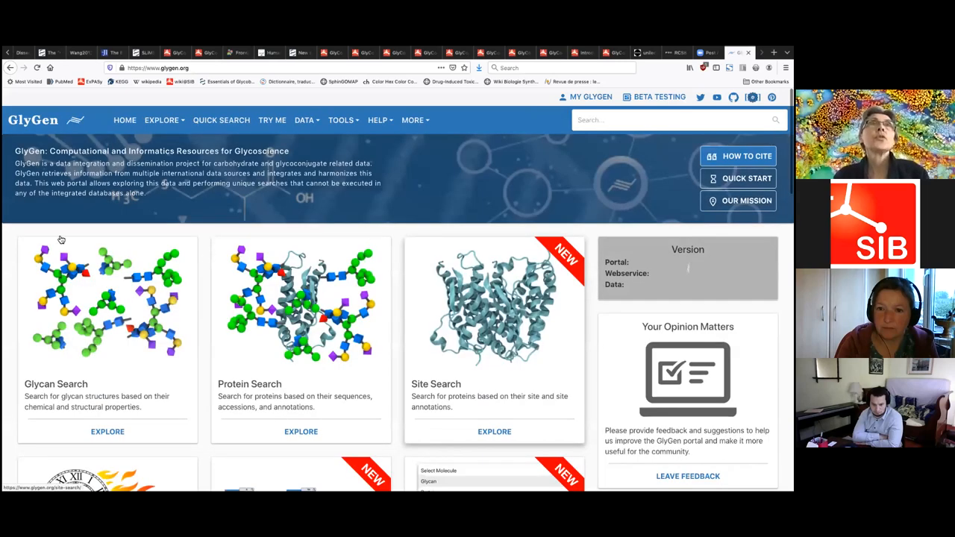
# Scroll the GlyGen home page to the Composition Search tile and explore it
pyautogui.scroll(-3)
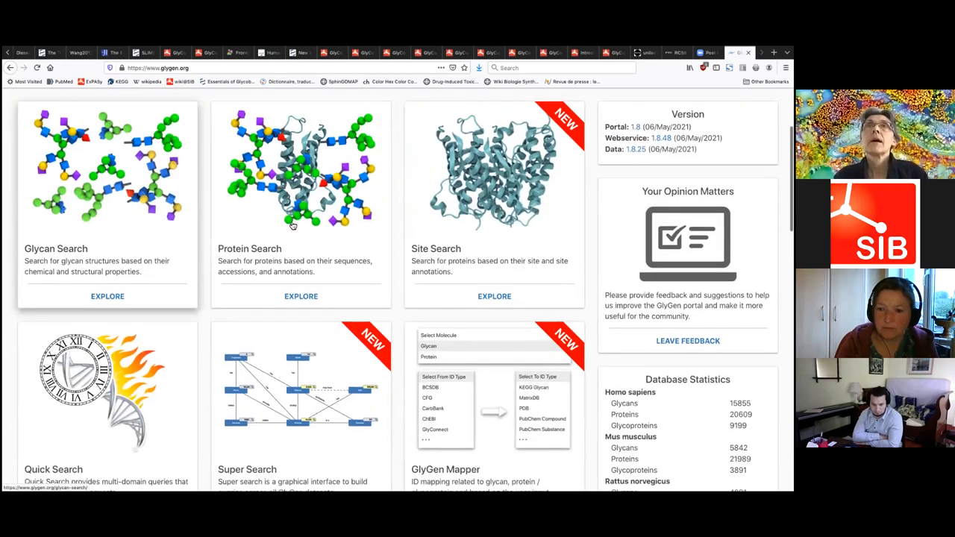
pyautogui.scroll(-3)
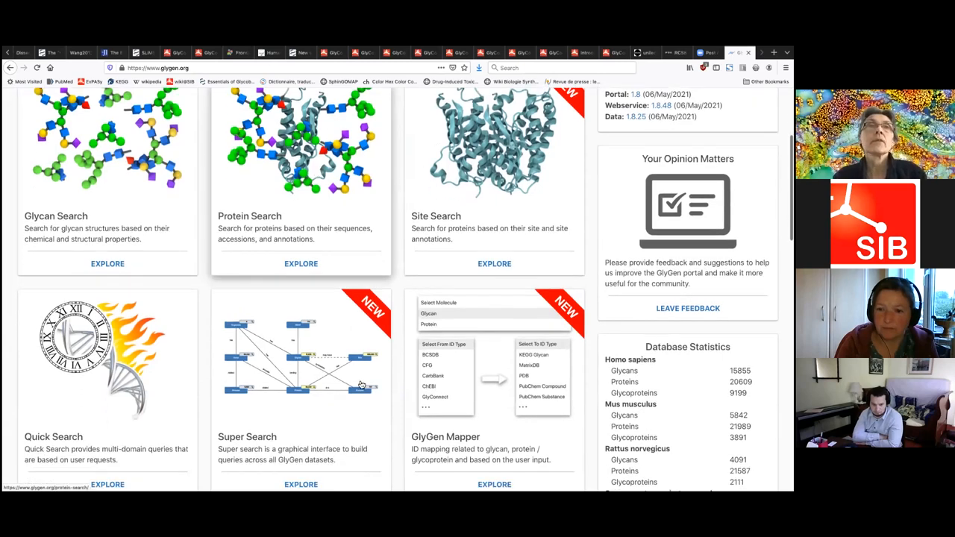
pyautogui.scroll(-3)
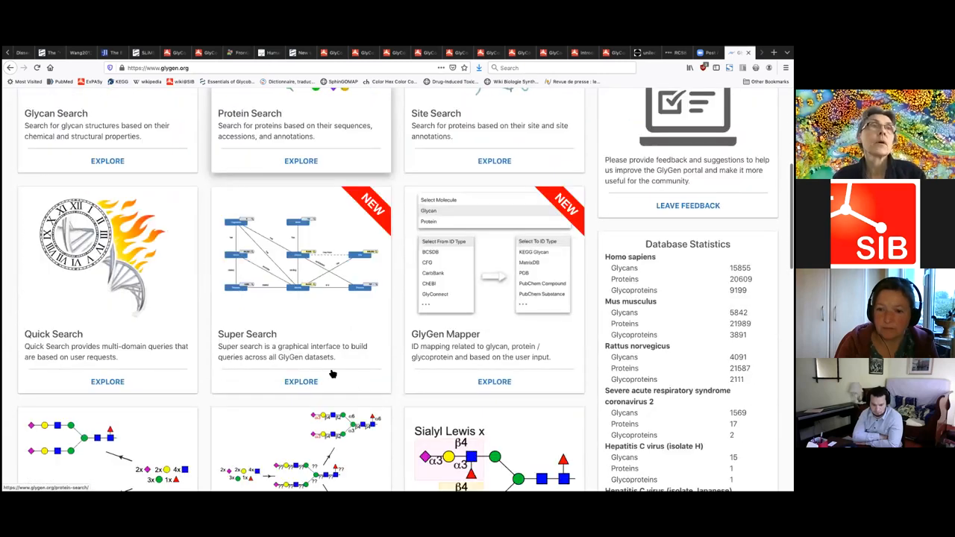
pyautogui.scroll(-3)
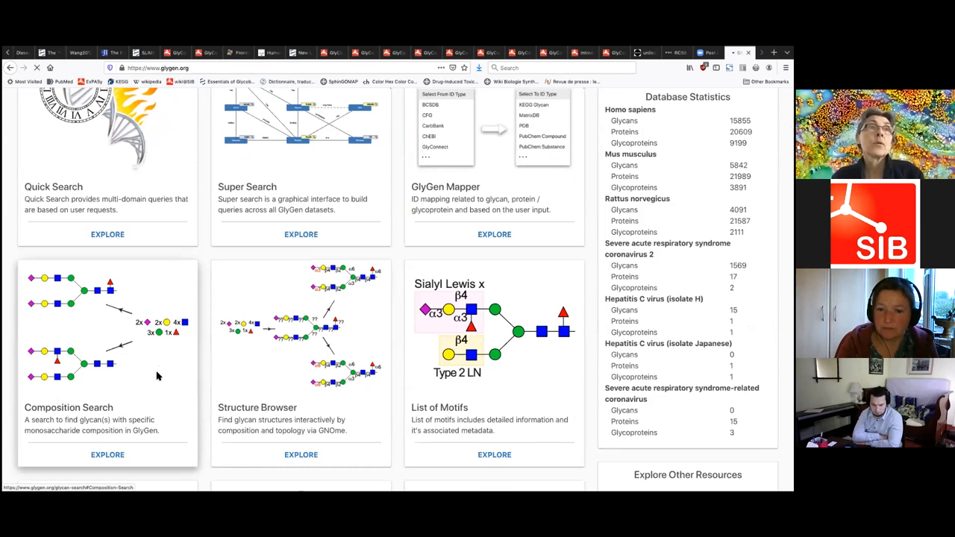
pyautogui.click(108, 453)
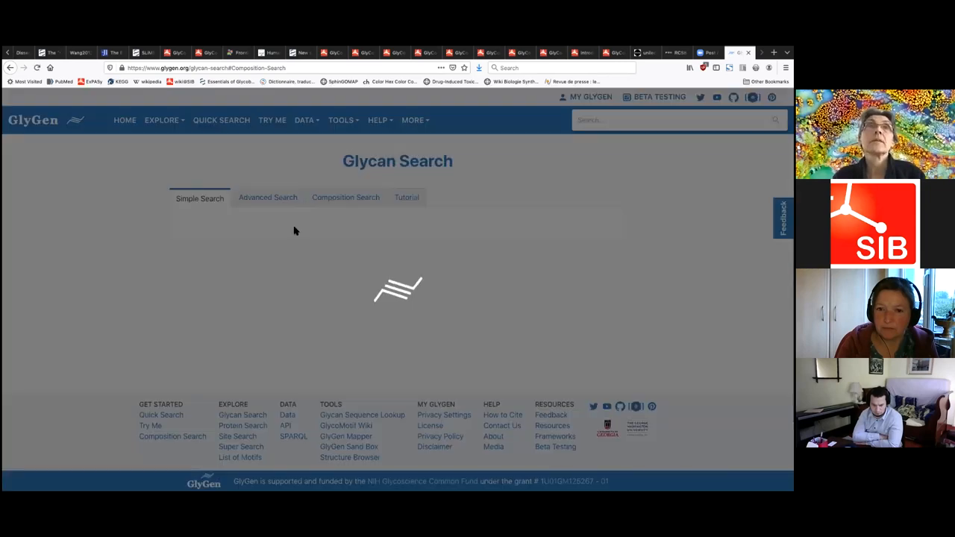
# Run a composition search requiring Hexose and Hexosamine, which returns no results
pyautogui.click(346, 197)
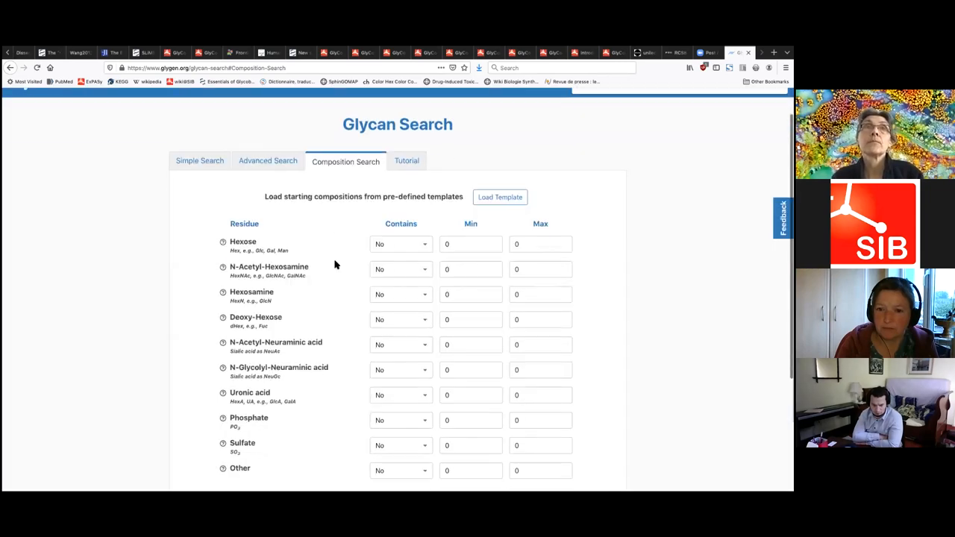
pyautogui.scroll(-3)
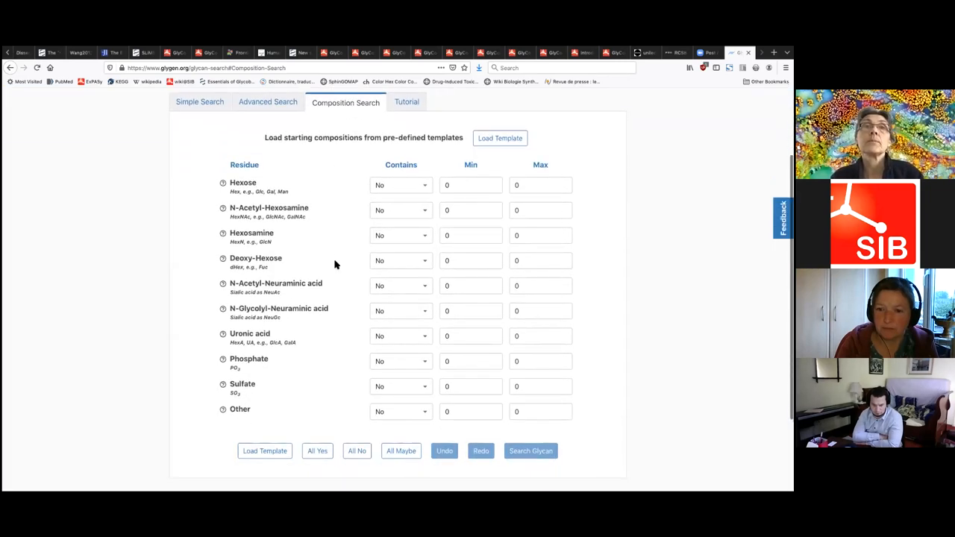
pyautogui.scroll(3)
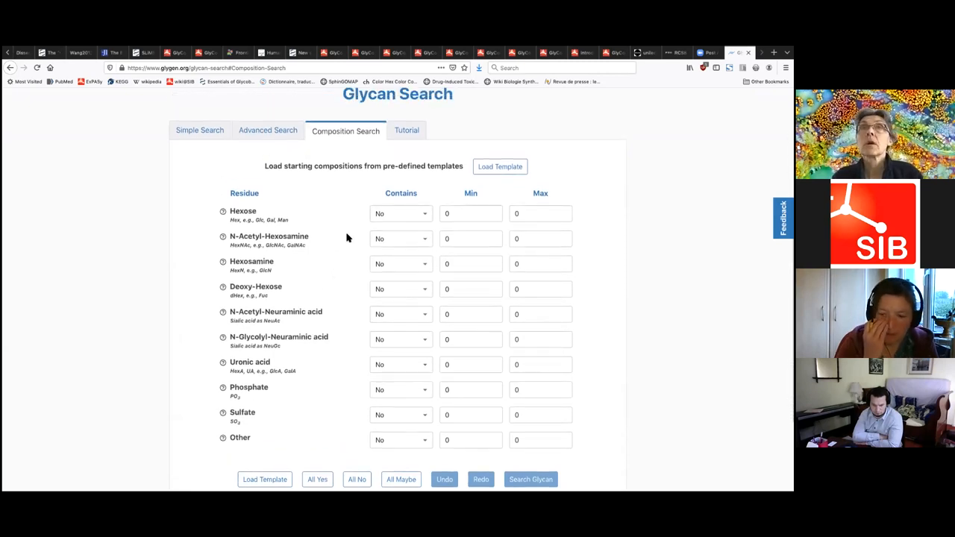
pyautogui.click(399, 214)
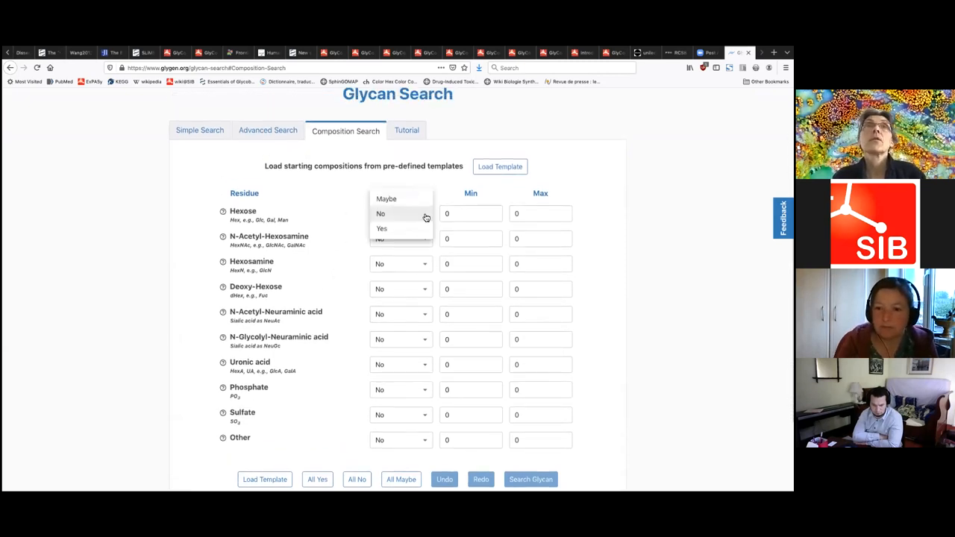
pyautogui.click(380, 214)
pyautogui.write('3')
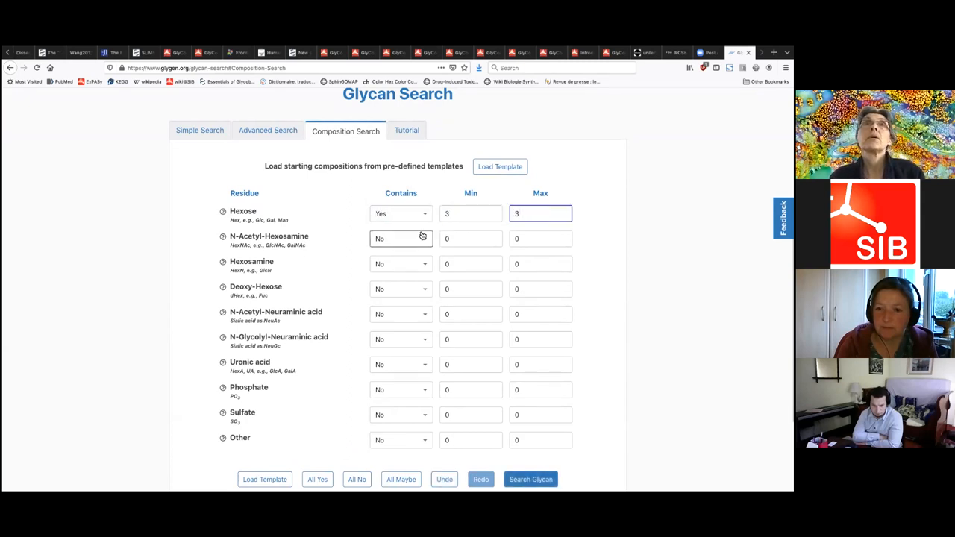
pyautogui.click(470, 263)
pyautogui.write('2')
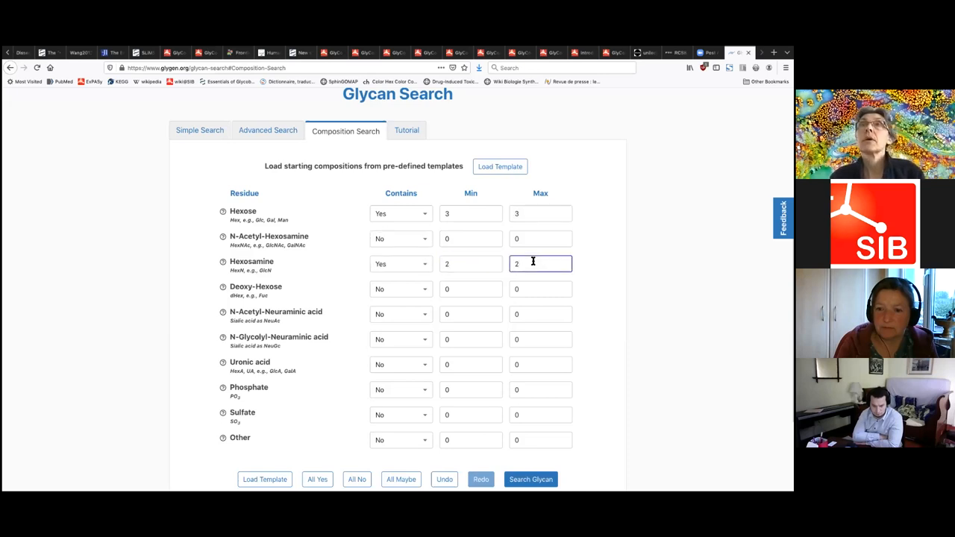
pyautogui.scroll(-3)
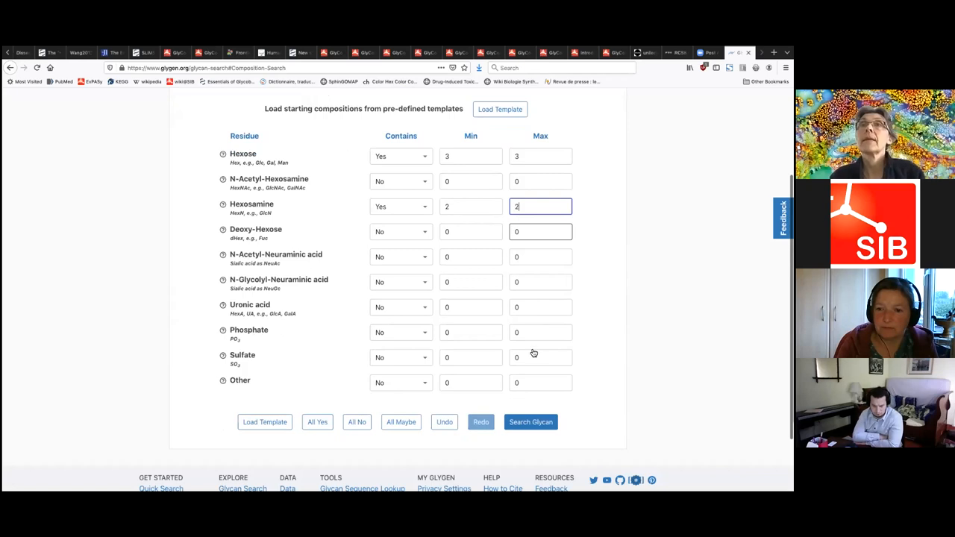
pyautogui.scroll(-3)
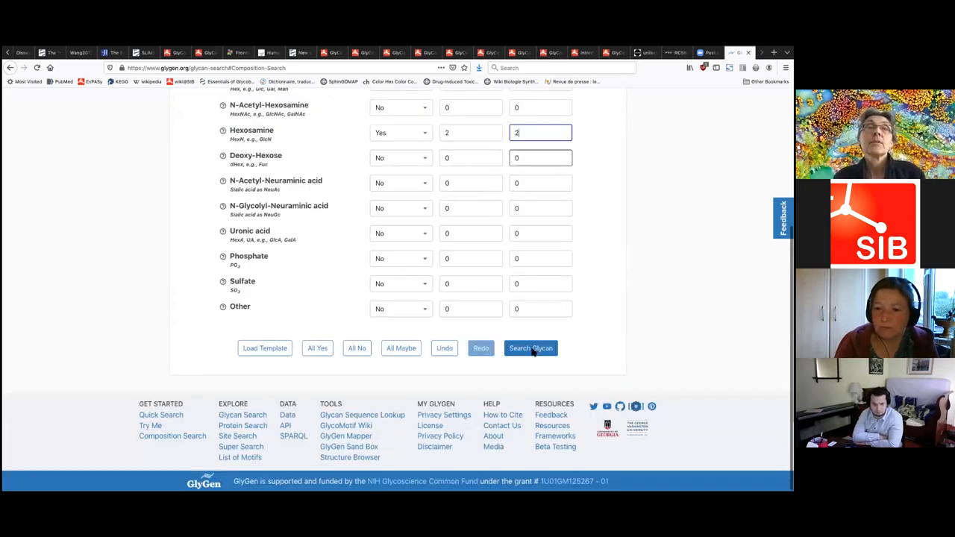
pyautogui.click(531, 349)
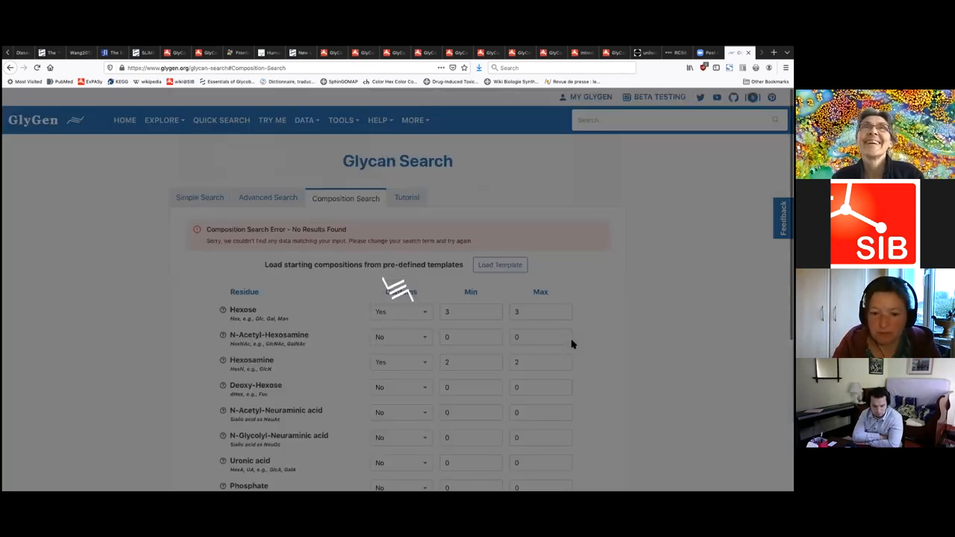
pyautogui.scroll(-3)
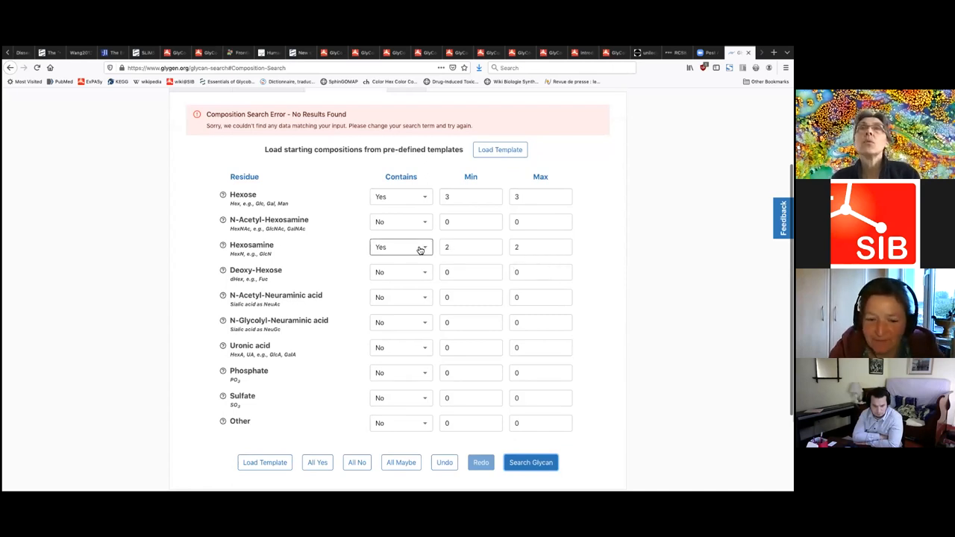
# Drop Hexosamine, set N-Acetyl-Hexosamine to 2 with Hexose 3, and search again
pyautogui.click(399, 247)
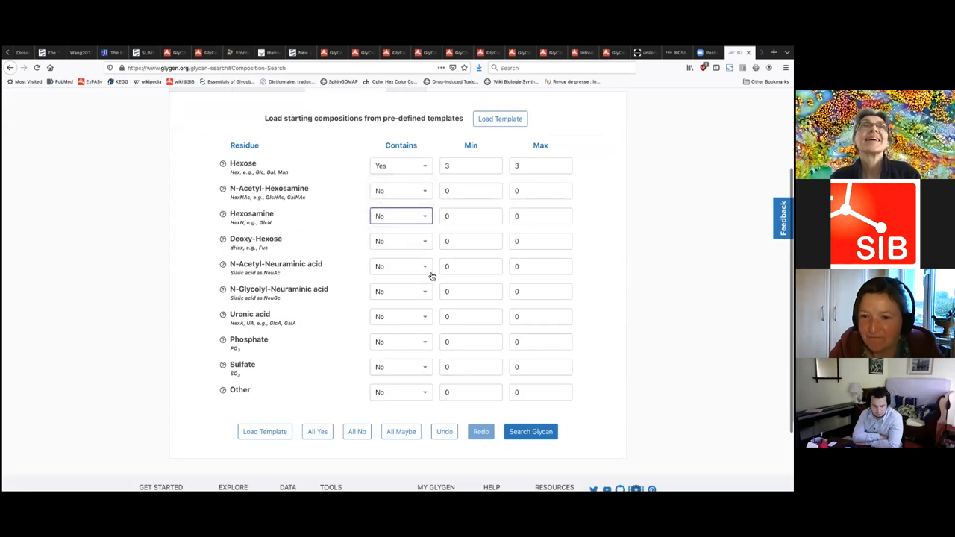
pyautogui.moveTo(408, 291)
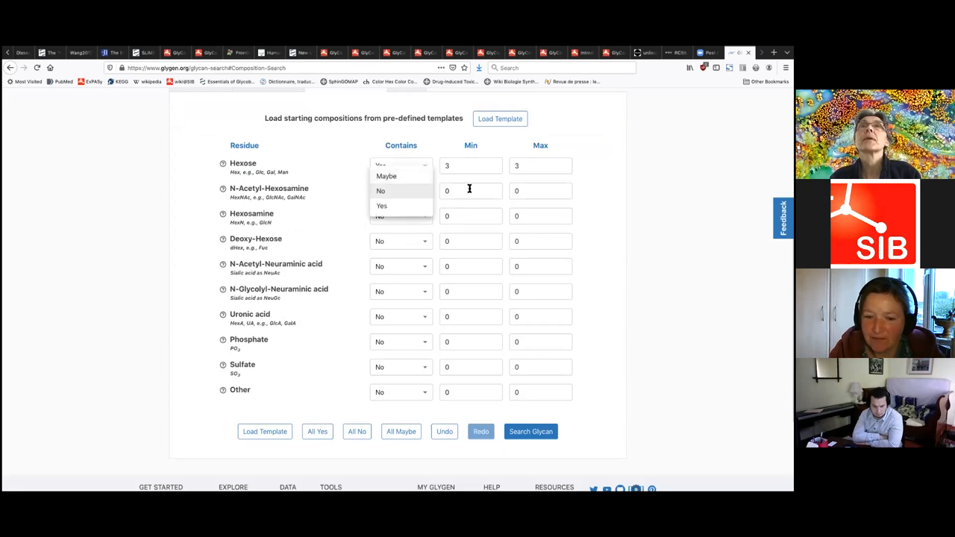
pyautogui.click(382, 206)
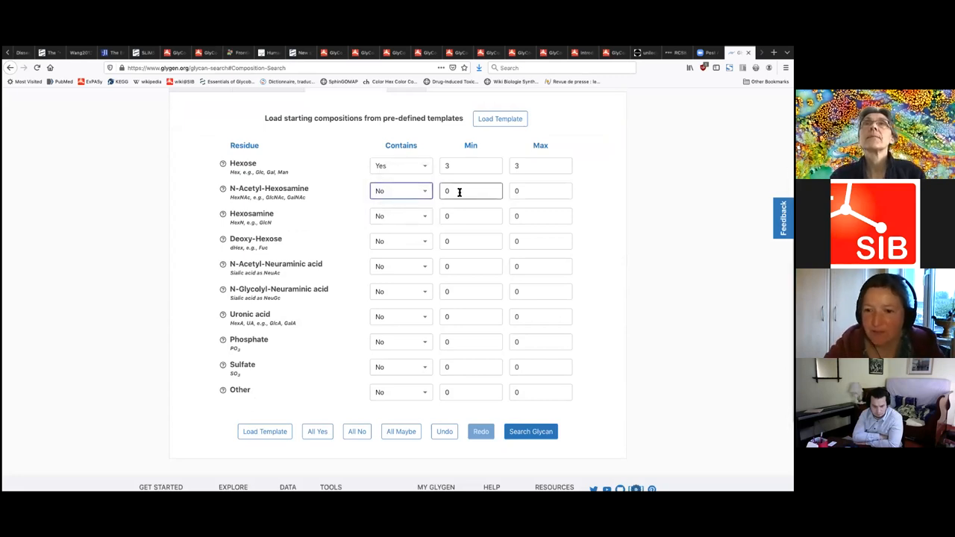
pyautogui.write('2')
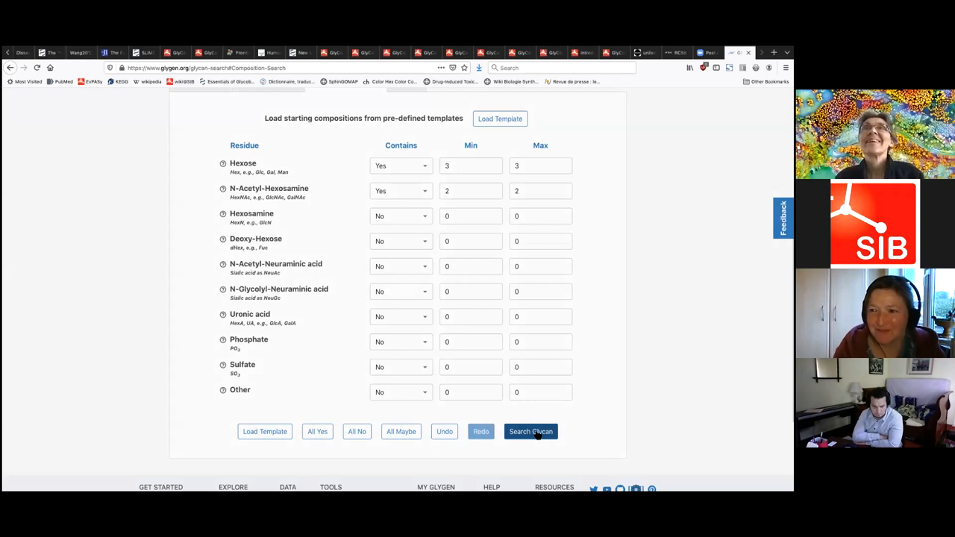
pyautogui.click(531, 431)
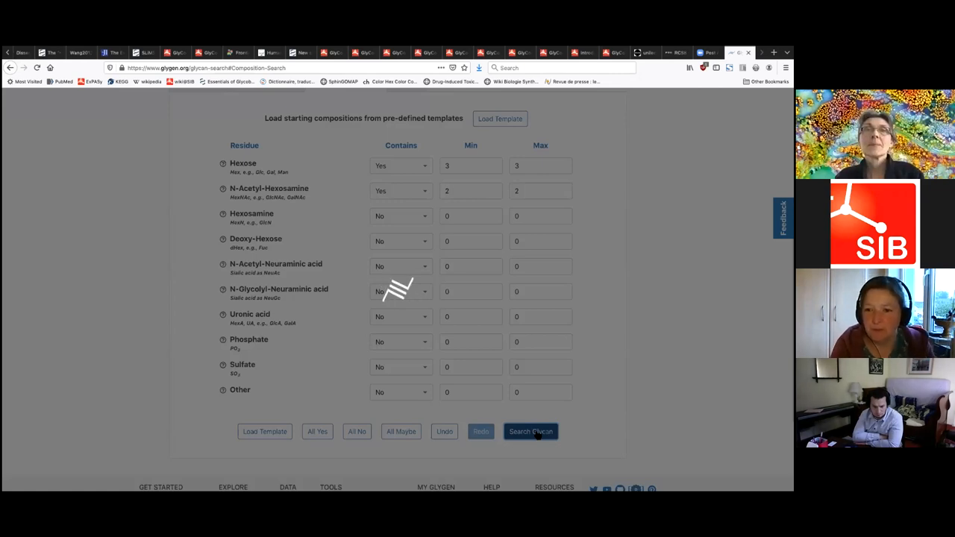
pyautogui.moveTo(403, 291)
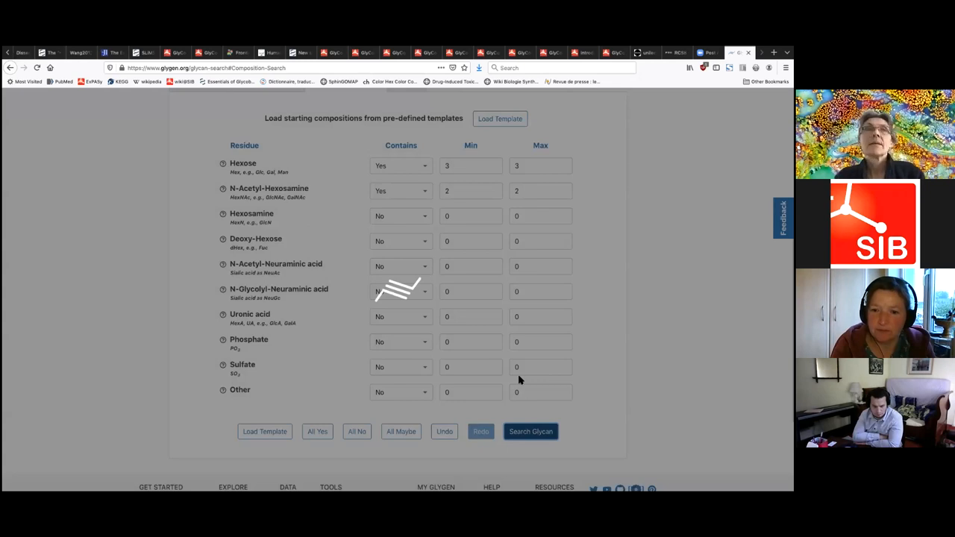
pyautogui.click(531, 431)
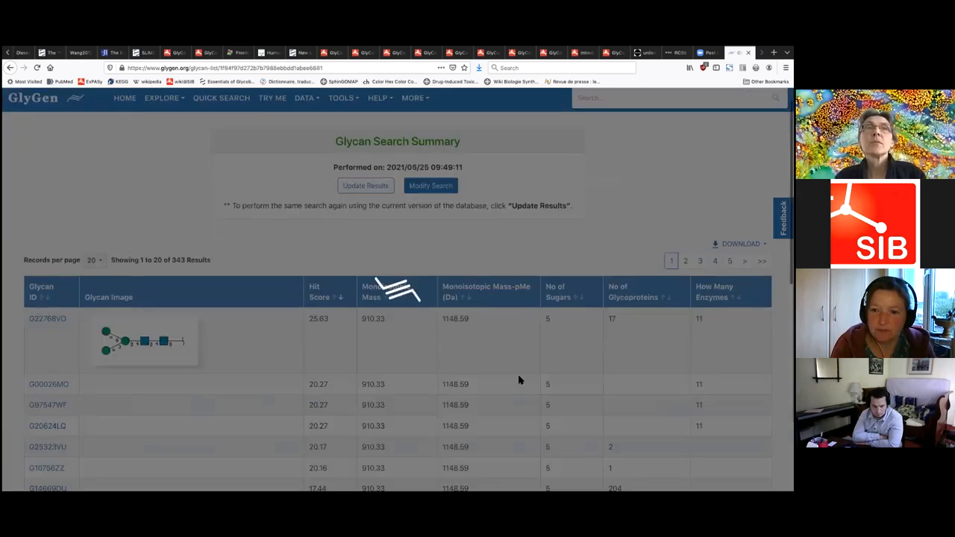
# Scroll through the matching glycan results table of the composition search
pyautogui.scroll(3)
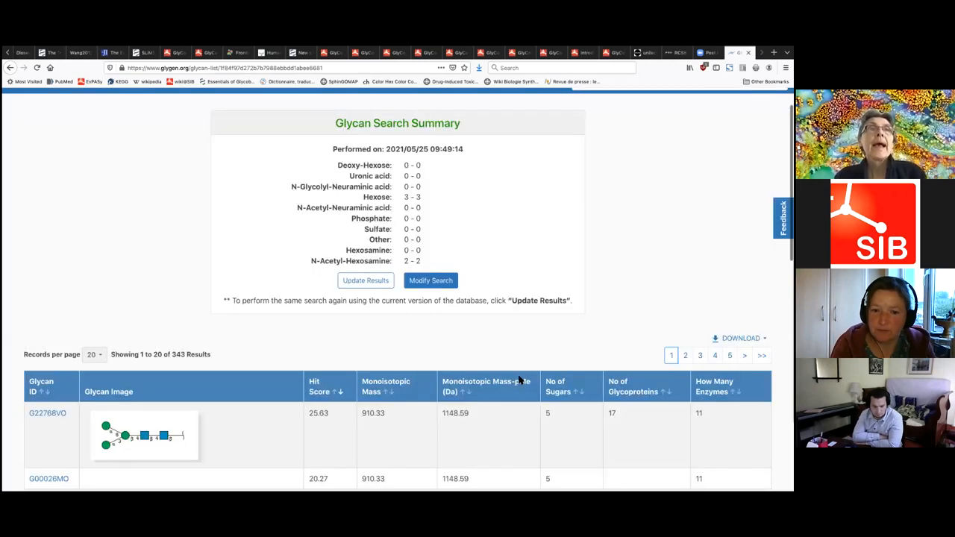
pyautogui.scroll(-3)
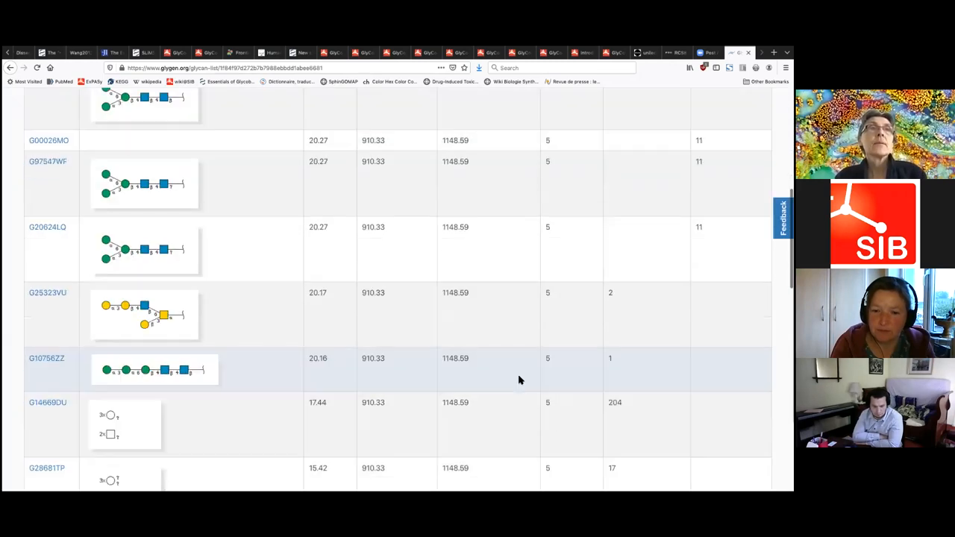
pyautogui.scroll(-3)
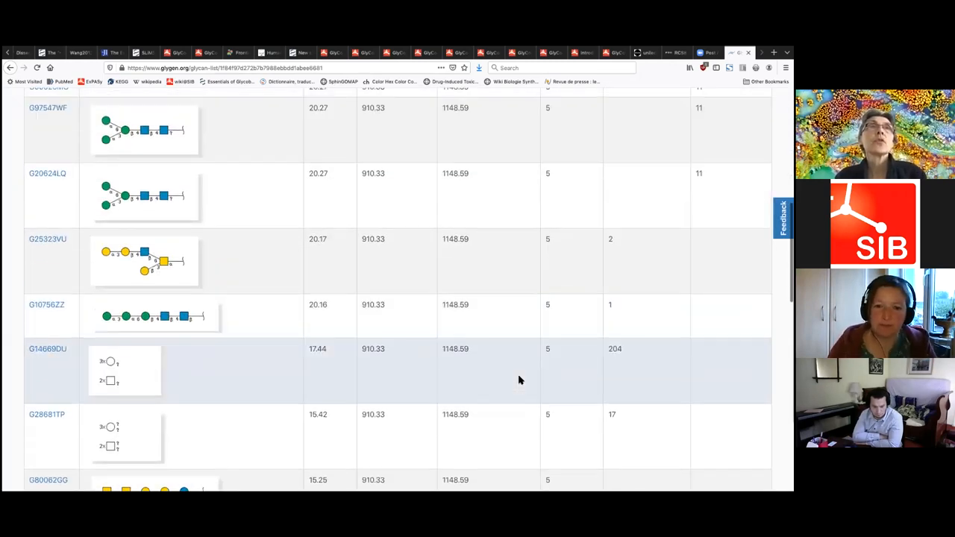
pyautogui.scroll(3)
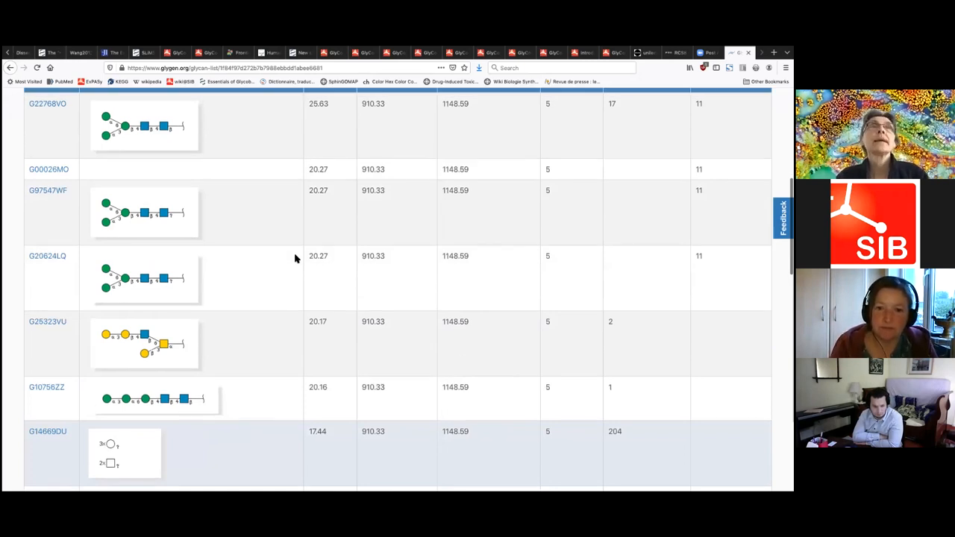
pyautogui.scroll(3)
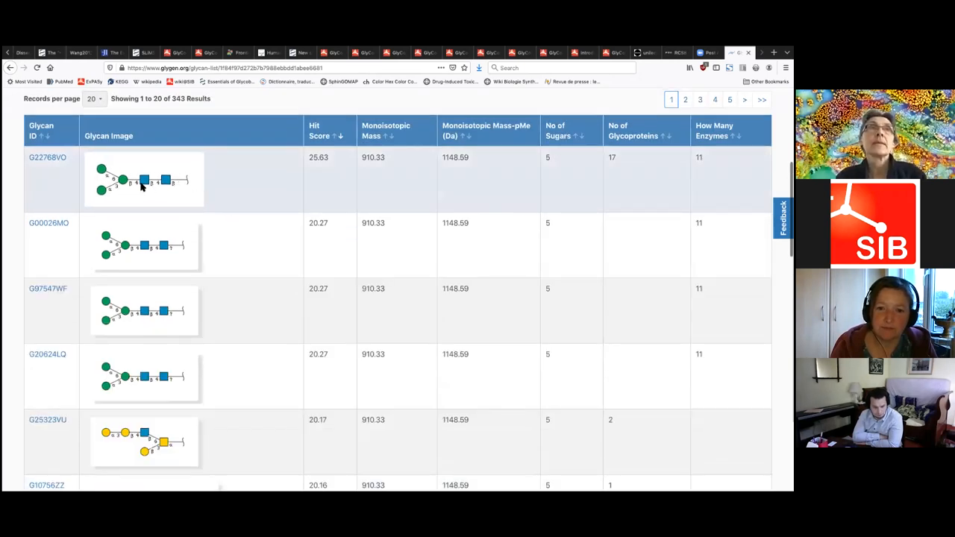
pyautogui.moveTo(170, 208)
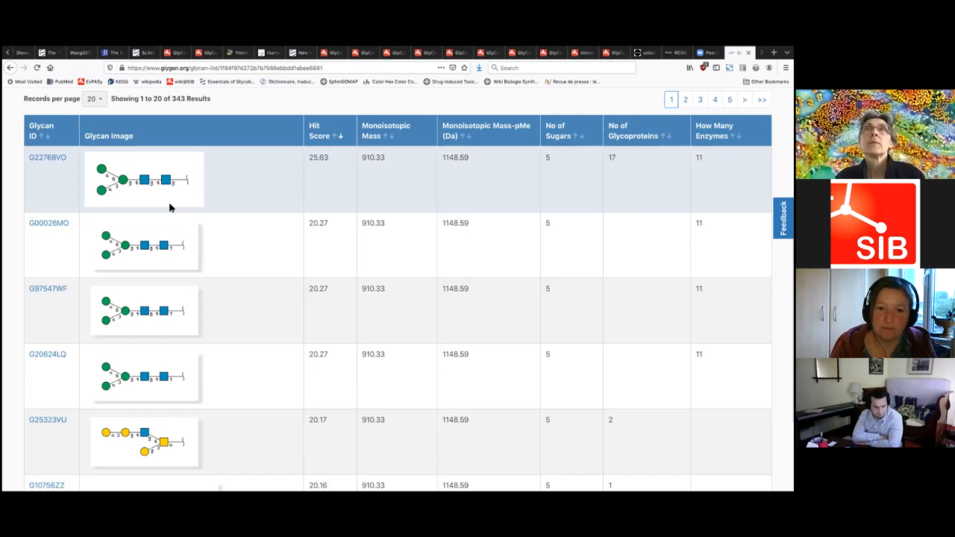
pyautogui.moveTo(179, 250)
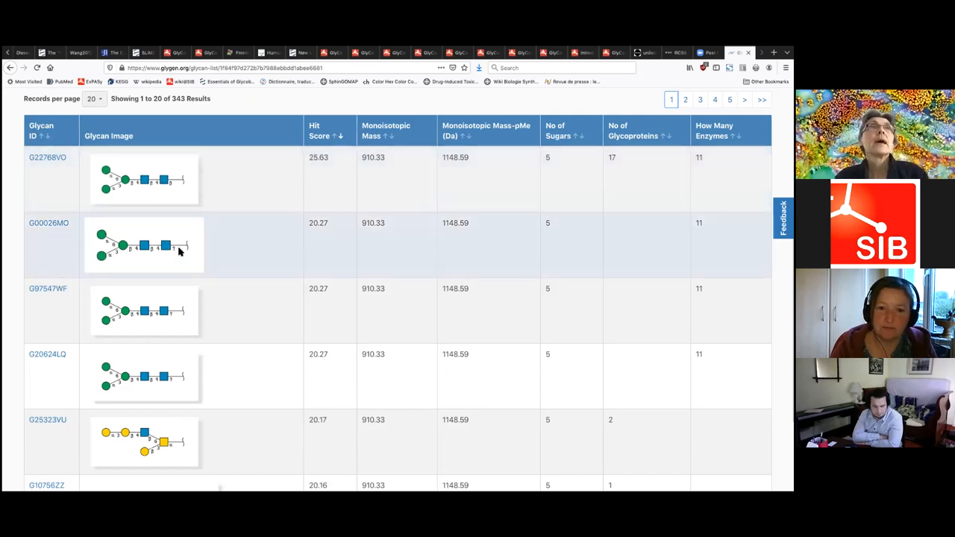
pyautogui.moveTo(176, 254)
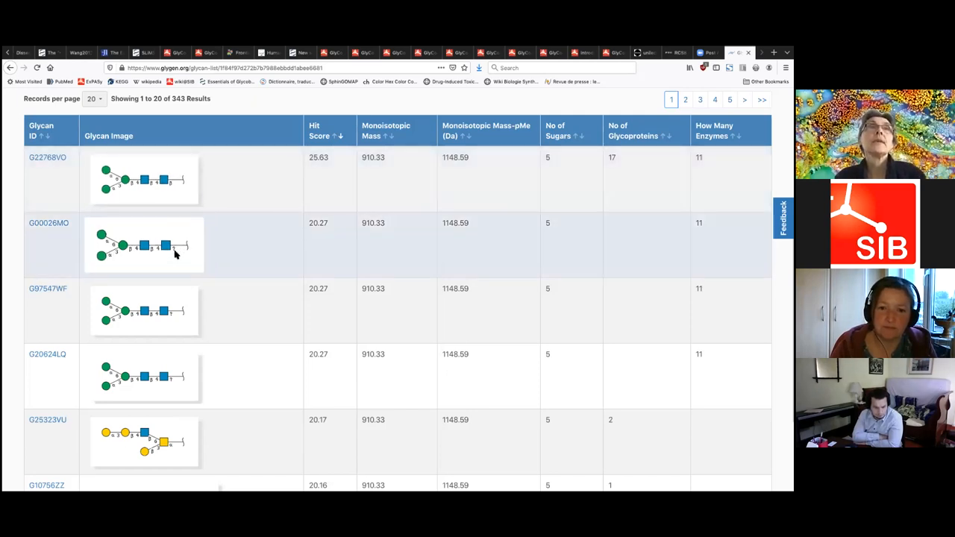
pyautogui.moveTo(181, 261)
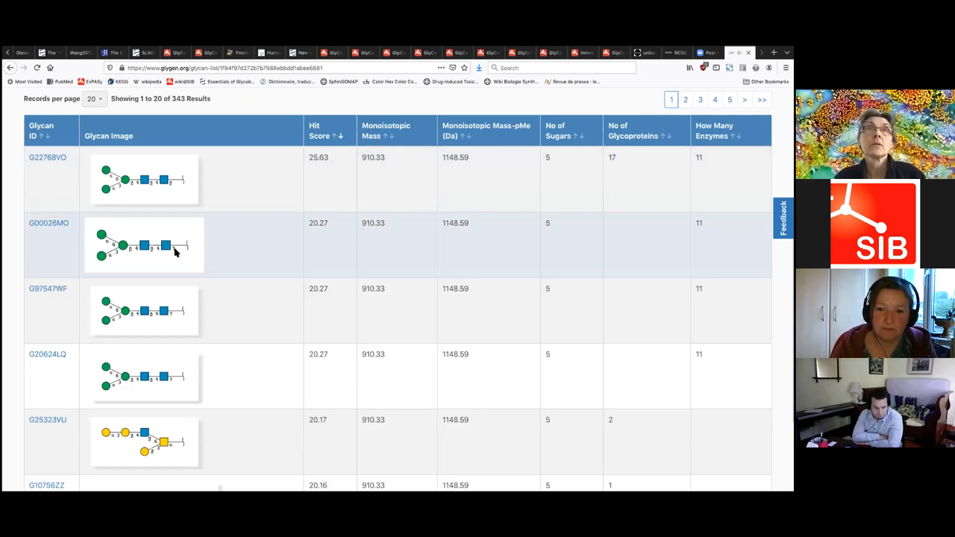
pyautogui.scroll(-3)
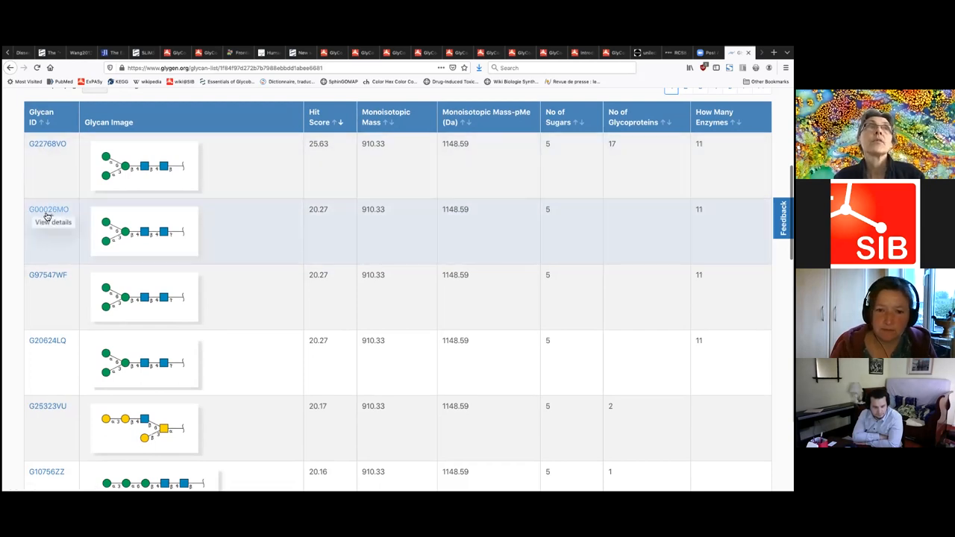
pyautogui.scroll(3)
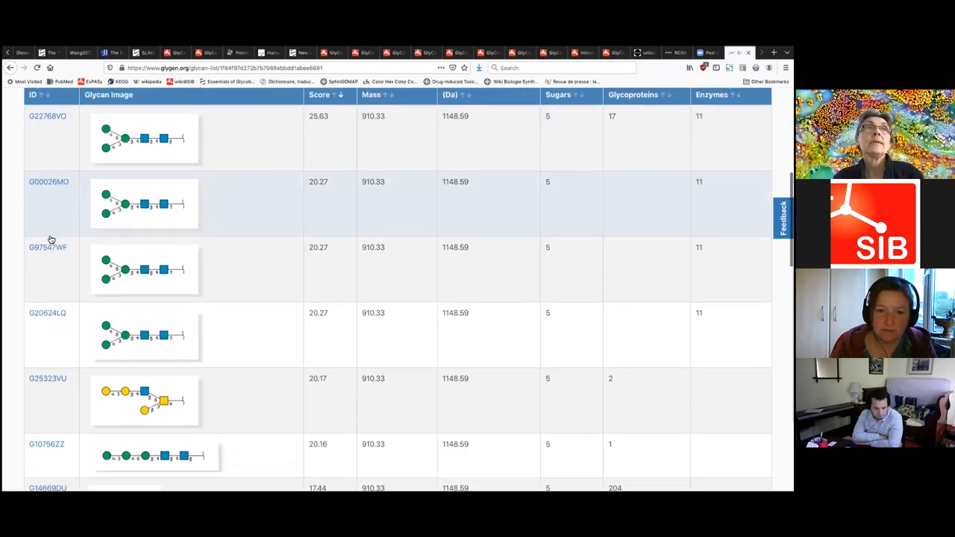
pyautogui.scroll(-3)
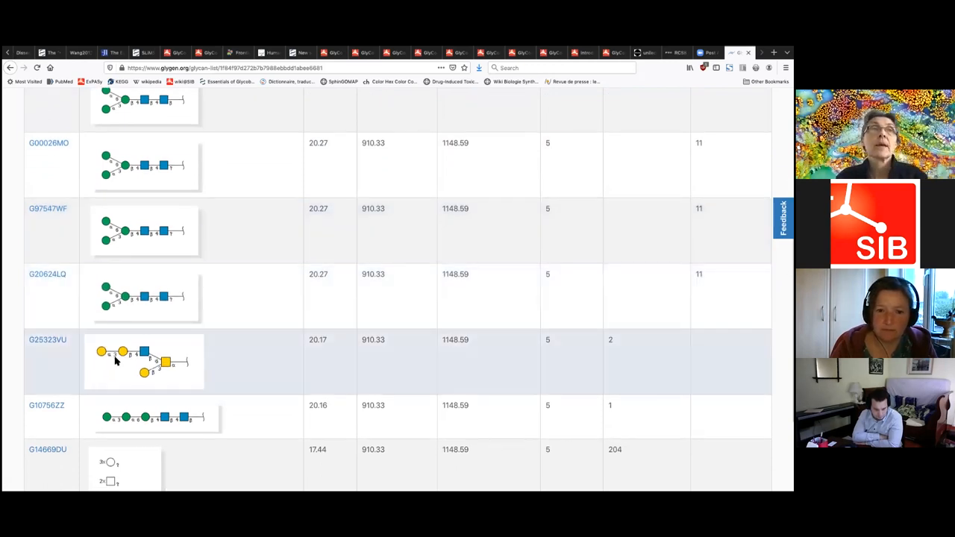
pyautogui.scroll(-3)
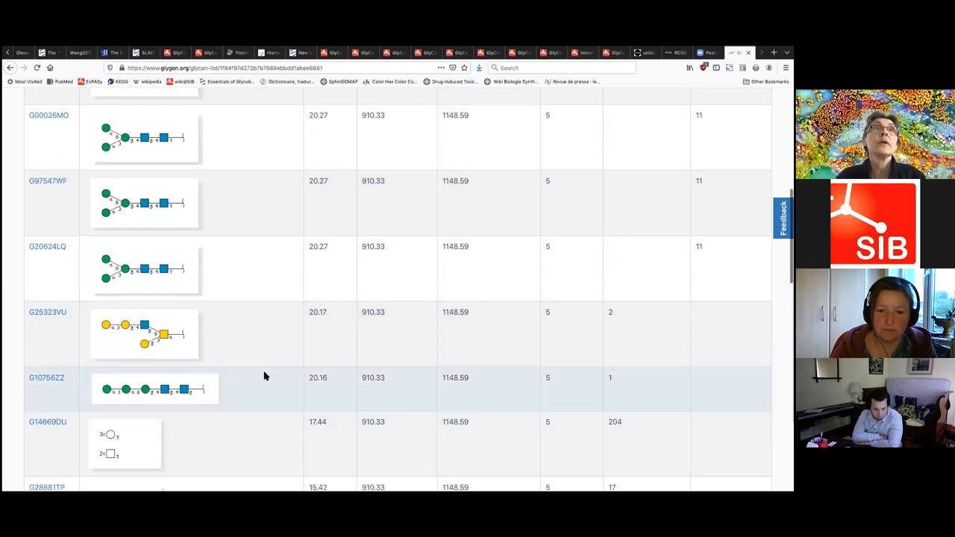
pyautogui.scroll(-3)
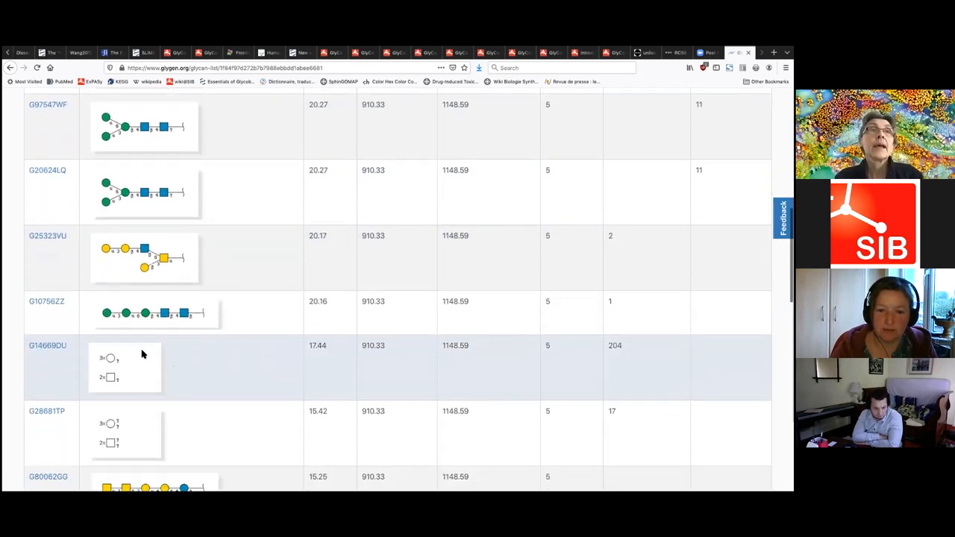
pyautogui.scroll(3)
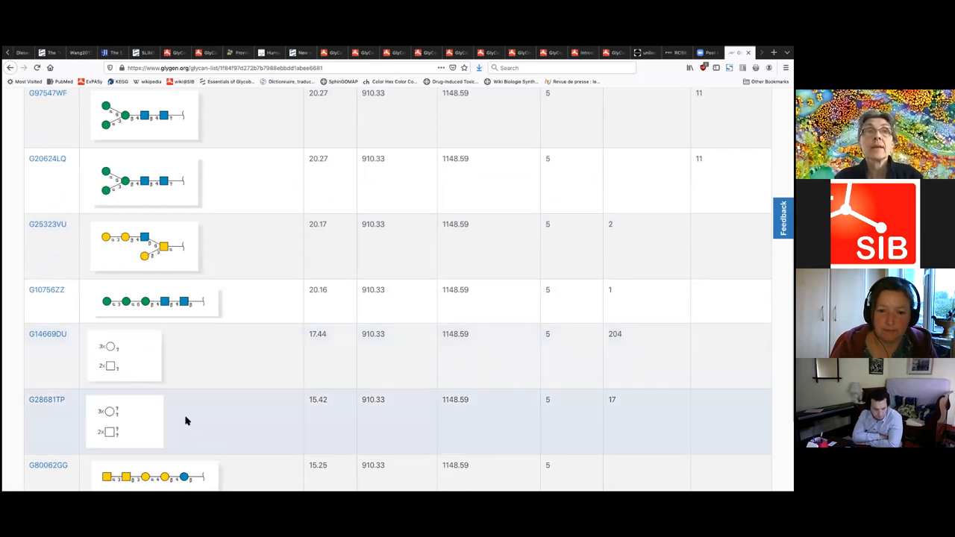
pyautogui.scroll(-3)
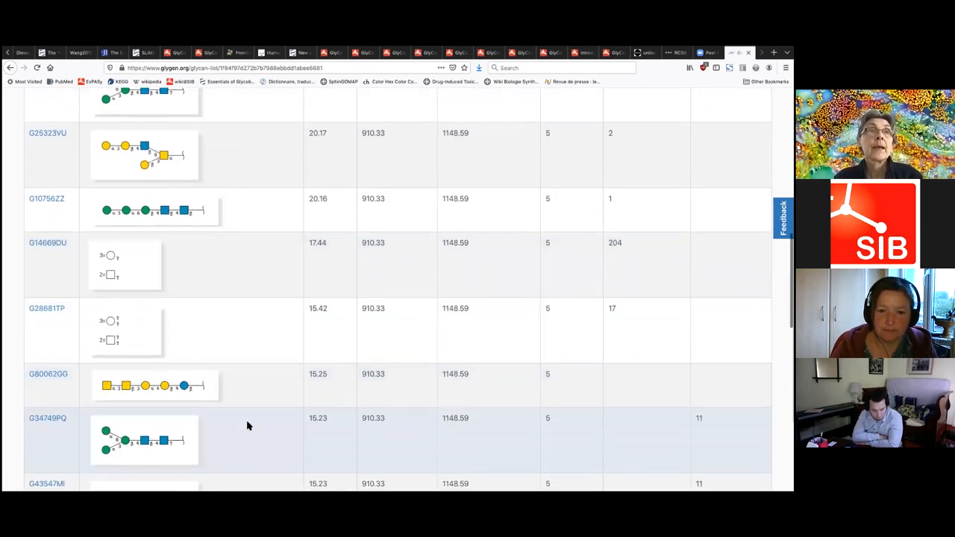
pyautogui.scroll(-3)
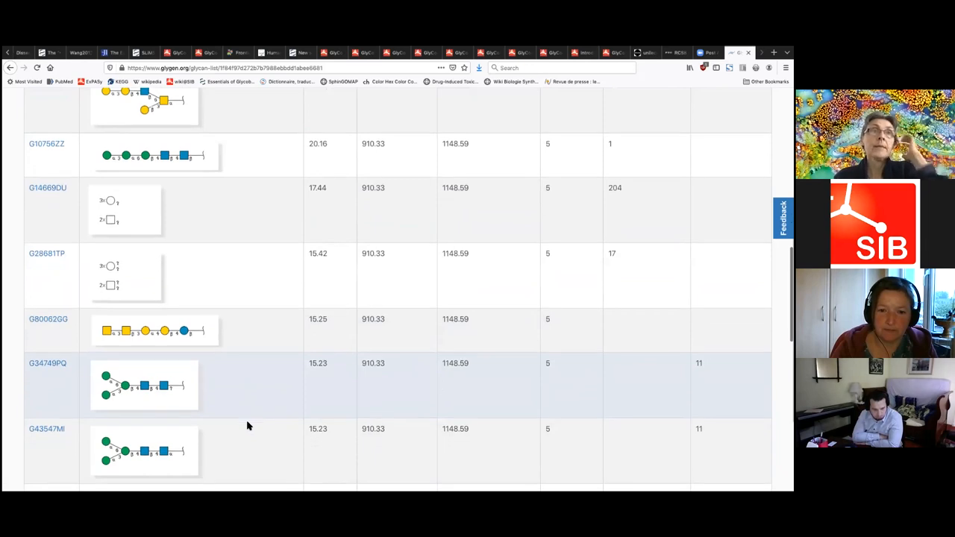
pyautogui.scroll(-3)
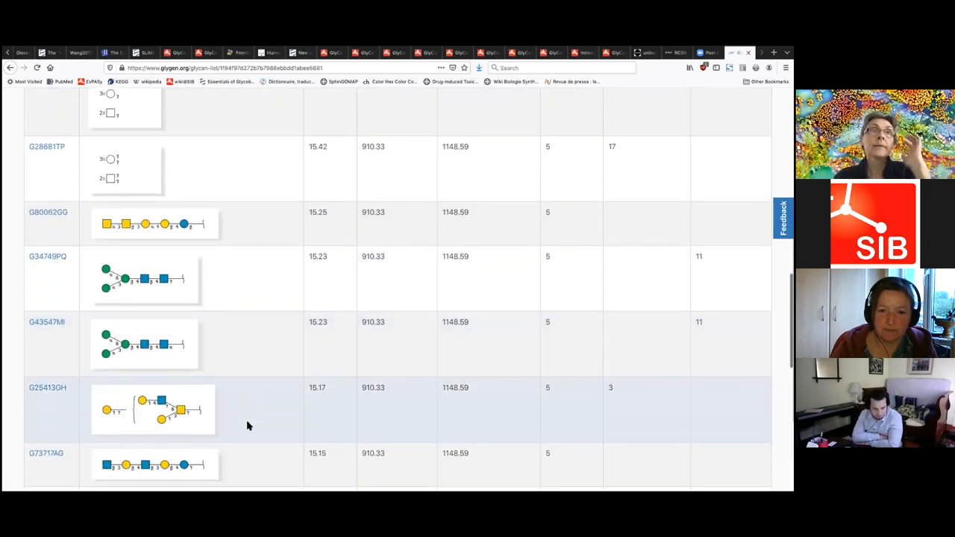
pyautogui.scroll(-3)
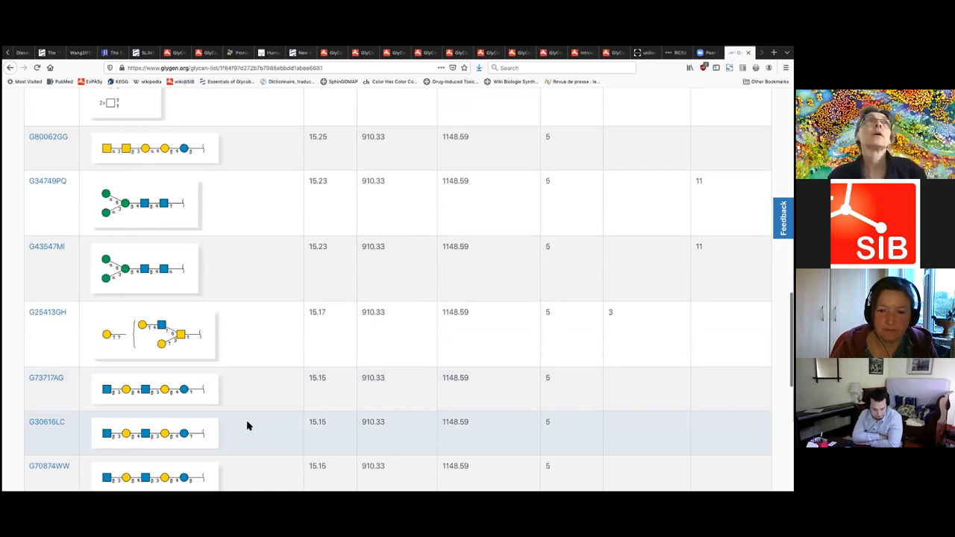
pyautogui.scroll(3)
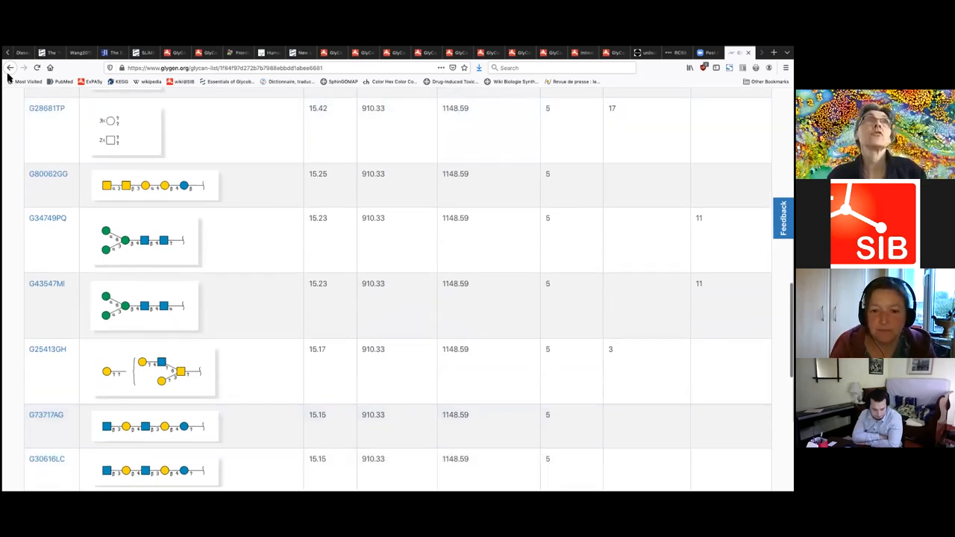
# Go back to the GlyGen home page and launch the Structure Browser tool
pyautogui.click(11, 67)
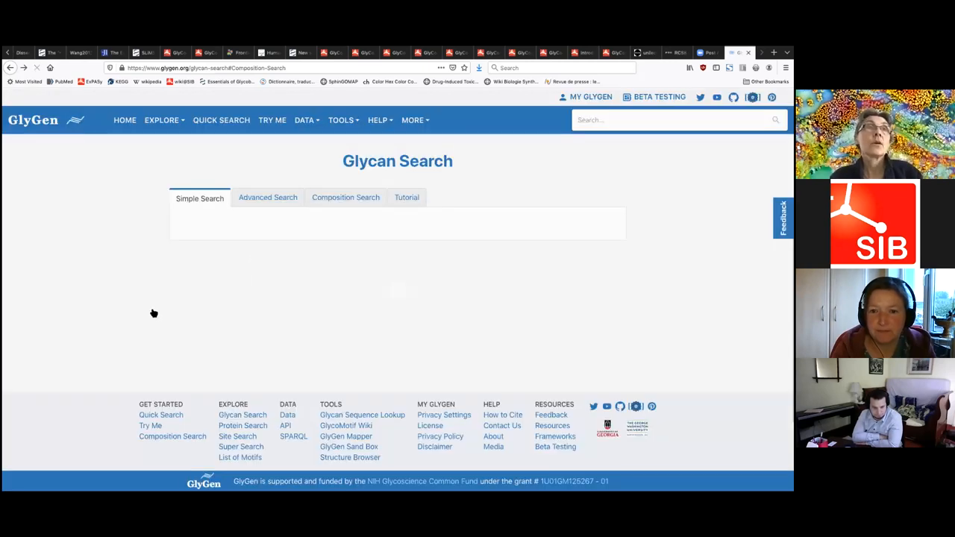
pyautogui.click(125, 120)
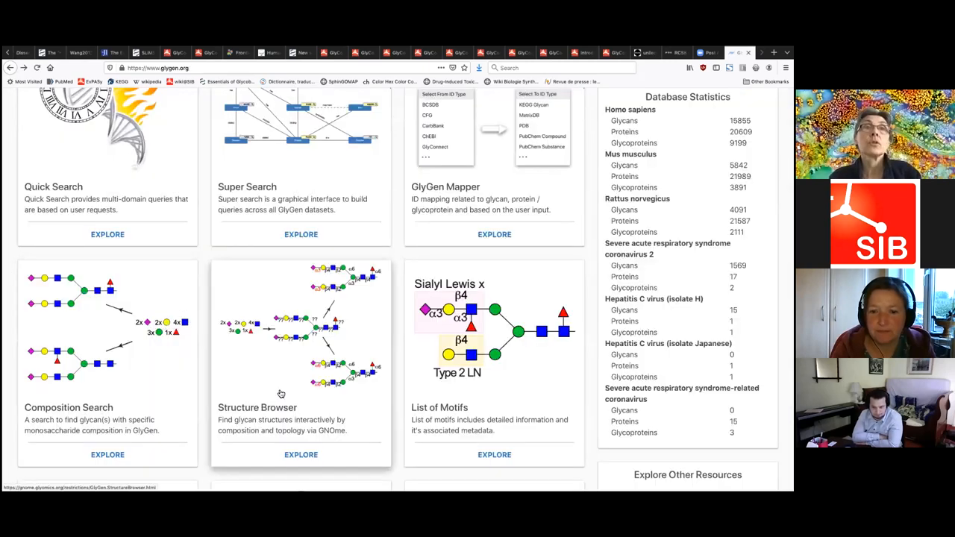
pyautogui.click(301, 454)
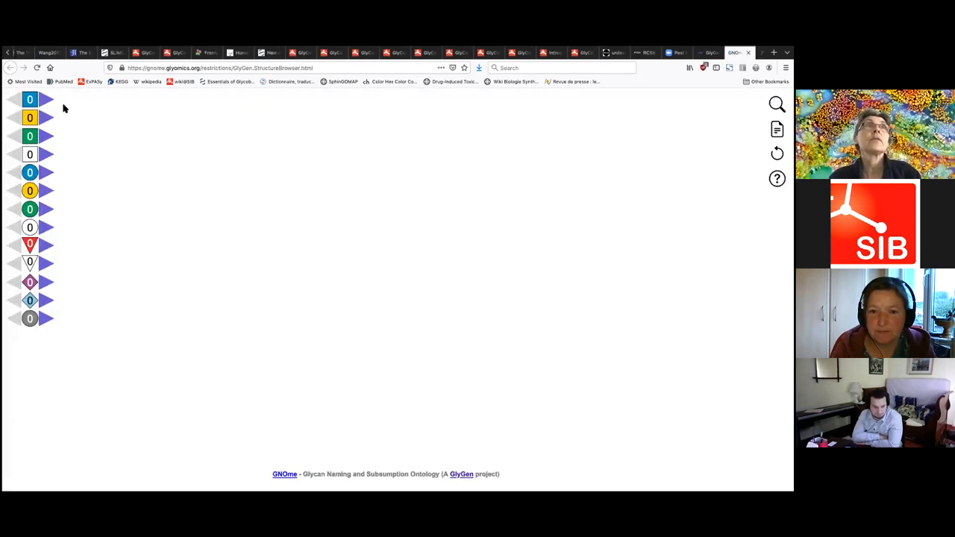
pyautogui.moveTo(50, 108)
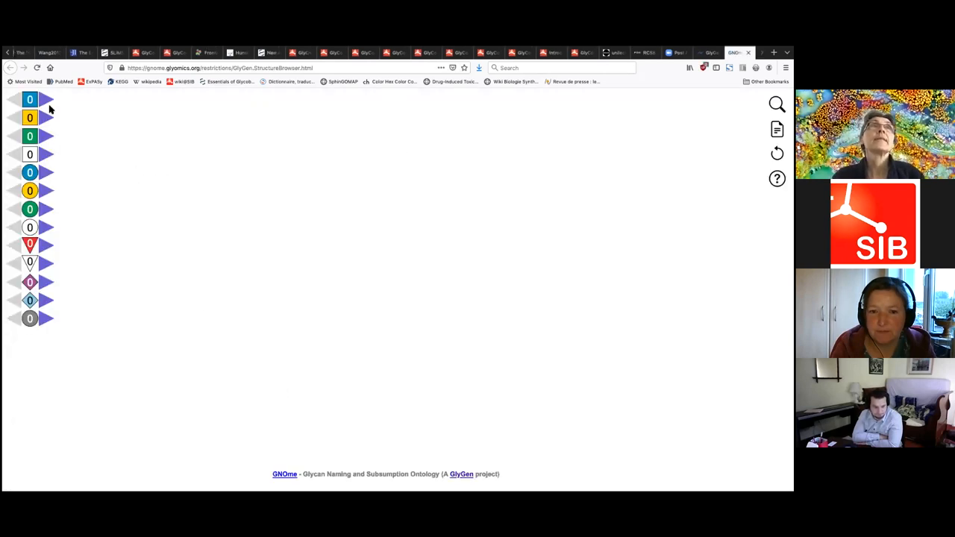
pyautogui.click(49, 100)
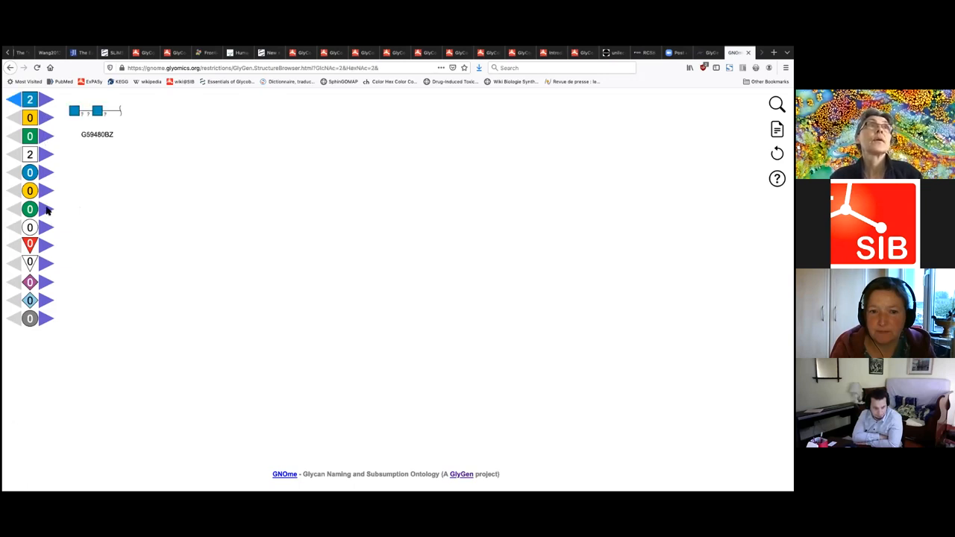
pyautogui.click(47, 209)
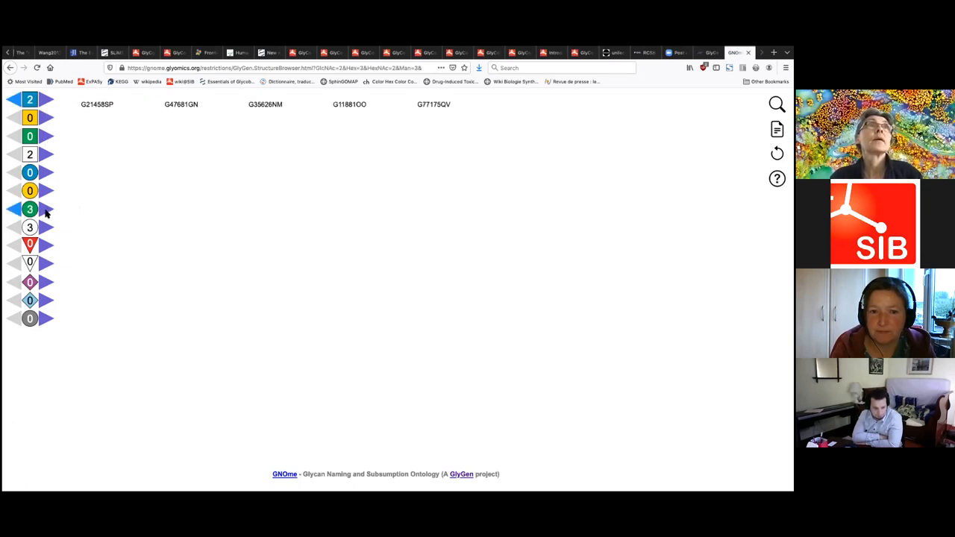
pyautogui.click(46, 191)
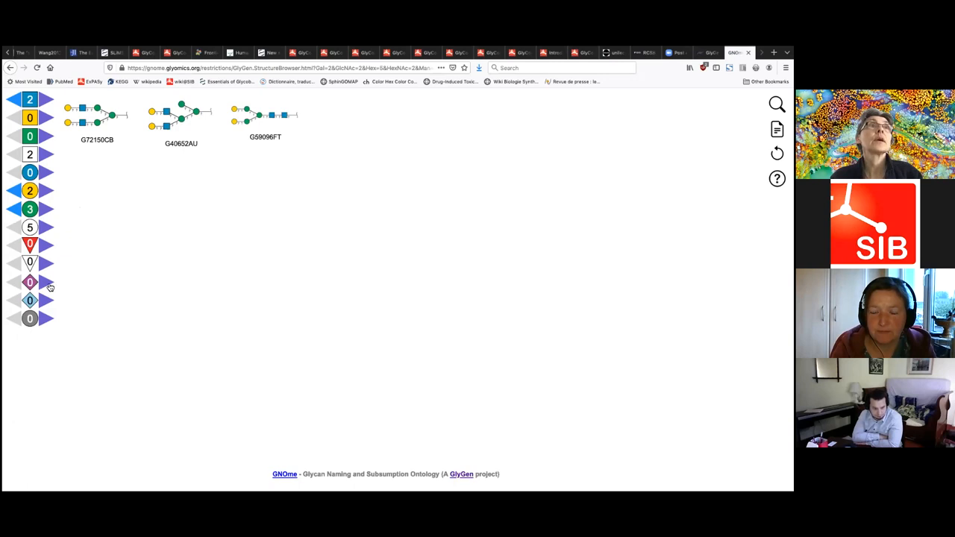
pyautogui.moveTo(75, 287)
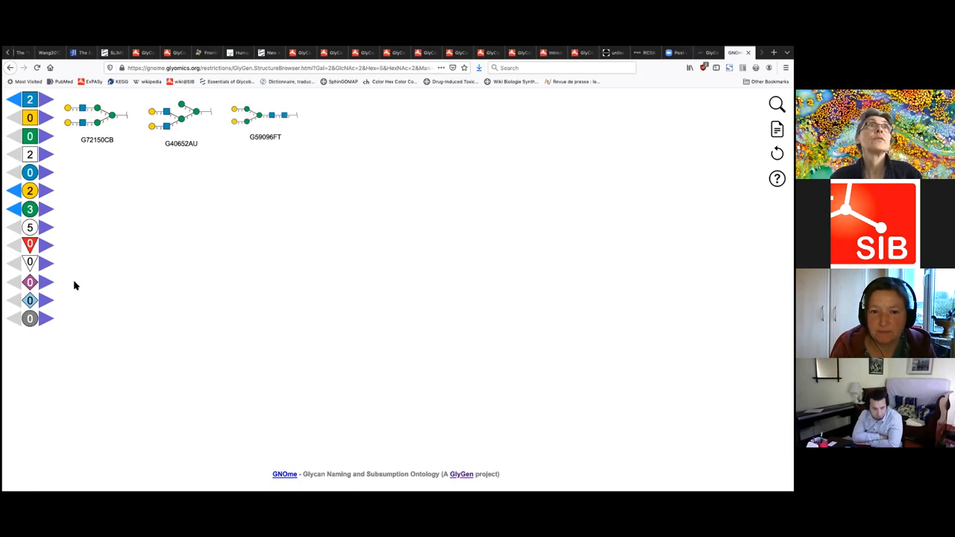
pyautogui.moveTo(289, 148)
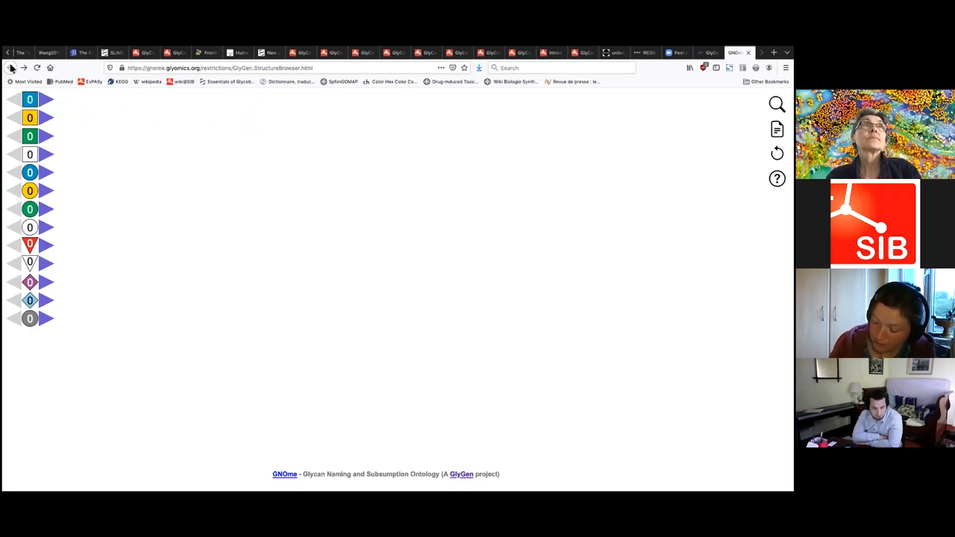
pyautogui.moveTo(138, 163)
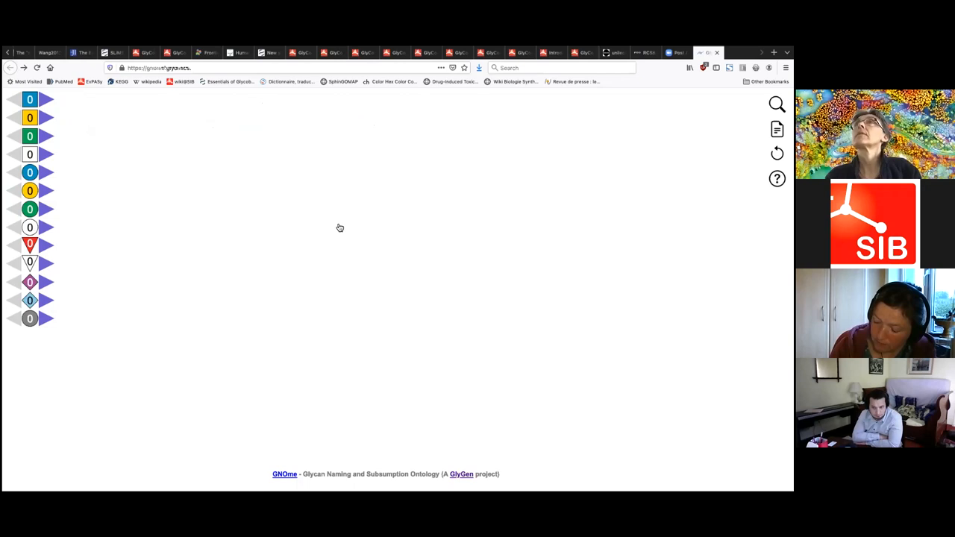
pyautogui.moveTo(294, 205)
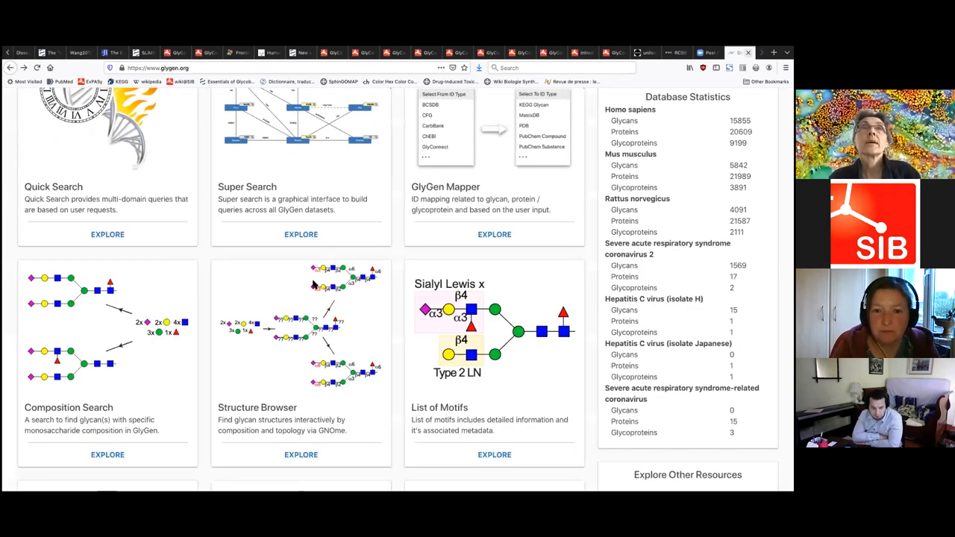
pyautogui.moveTo(352, 237)
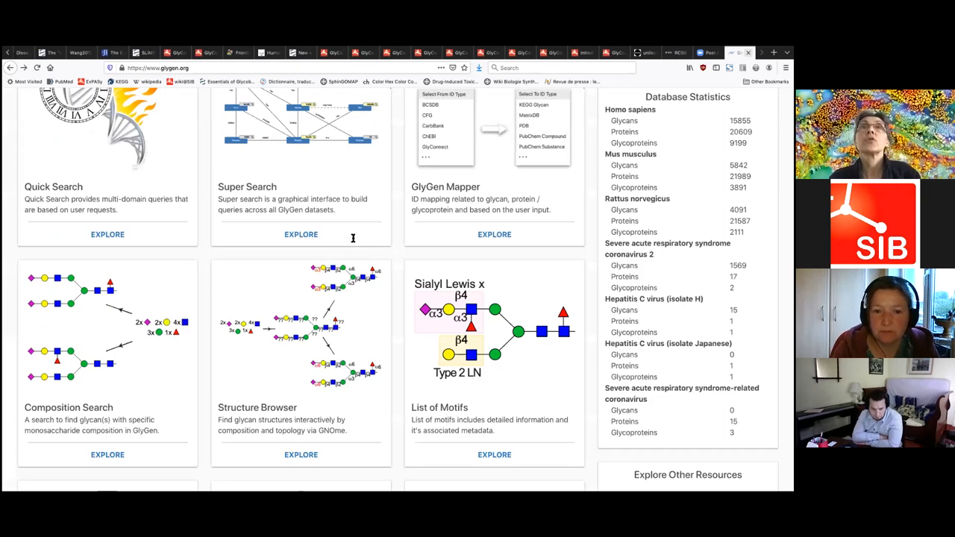
# Search GlyGen proteins for P14210 and open the human hepatocyte growth factor P14210-1 entry
pyautogui.scroll(3)
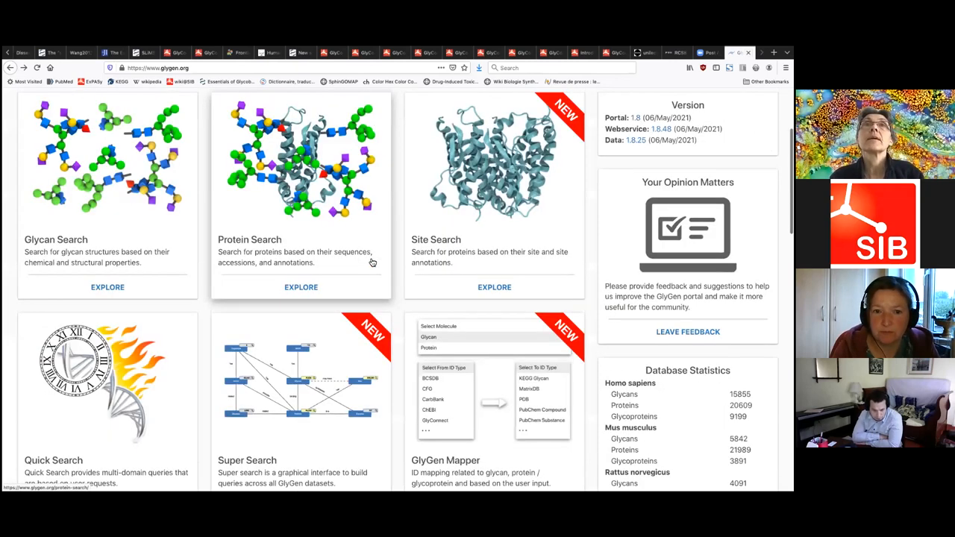
pyautogui.moveTo(552, 251)
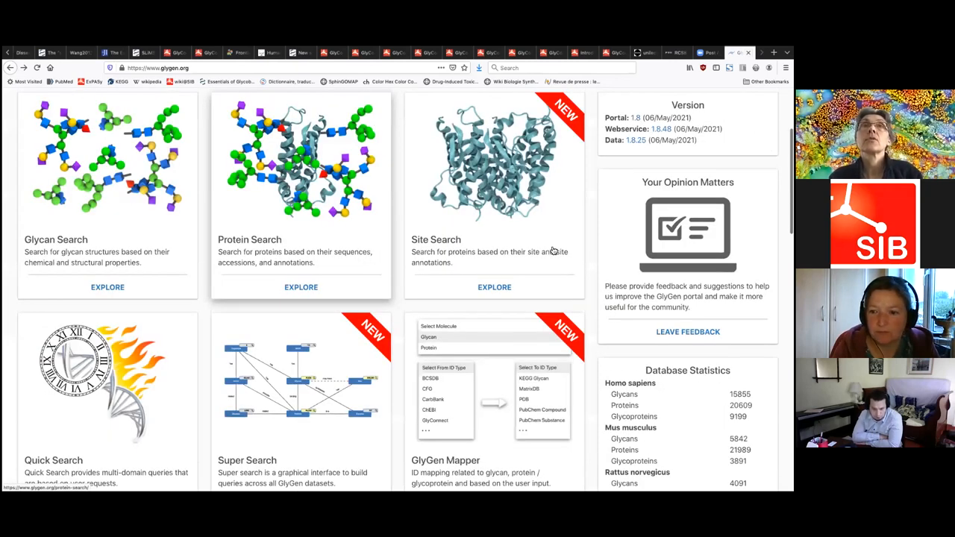
pyautogui.click(301, 287)
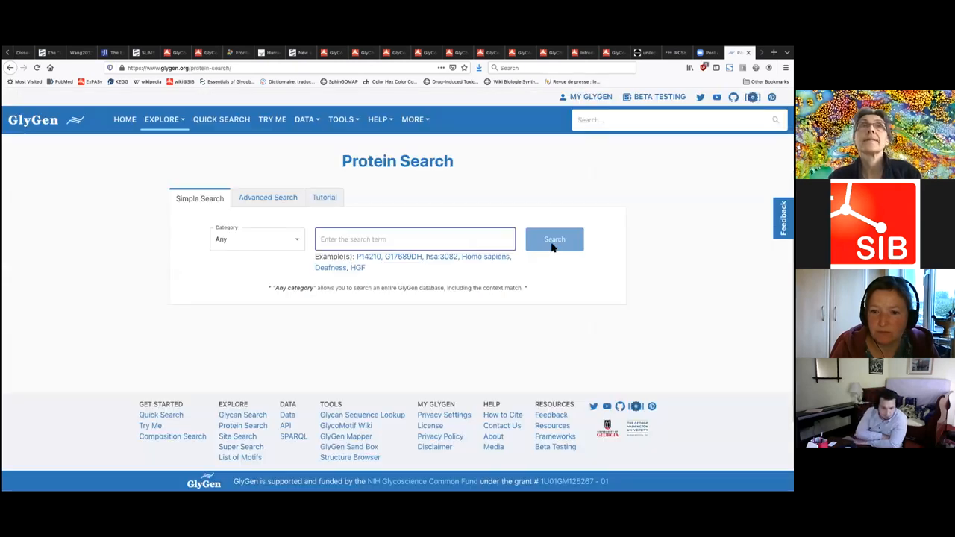
pyautogui.write('P14210')
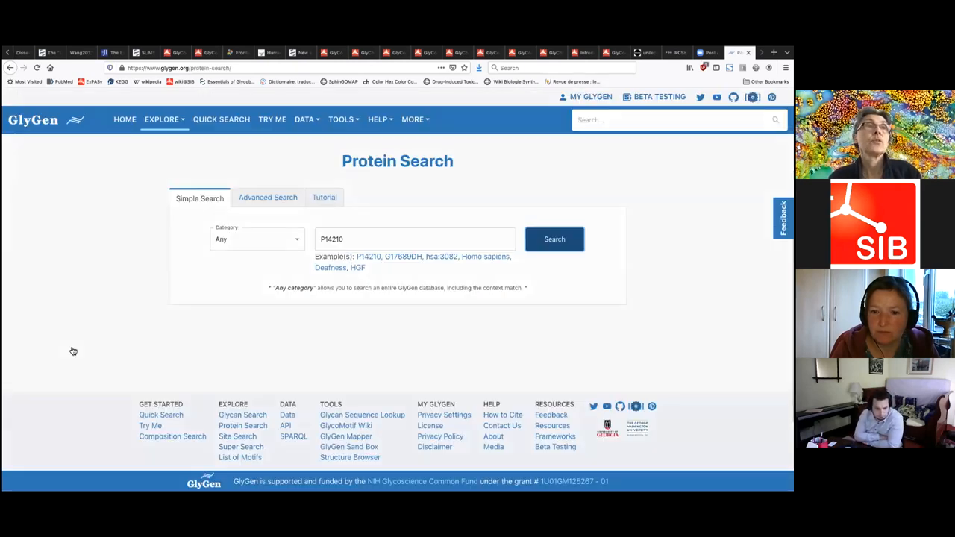
pyautogui.moveTo(253, 287)
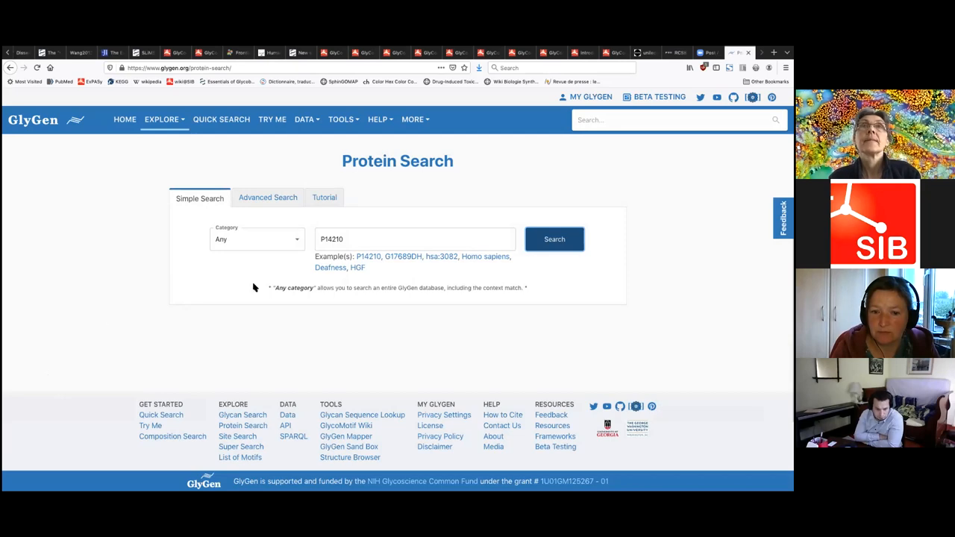
pyautogui.click(555, 238)
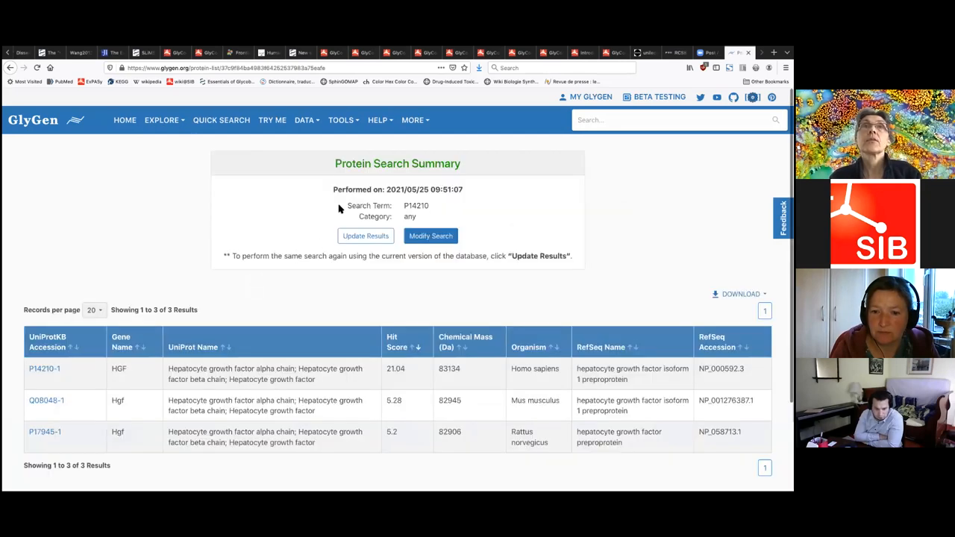
pyautogui.click(44, 368)
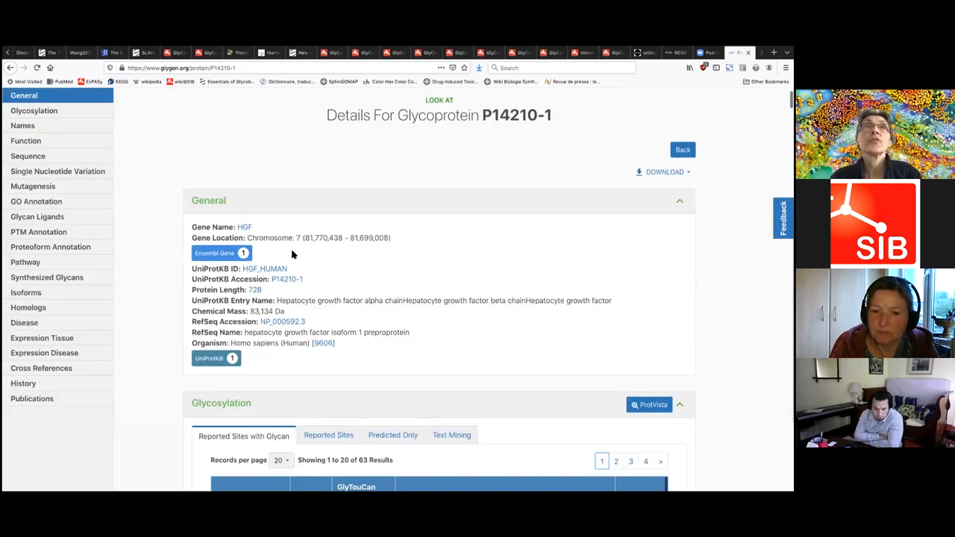
# Scroll the 63 reported N-linked glycans at Asn 294, then move to Names and Function
pyautogui.scroll(-3)
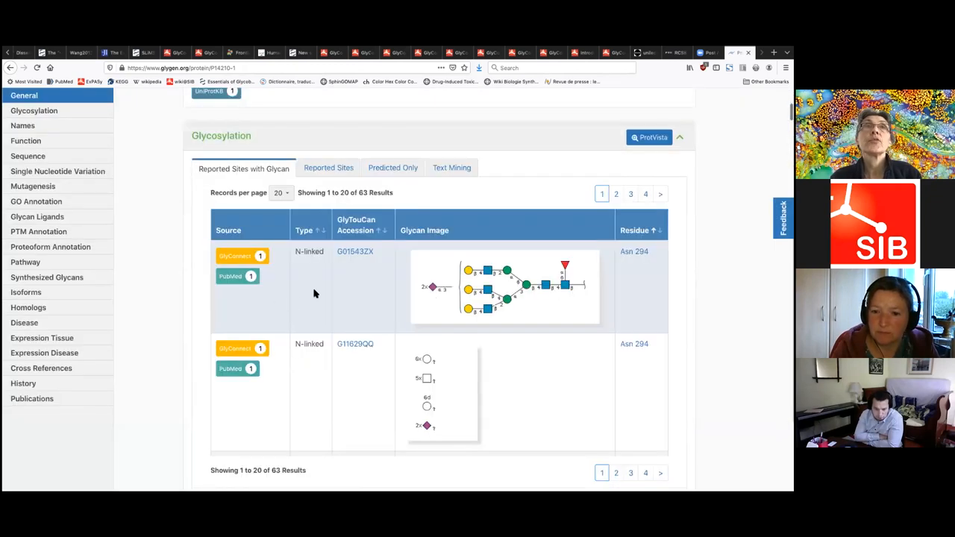
pyautogui.moveTo(451, 301)
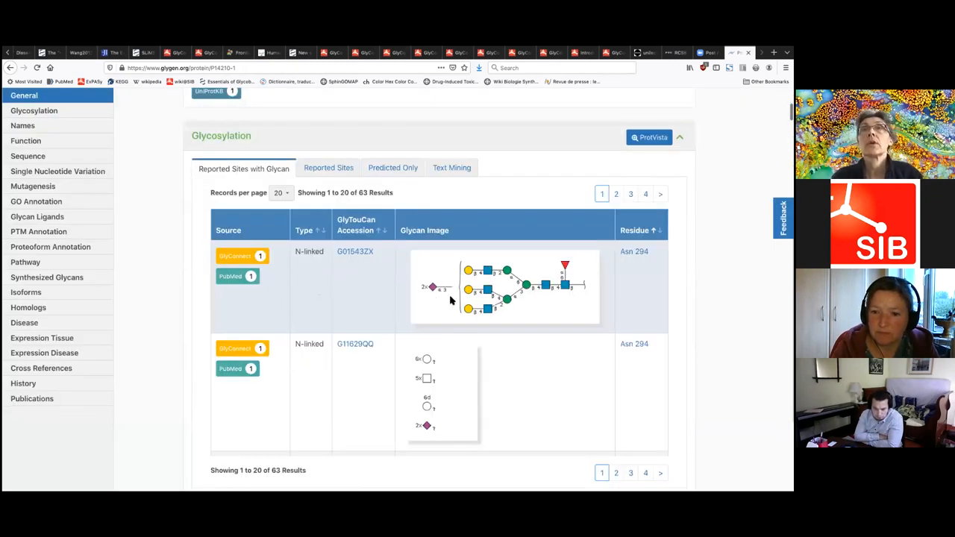
pyautogui.moveTo(346, 301)
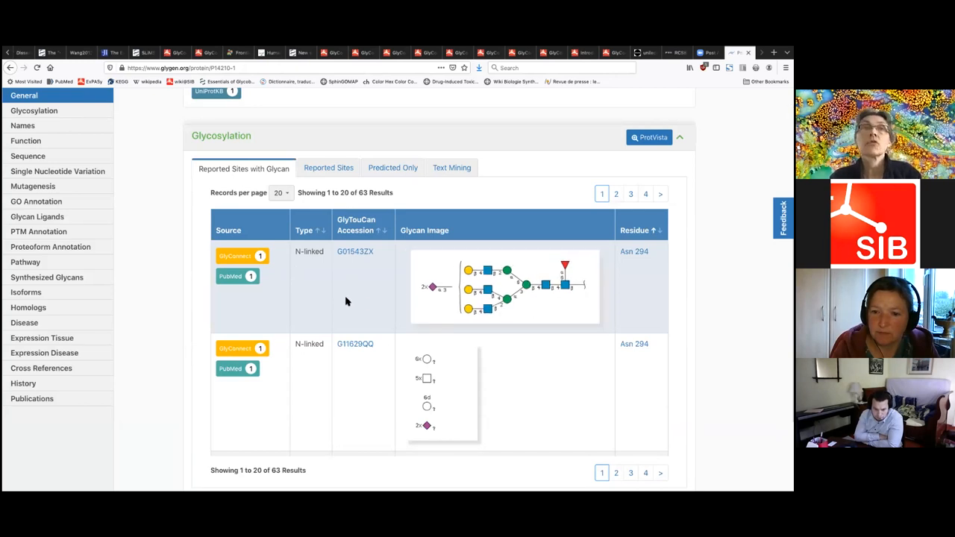
pyautogui.scroll(-3)
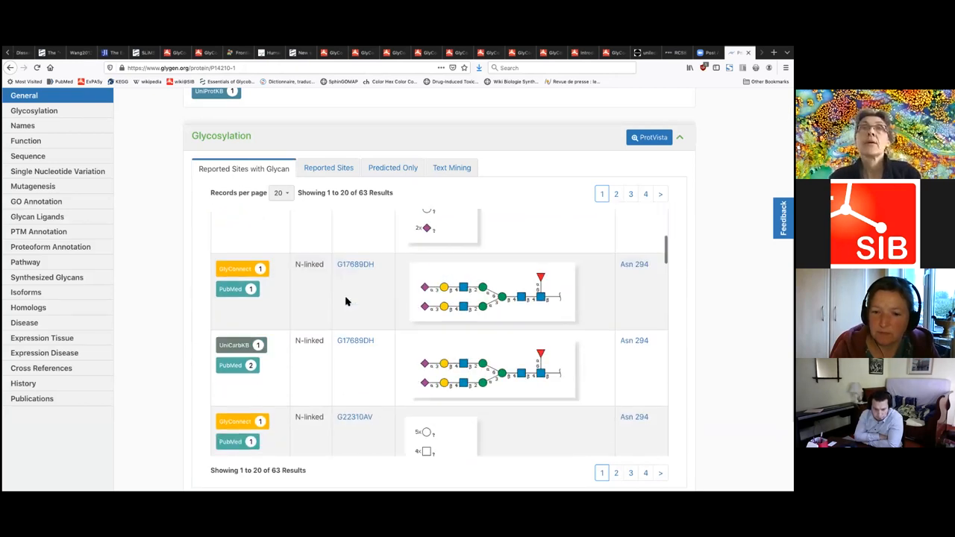
pyautogui.scroll(-3)
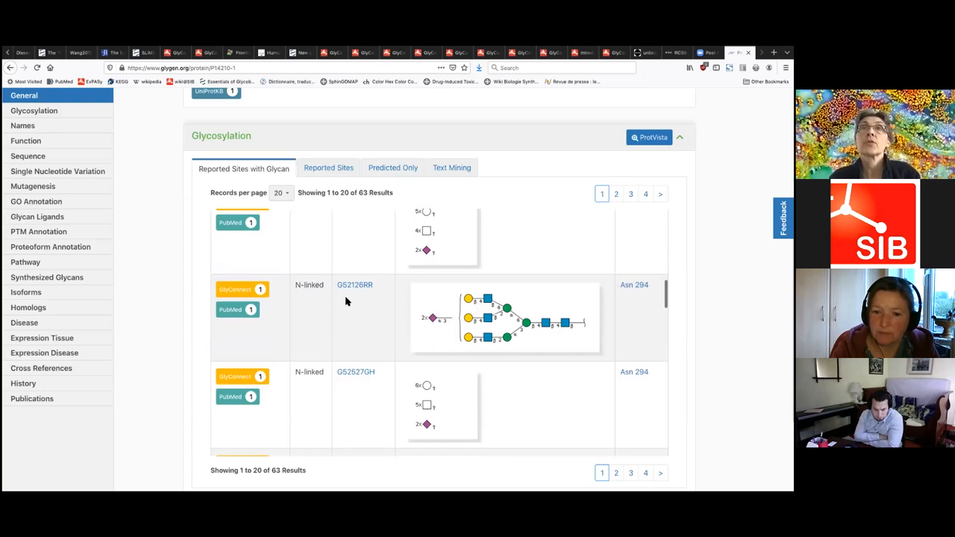
pyautogui.scroll(-3)
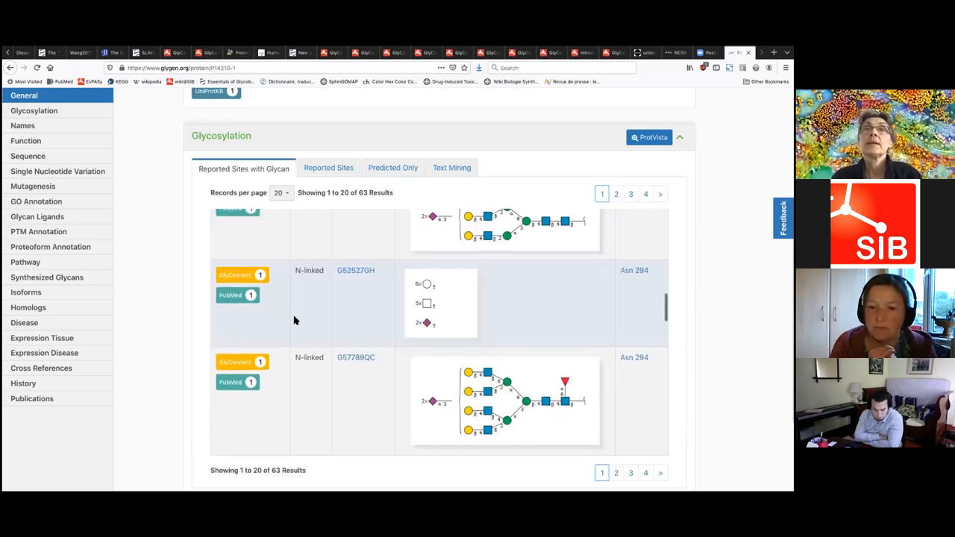
pyautogui.scroll(-3)
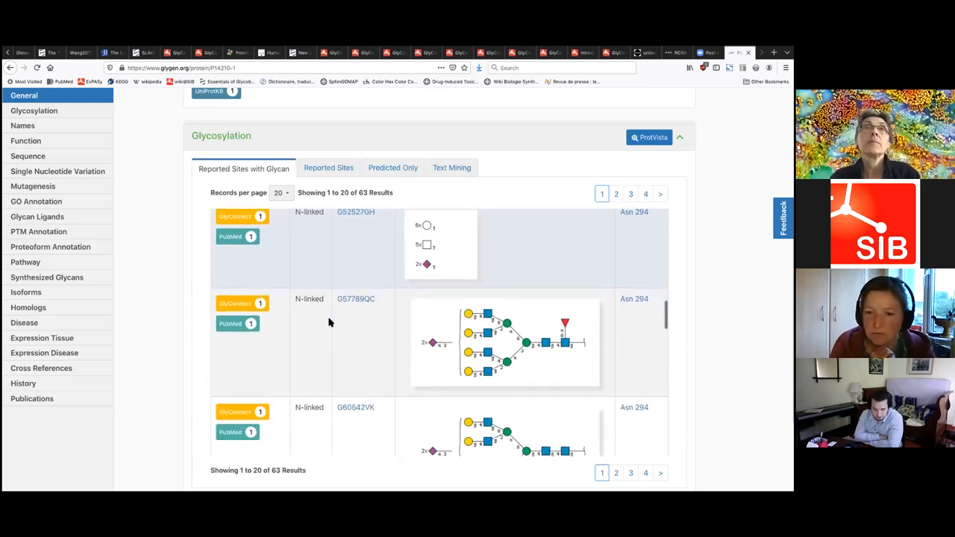
pyautogui.scroll(-3)
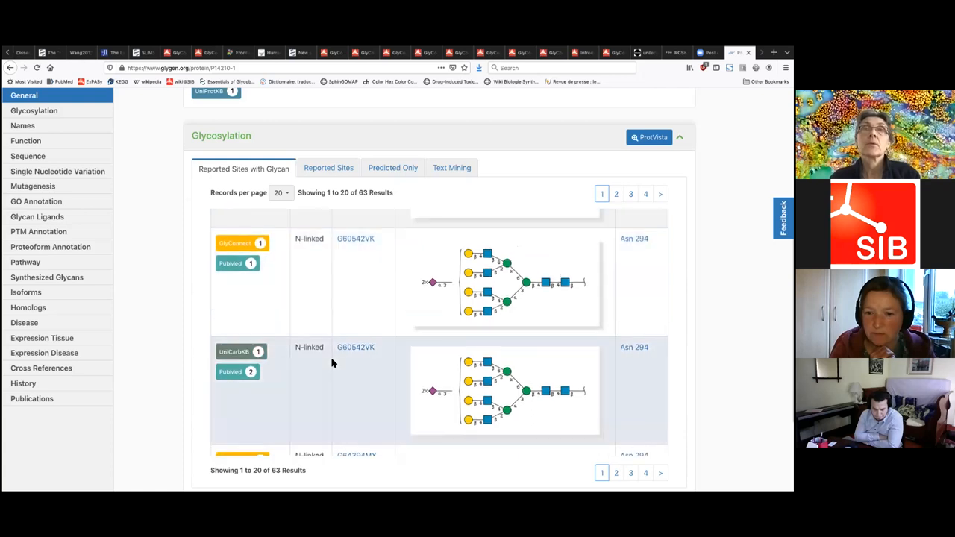
pyautogui.scroll(-3)
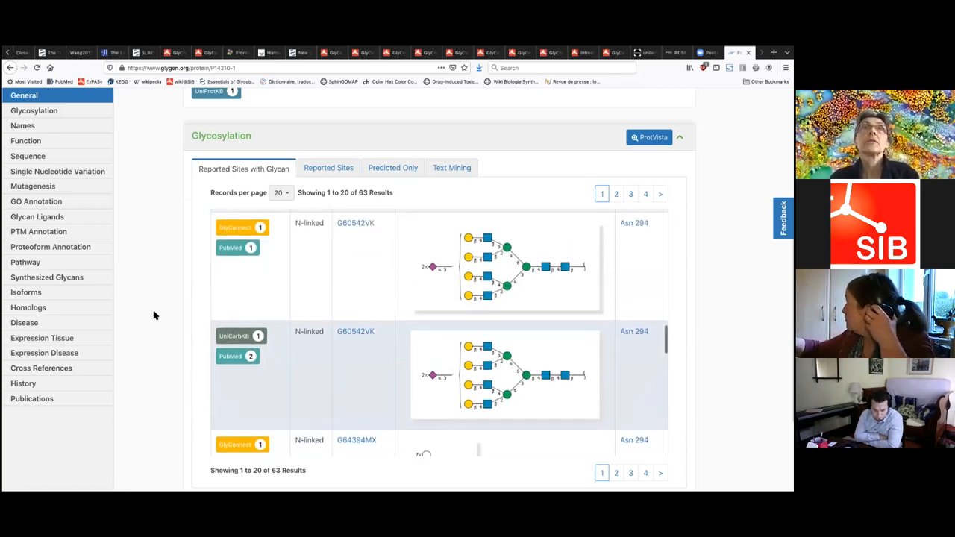
pyautogui.click(22, 125)
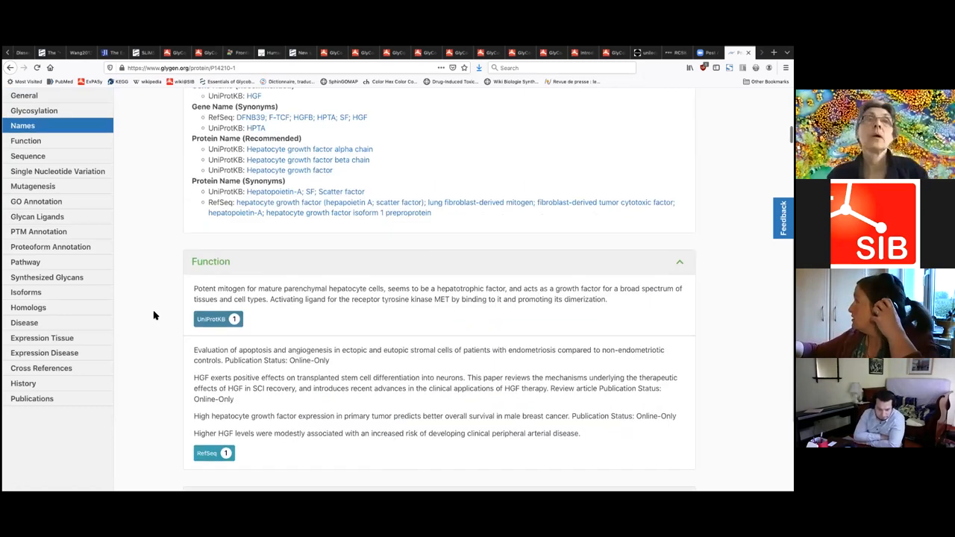
# Scroll through sequence, variations, mutagenesis, glycan ligands, proteoforms and pathways to the Isoforms list
pyautogui.scroll(-3)
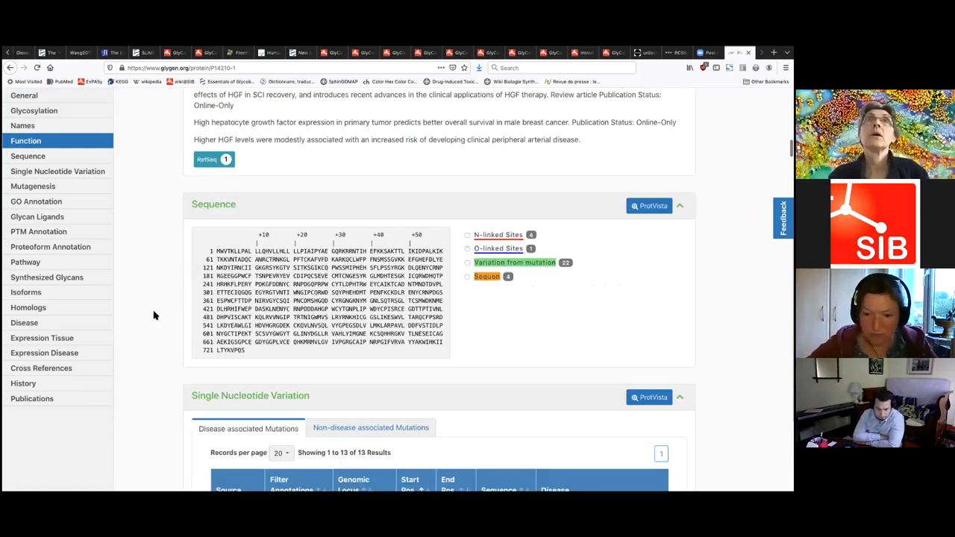
pyautogui.scroll(-3)
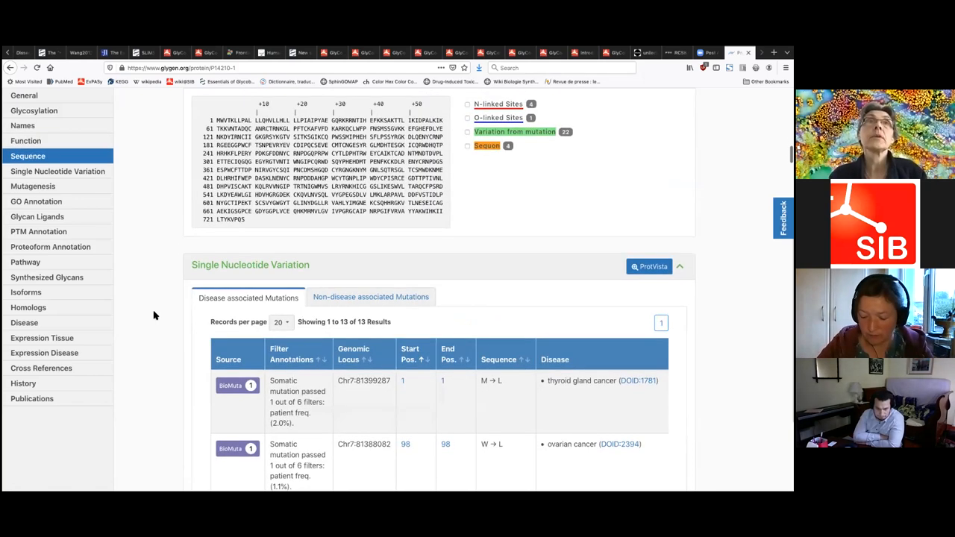
pyautogui.scroll(-3)
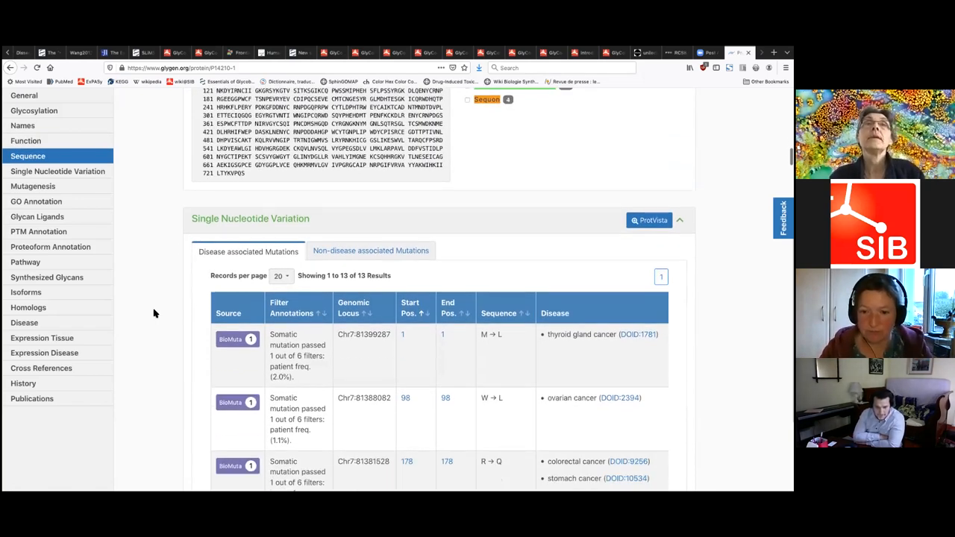
pyautogui.scroll(-3)
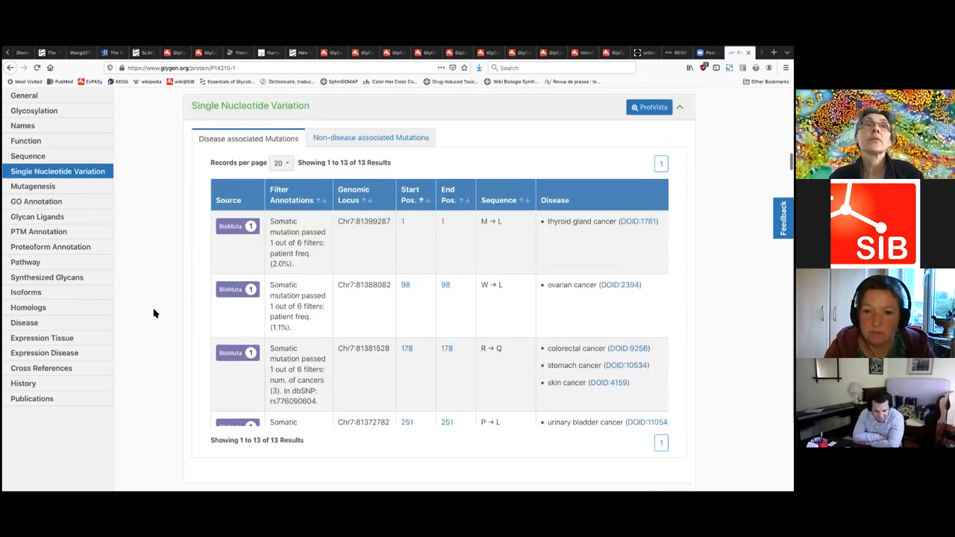
pyautogui.scroll(-3)
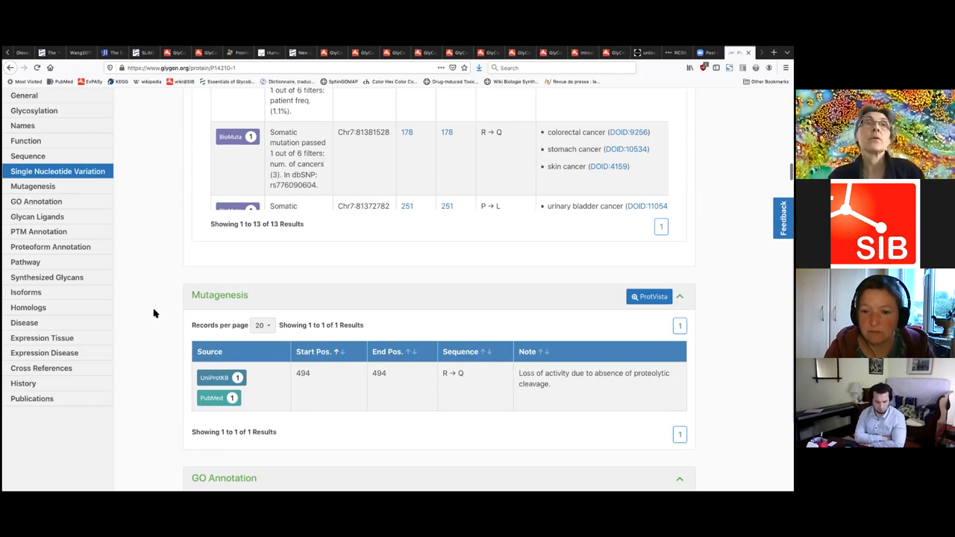
pyautogui.scroll(-3)
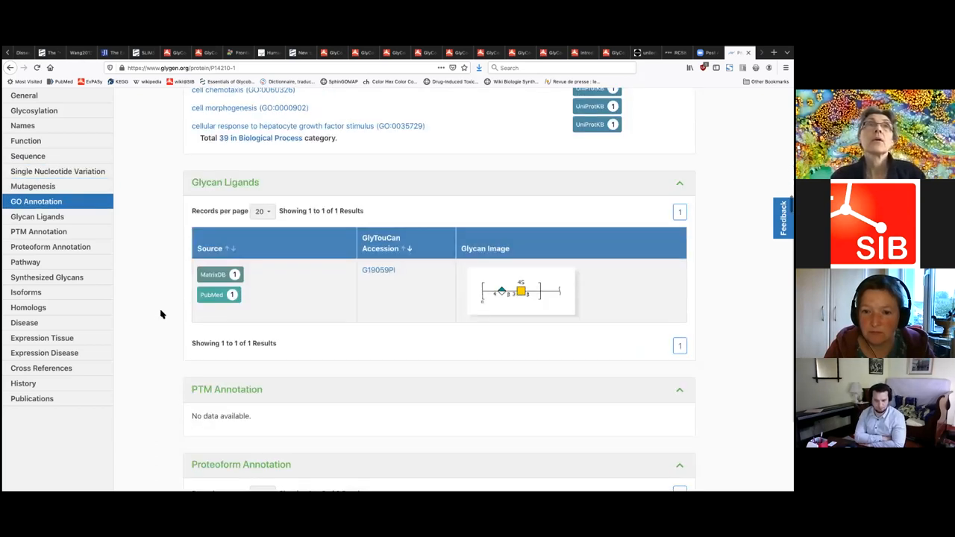
pyautogui.scroll(-3)
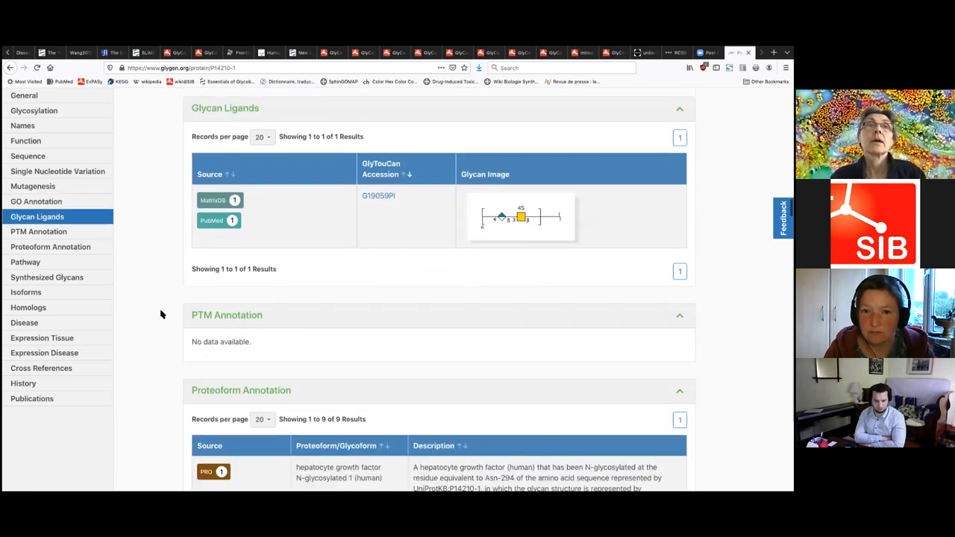
pyautogui.scroll(-3)
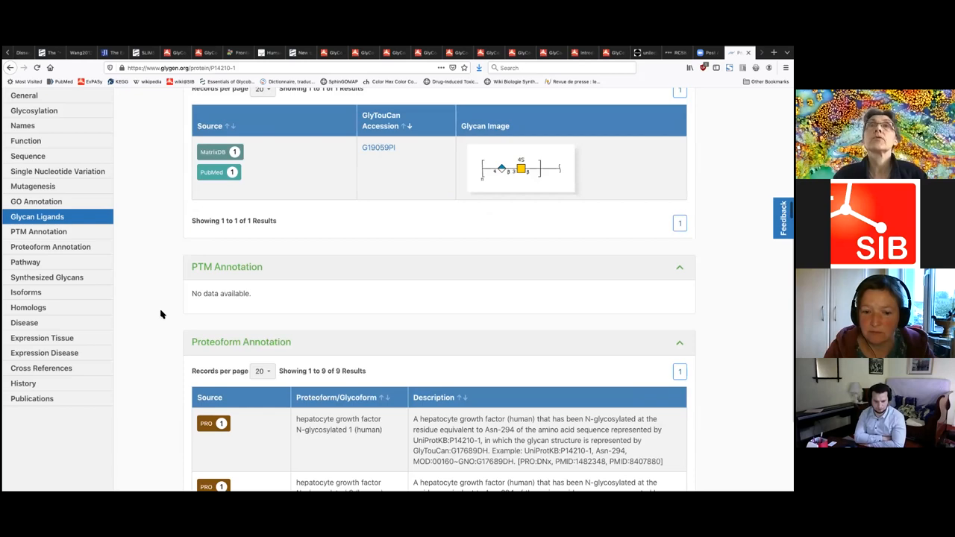
pyautogui.scroll(-3)
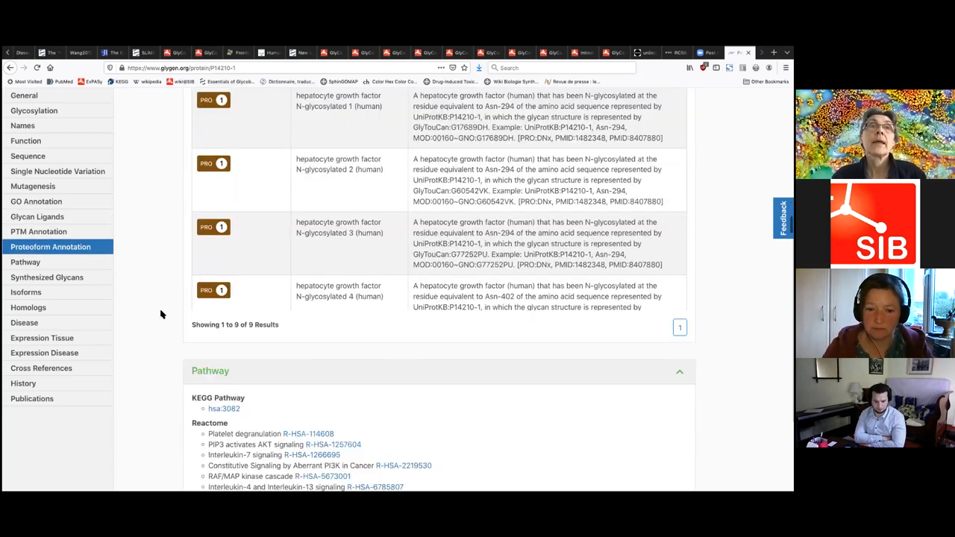
pyautogui.scroll(-3)
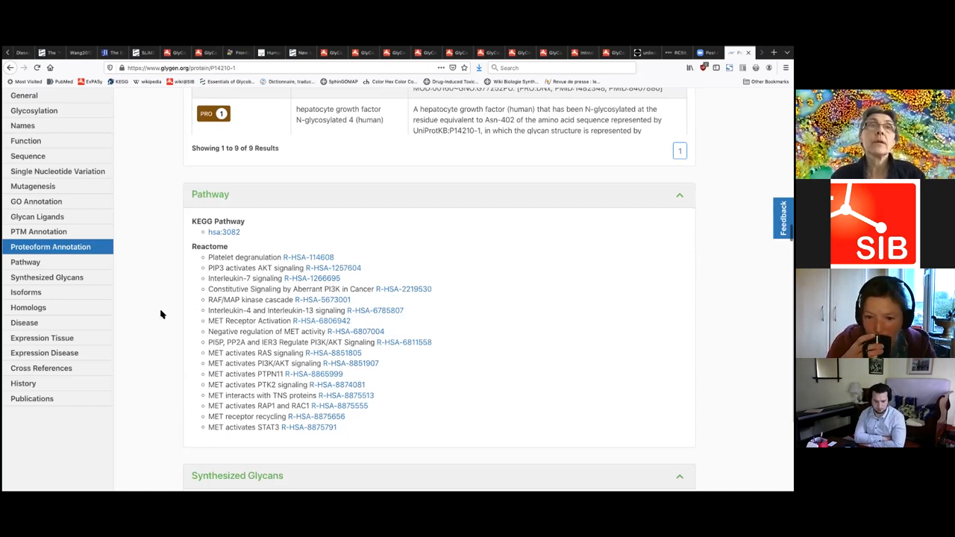
pyautogui.click(25, 290)
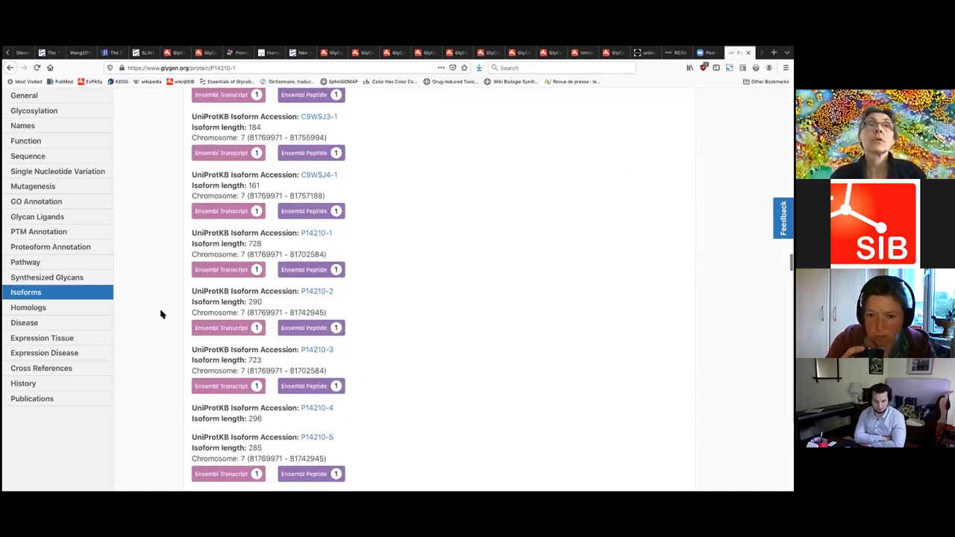
# Scroll past homologs and the deafness entry to the BioXpress expression table of seven cancers
pyautogui.scroll(-3)
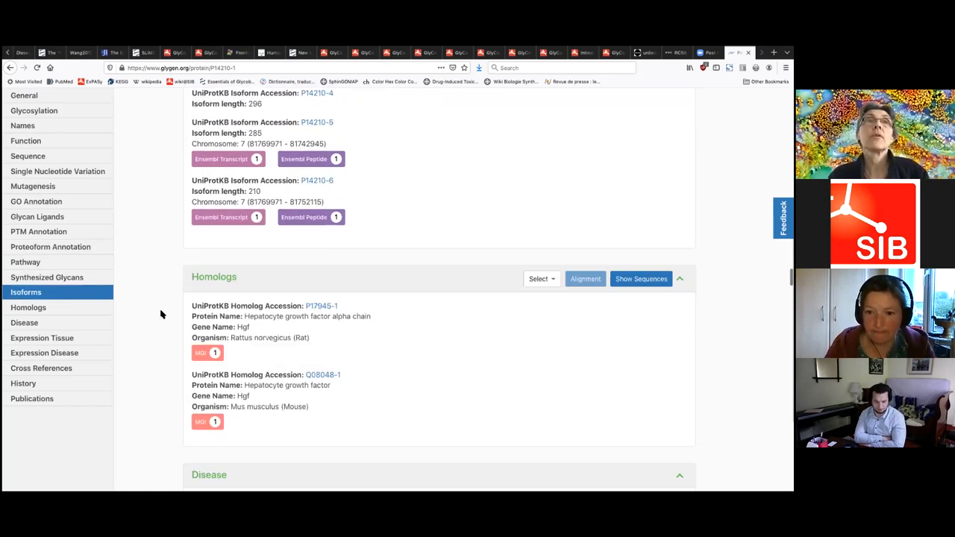
pyautogui.scroll(-3)
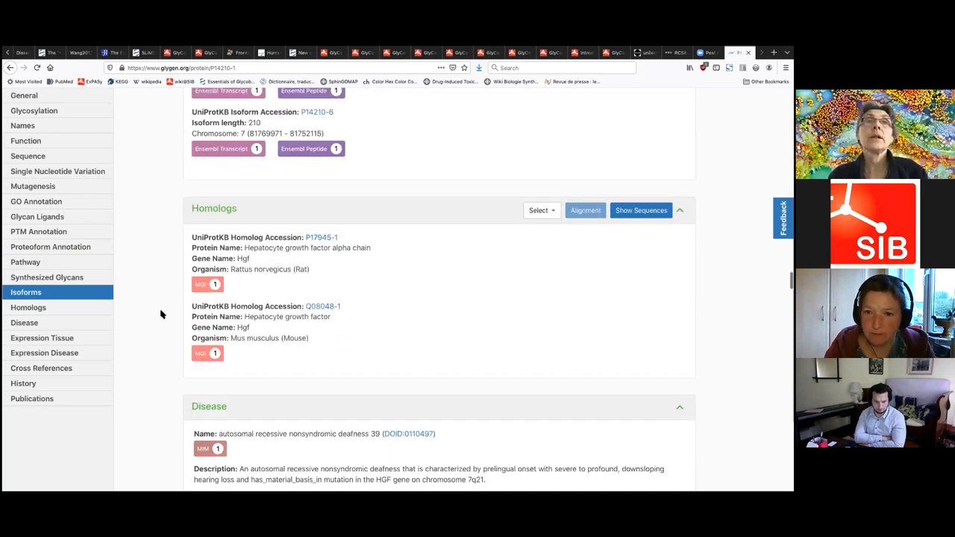
pyautogui.scroll(-3)
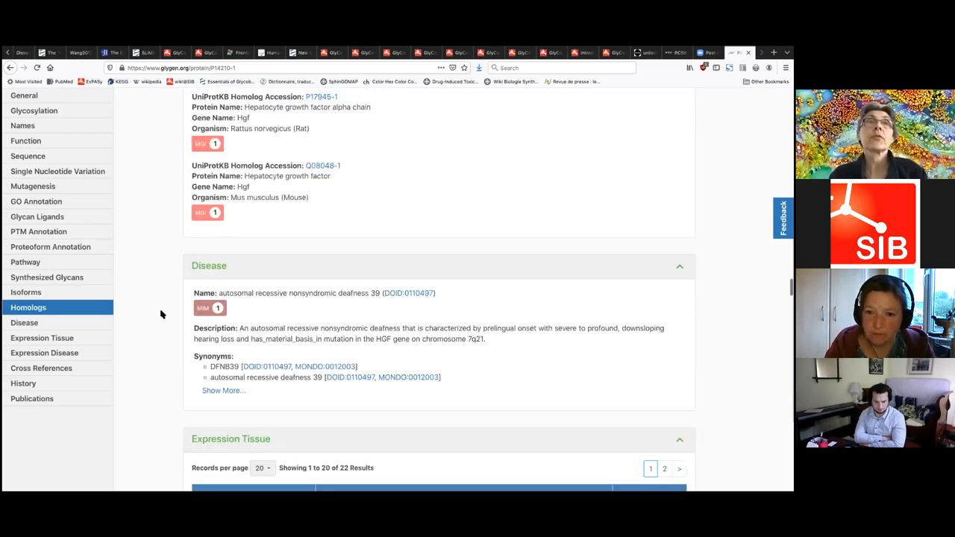
pyautogui.scroll(-3)
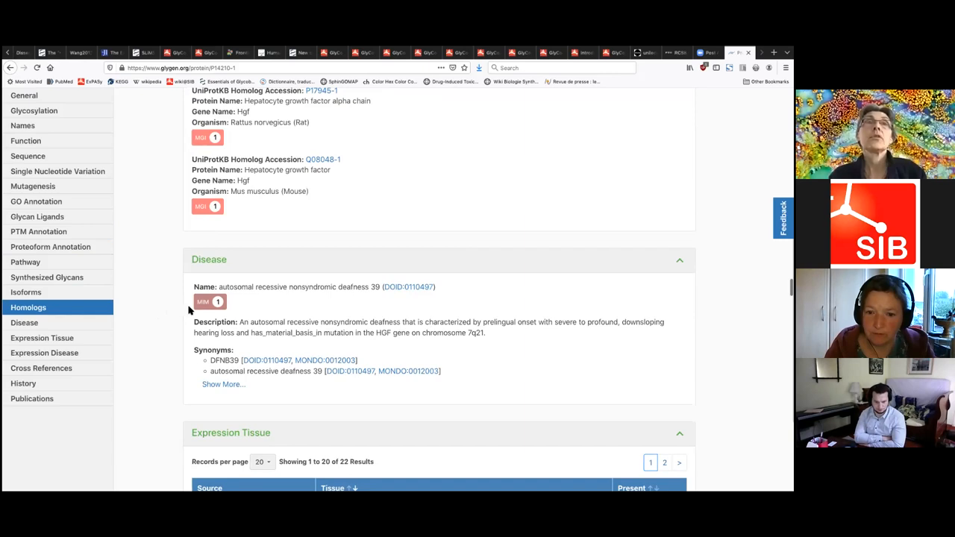
pyautogui.scroll(-3)
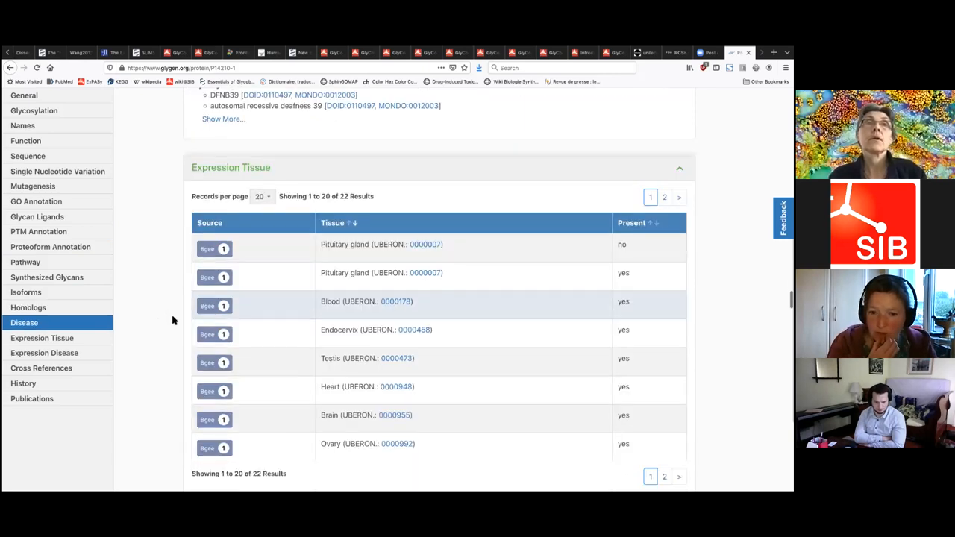
pyautogui.scroll(-3)
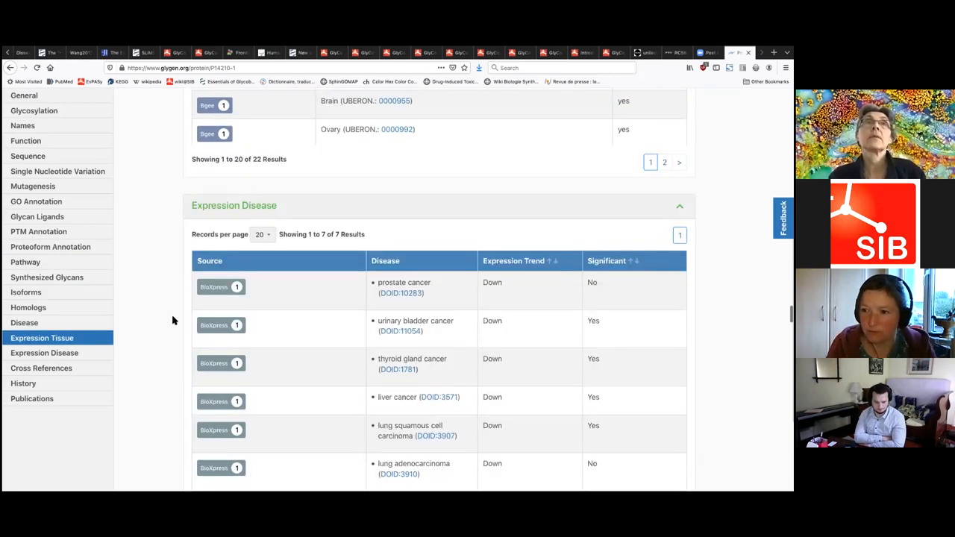
pyautogui.scroll(-3)
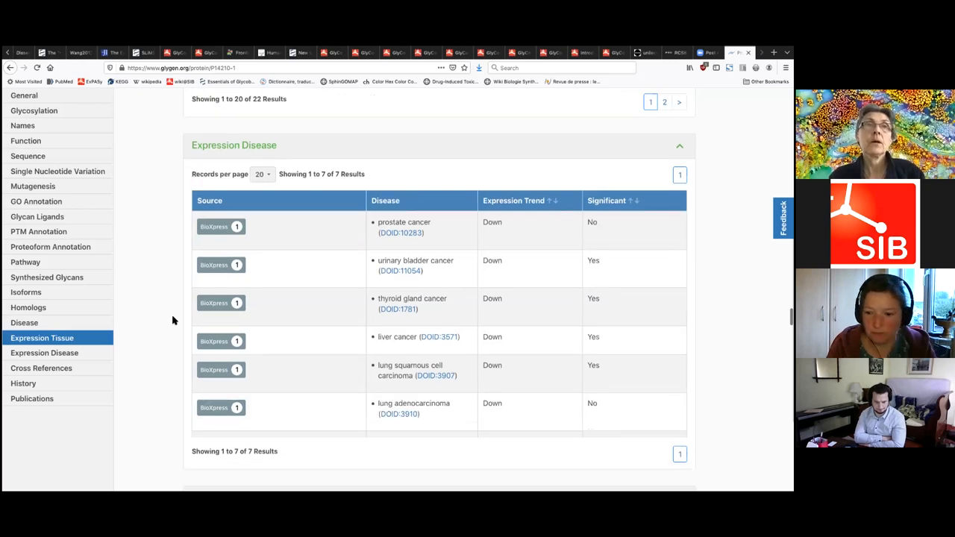
pyautogui.scroll(-3)
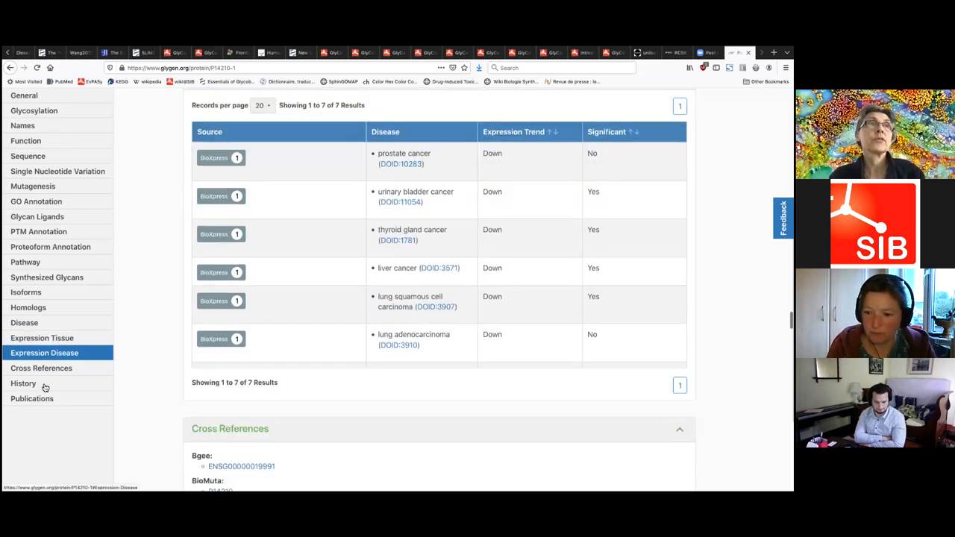
pyautogui.moveTo(85, 397)
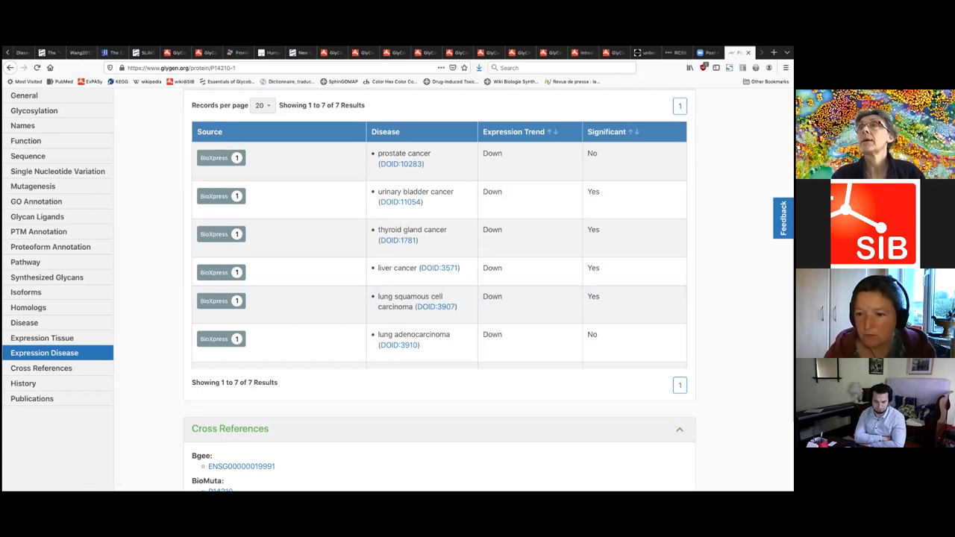
# Return to the P14210 Protein Search Summary listing three hepatocyte growth factor entries
pyautogui.scroll(3)
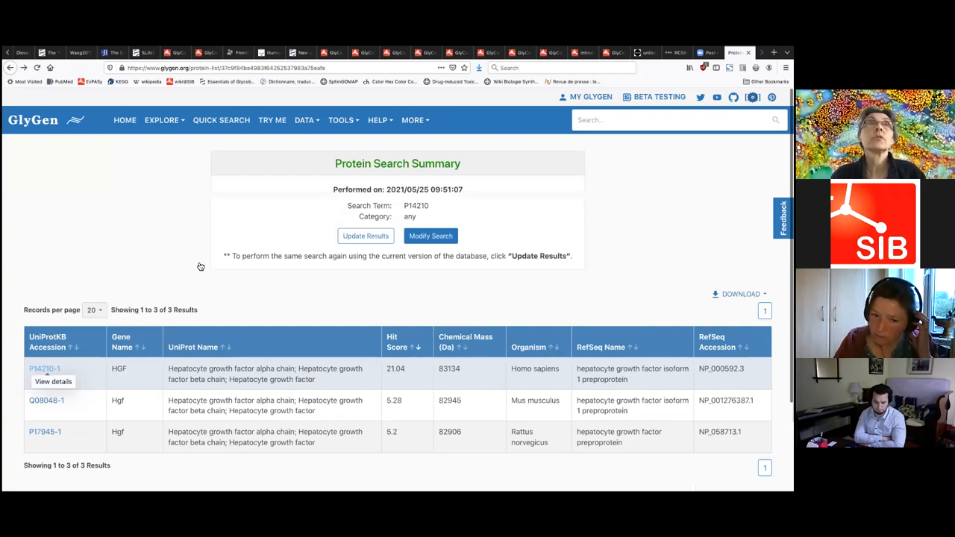
pyautogui.moveTo(409, 220)
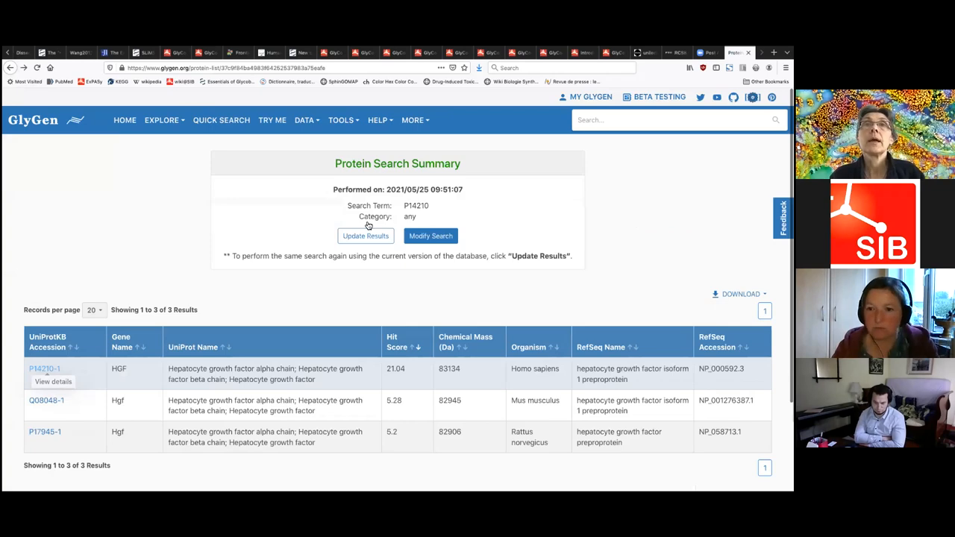
pyautogui.moveTo(489, 244)
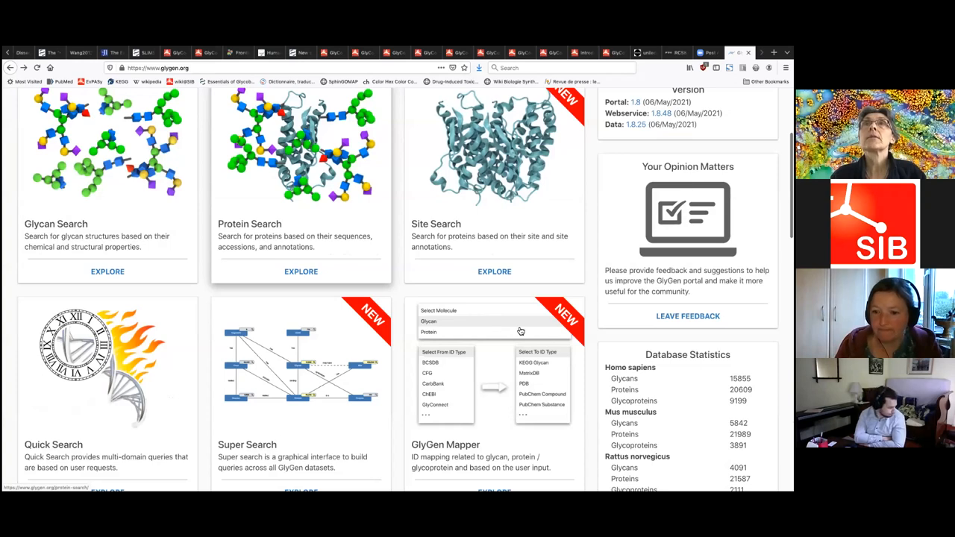
# Scroll the GlyGen home page to the Quick Search, Super Search and GlyGen Mapper cards
pyautogui.scroll(-3)
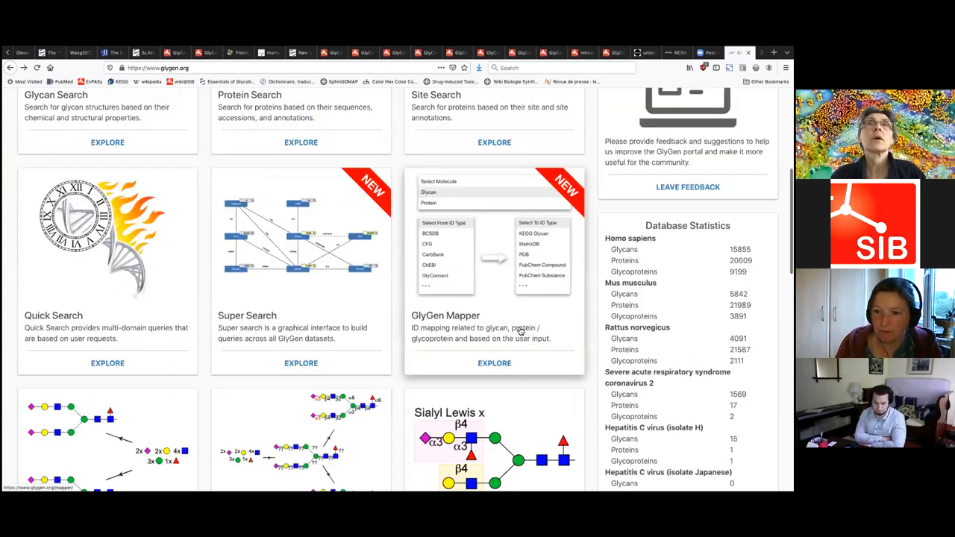
pyautogui.scroll(-3)
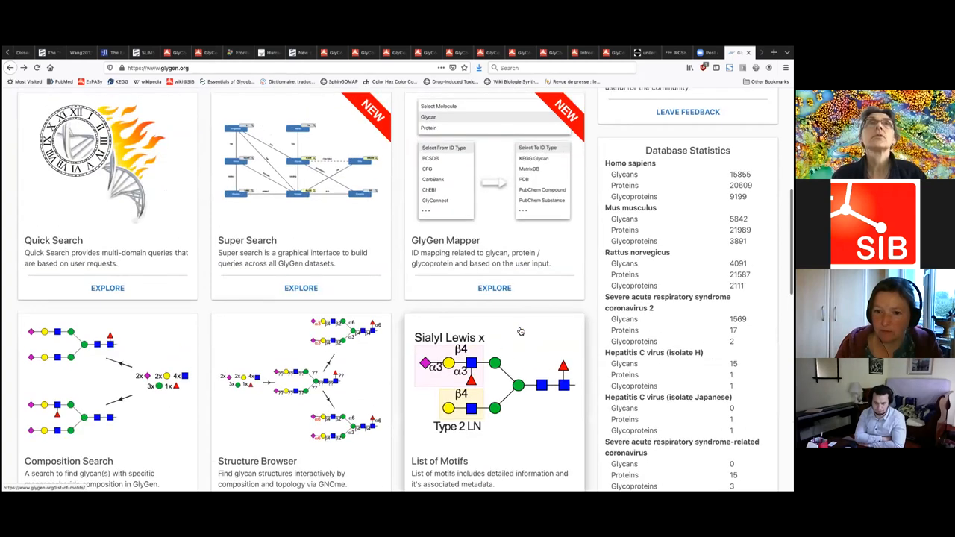
pyautogui.scroll(3)
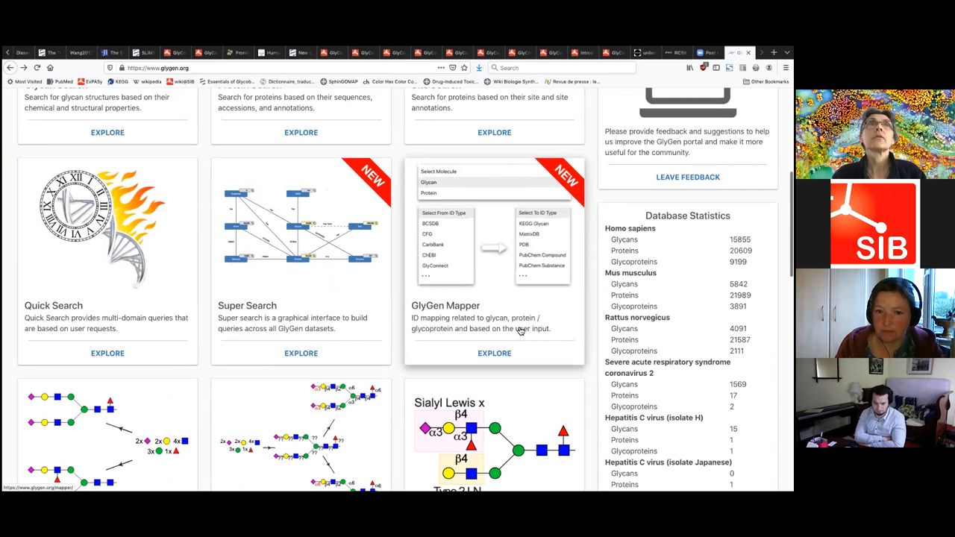
pyautogui.scroll(3)
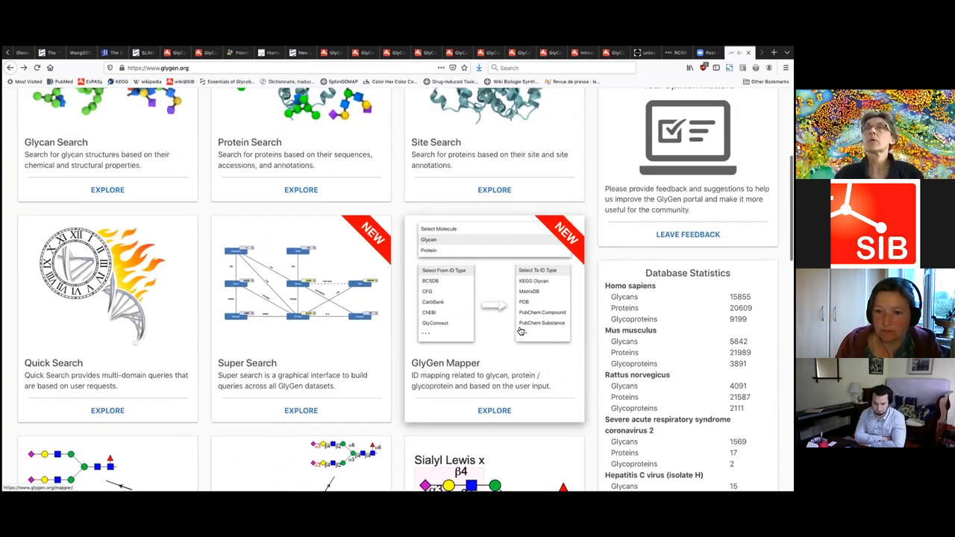
pyautogui.scroll(-3)
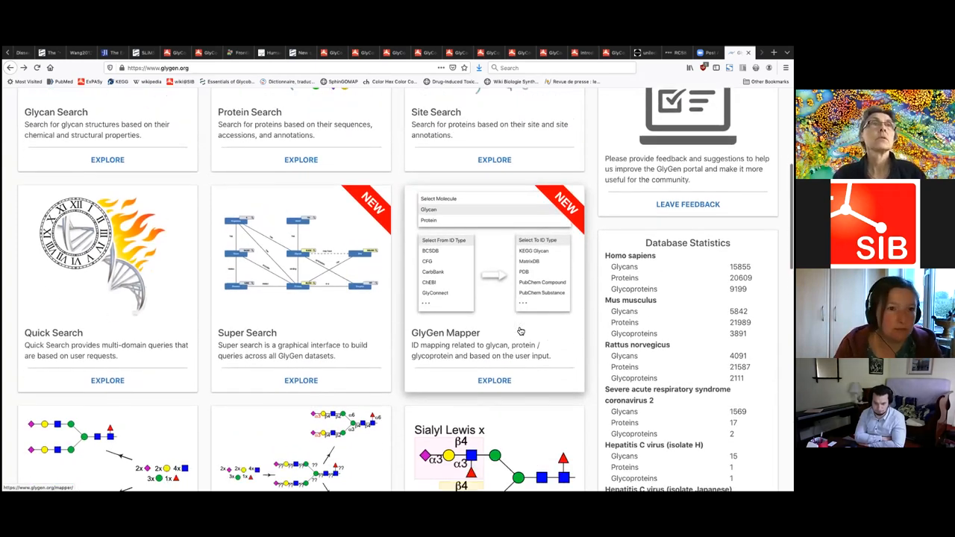
pyautogui.scroll(-3)
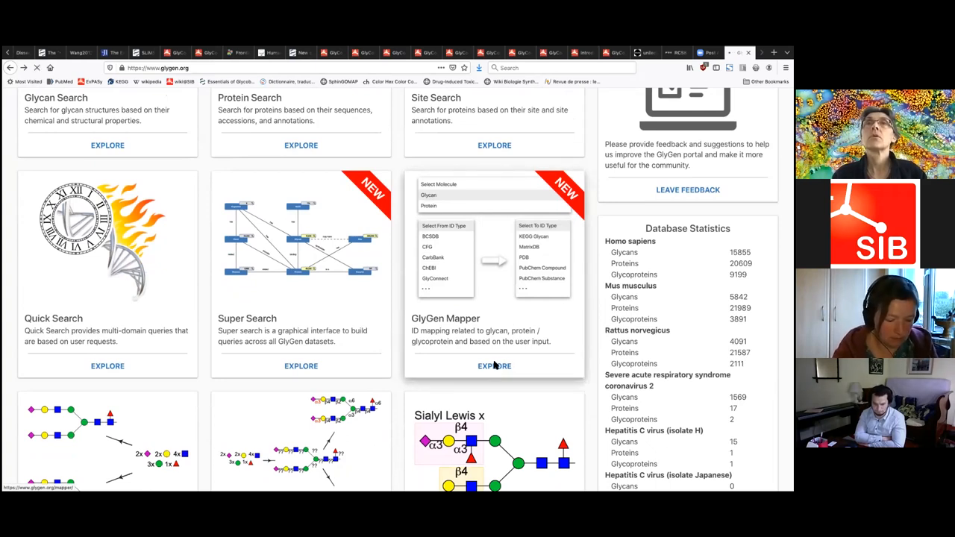
# Configure GlyGen Mapper for Glycan molecules, from GlyConnect IDs to GlyTouCan IDs
pyautogui.click(494, 366)
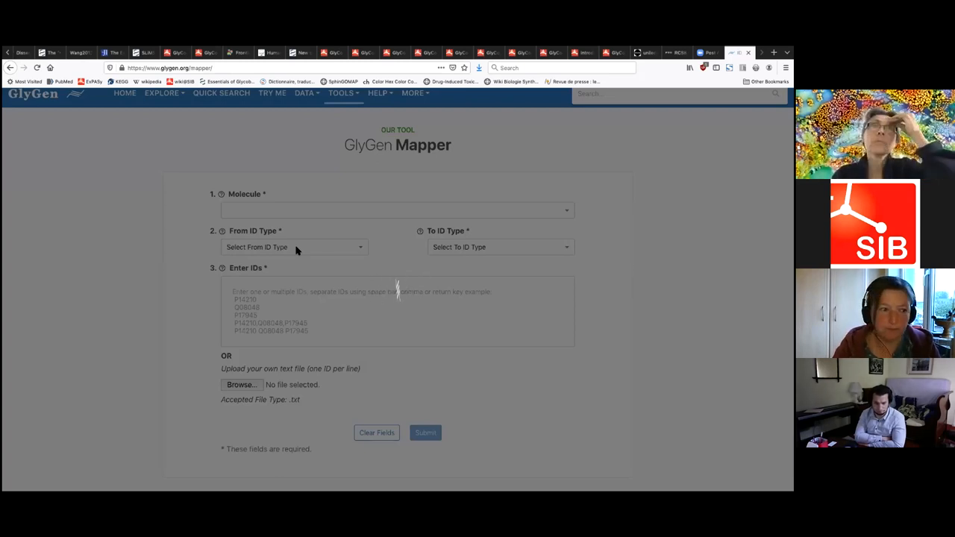
pyautogui.click(397, 208)
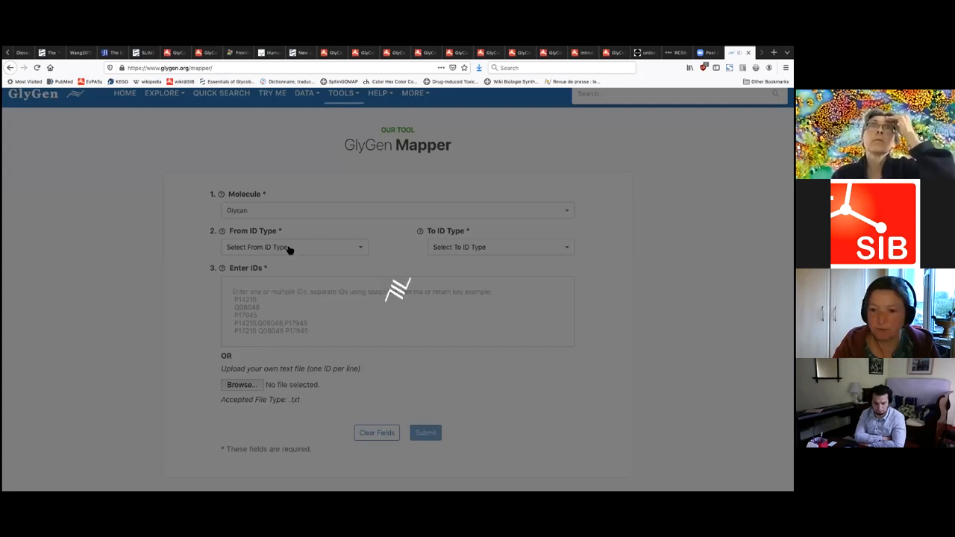
pyautogui.click(291, 247)
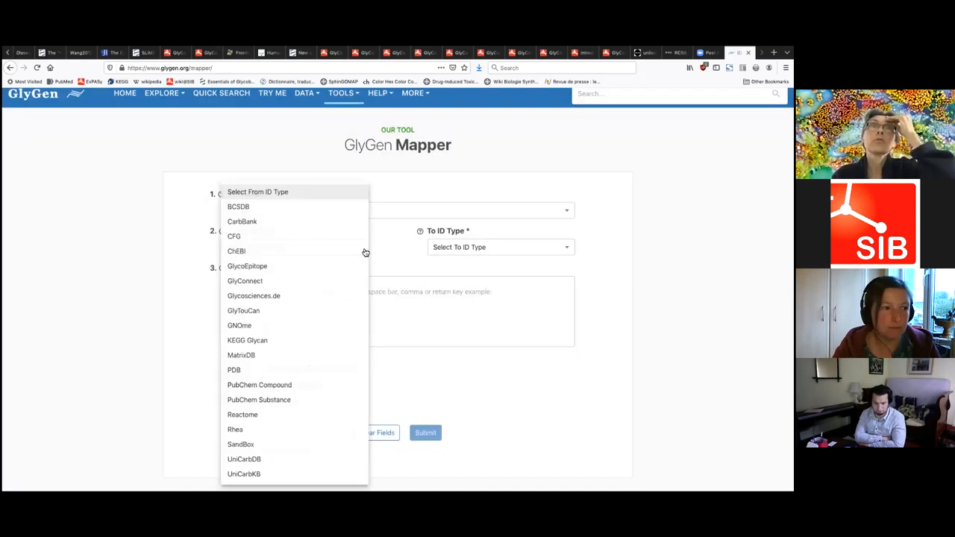
pyautogui.moveTo(355, 251)
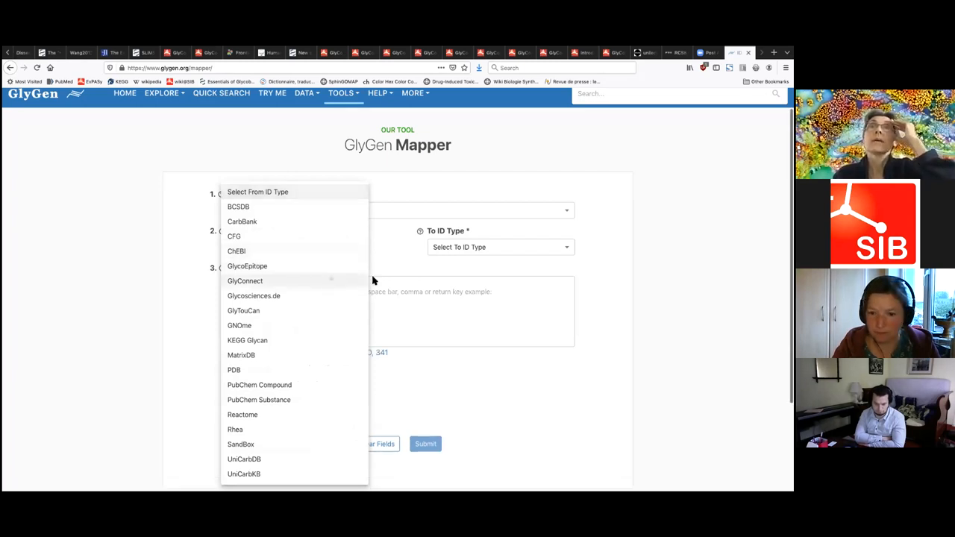
pyautogui.click(245, 280)
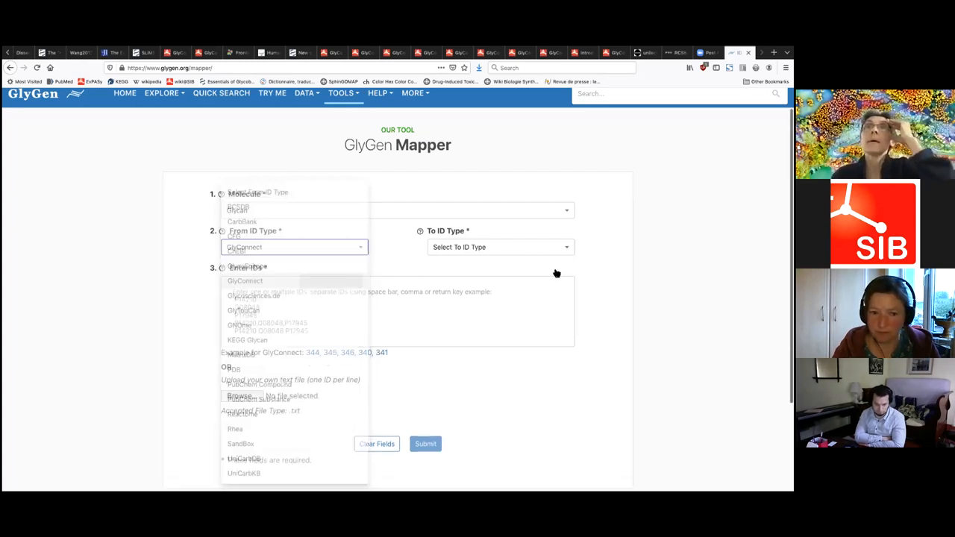
pyautogui.click(499, 248)
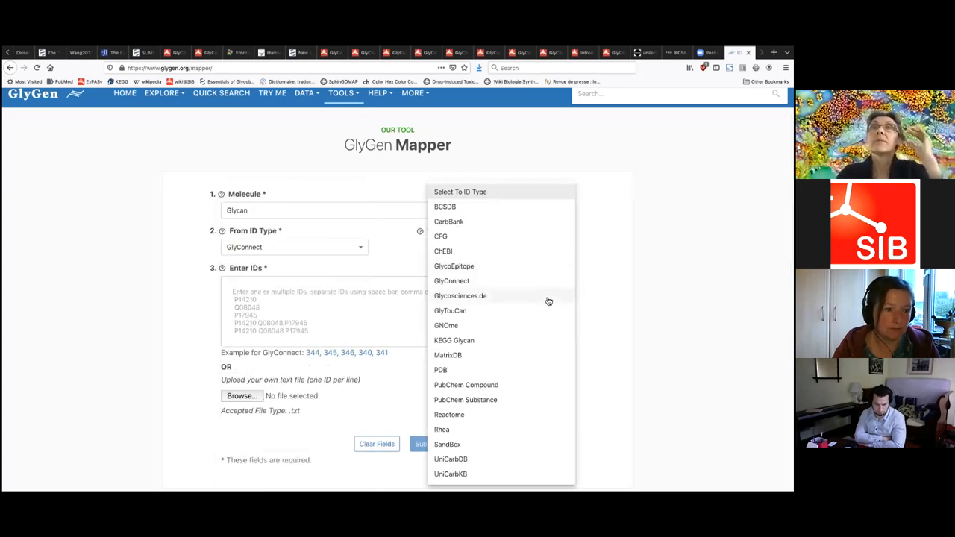
pyautogui.moveTo(545, 352)
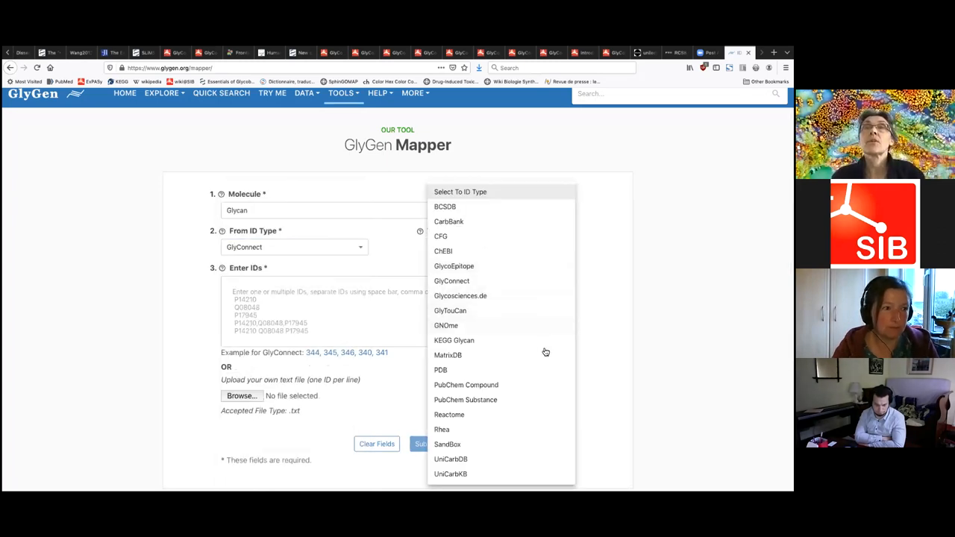
pyautogui.moveTo(549, 402)
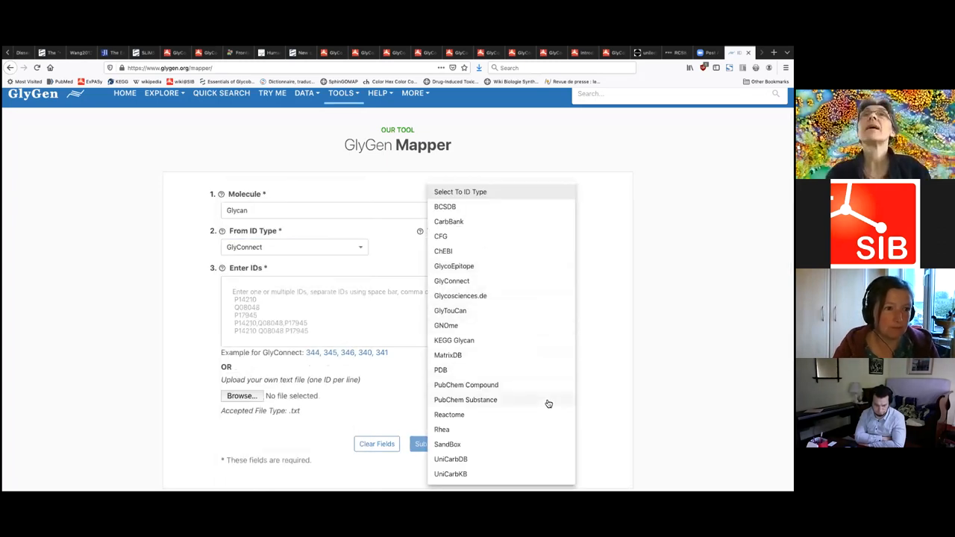
pyautogui.moveTo(543, 396)
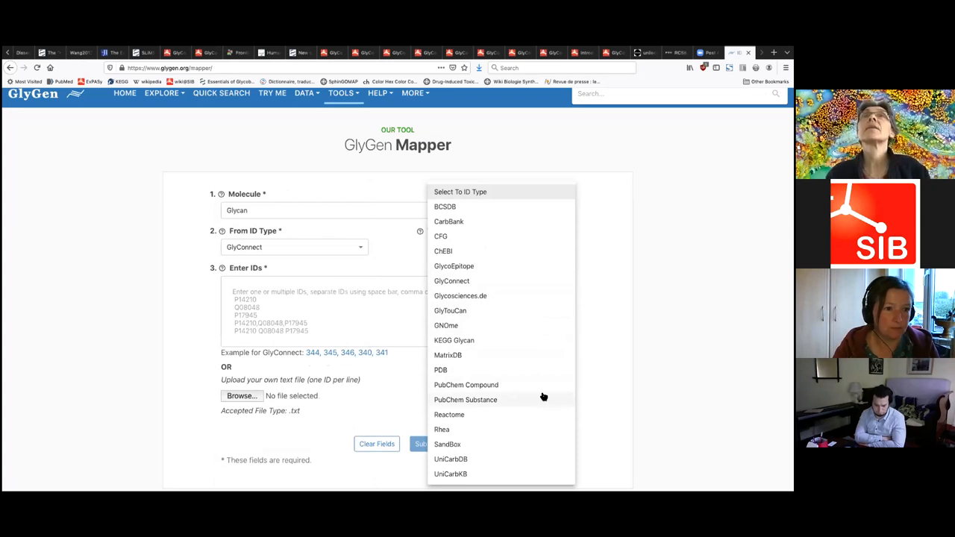
pyautogui.moveTo(472, 221)
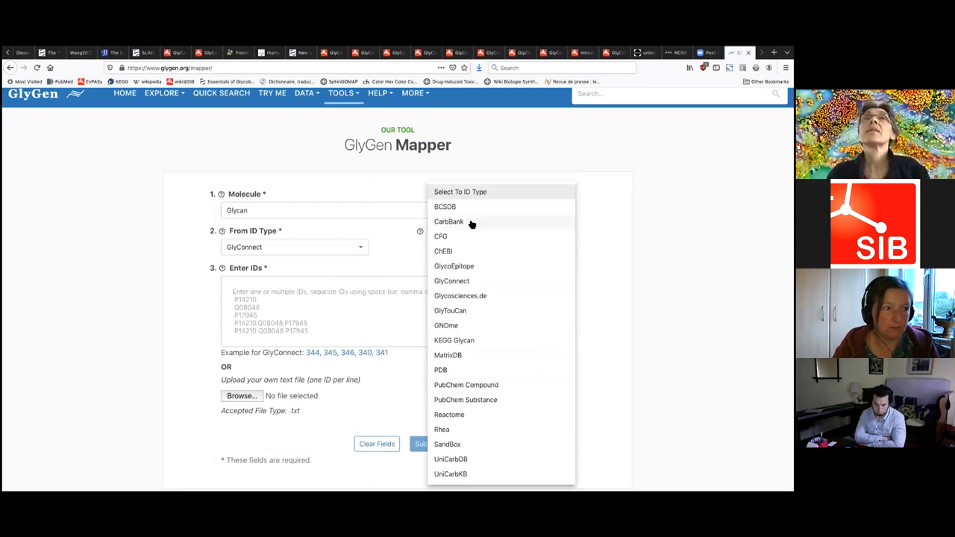
pyautogui.moveTo(447, 266)
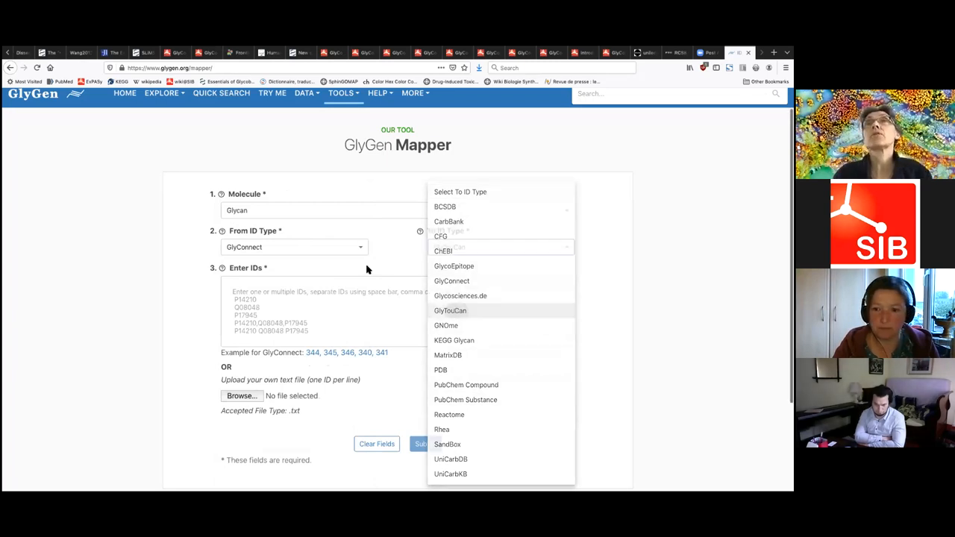
pyautogui.click(451, 310)
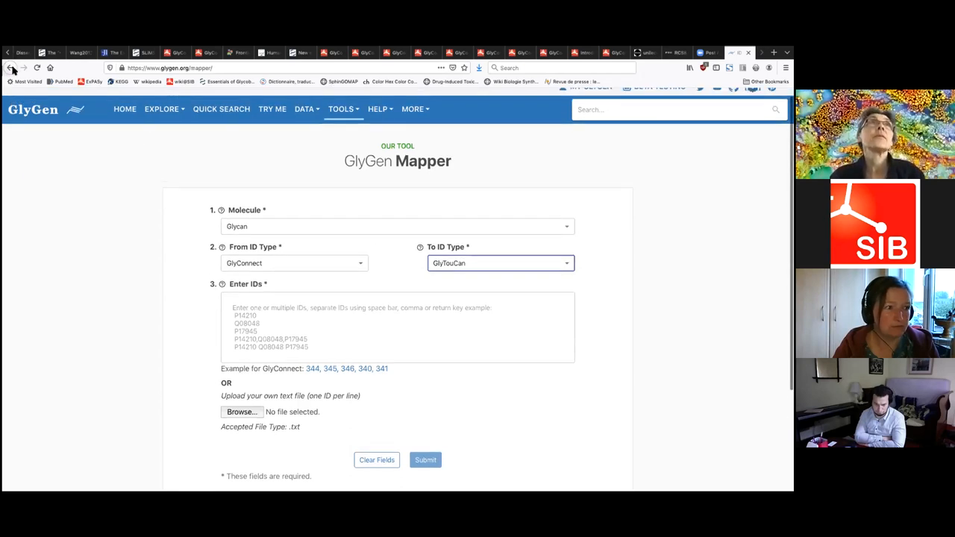
# From the home page, enter the GlyGen Sand Box and browse its GlyTouCan accession list
pyautogui.click(12, 67)
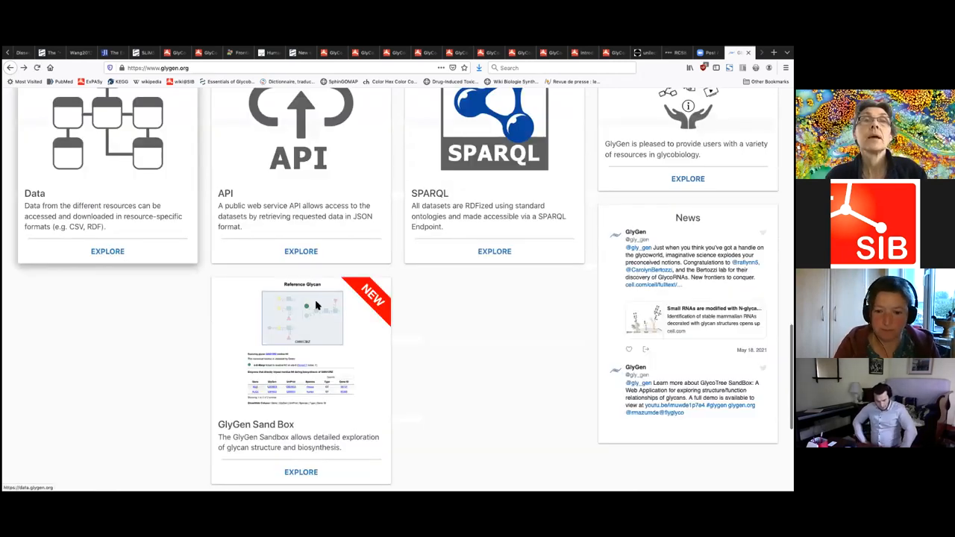
pyautogui.click(301, 472)
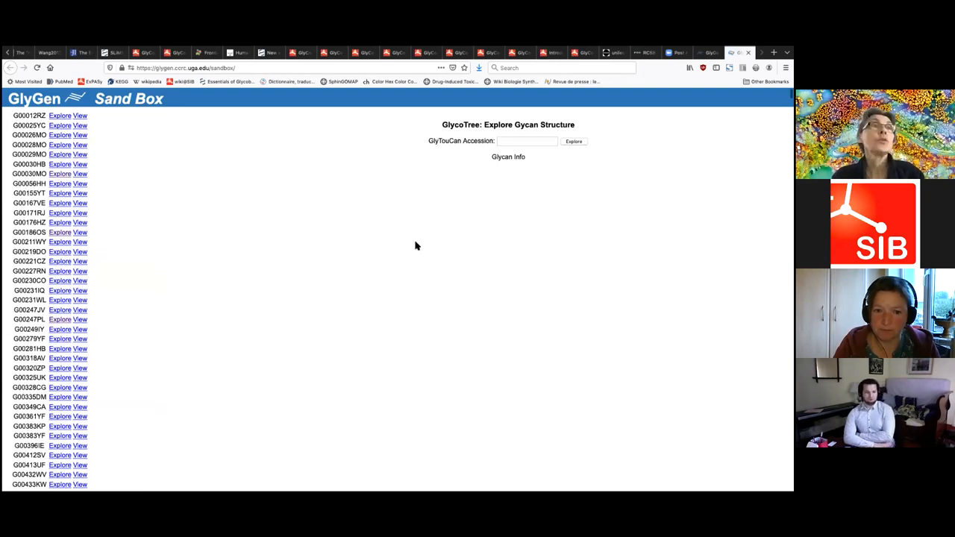
pyautogui.scroll(-3)
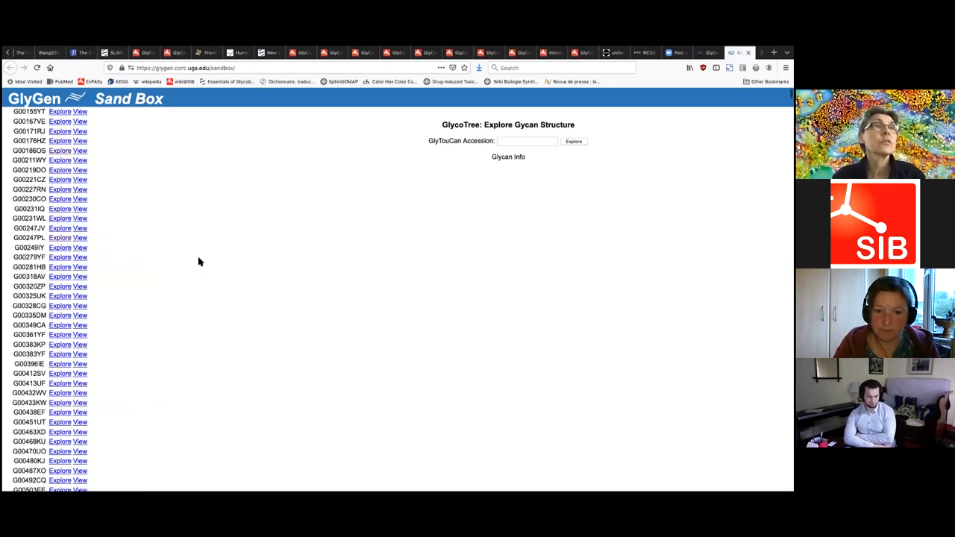
pyautogui.scroll(-3)
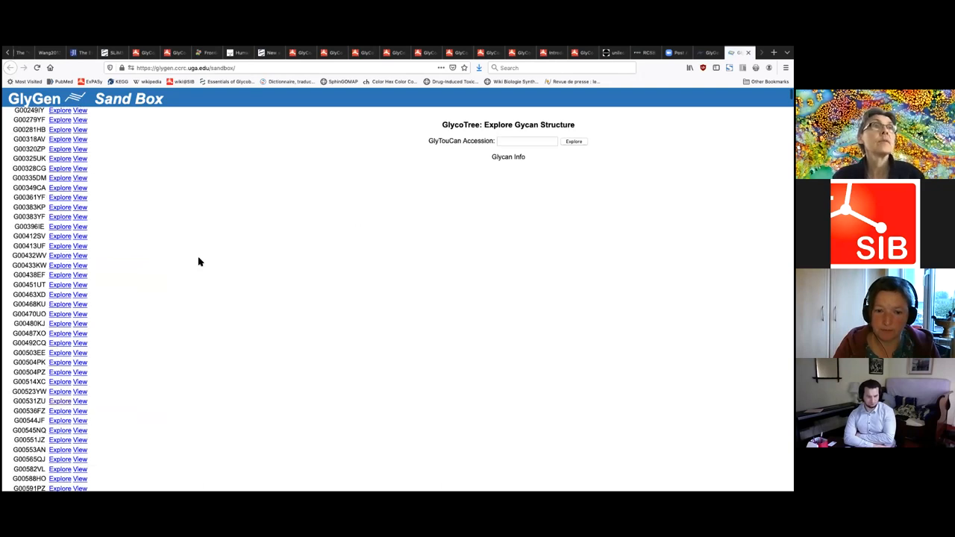
pyautogui.scroll(-3)
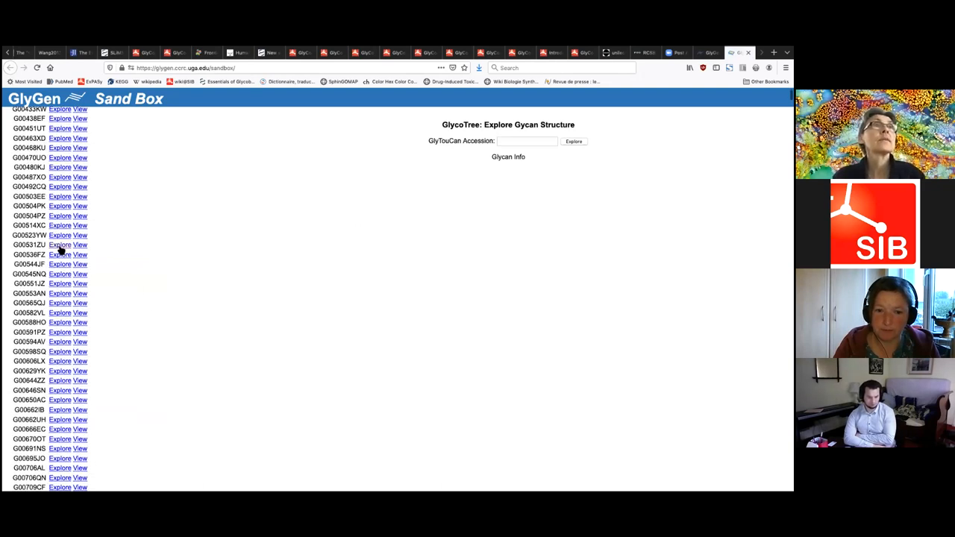
# Explore glycan G00531ZU and list the enzymes acting on its residues
pyautogui.click(60, 244)
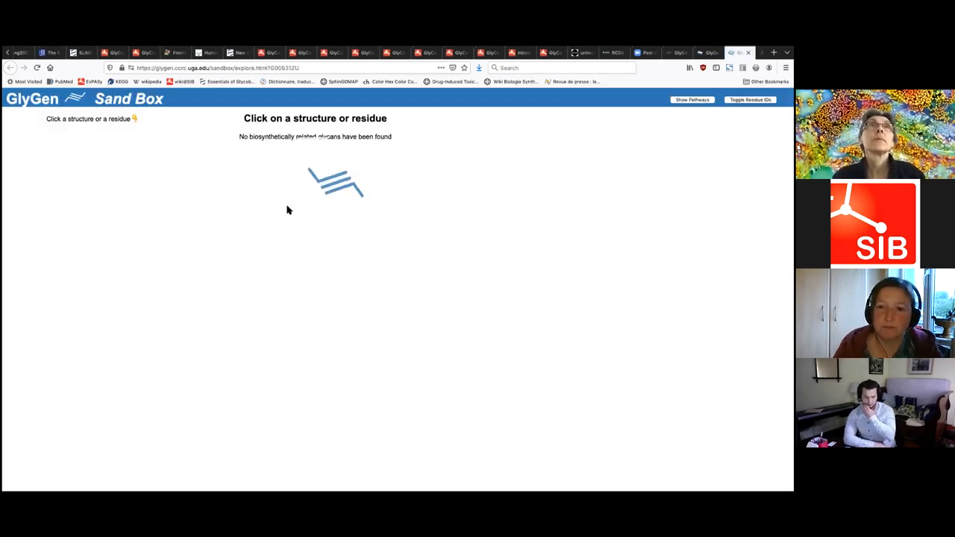
pyautogui.moveTo(209, 174)
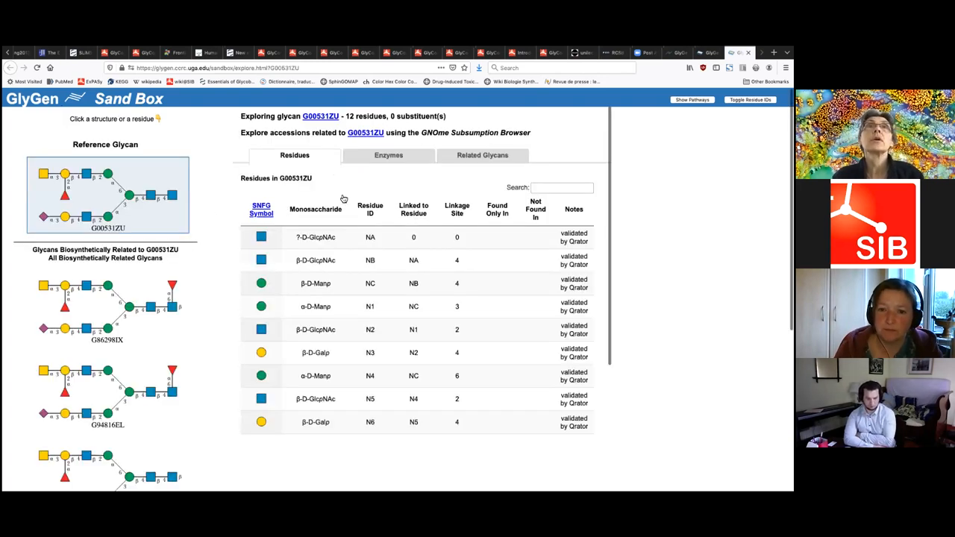
pyautogui.moveTo(338, 242)
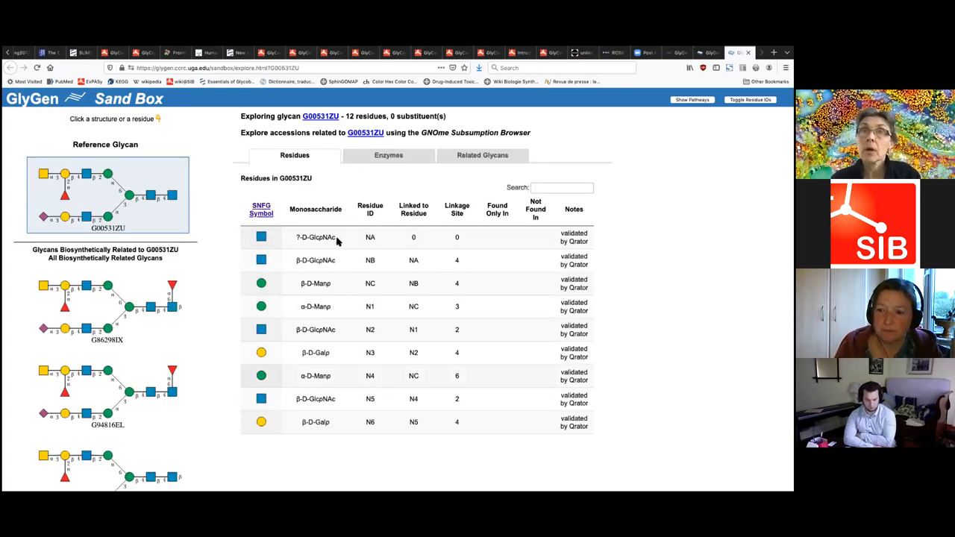
pyautogui.click(387, 155)
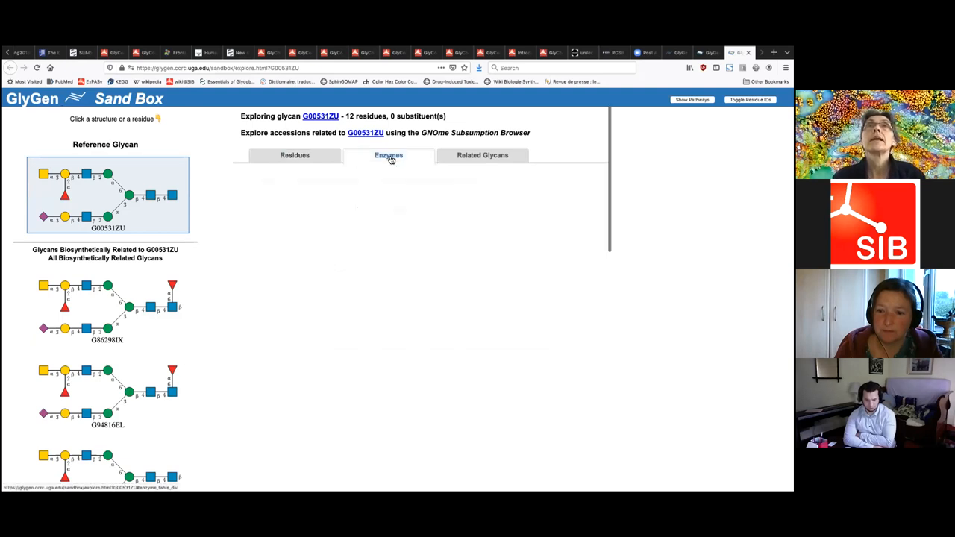
pyautogui.click(387, 155)
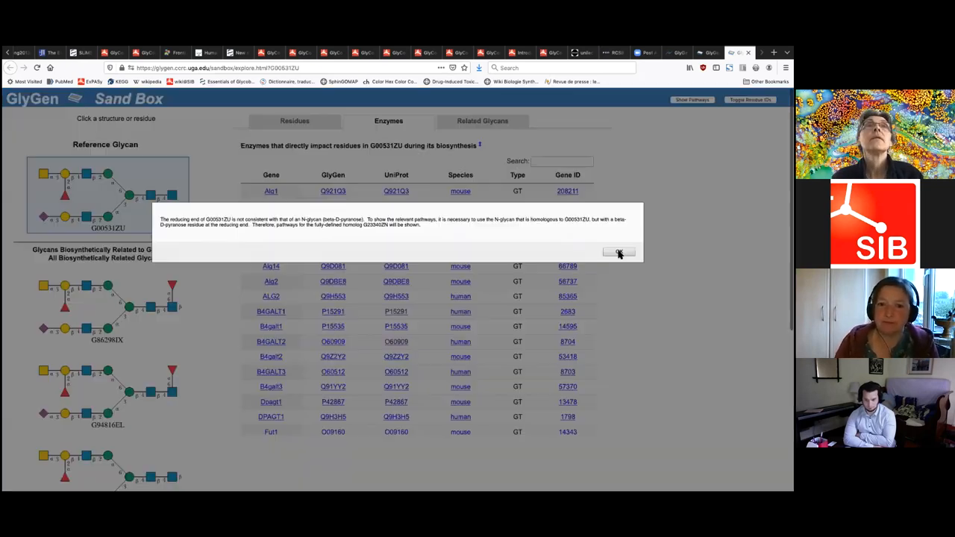
pyautogui.moveTo(647, 173)
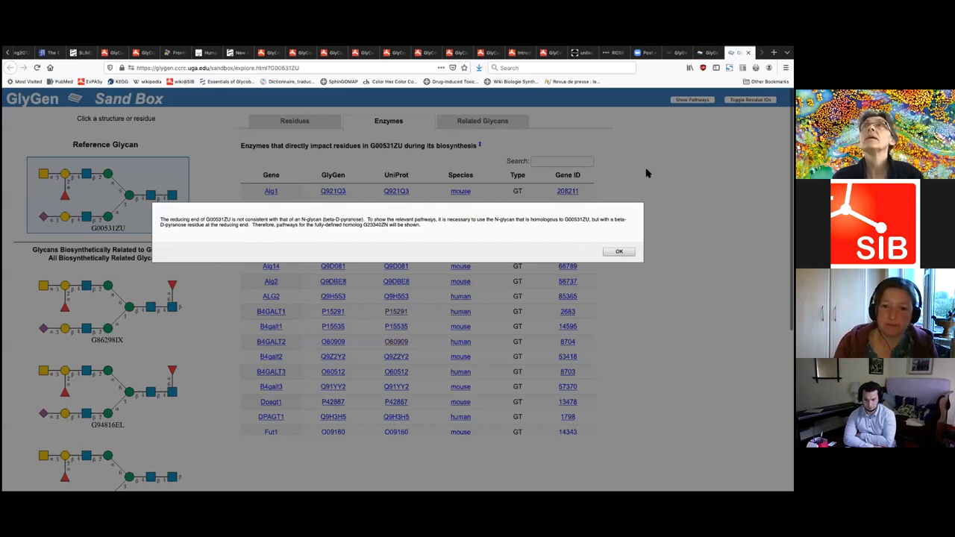
# Accept the reducing-end notice, view the SandBox Pathway, focus on G69411IG then show all paths again
pyautogui.click(617, 250)
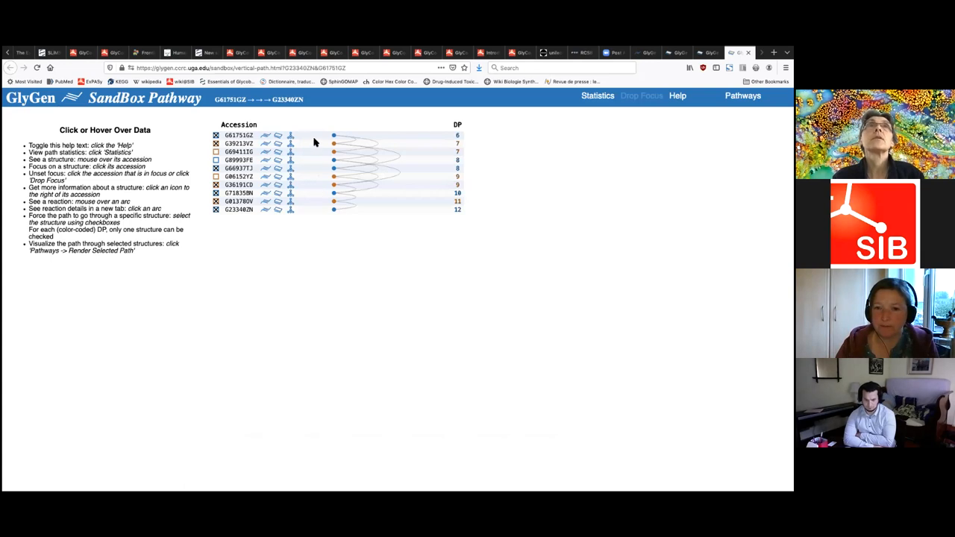
pyautogui.moveTo(238, 152)
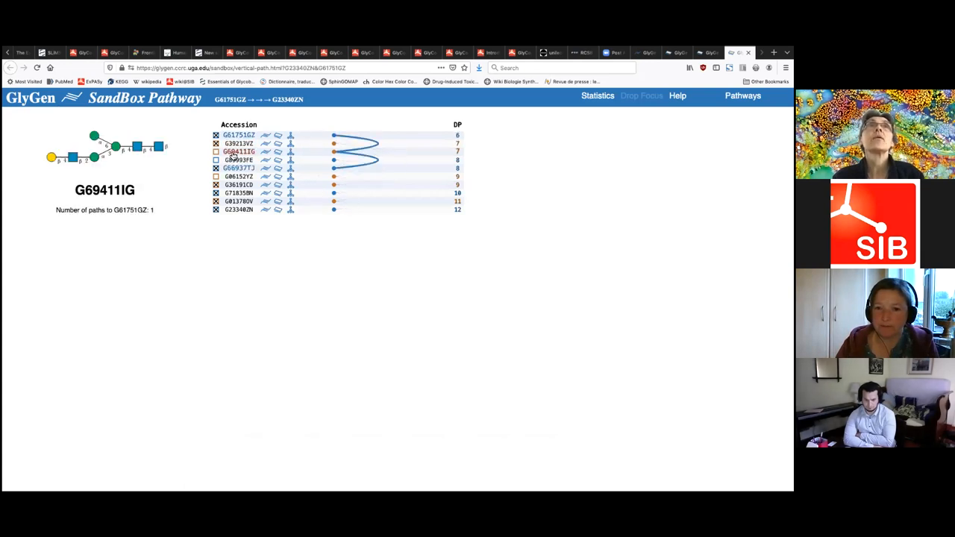
pyautogui.click(239, 160)
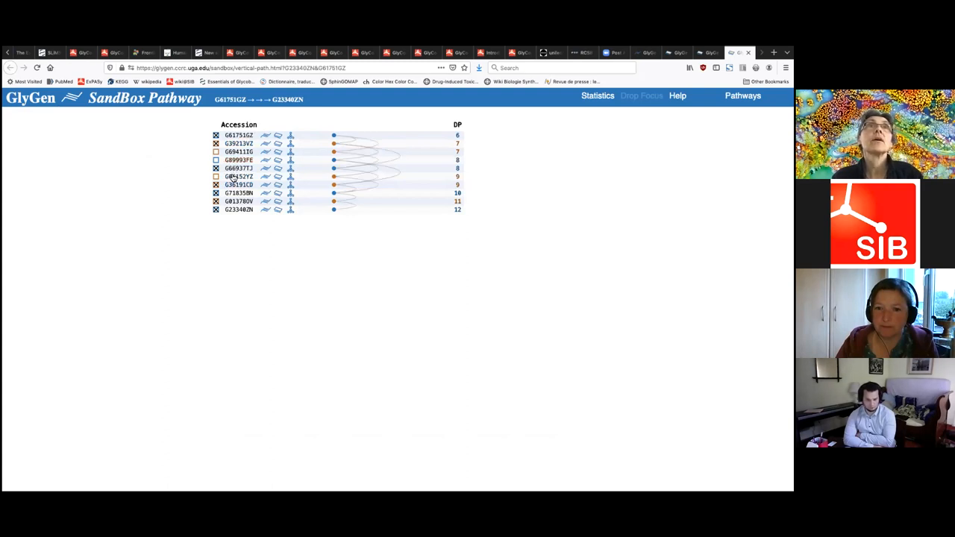
pyautogui.click(239, 184)
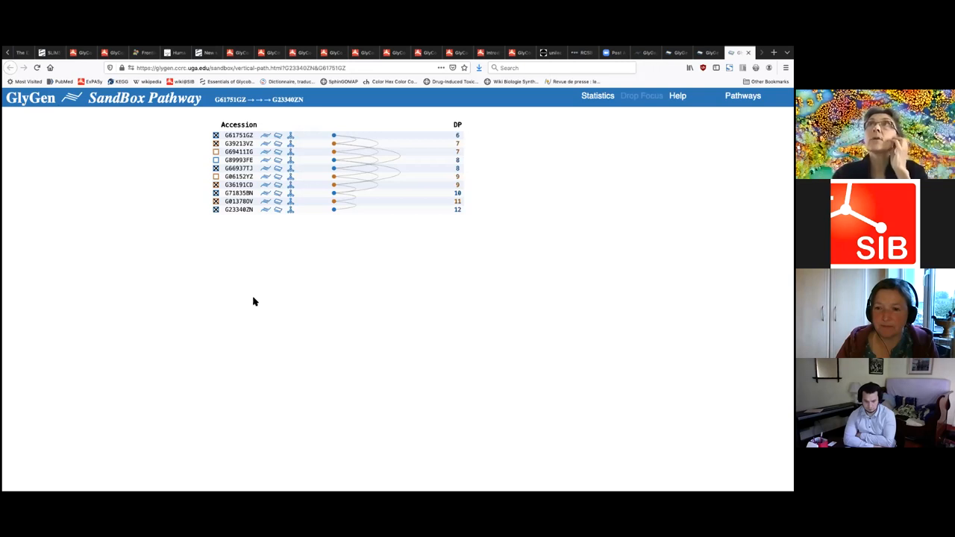
pyautogui.moveTo(438, 261)
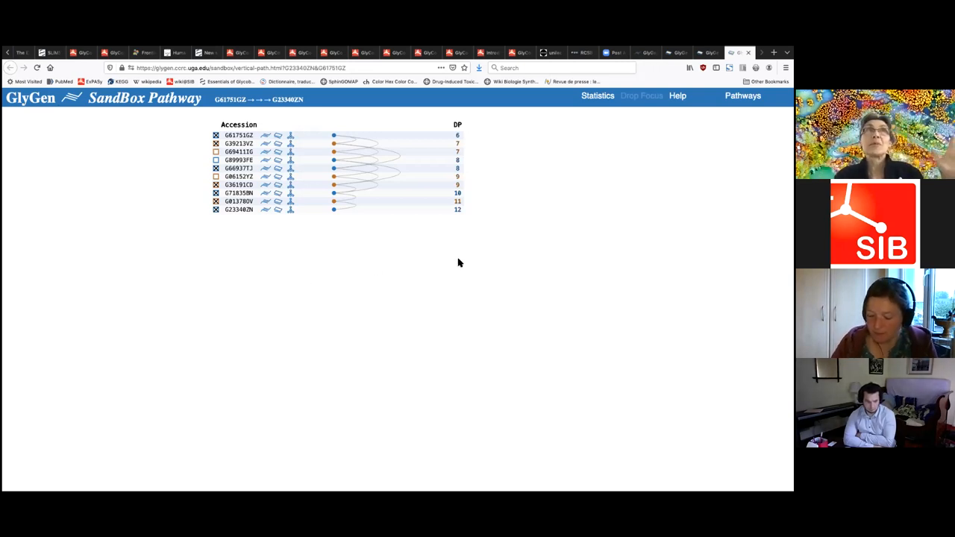
pyautogui.moveTo(574, 194)
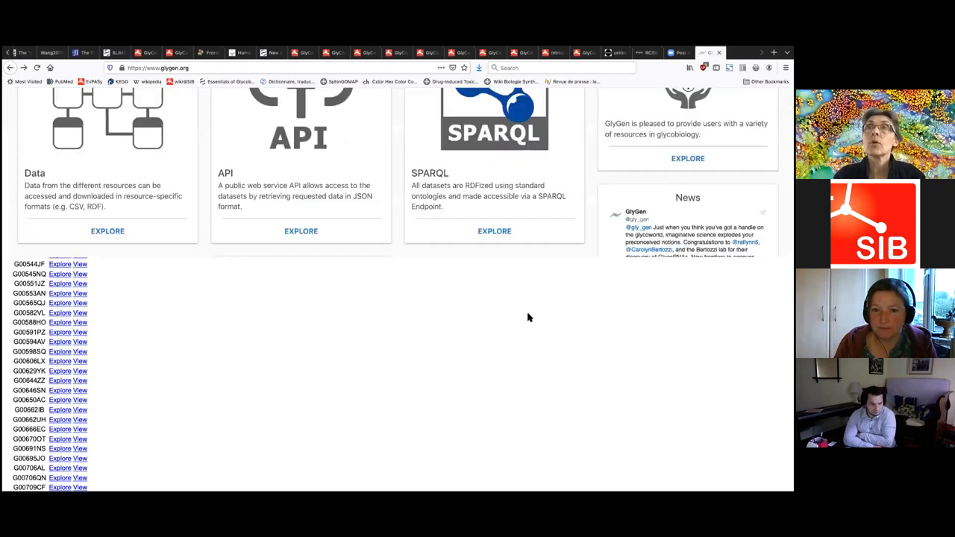
# Scroll the GlyGen home page to the Composition Search, Structure Browser and List of Motifs cards
pyautogui.scroll(3)
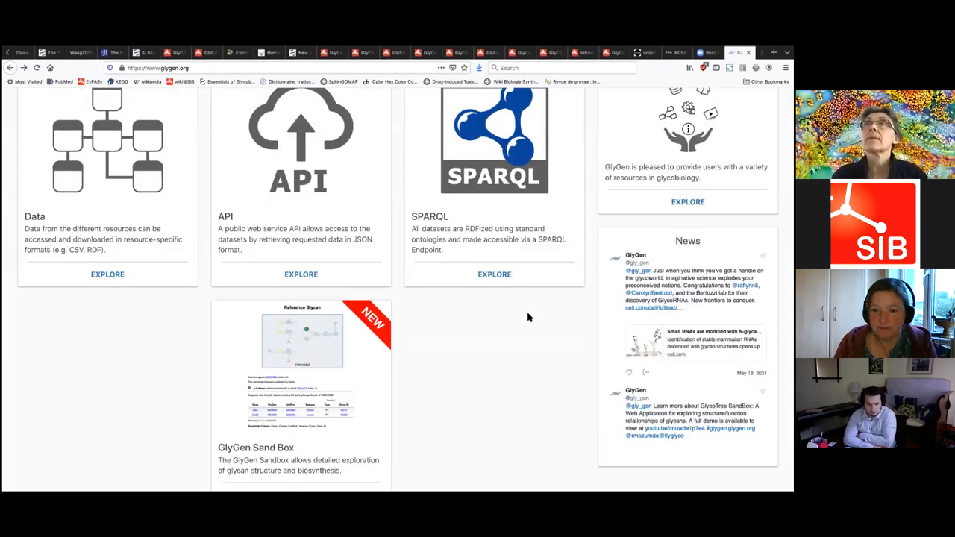
pyautogui.scroll(3)
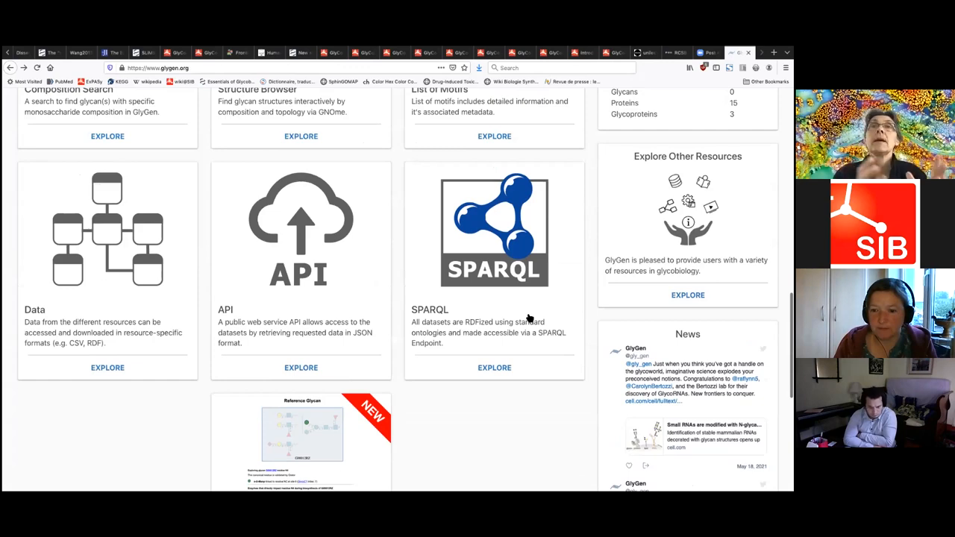
pyautogui.scroll(3)
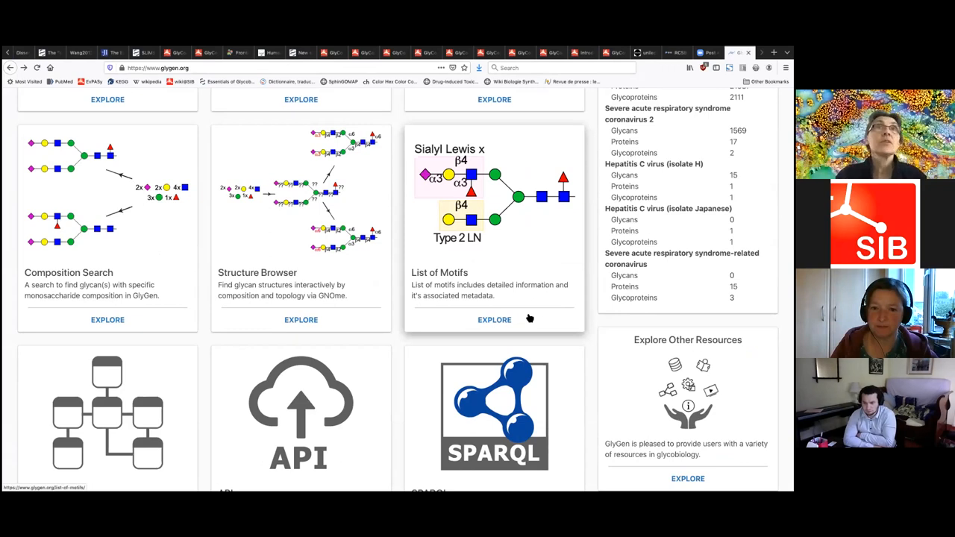
pyautogui.moveTo(633, 188)
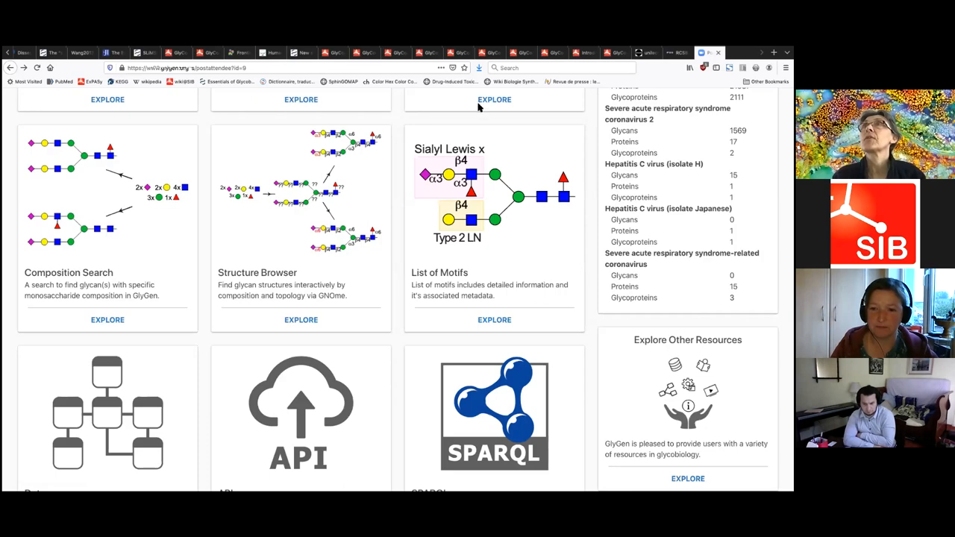
# Load the Glyco@Expasy site (glyconnect.expasy.org address) in a new browser tab
pyautogui.click(773, 52)
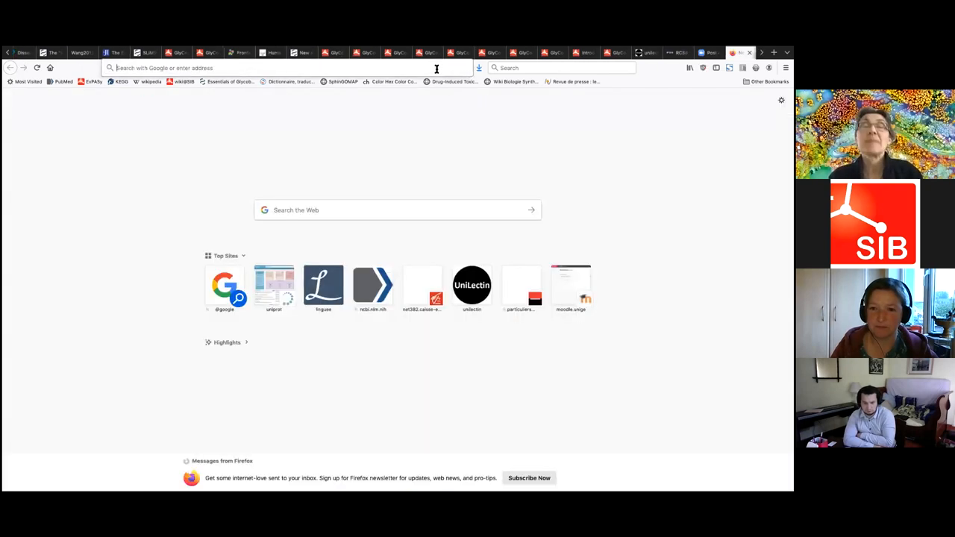
pyautogui.click(291, 69)
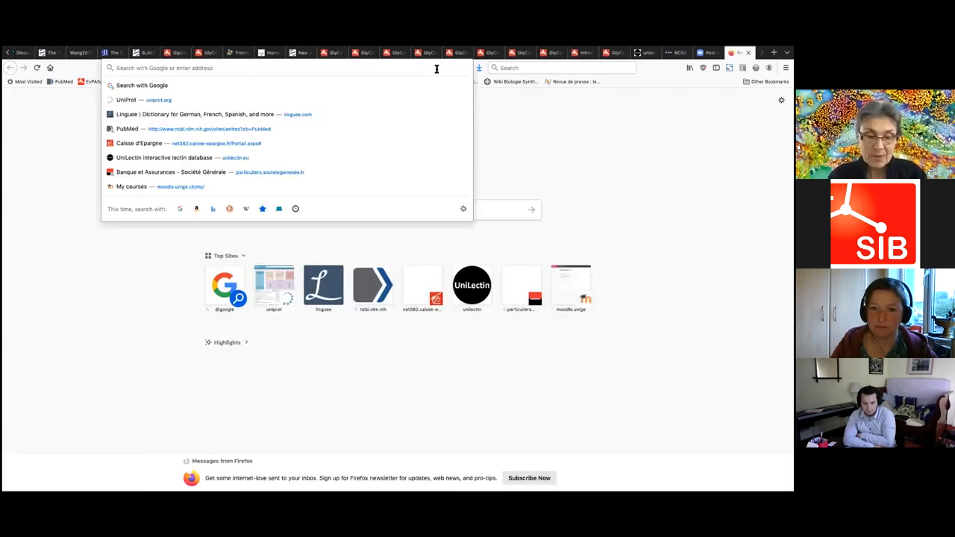
pyautogui.write('glyconnect.expasy.org/')
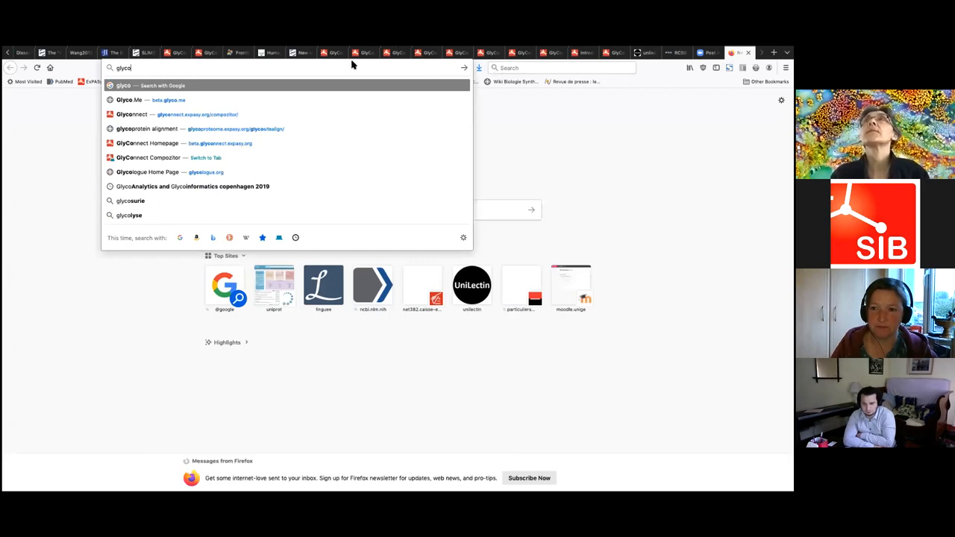
pyautogui.moveTo(198, 72)
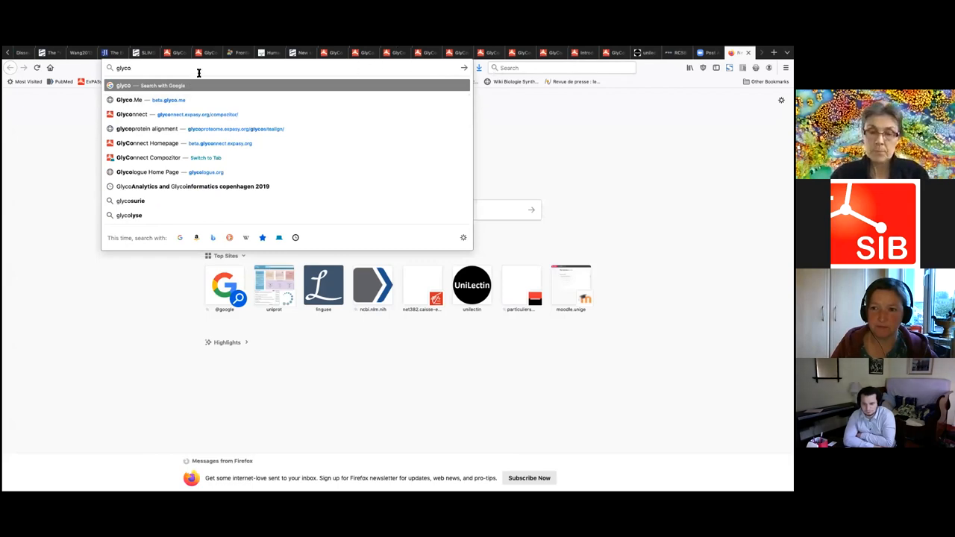
pyautogui.moveTo(206, 69)
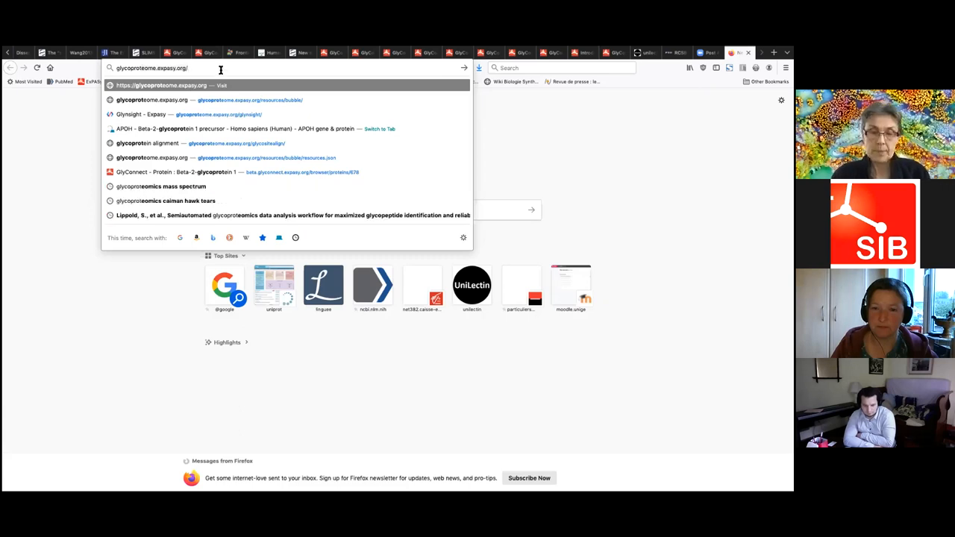
pyautogui.press('Return')
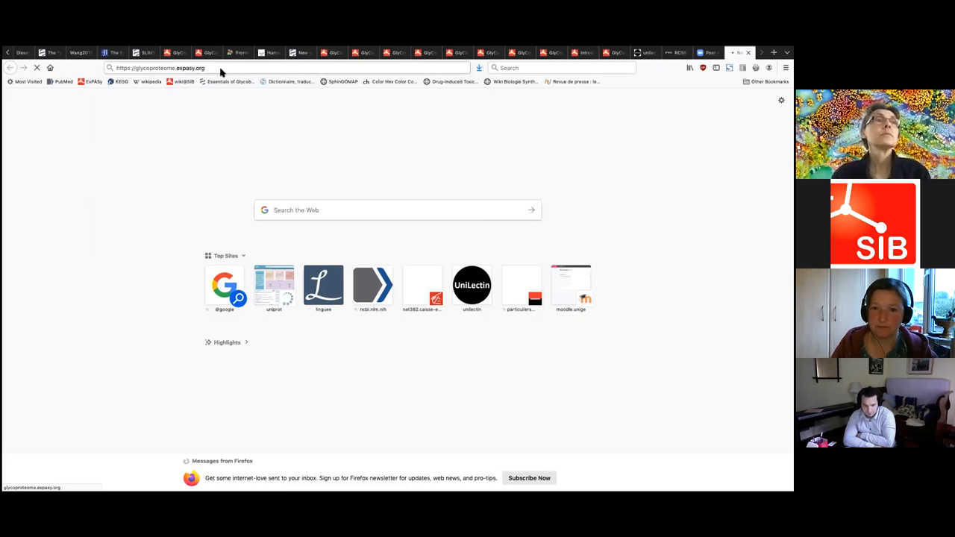
pyautogui.press('Return')
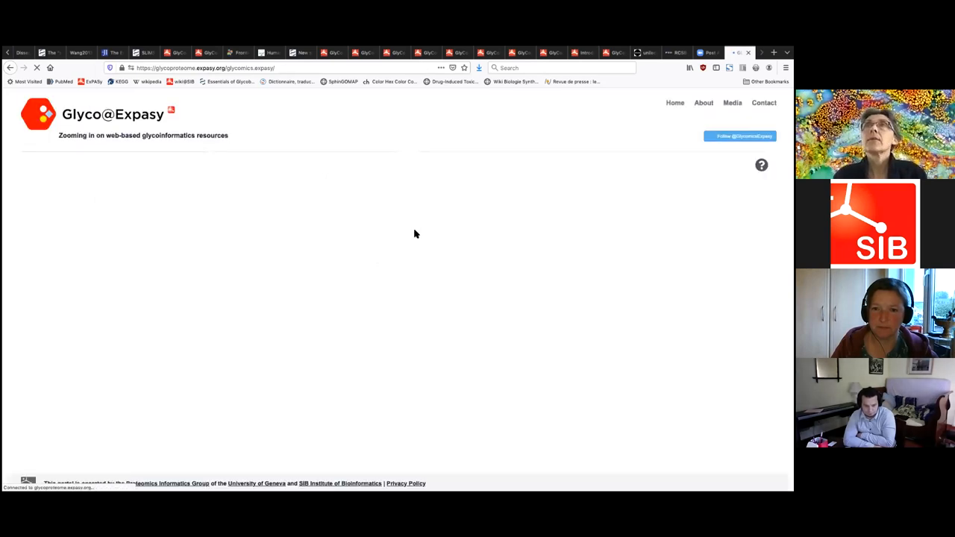
pyautogui.moveTo(141, 334)
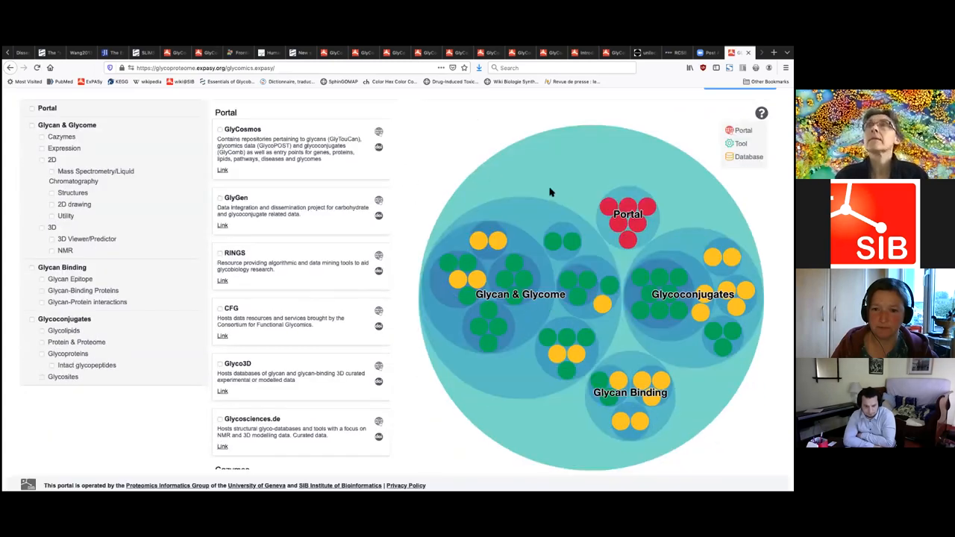
pyautogui.moveTo(629, 217)
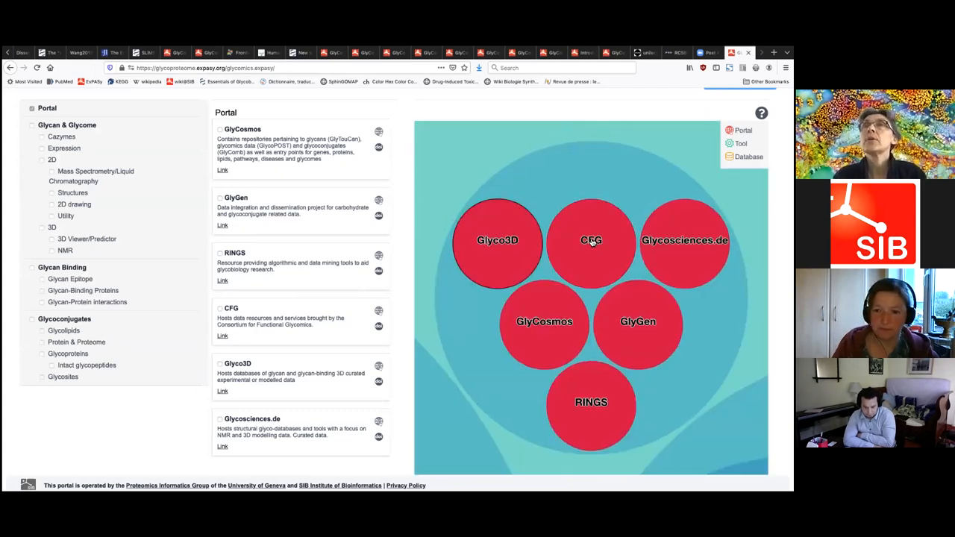
pyautogui.moveTo(589, 272)
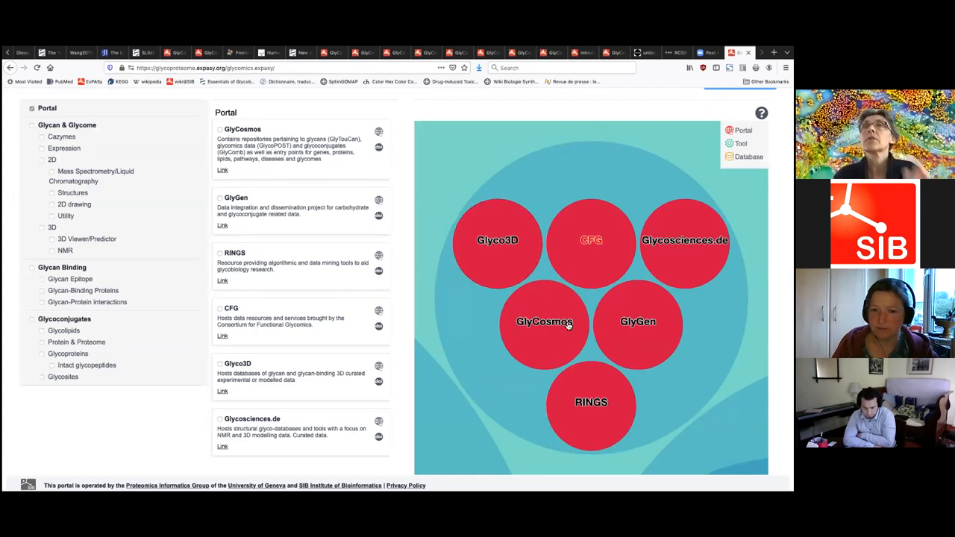
# Enlarge the CFG bubble in the Portal group and follow its Raman et al. publication link
pyautogui.click(590, 238)
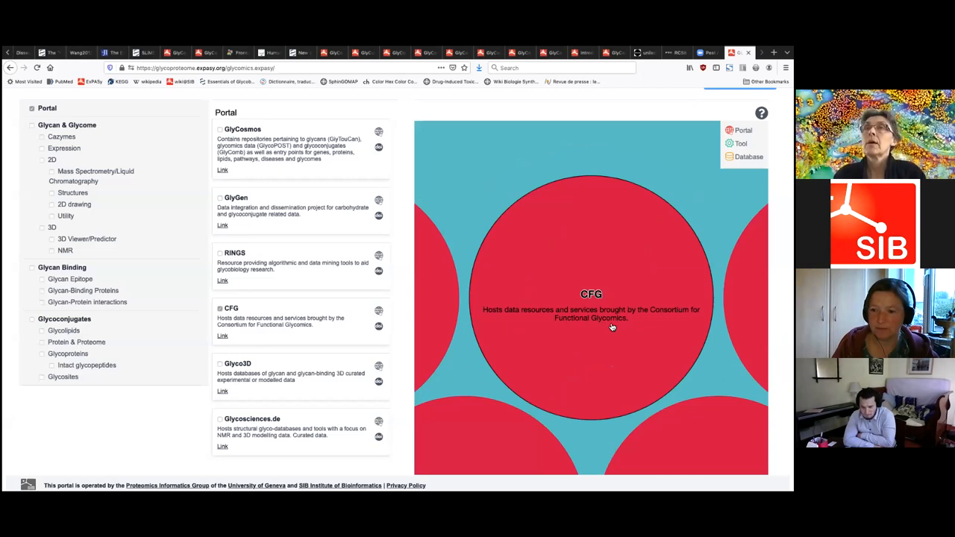
pyautogui.moveTo(601, 434)
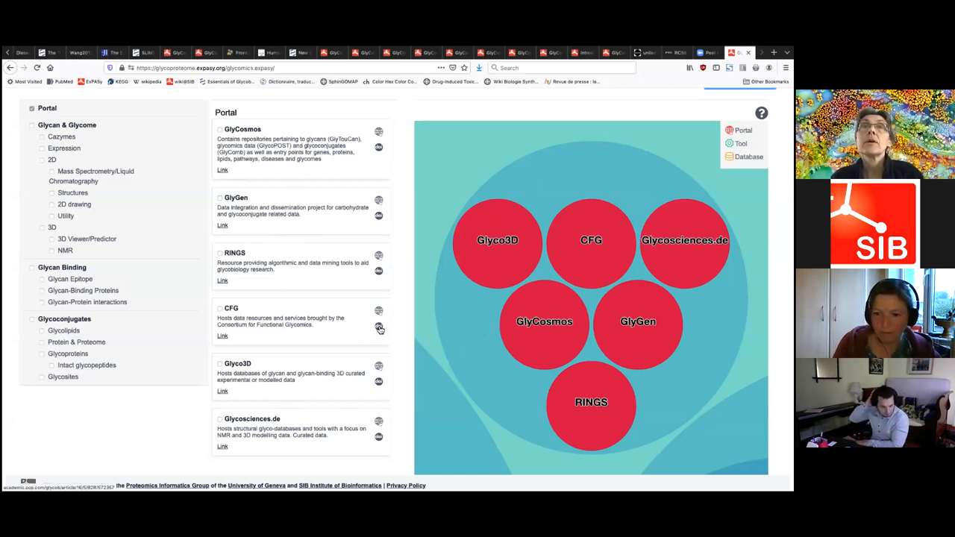
pyautogui.click(379, 330)
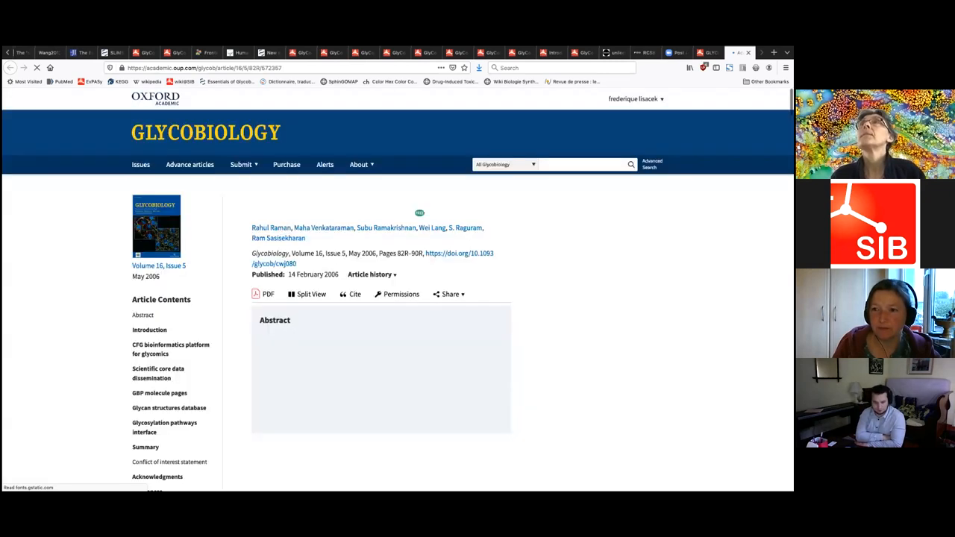
pyautogui.moveTo(437, 157)
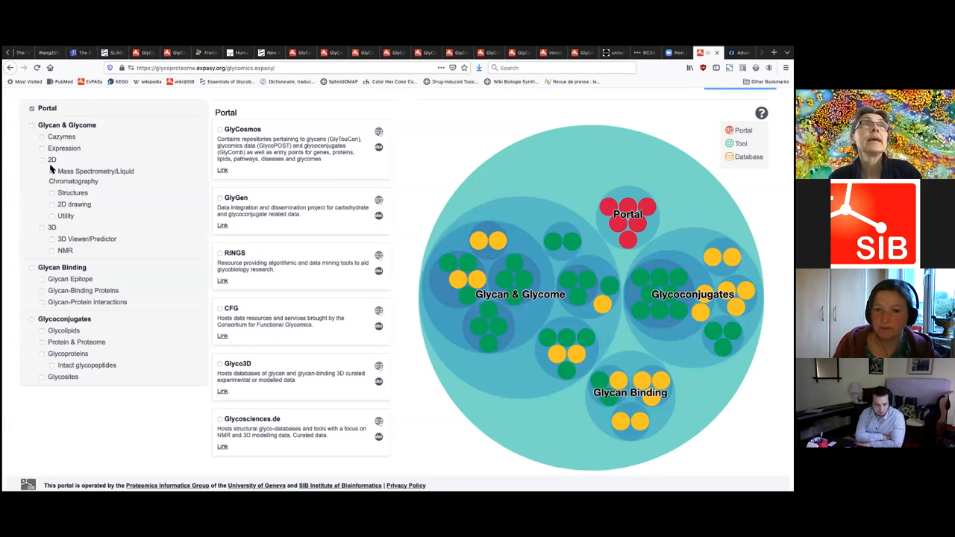
# Navigate via Glycan & Glycome to the Expression resources, Glycome Atlas and Glynsight
pyautogui.click(61, 137)
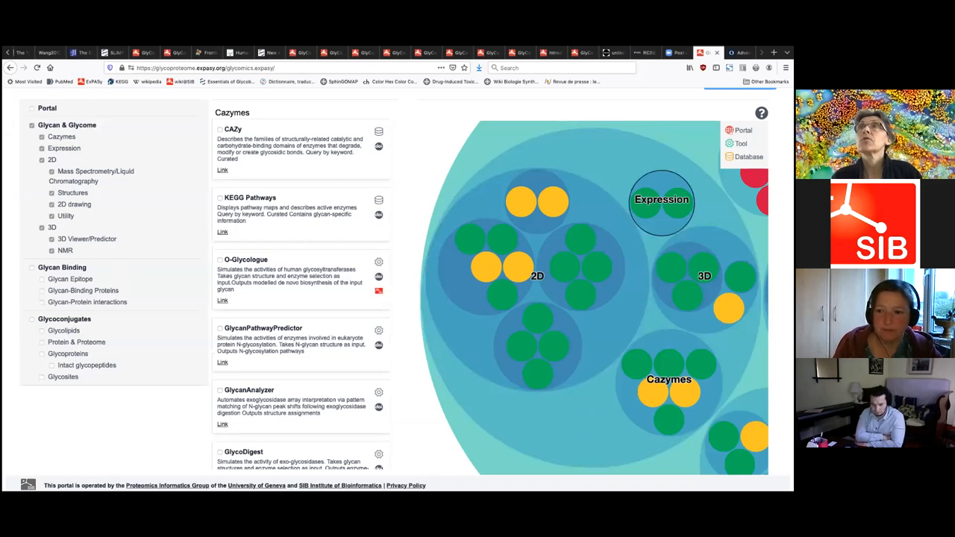
pyautogui.click(659, 200)
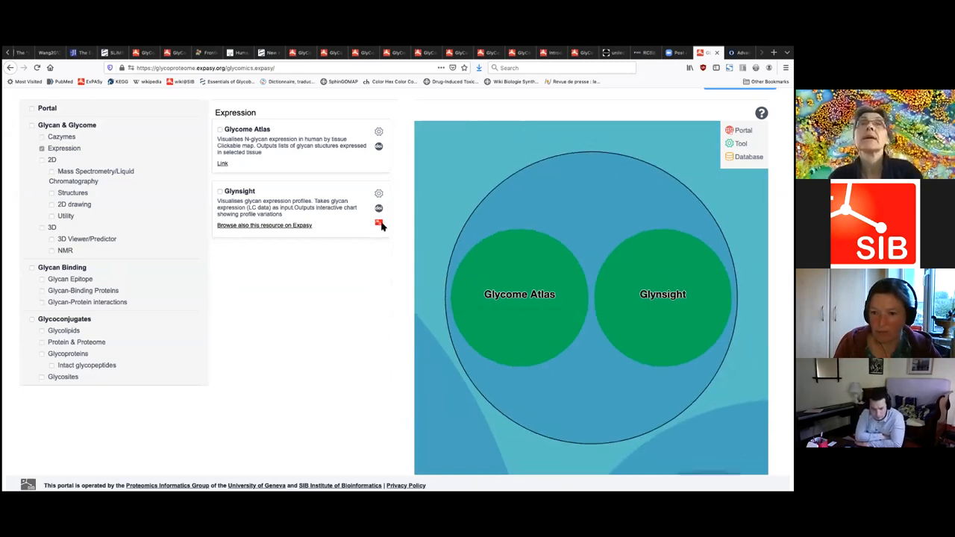
pyautogui.moveTo(282, 366)
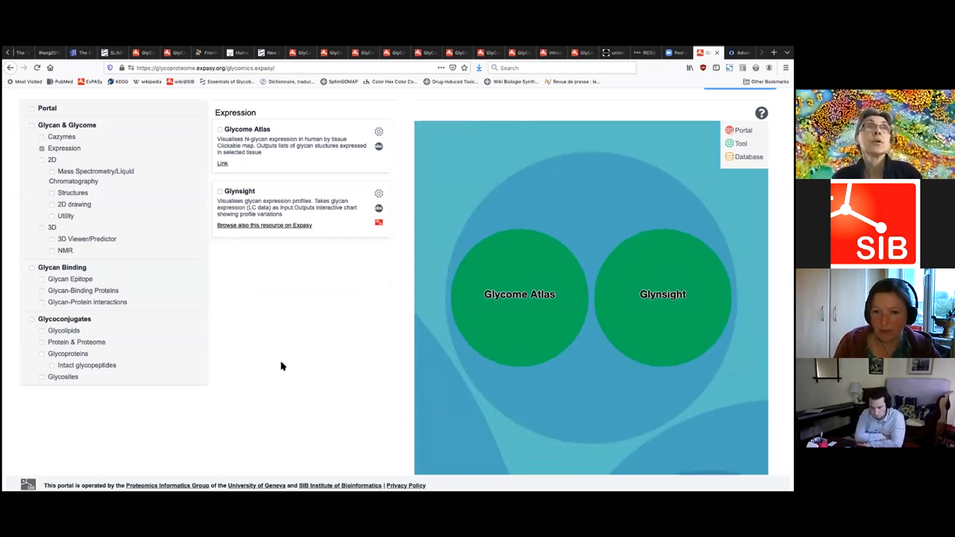
pyautogui.moveTo(52, 367)
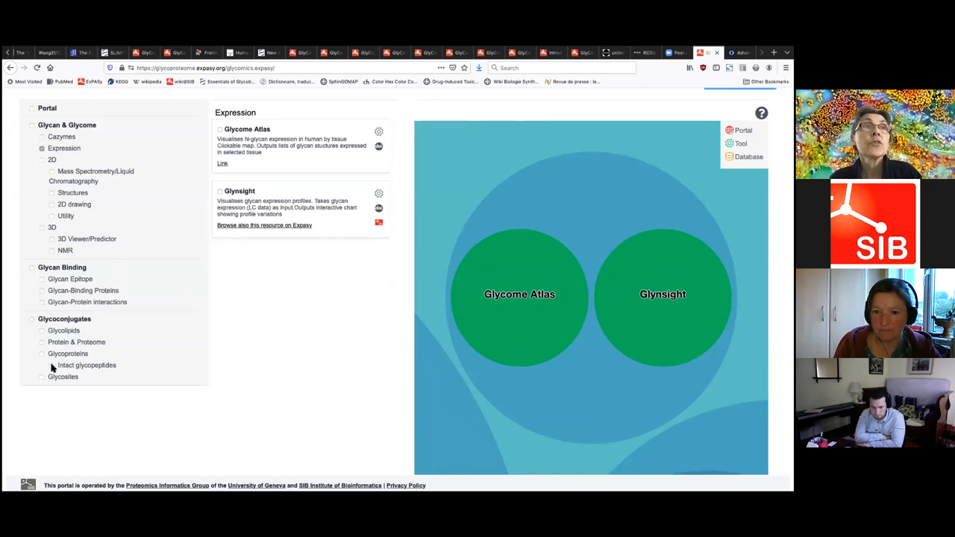
# Show the Intact glycopeptides tools in the chart and zoom into the O-pair bubble's description
pyautogui.click(87, 364)
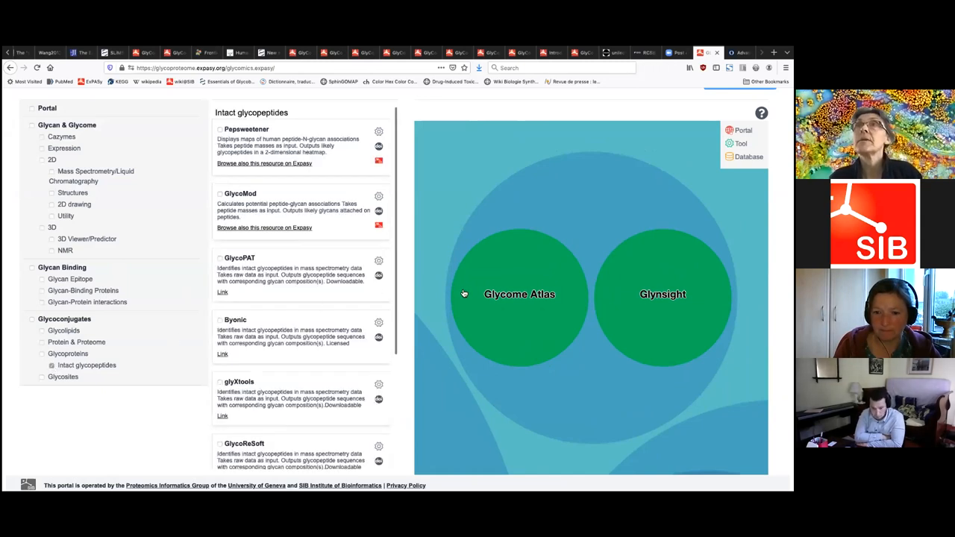
pyautogui.click(519, 294)
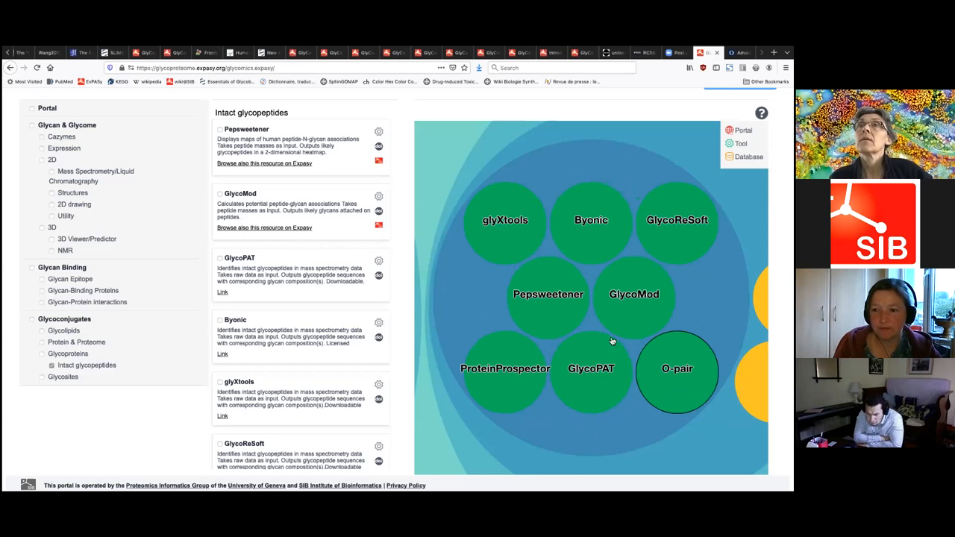
pyautogui.click(677, 367)
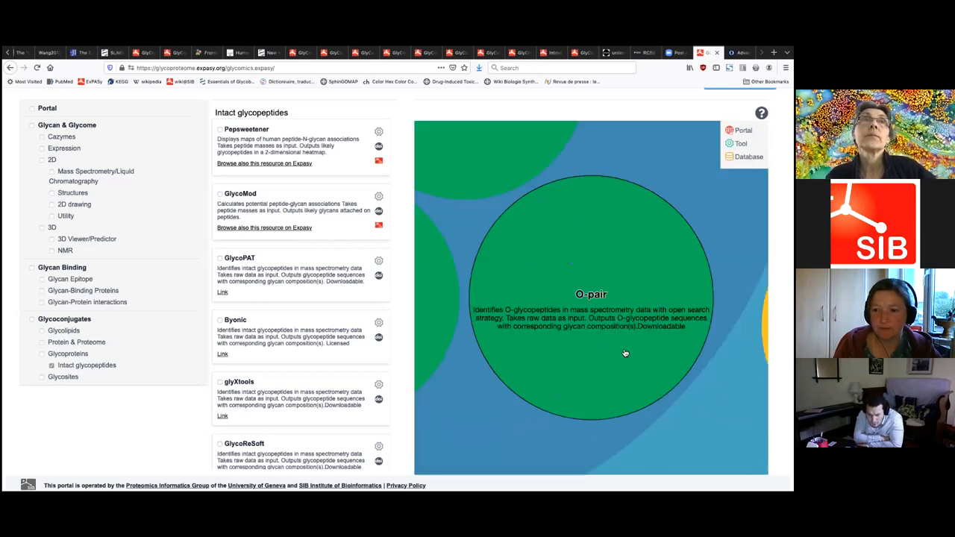
pyautogui.moveTo(606, 356)
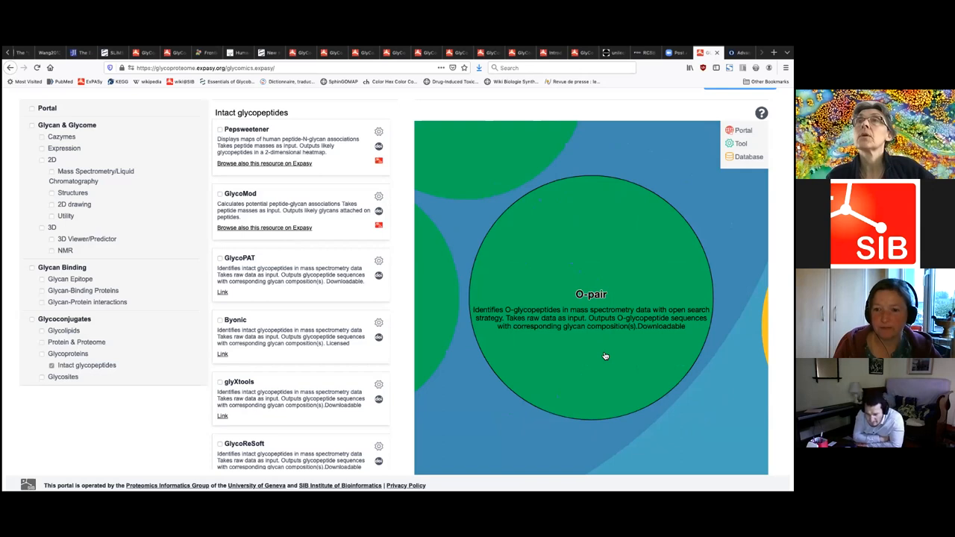
pyautogui.moveTo(597, 365)
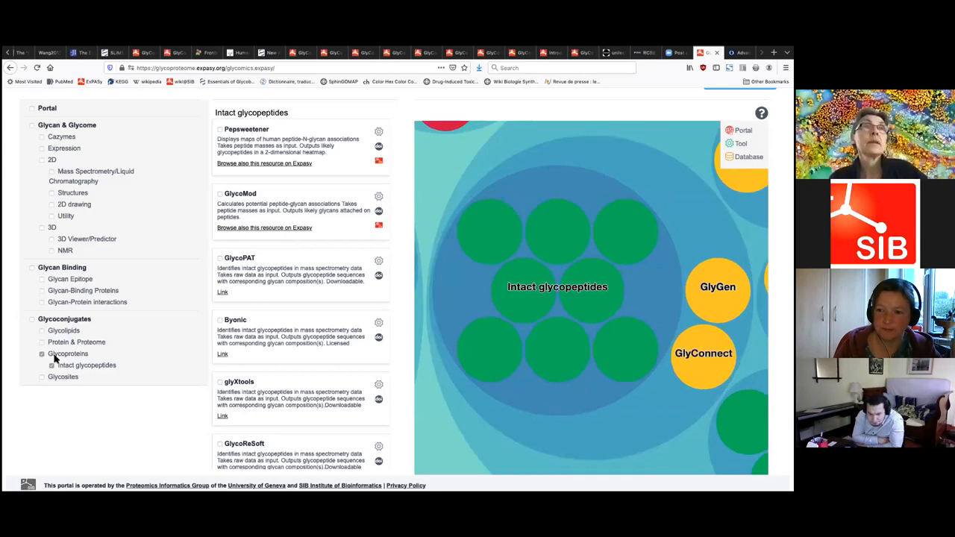
pyautogui.moveTo(519, 164)
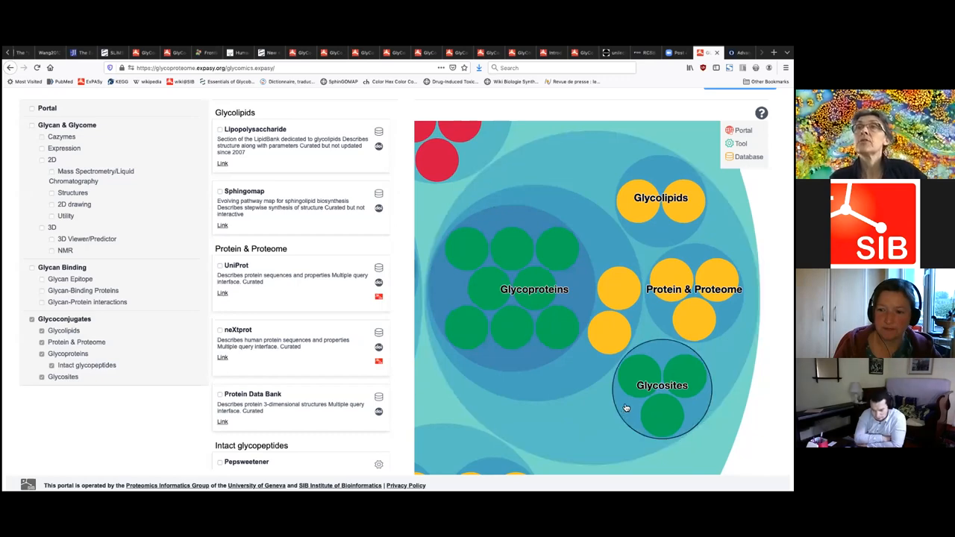
# Zoom the bubble chart back out to the full overview of portals, tools and databases
pyautogui.click(663, 384)
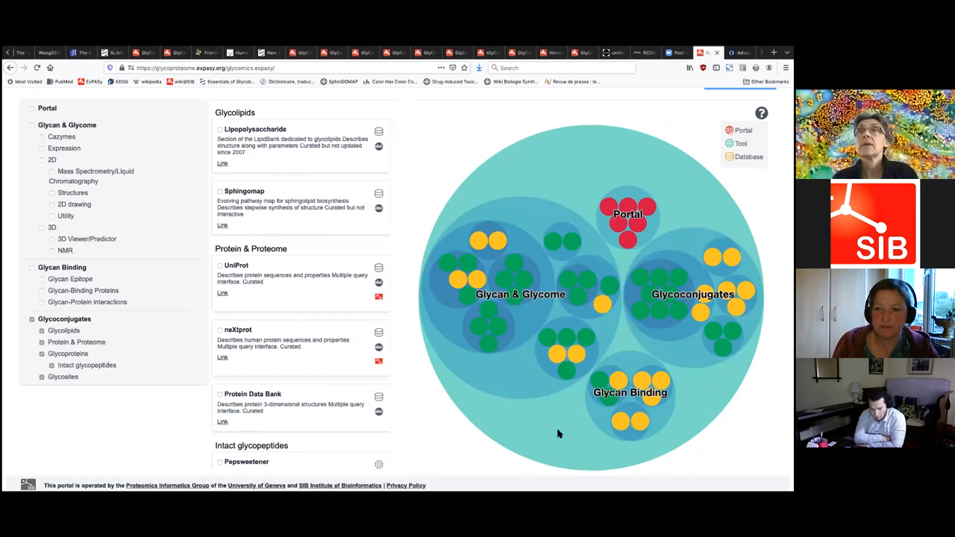
pyautogui.moveTo(564, 423)
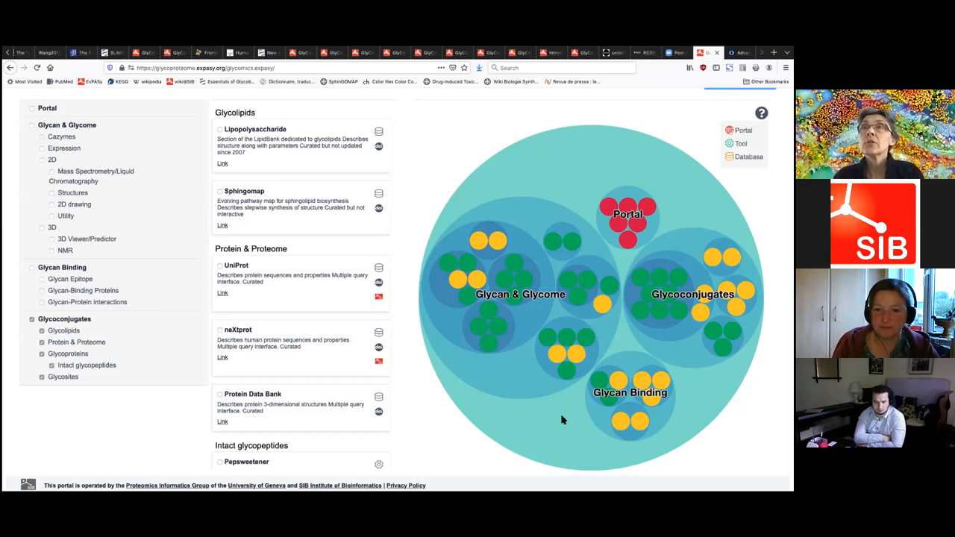
pyautogui.moveTo(515, 374)
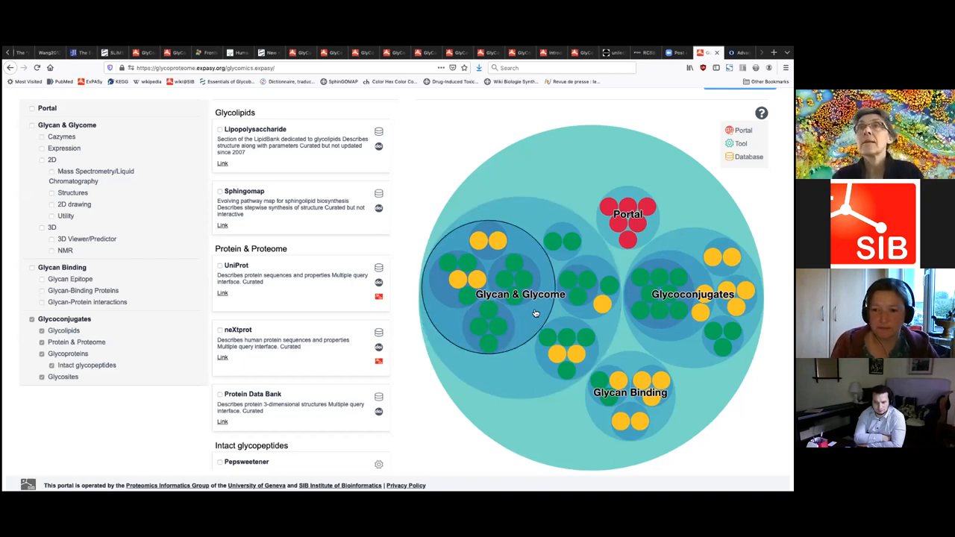
pyautogui.moveTo(544, 445)
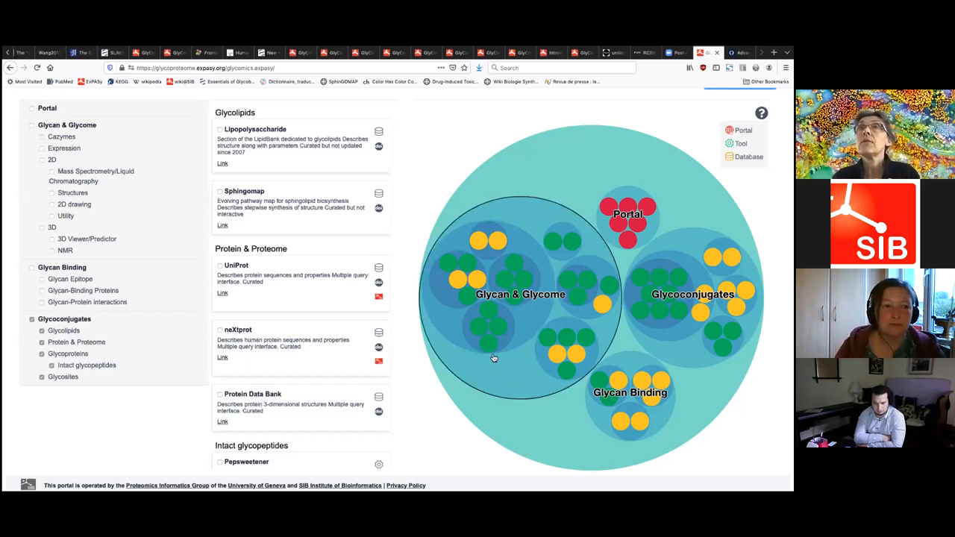
pyautogui.moveTo(517, 386)
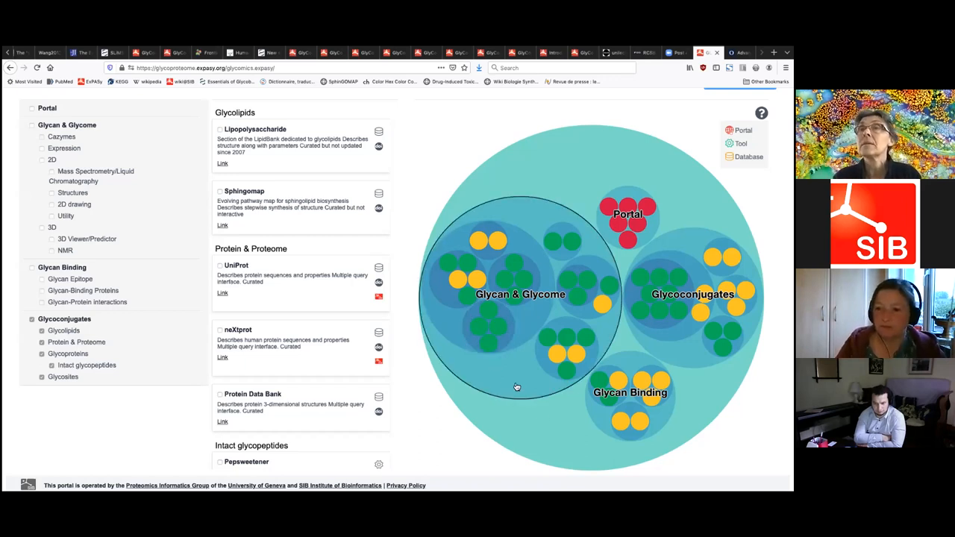
pyautogui.moveTo(546, 421)
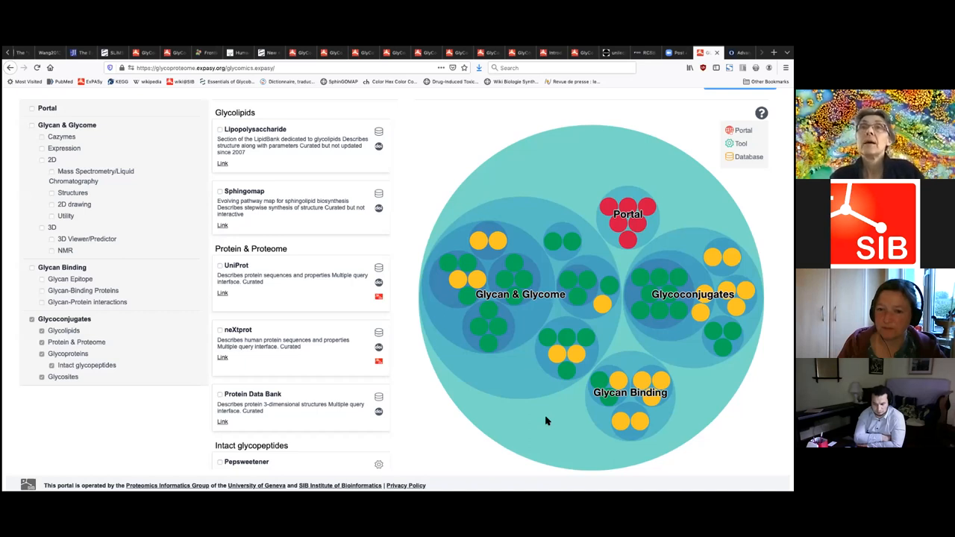
pyautogui.moveTo(545, 421)
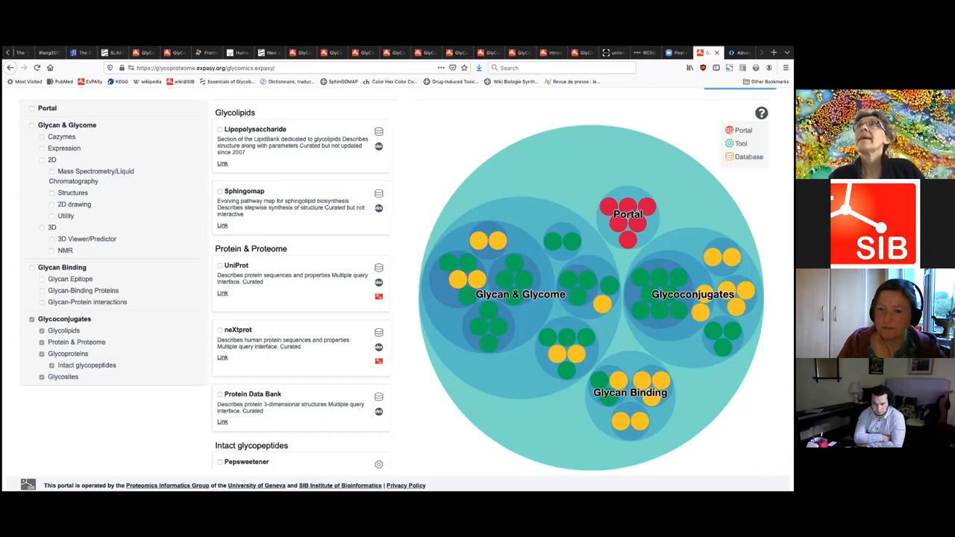